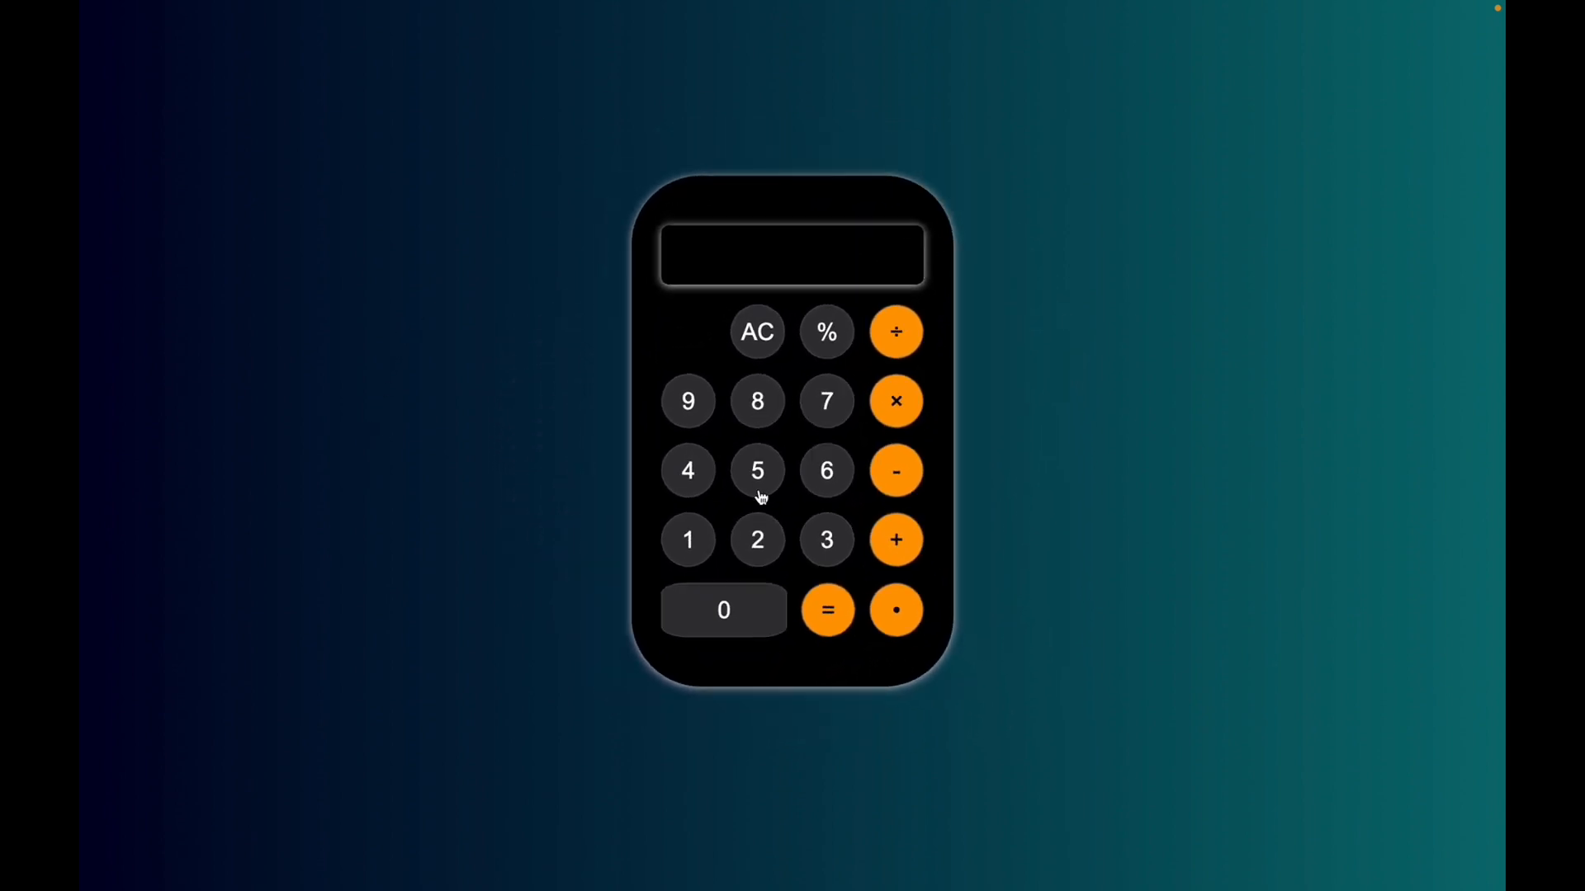
- Work a division on the finished calculator in Chrome, then reset the display to 0 with AC
left_click(687, 470)
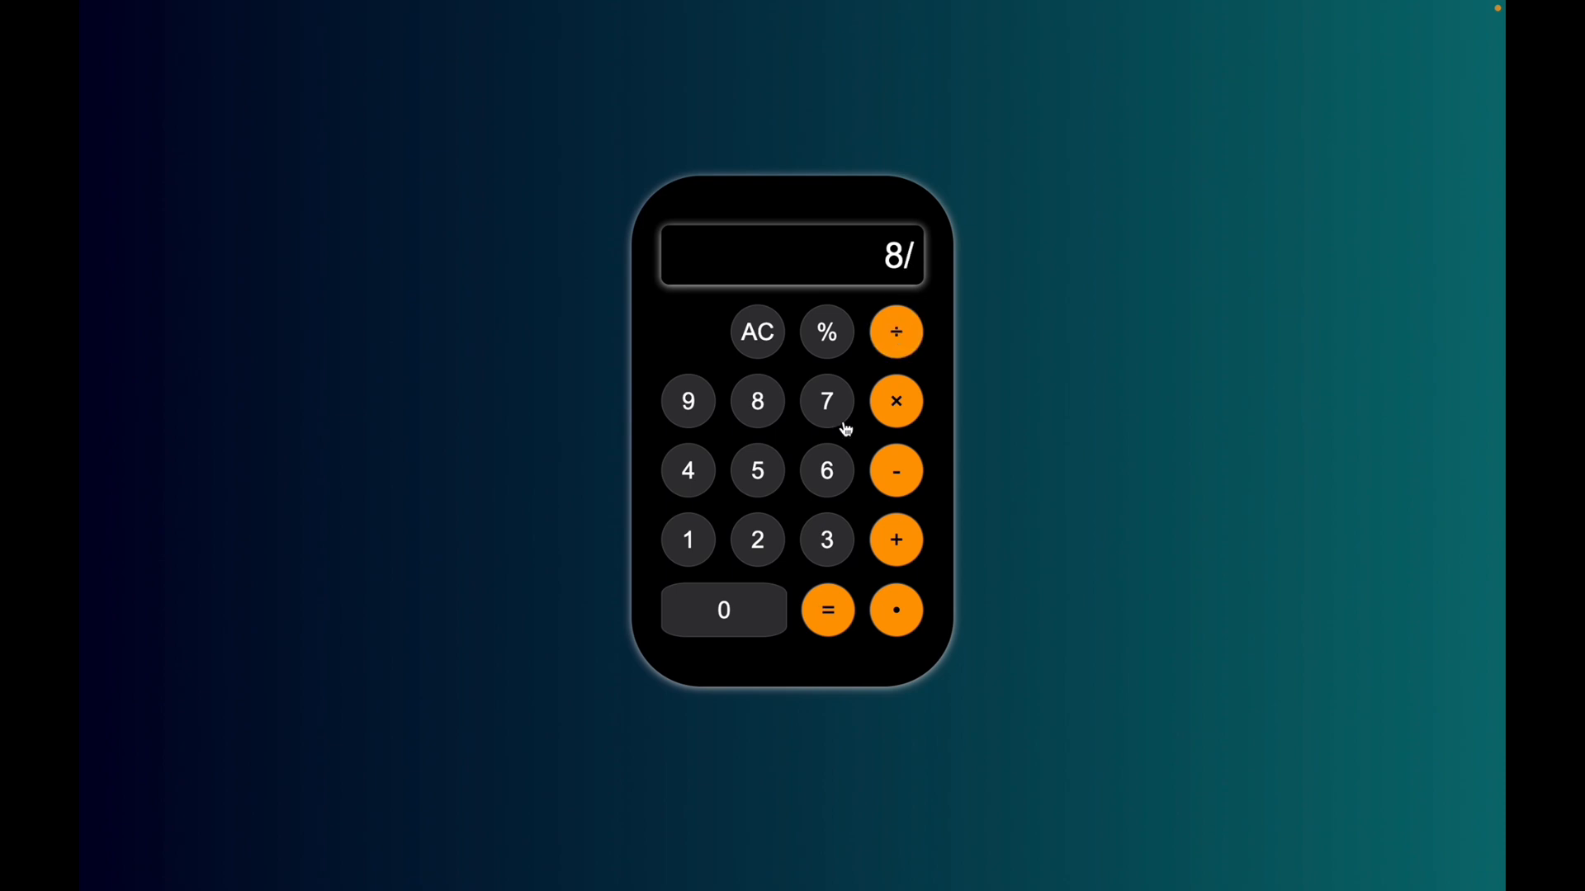
left_click(894, 401)
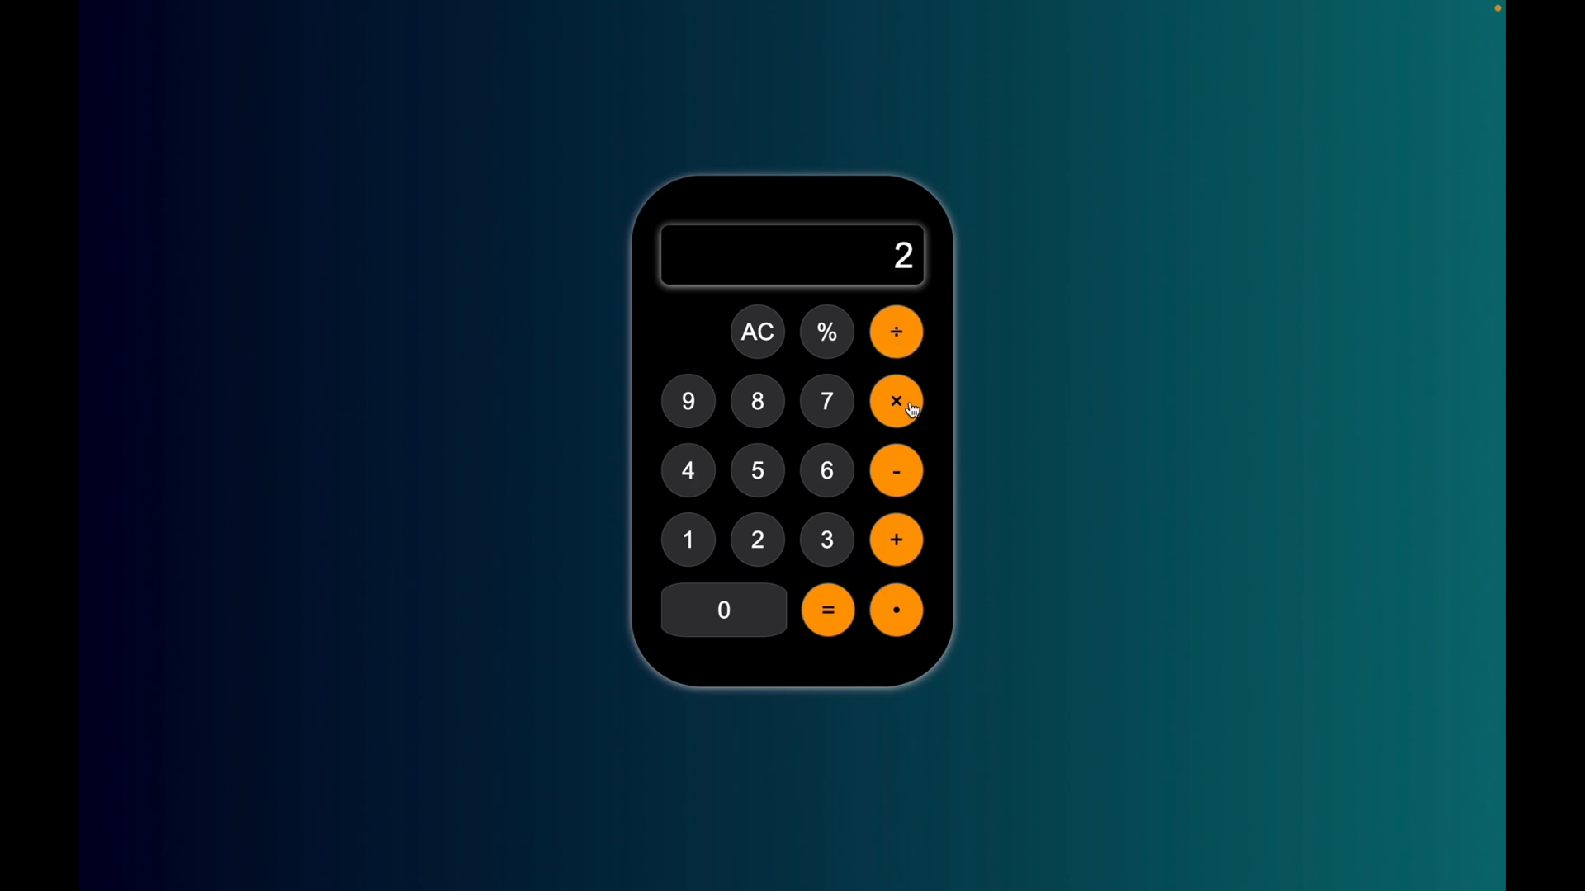
left_click(756, 332)
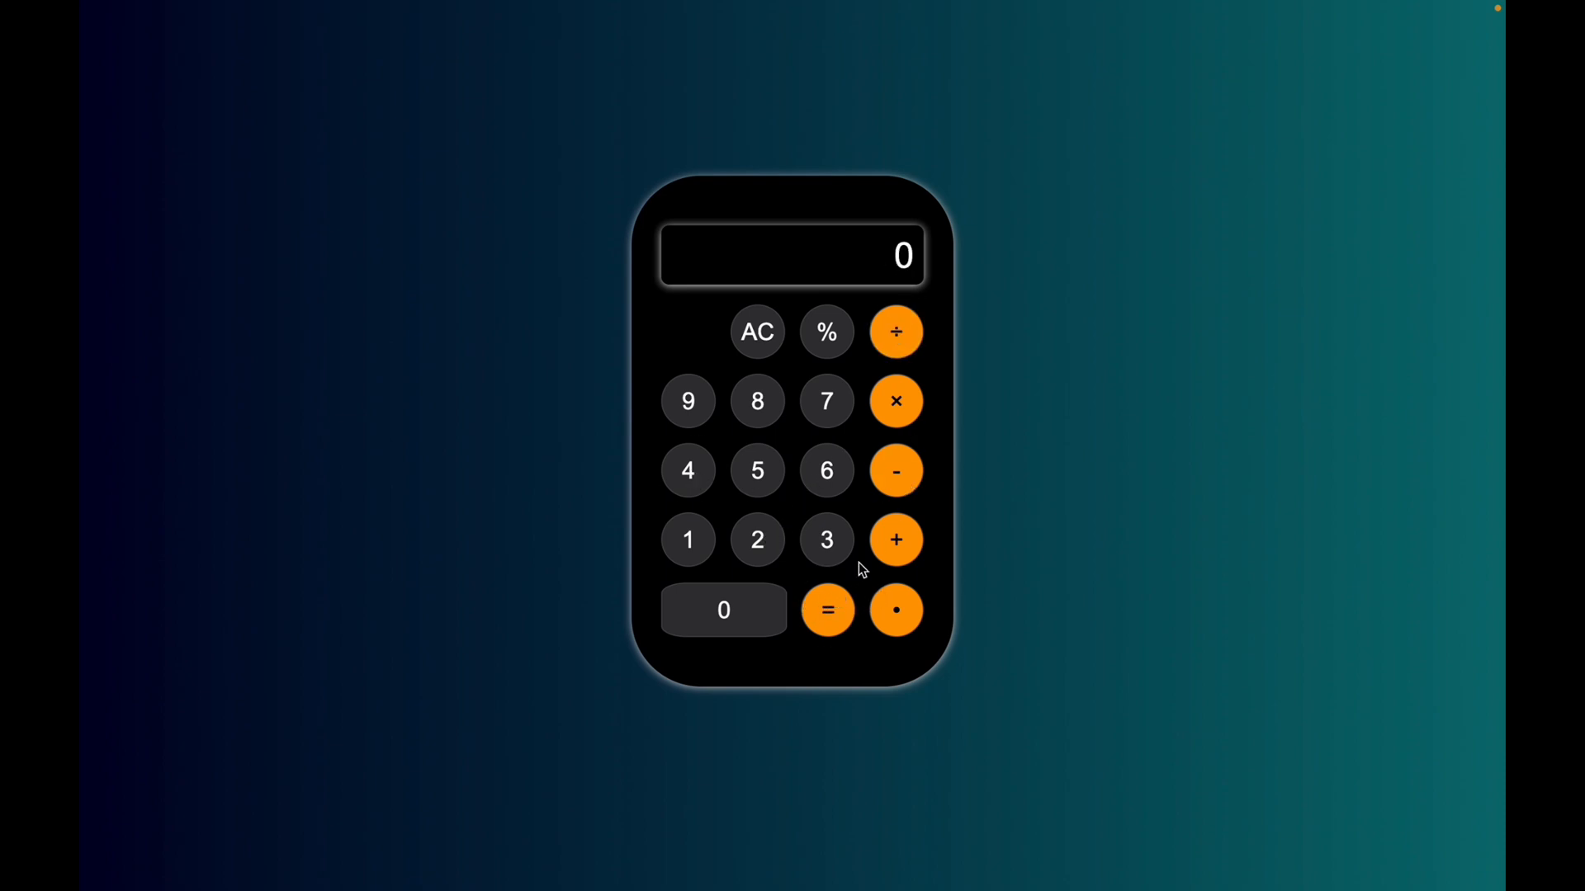
left_click(758, 332)
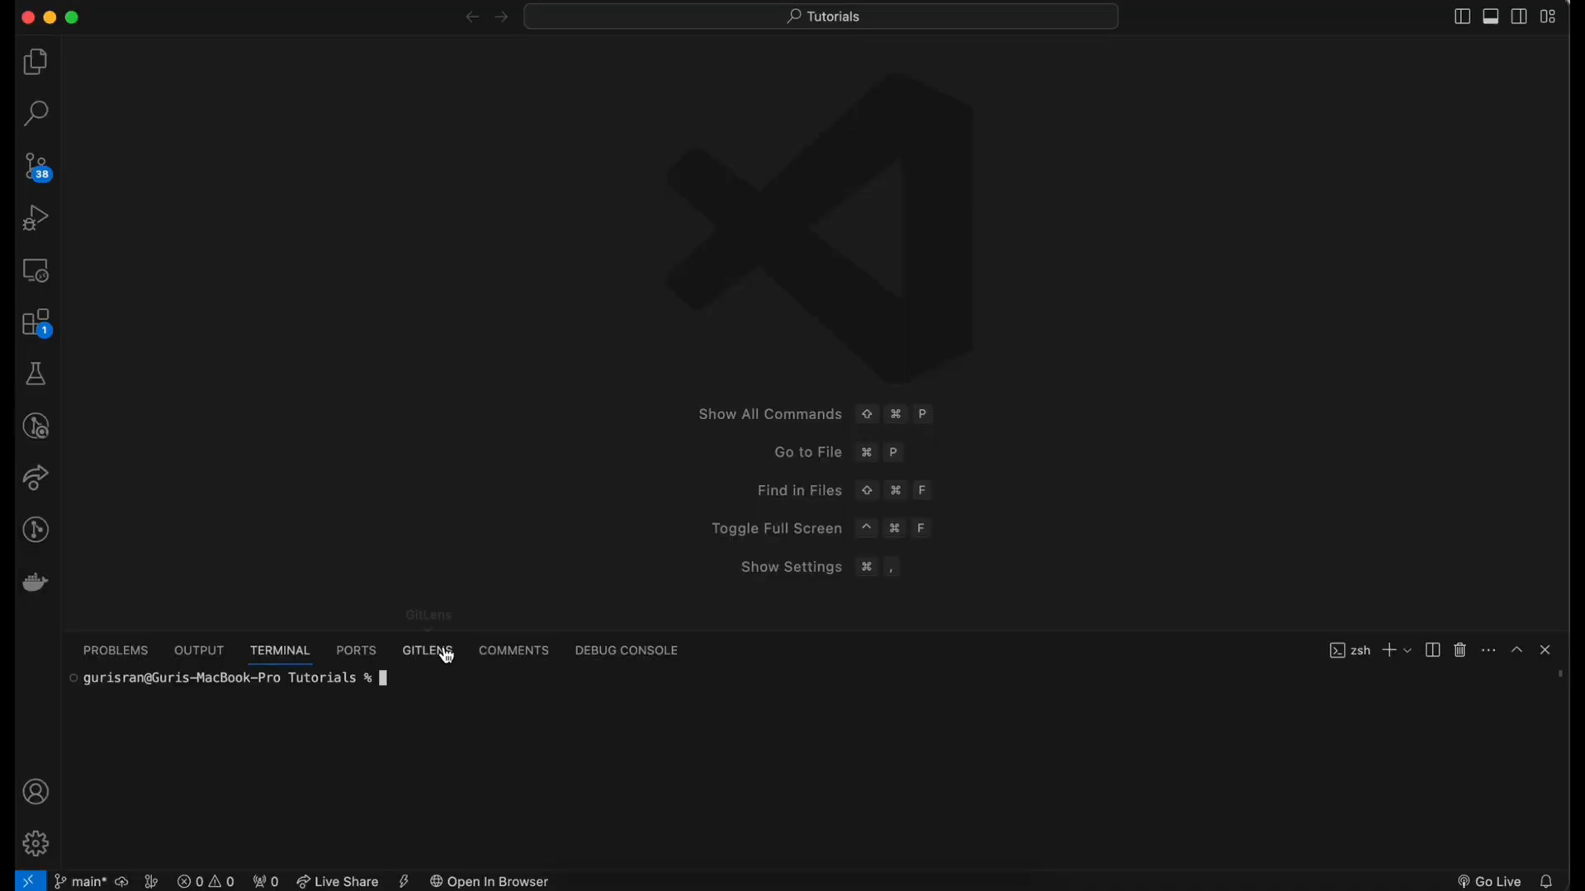
- Scaffold a Vite project named ioscalculator via npm create vite@latest, choosing React as framework
type("npm")
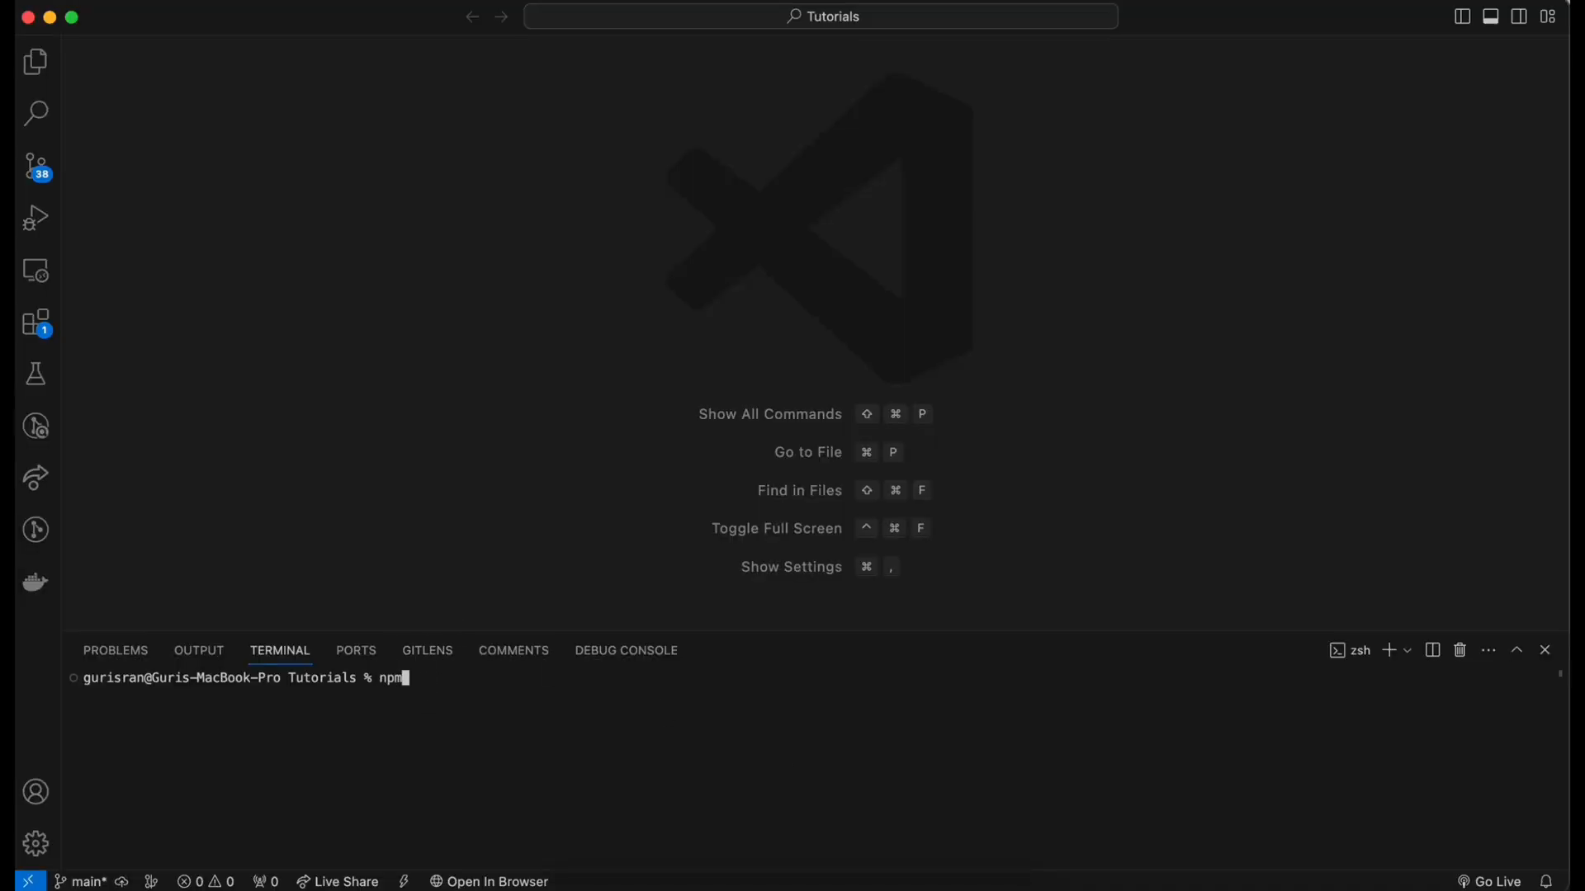
type("create")
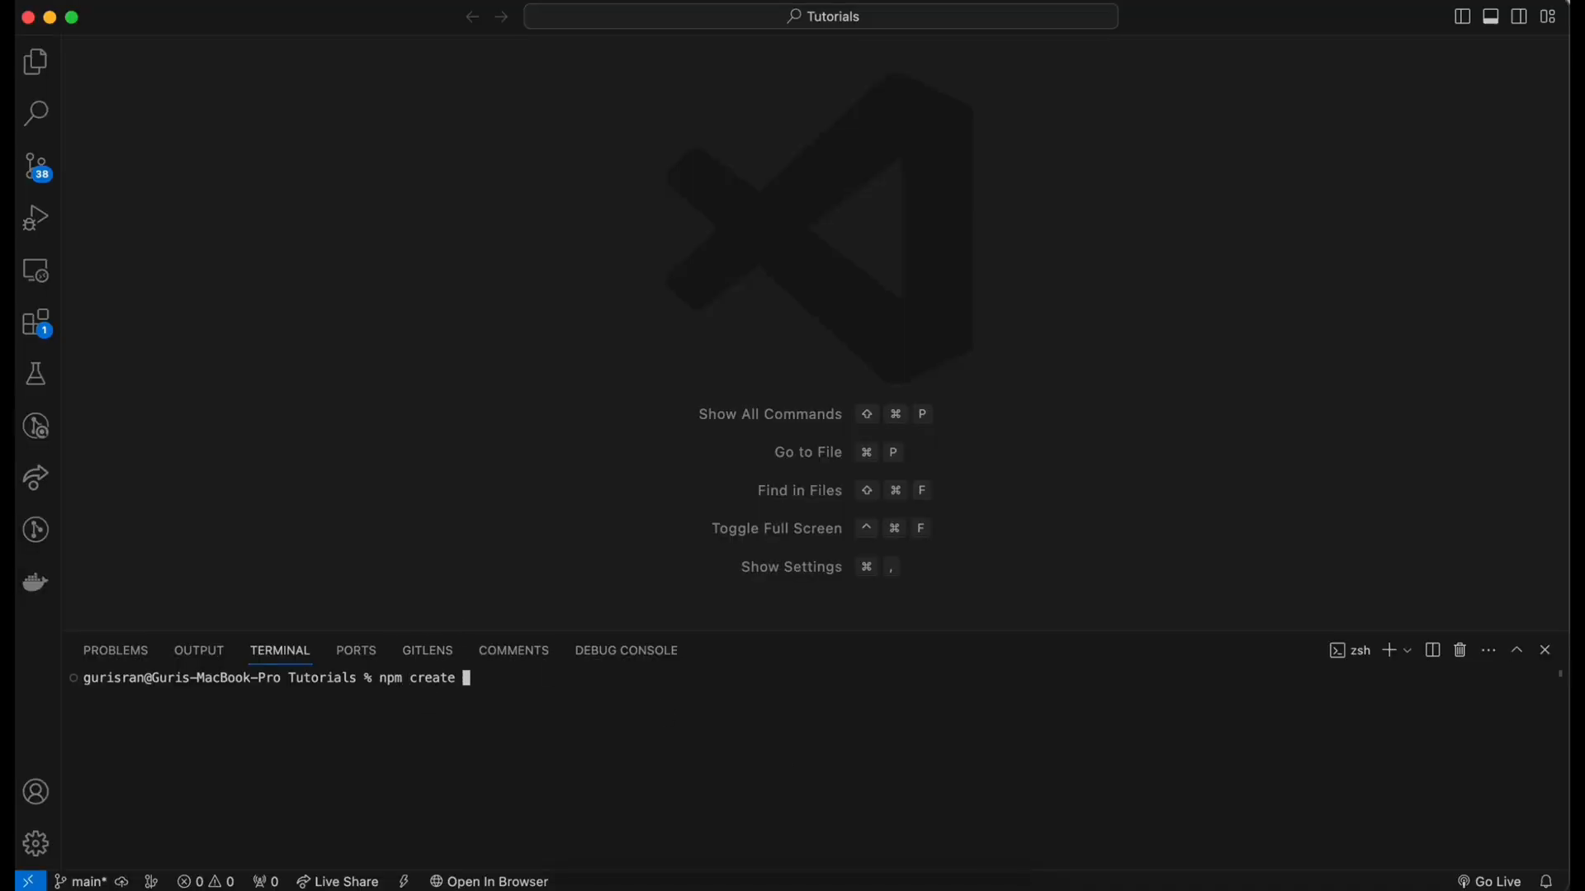
type("vite@latest")
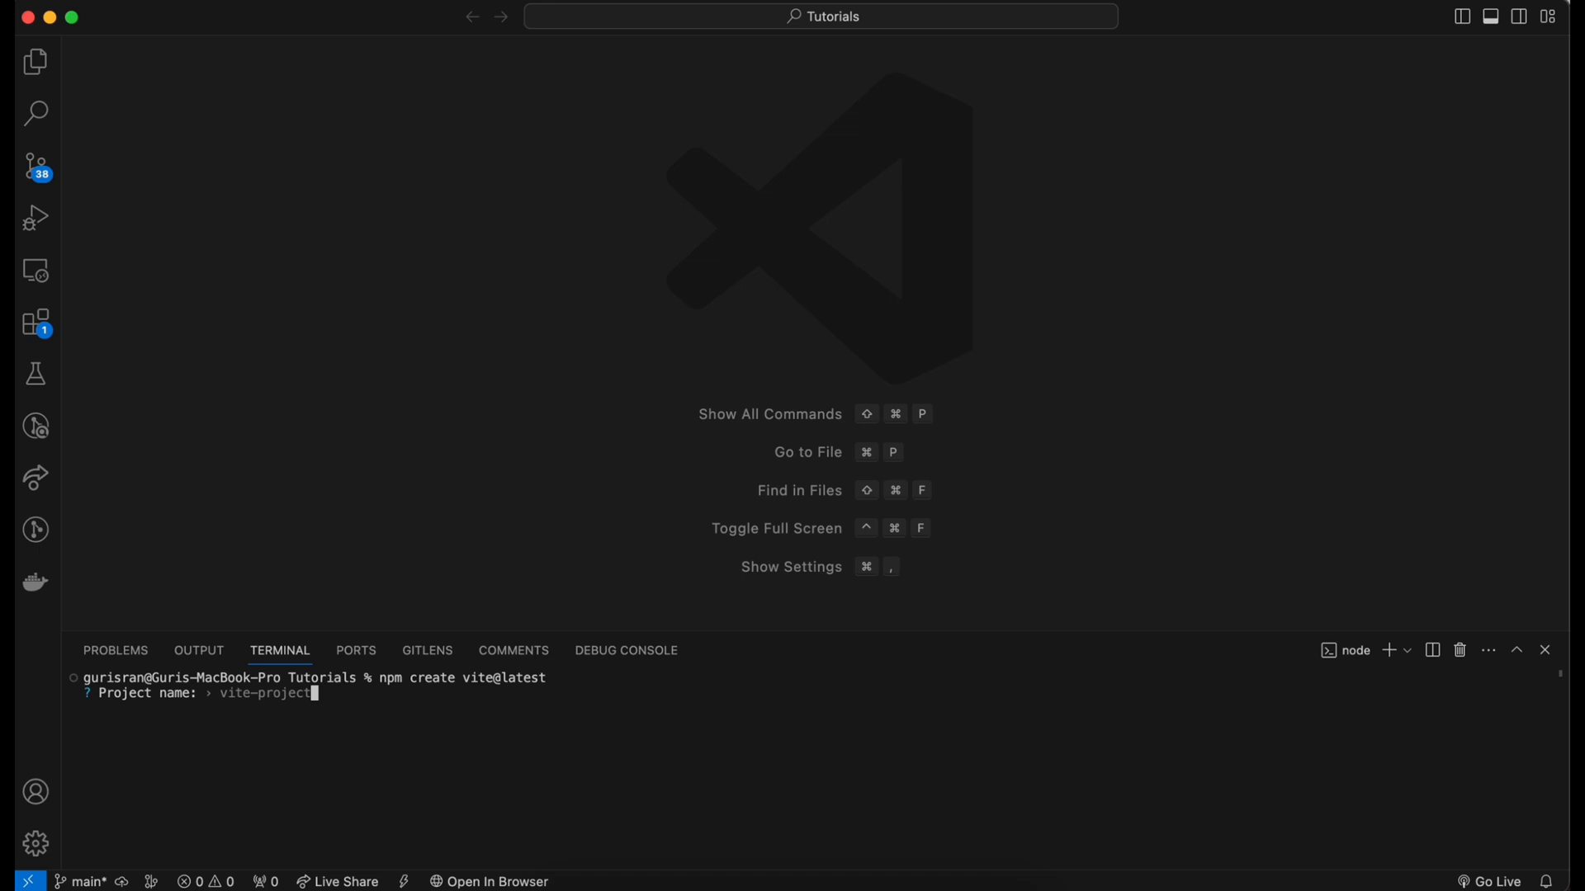
type("ios")
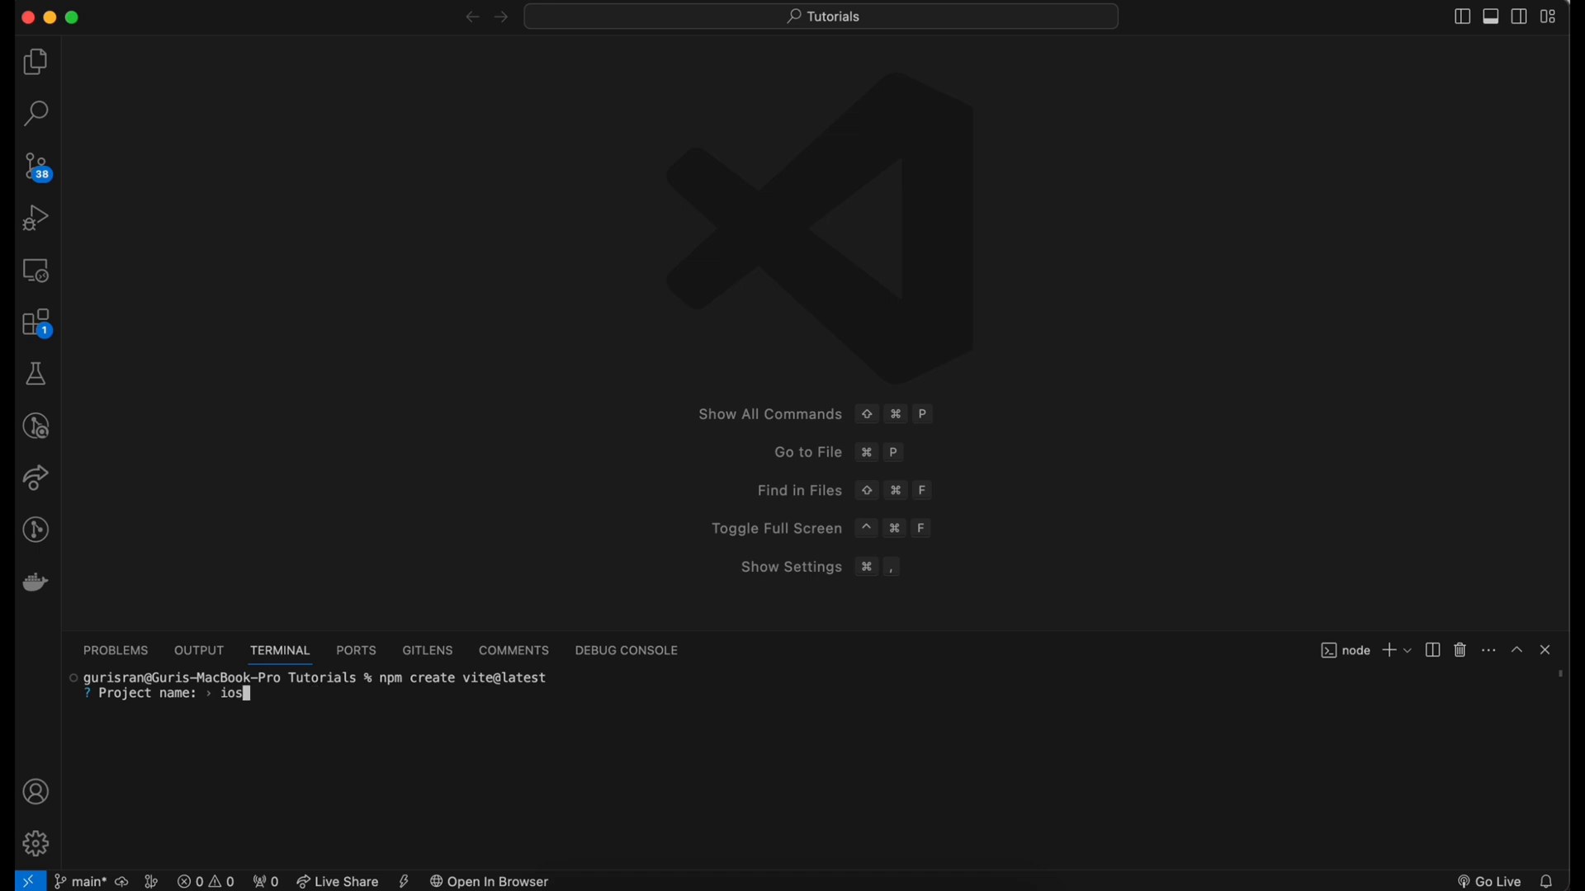
type("c")
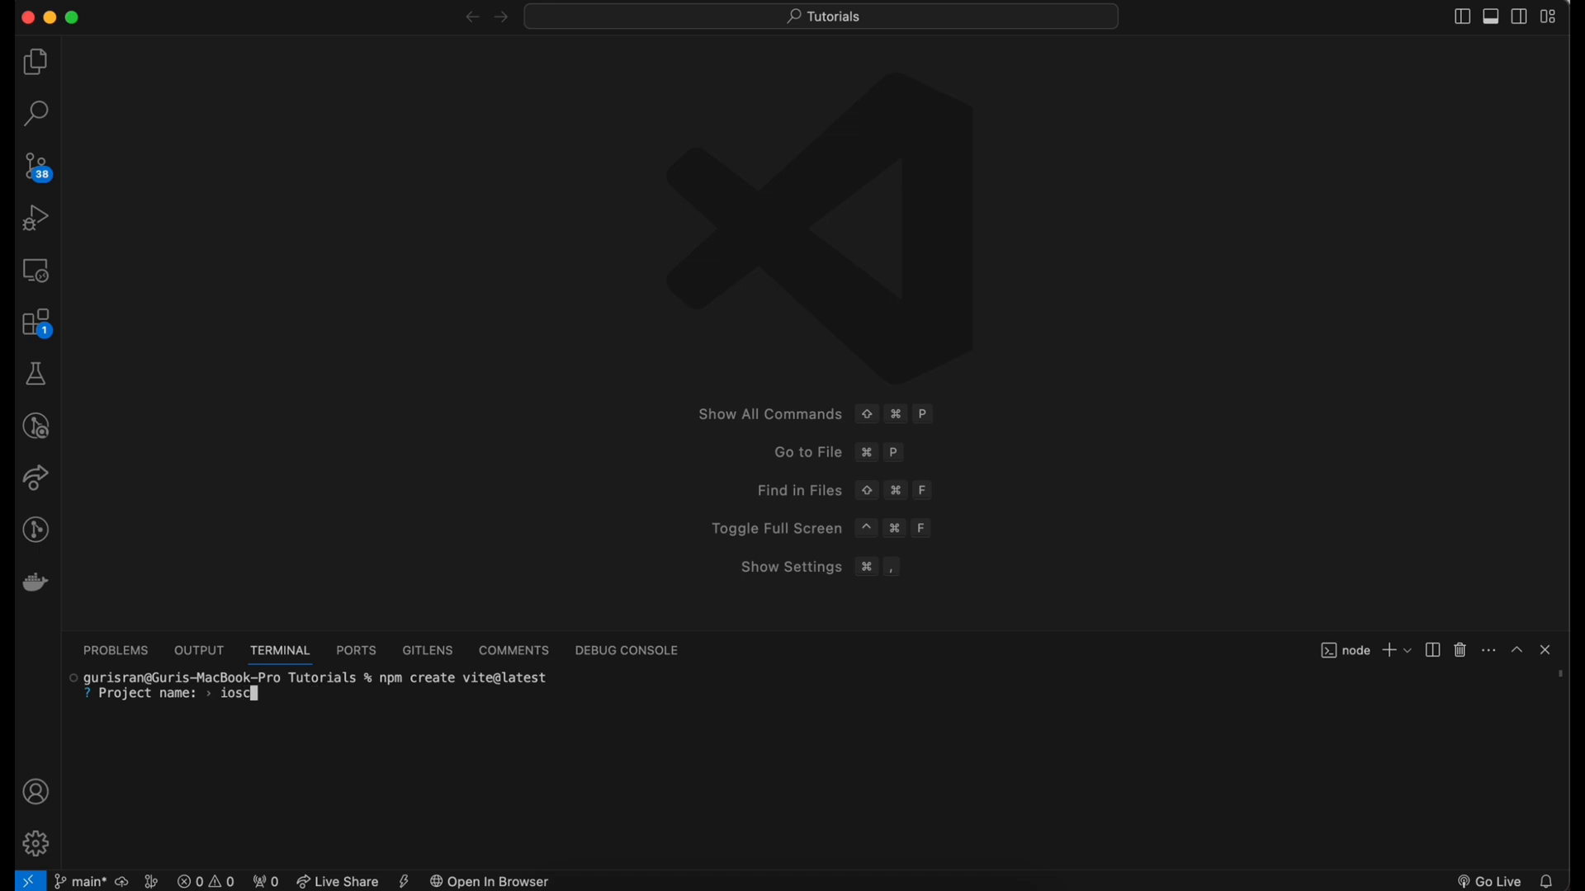
type("alculator")
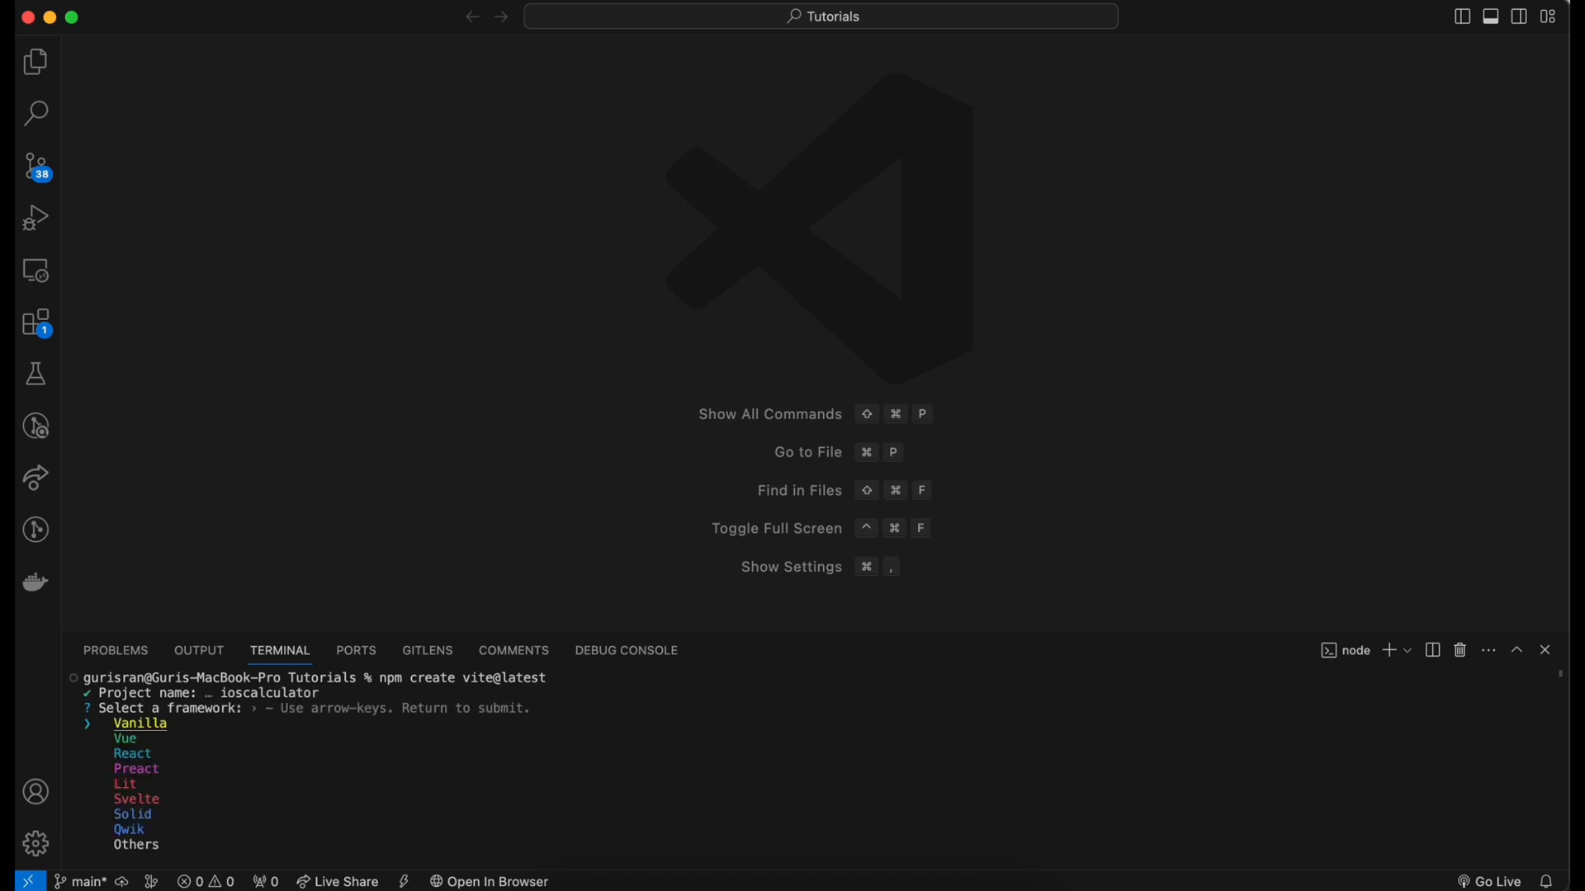
key("Down")
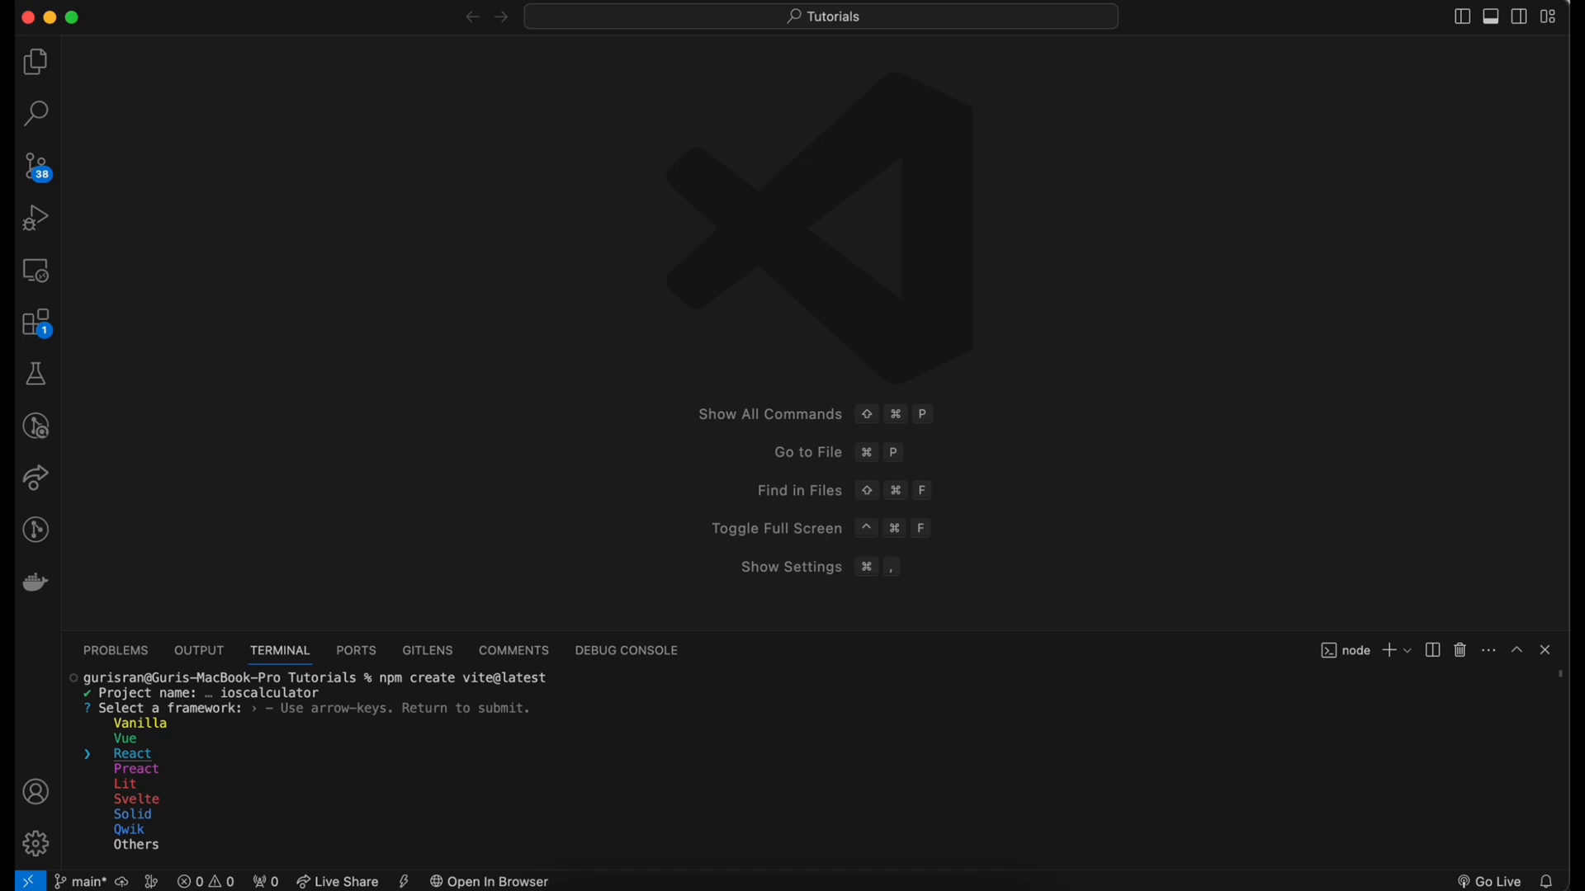
key("enter")
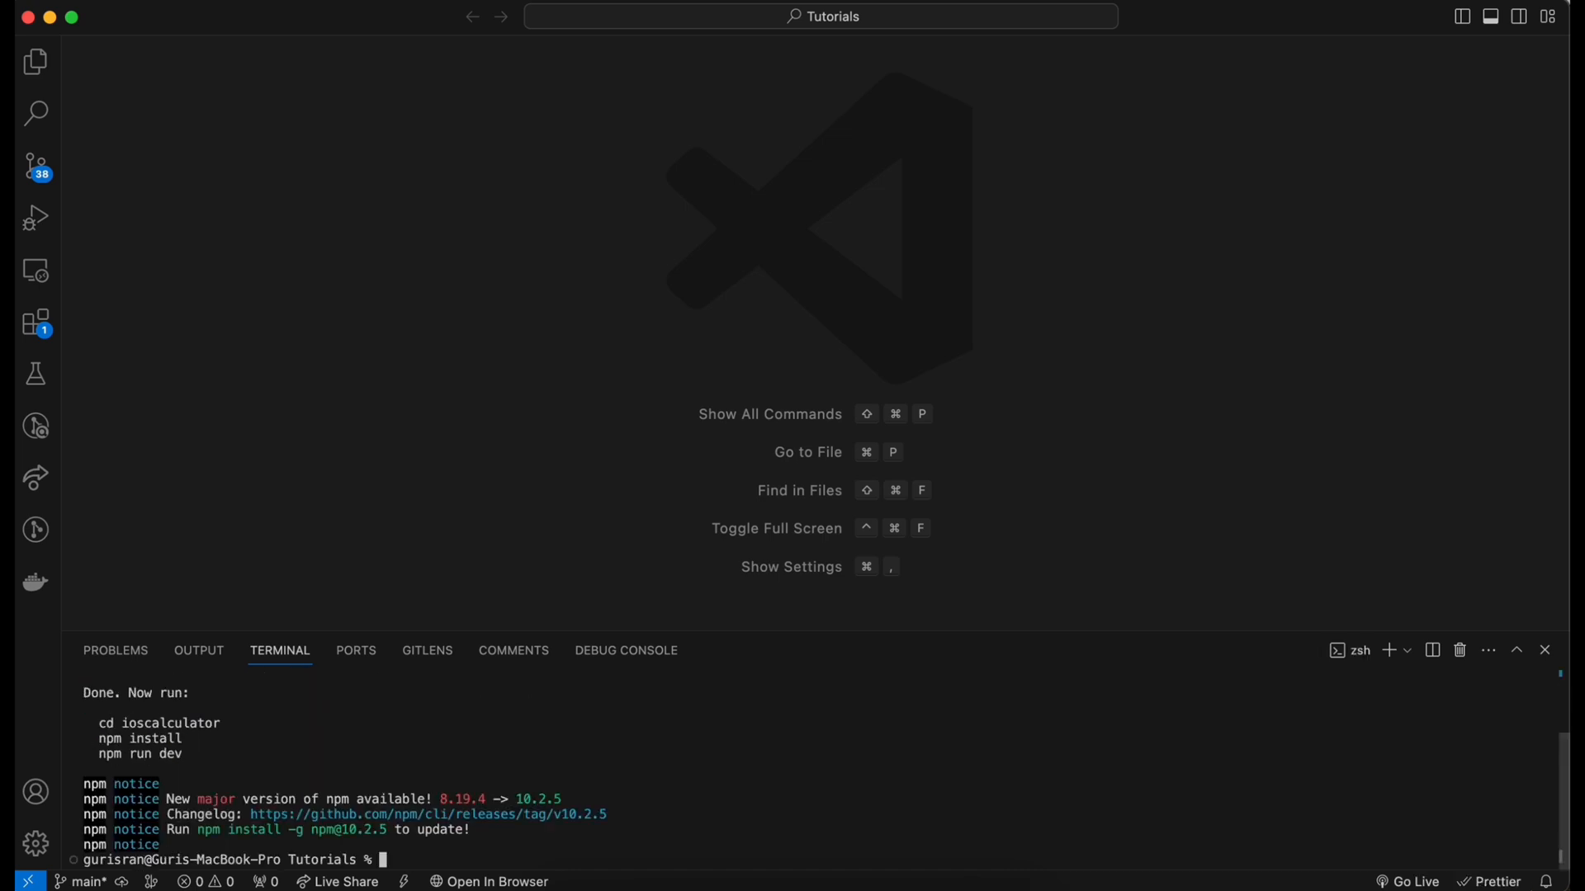
- Enter the ioscalculator folder, run npm install, then start the dev server with npm run dev
type("cd isocalculator")
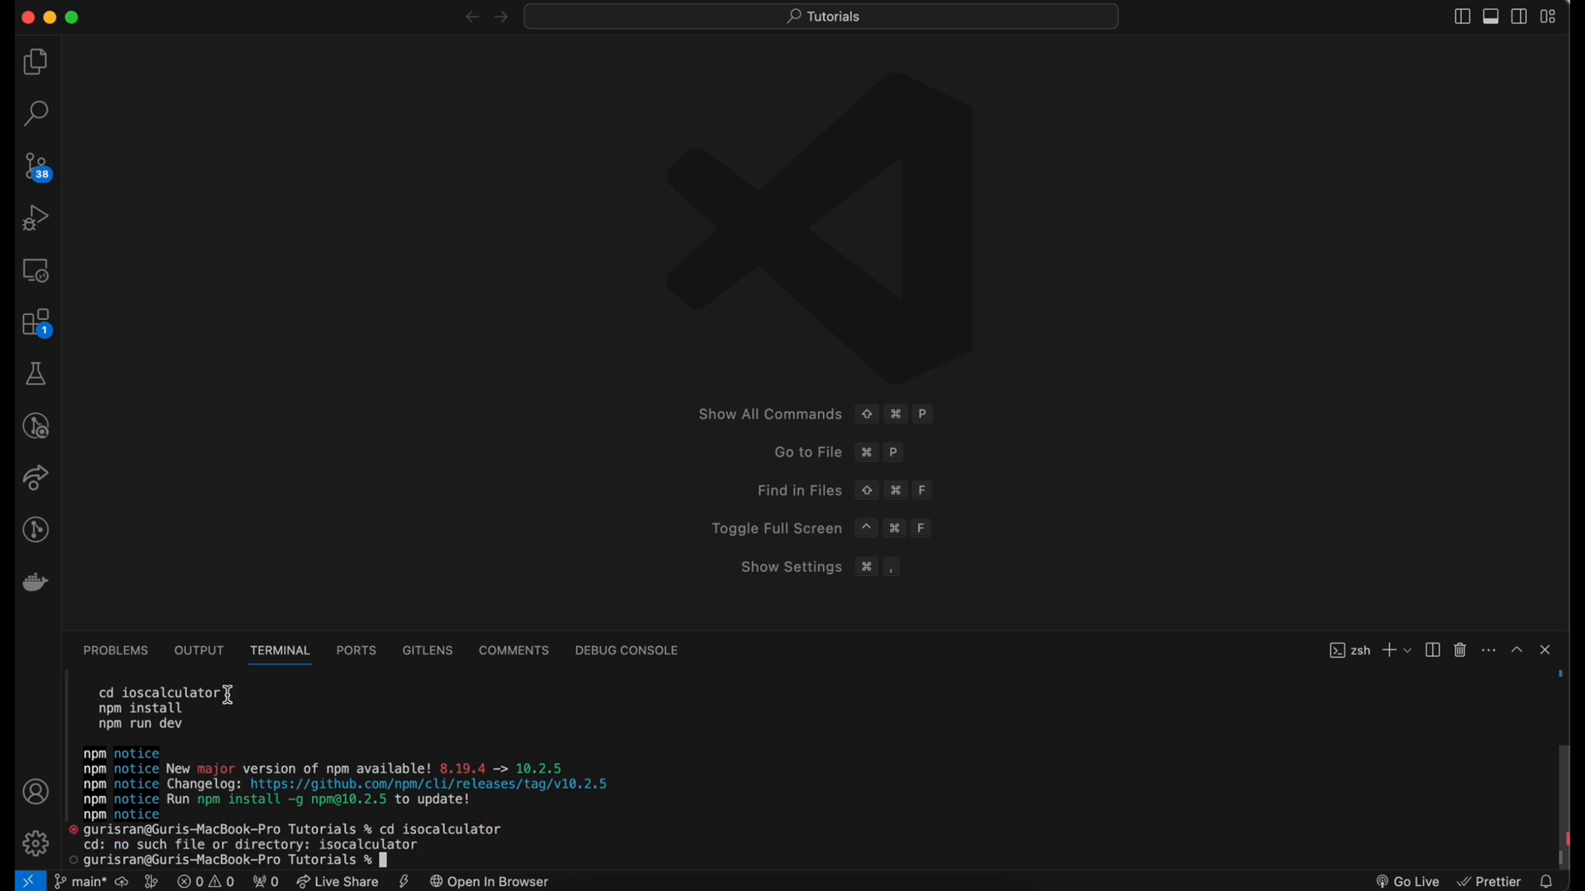
double_click(174, 693)
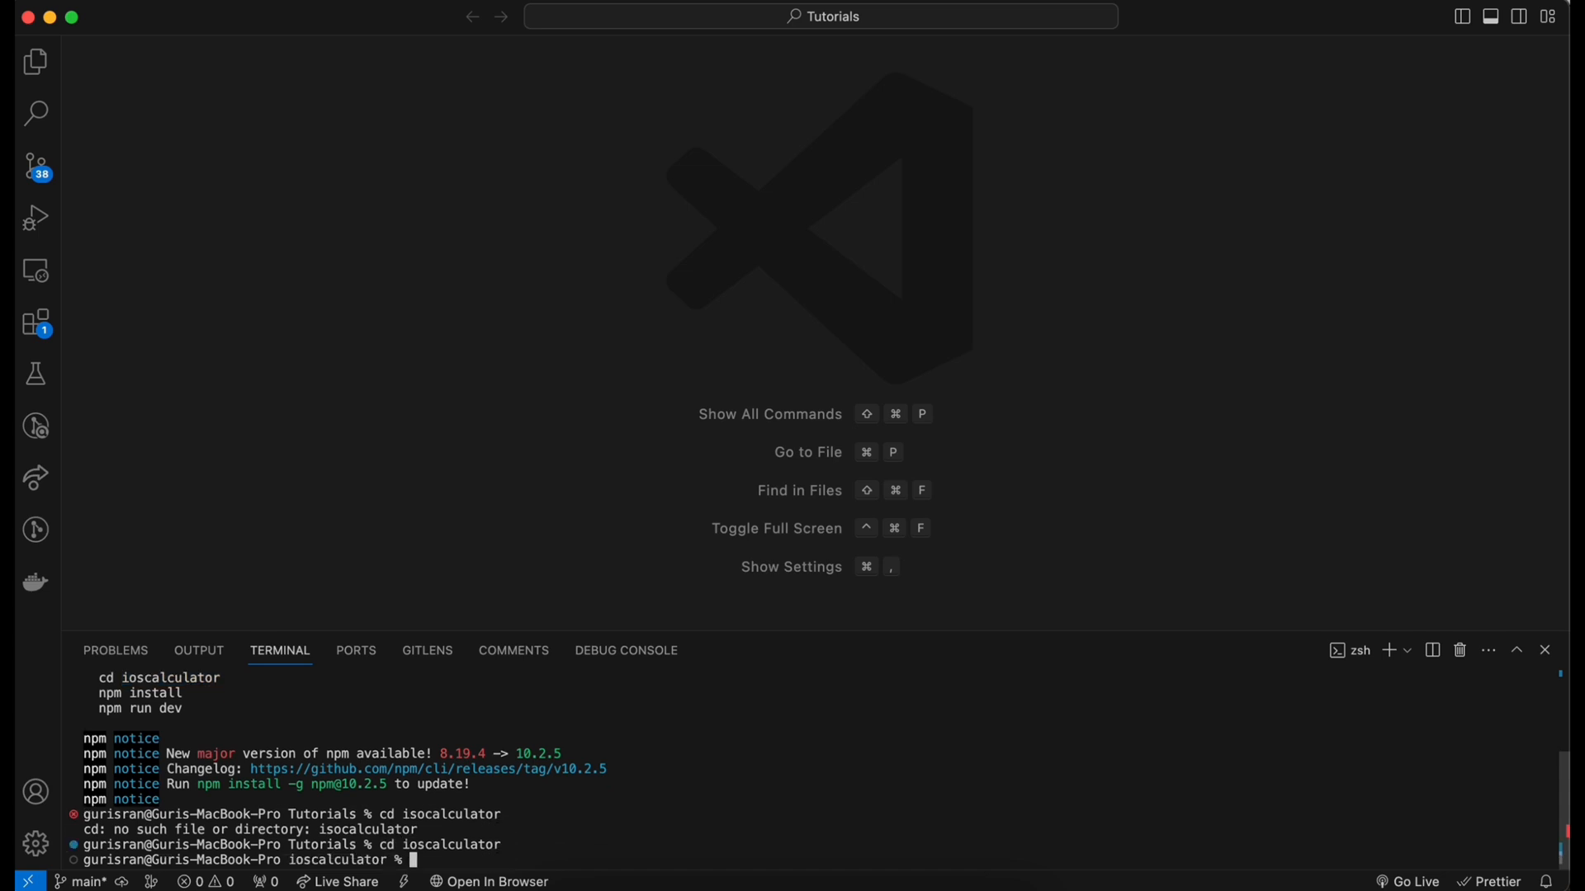
type("n")
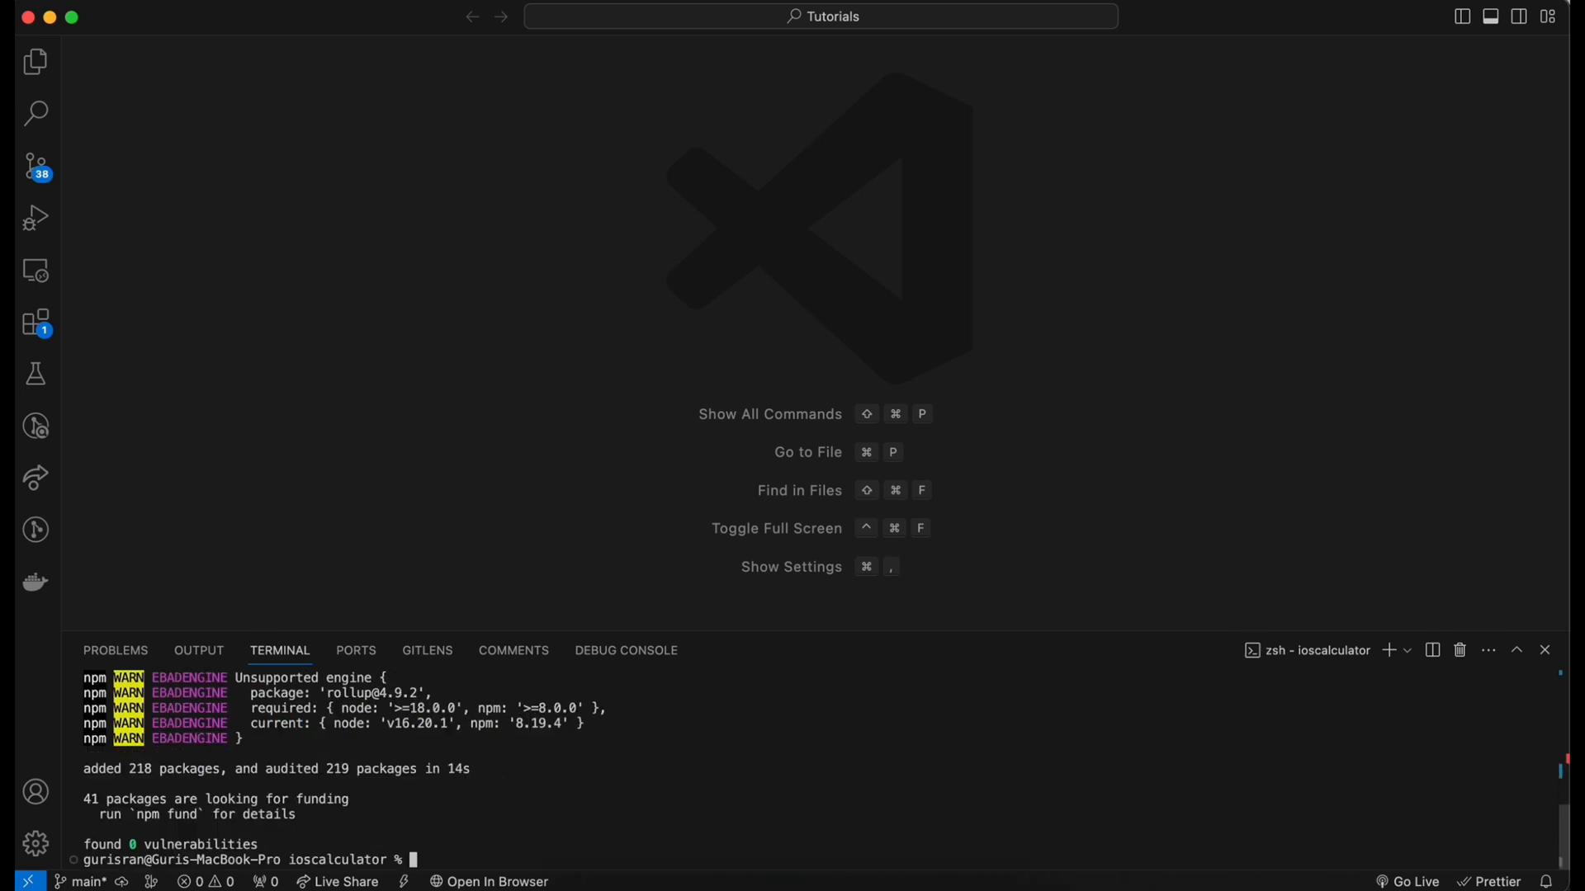
type("n")
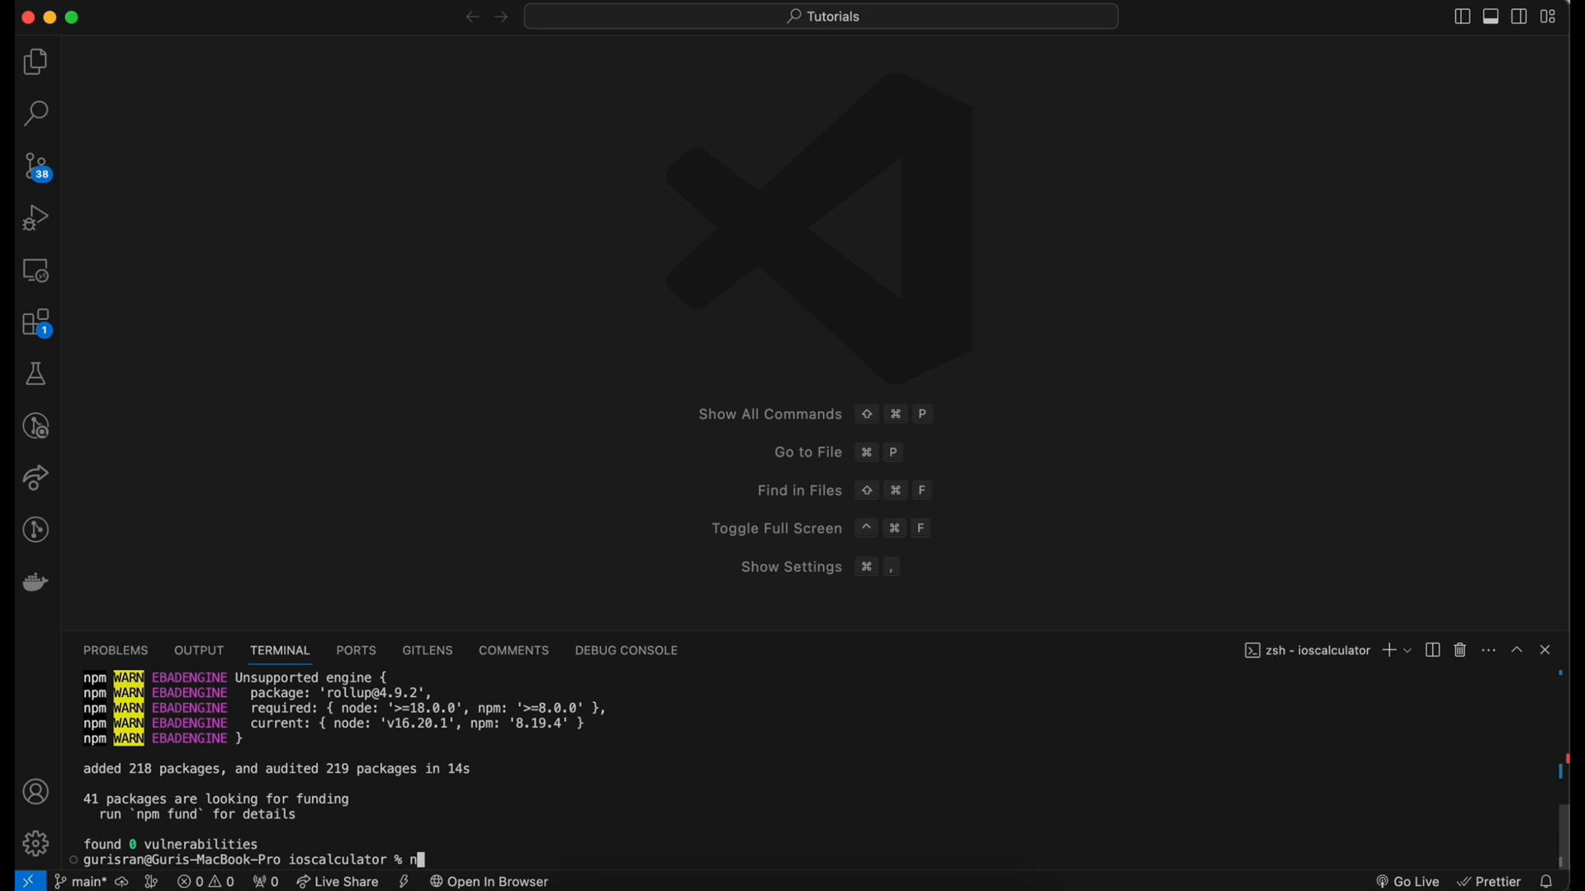
type("pm run d")
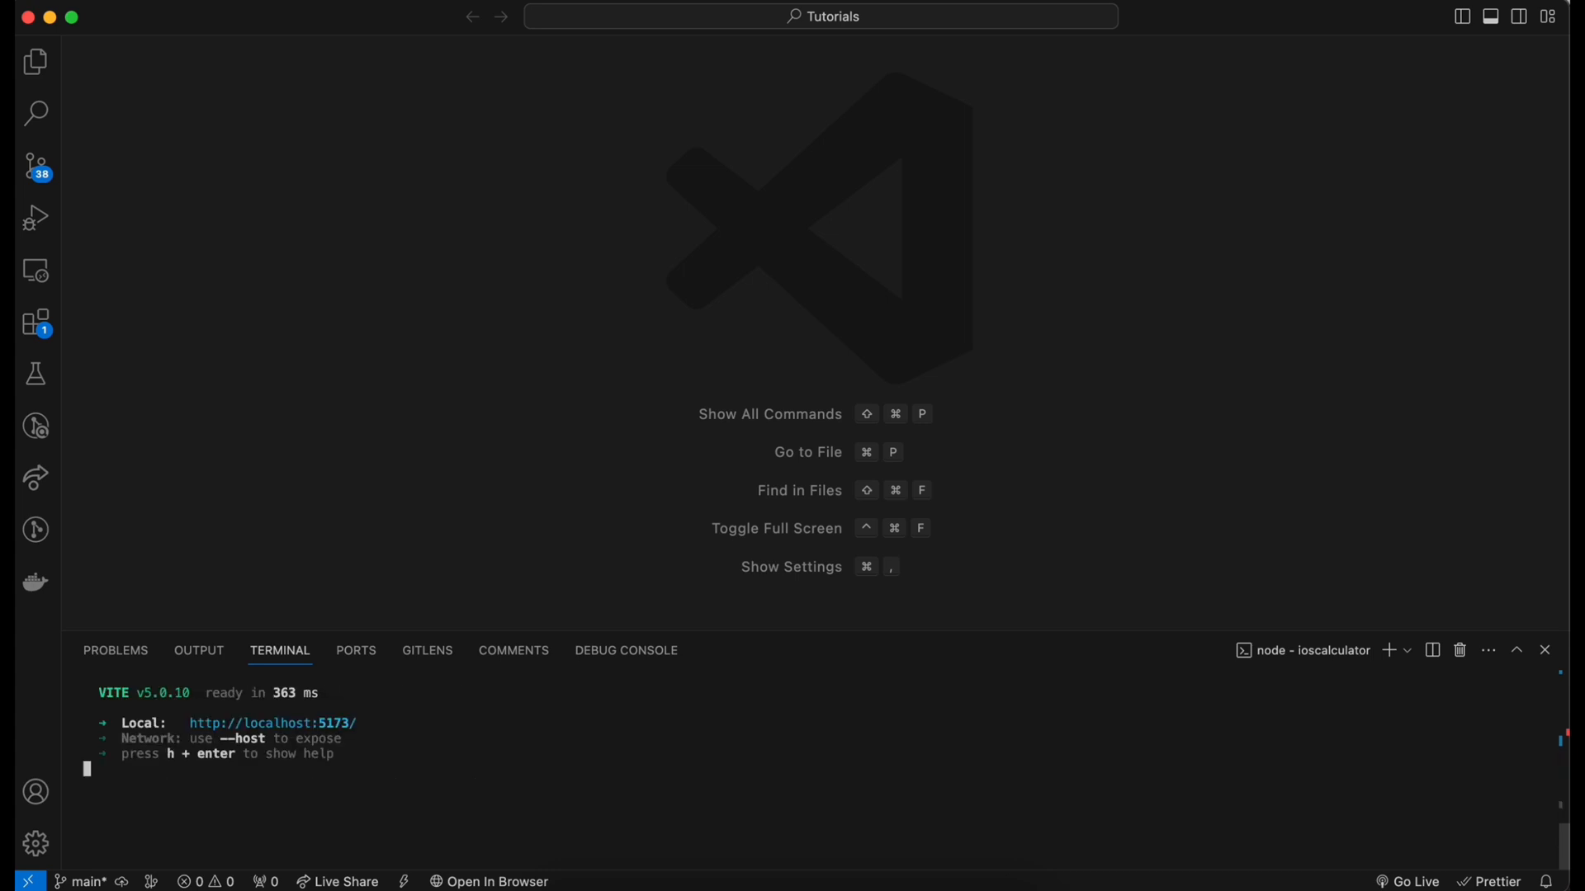
type("o")
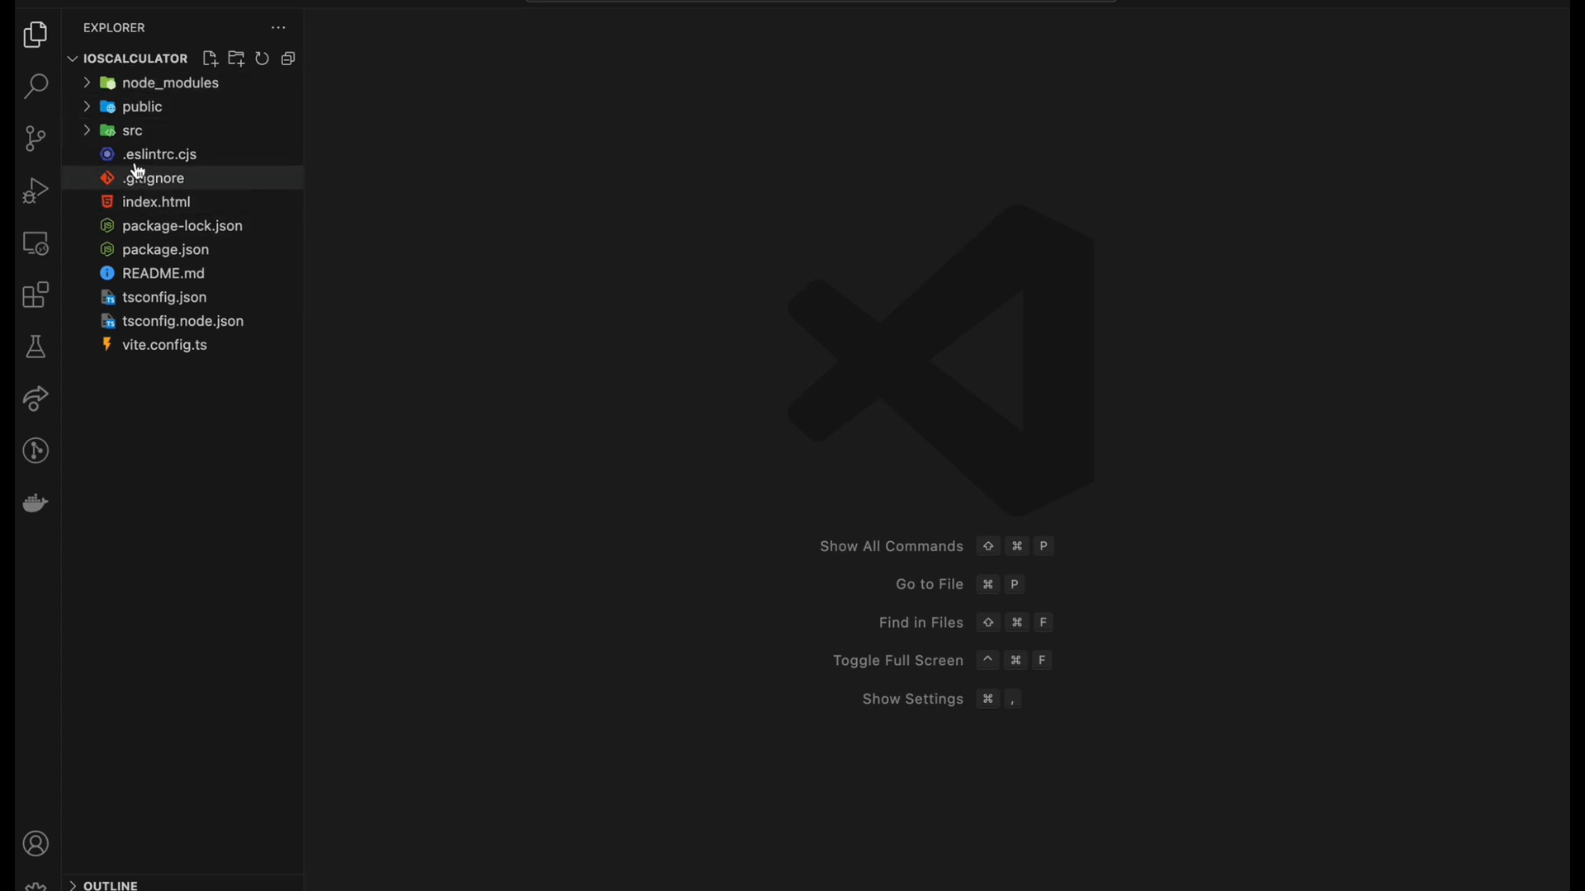
- Delete App.css and index.css from src and remove the index.css import in main.tsx
left_click(132, 129)
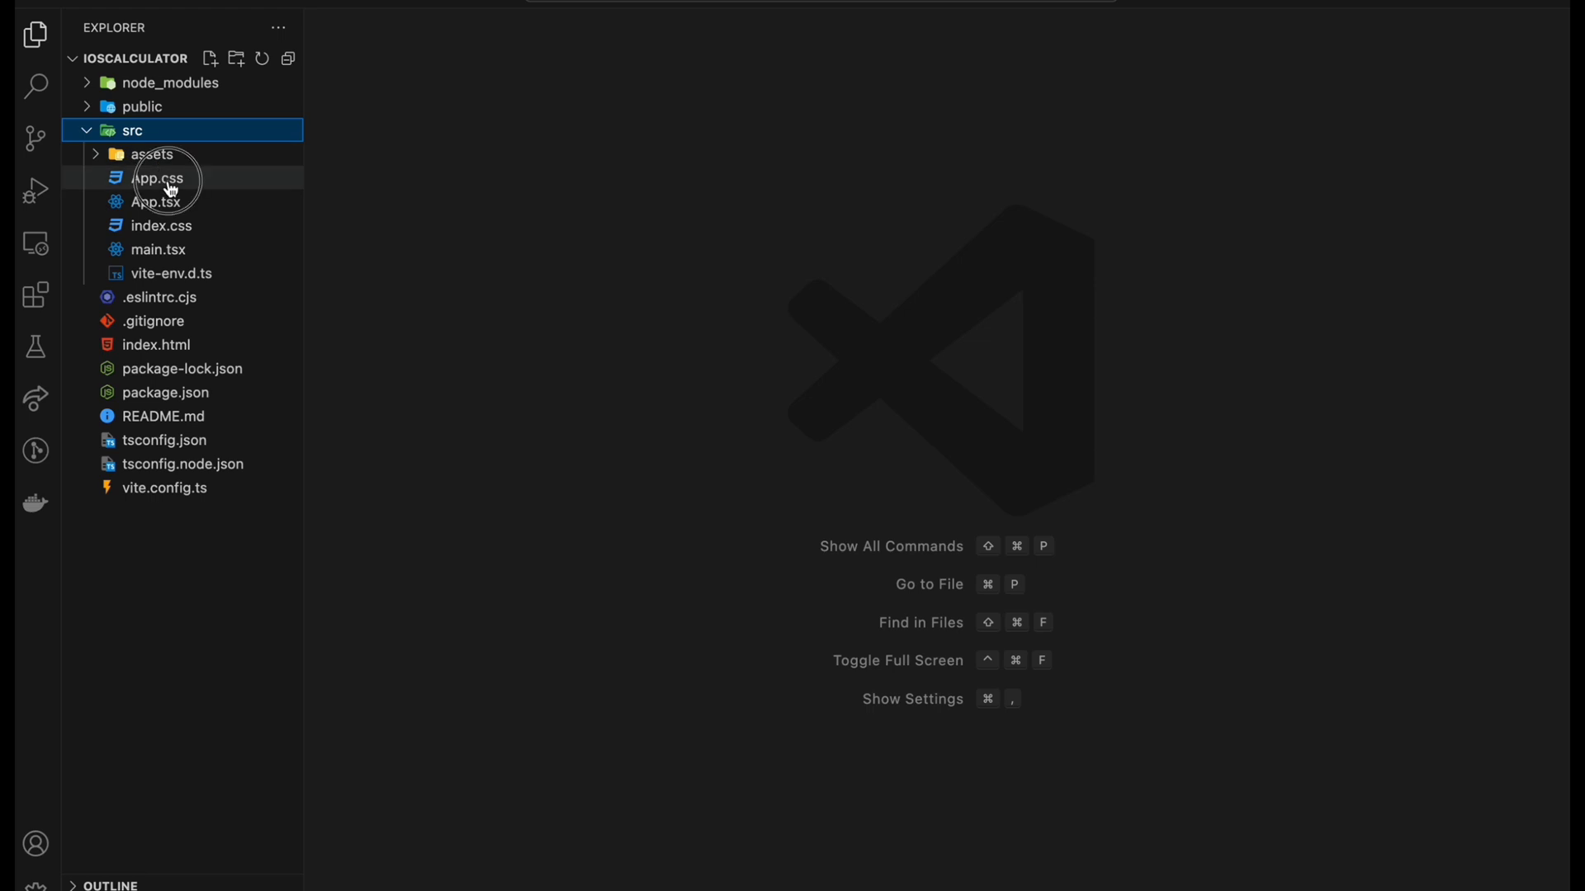
left_click(158, 178)
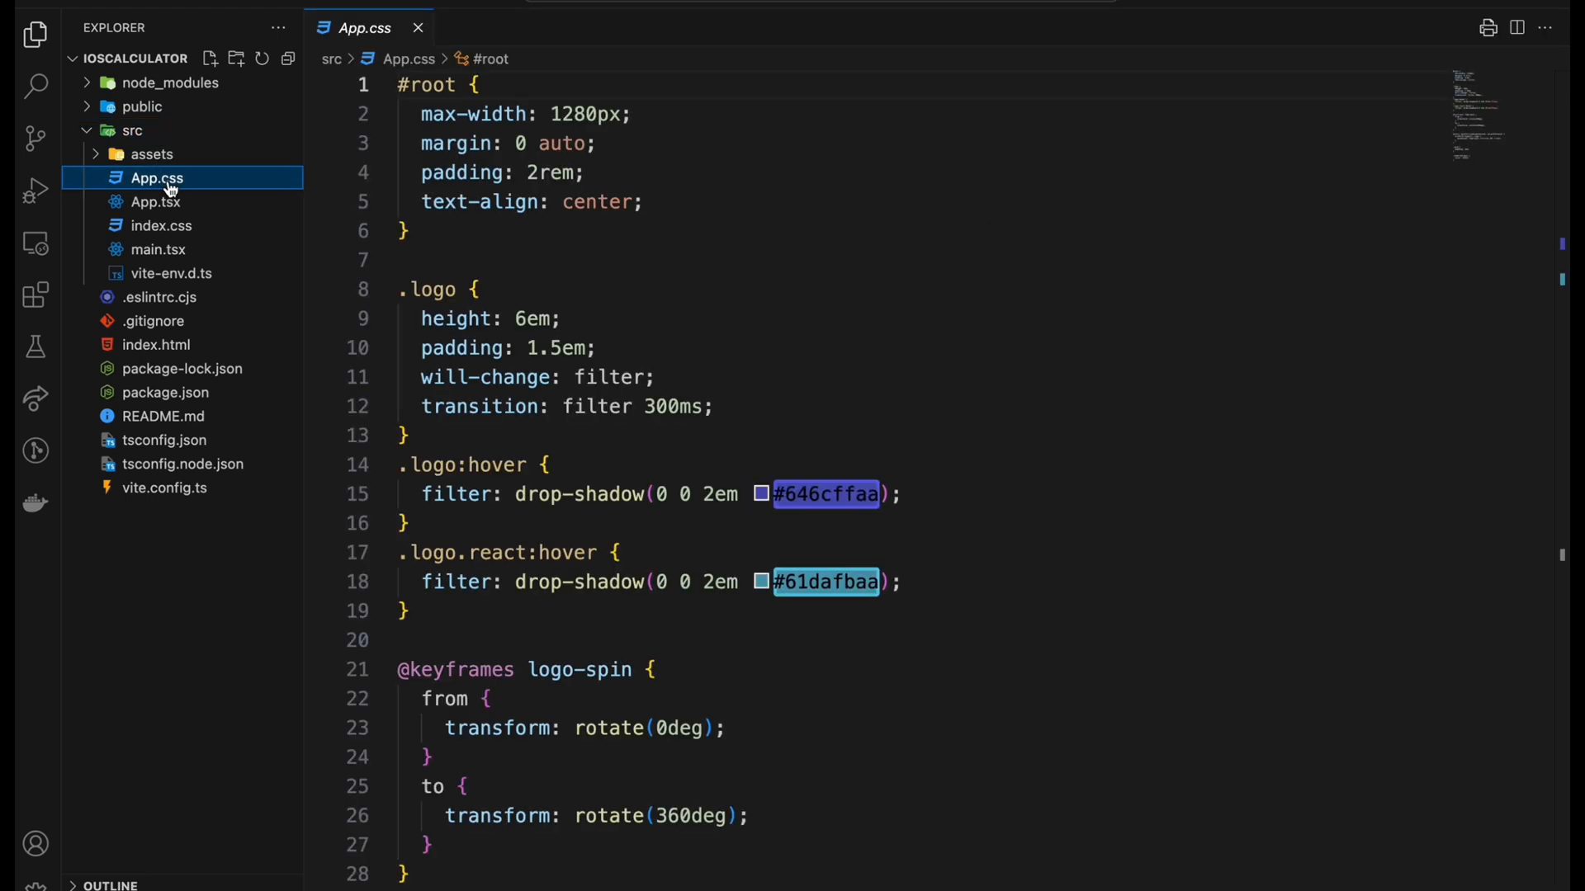
left_click(160, 202)
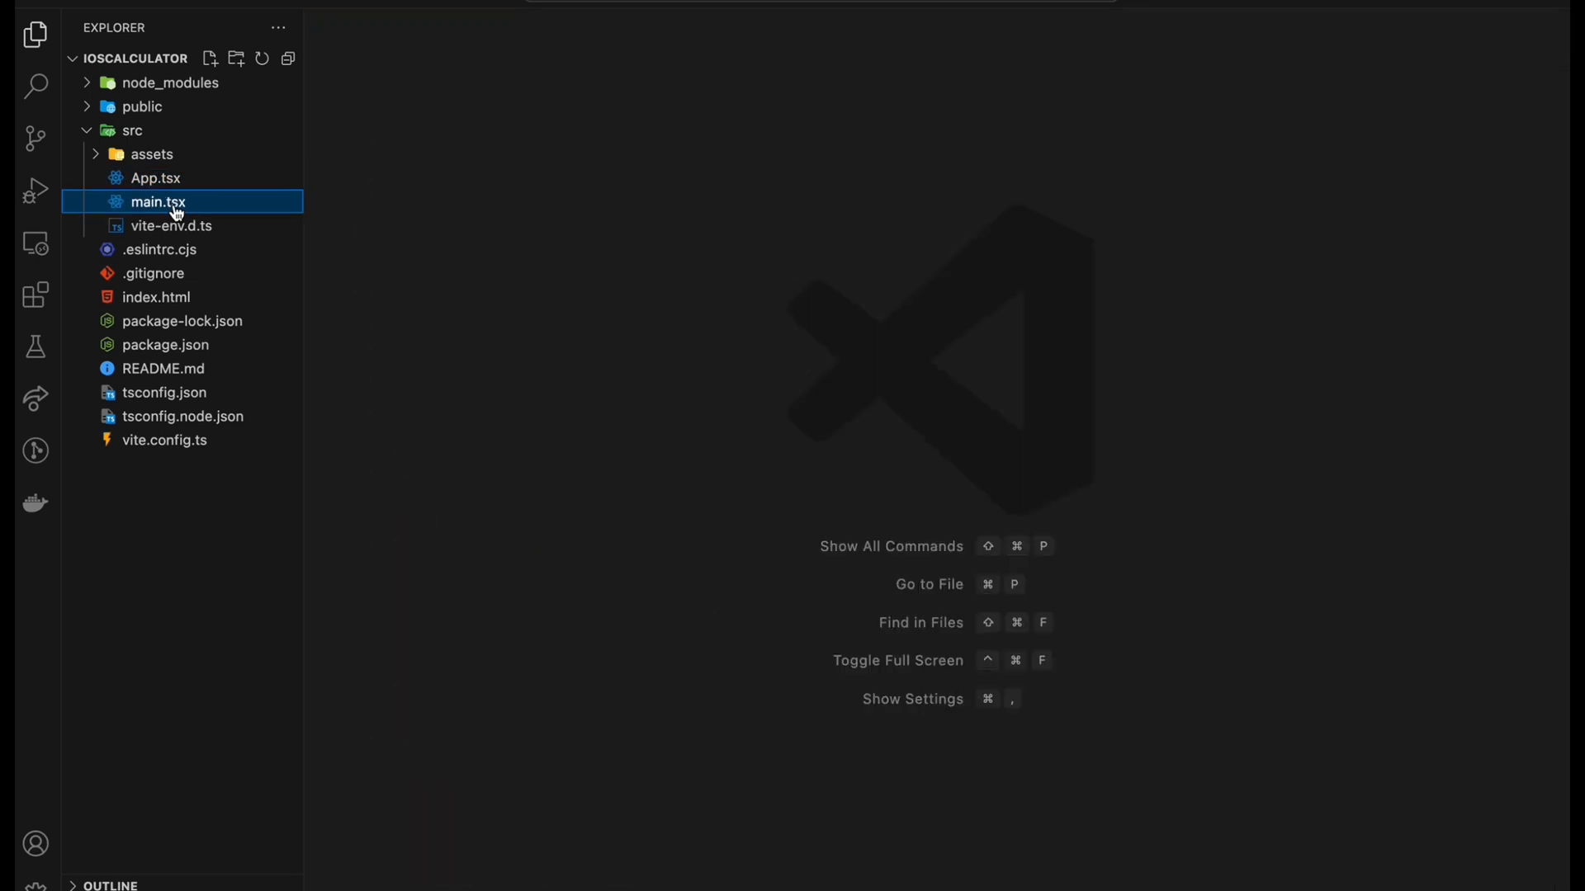
left_click(157, 202)
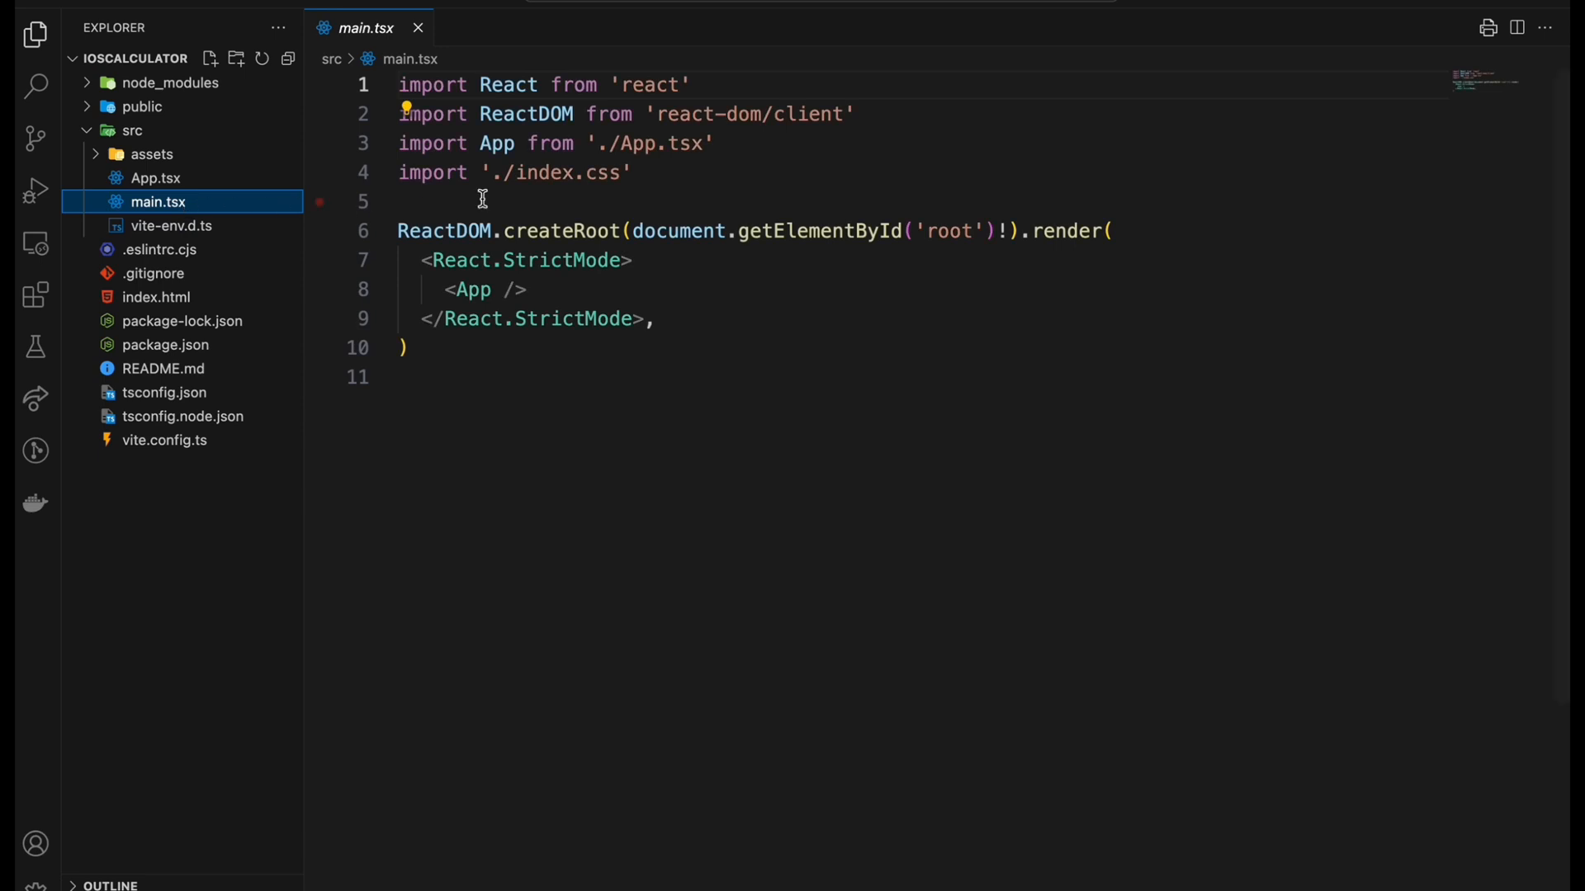
double_click(548, 173)
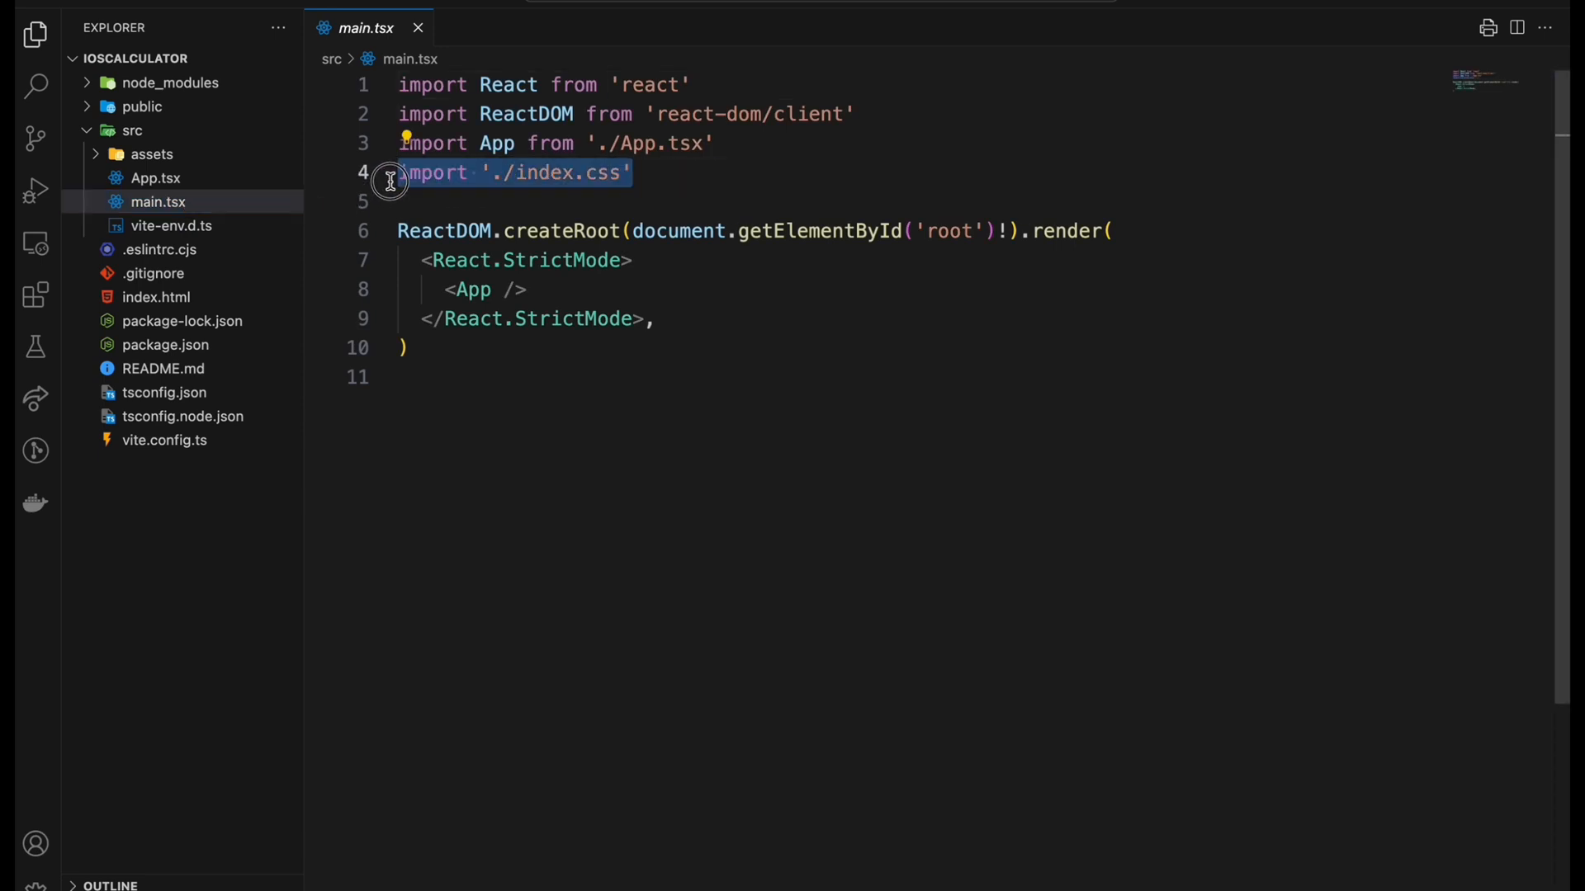
key("Delete")
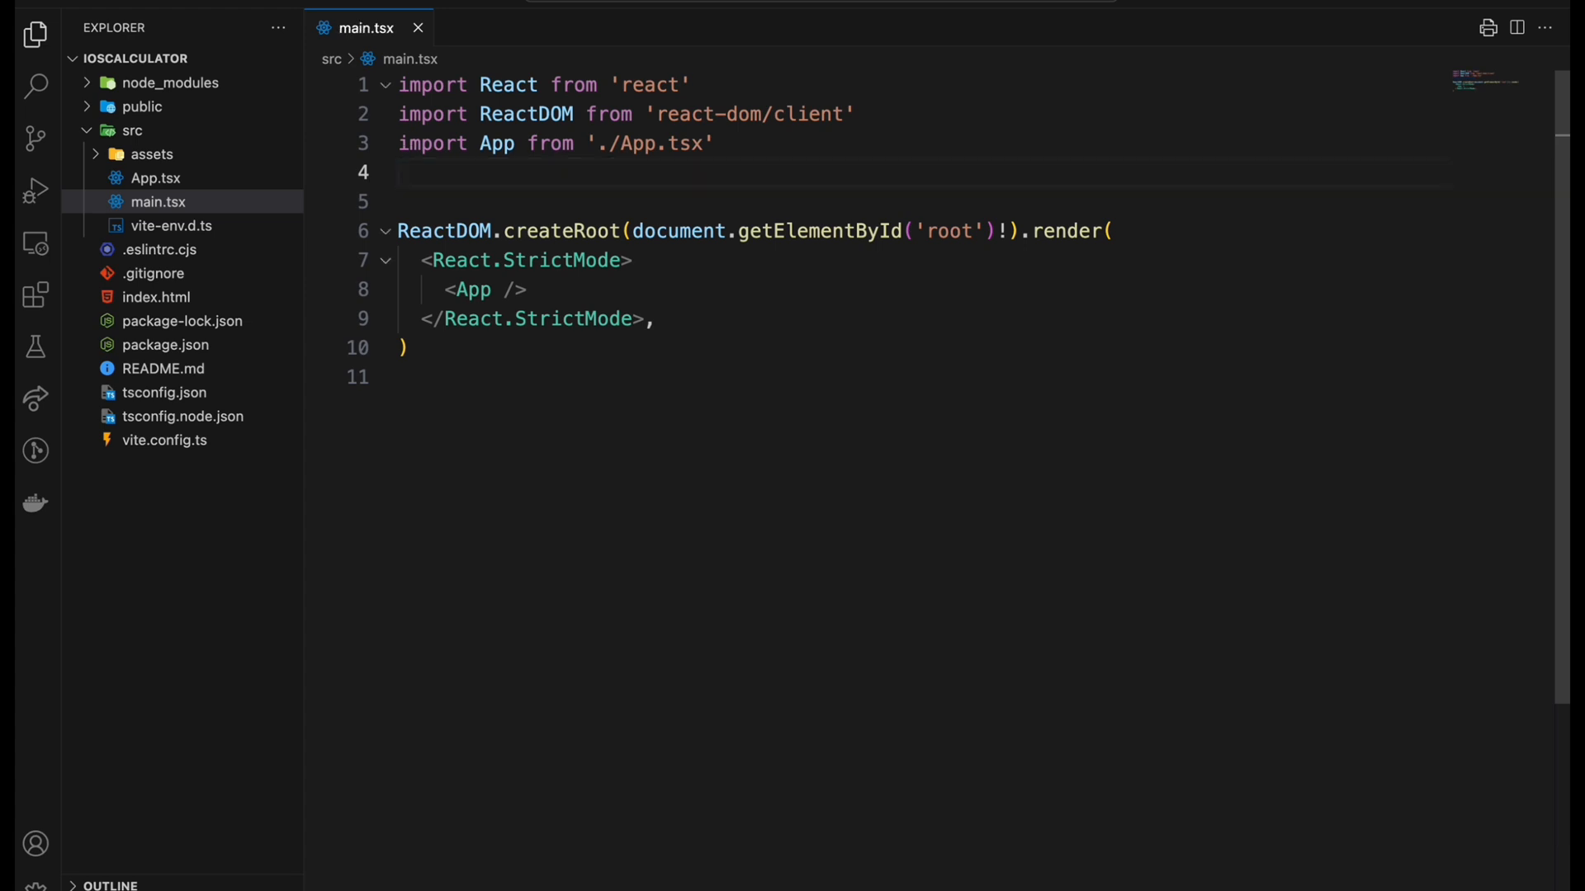
- Clear App.tsx of its starter imports, counter and logo markup, leaving an empty fragment
left_click(157, 178)
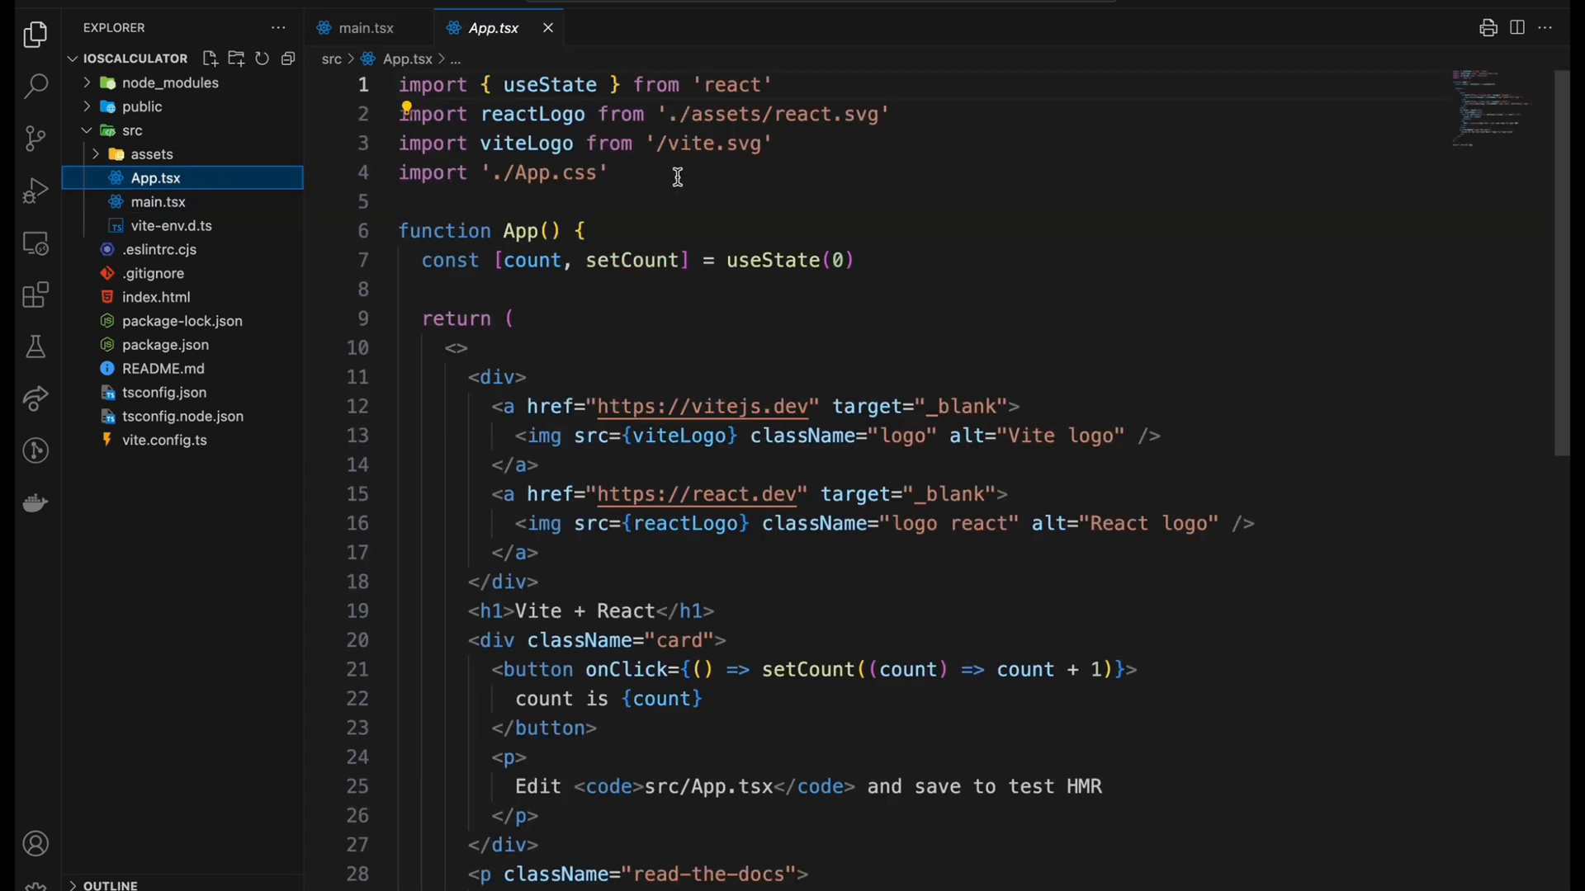
triple_click(502, 173)
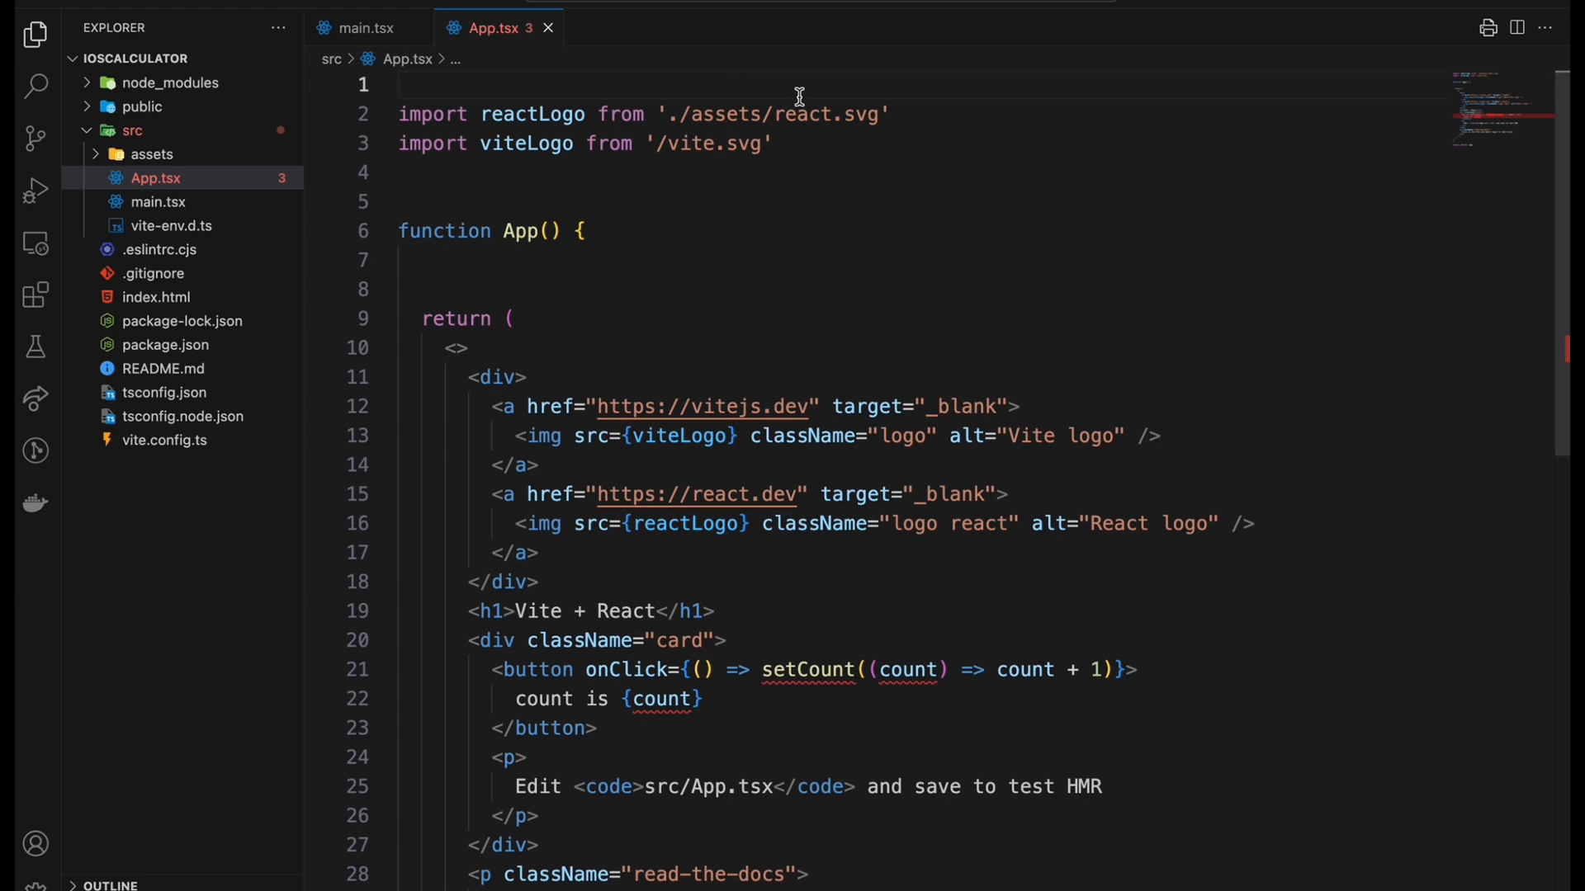
left_click_drag(799, 96, 404, 142)
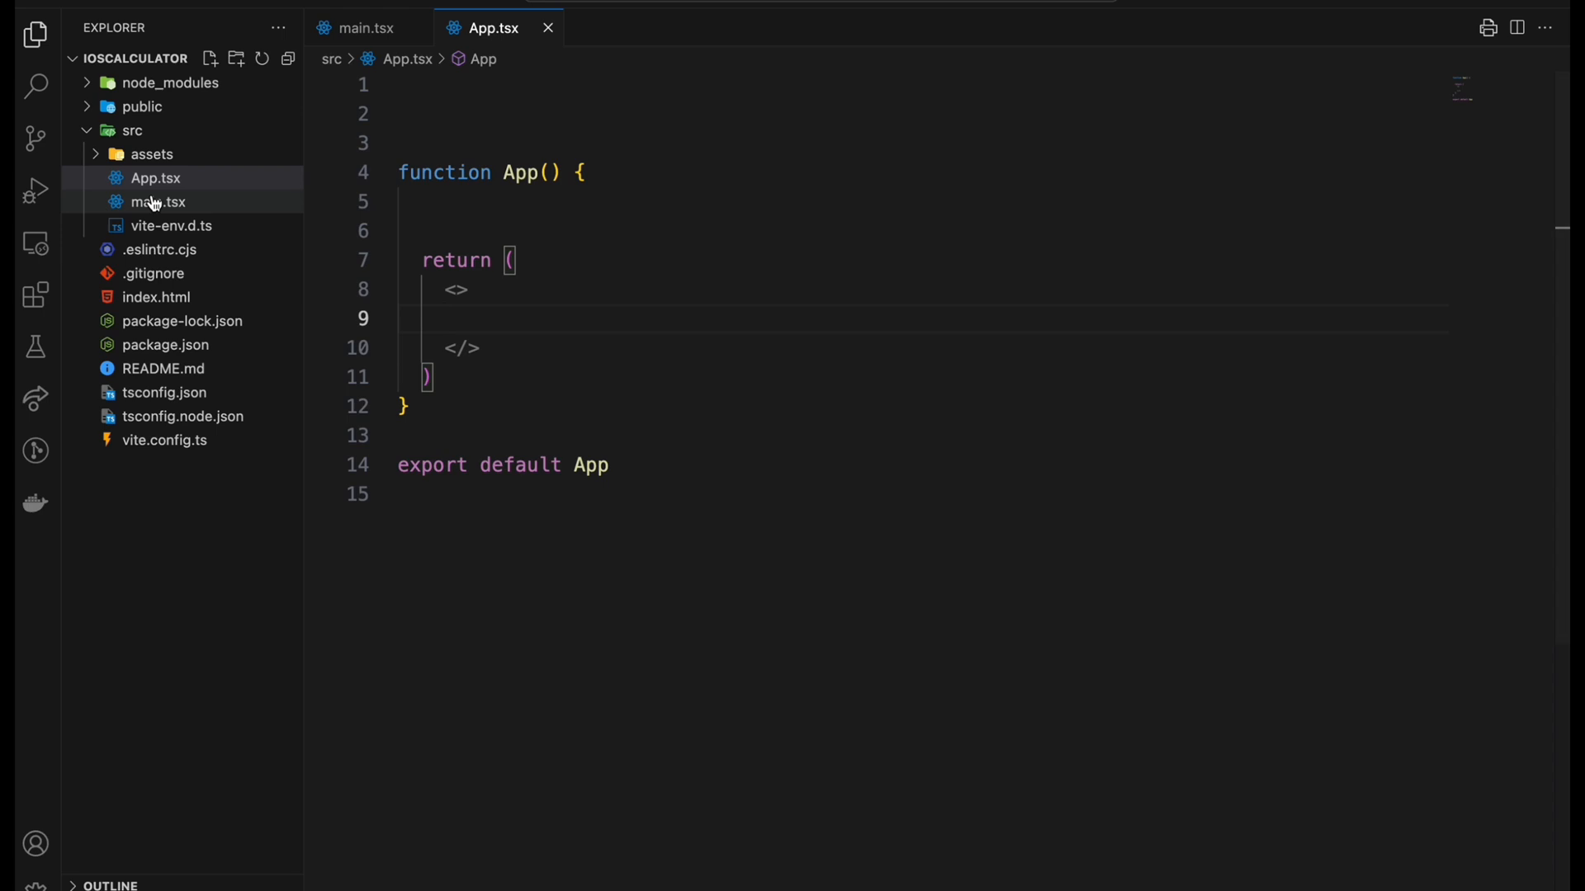
left_click(158, 202)
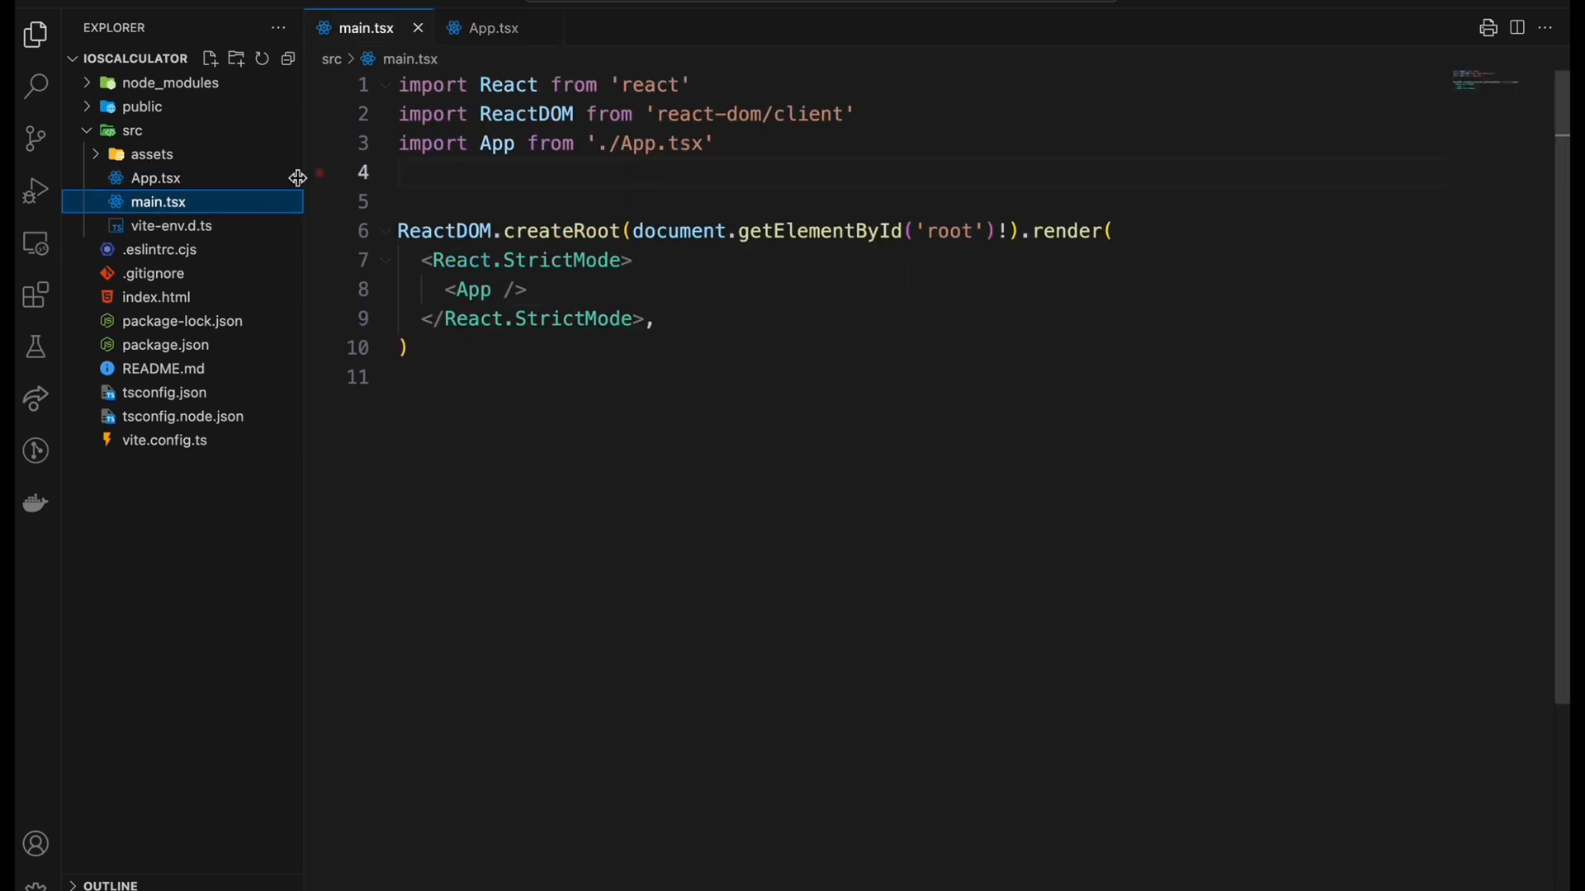
left_click(492, 28)
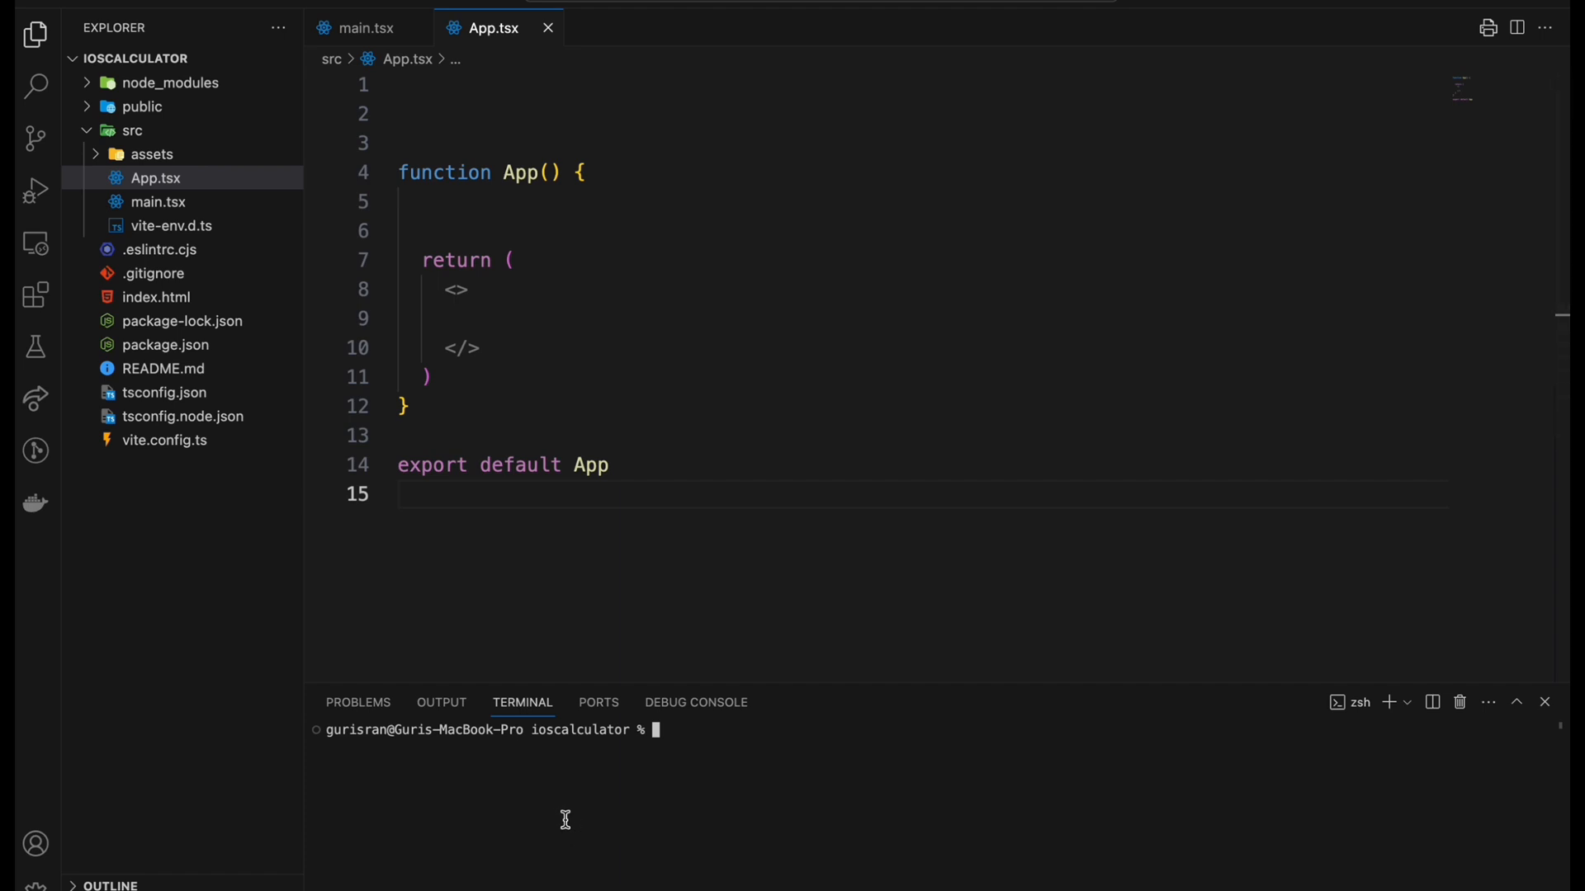
- Run npm run dev to serve the emptied app at localhost:5173
type("npm")
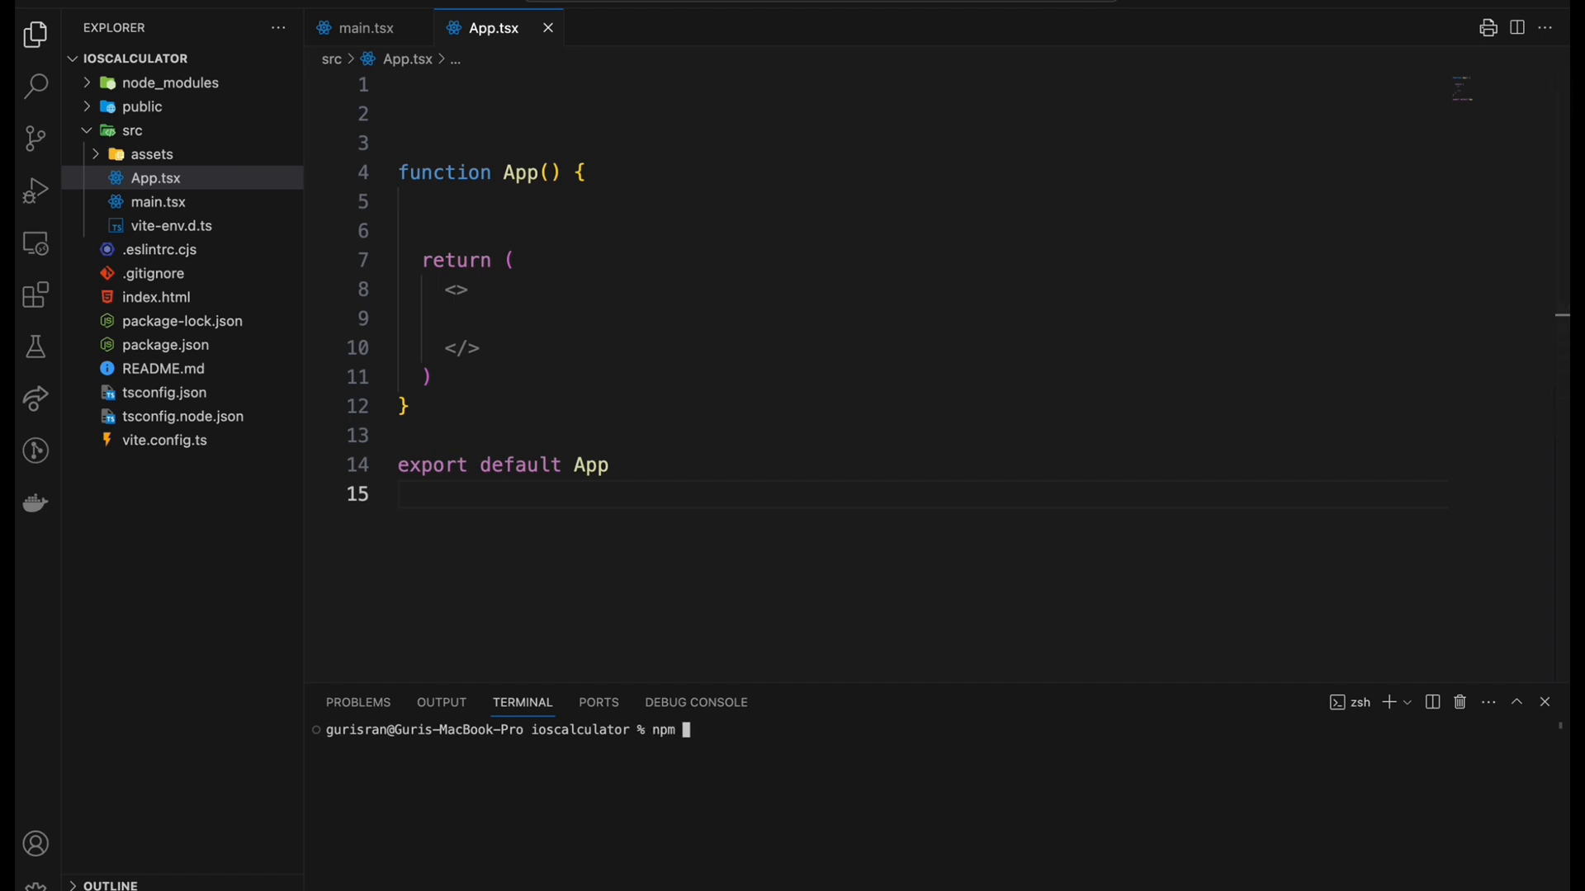
type("run dev")
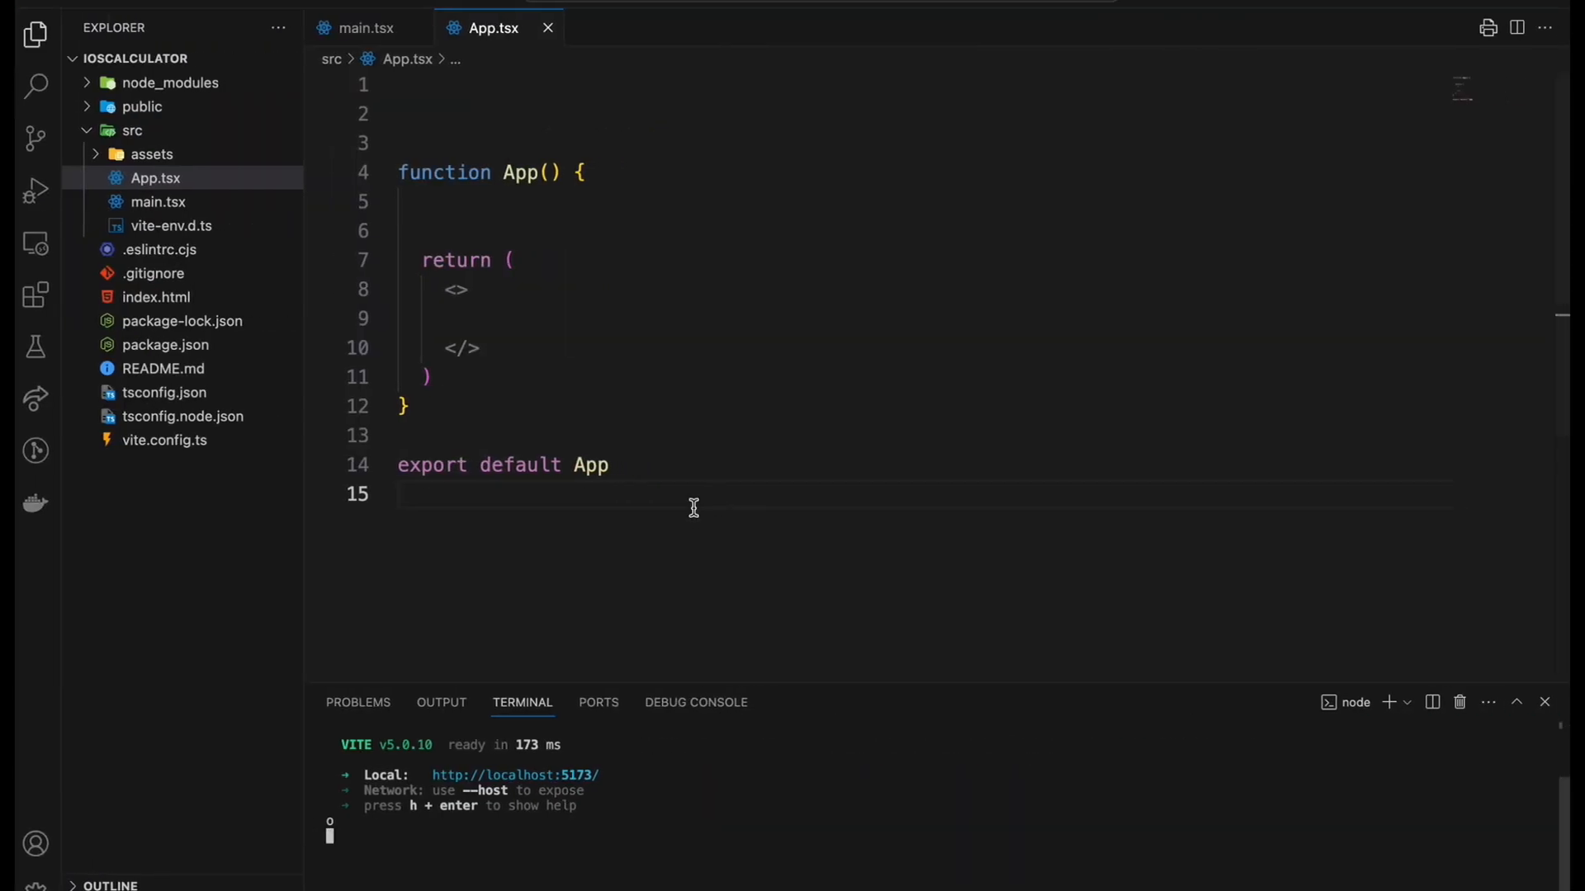
mouse_move(678, 528)
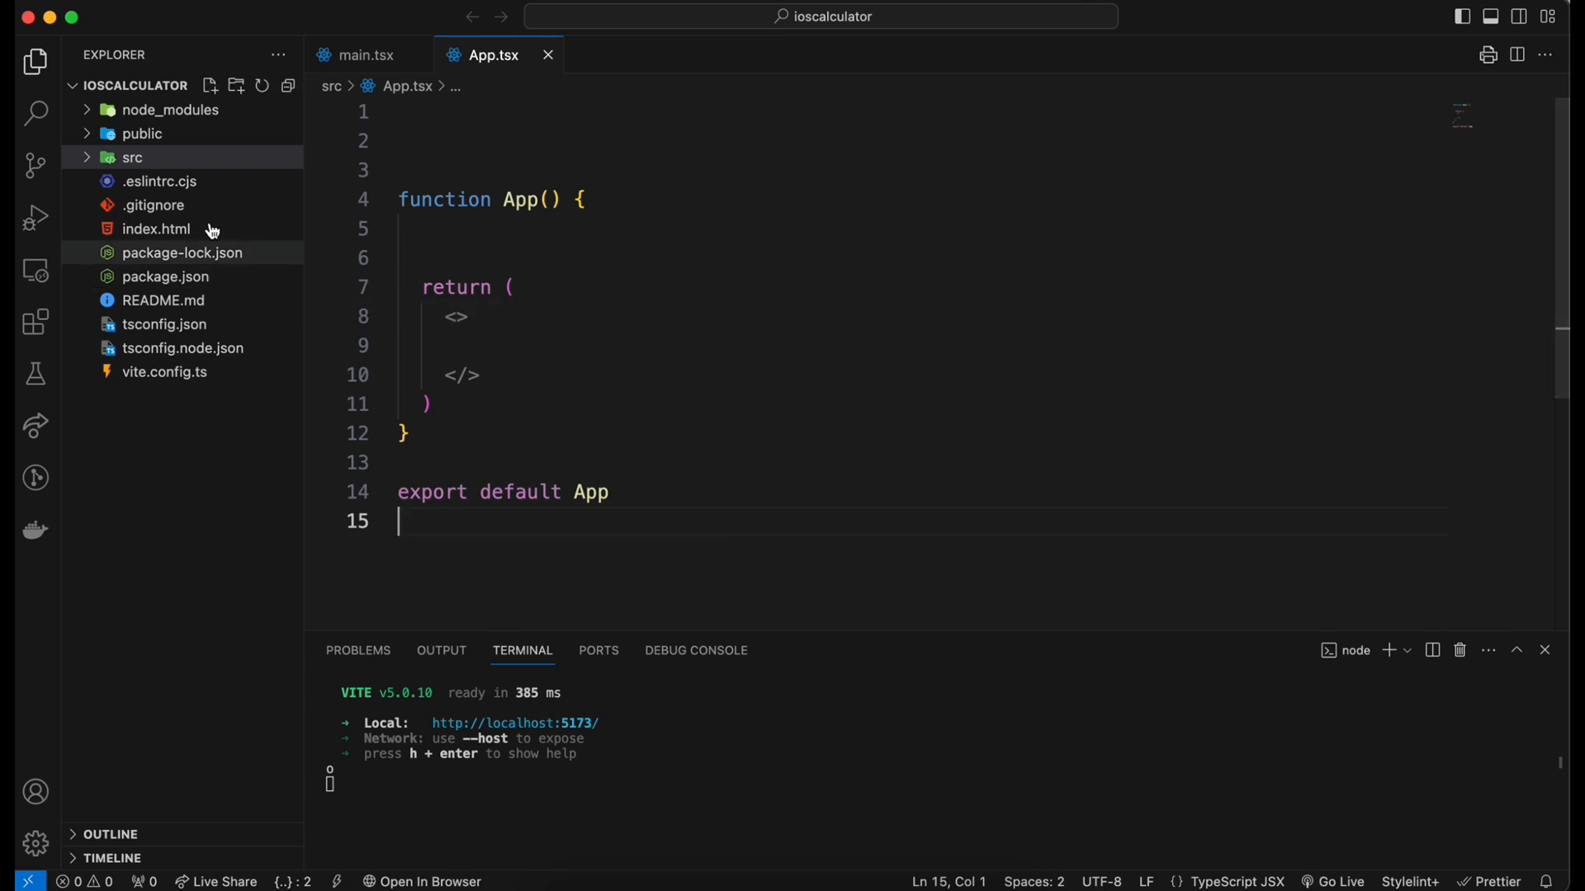
- Add Calculator.tsx to src with the rafc snippet, an exported Calculator returning an empty div
right_click(132, 156)
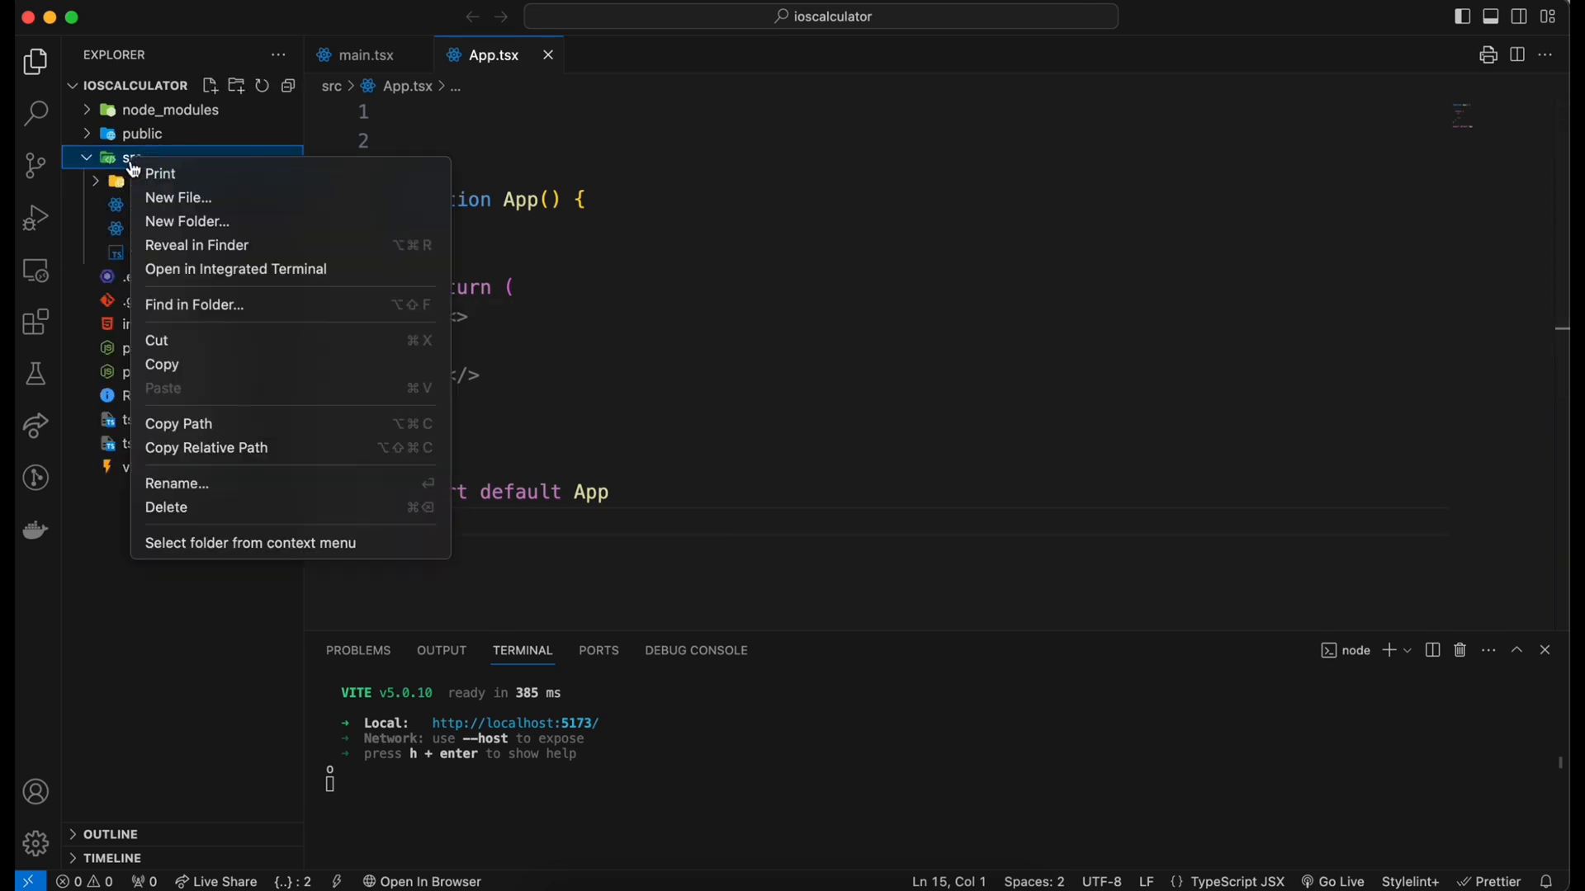
left_click(178, 197)
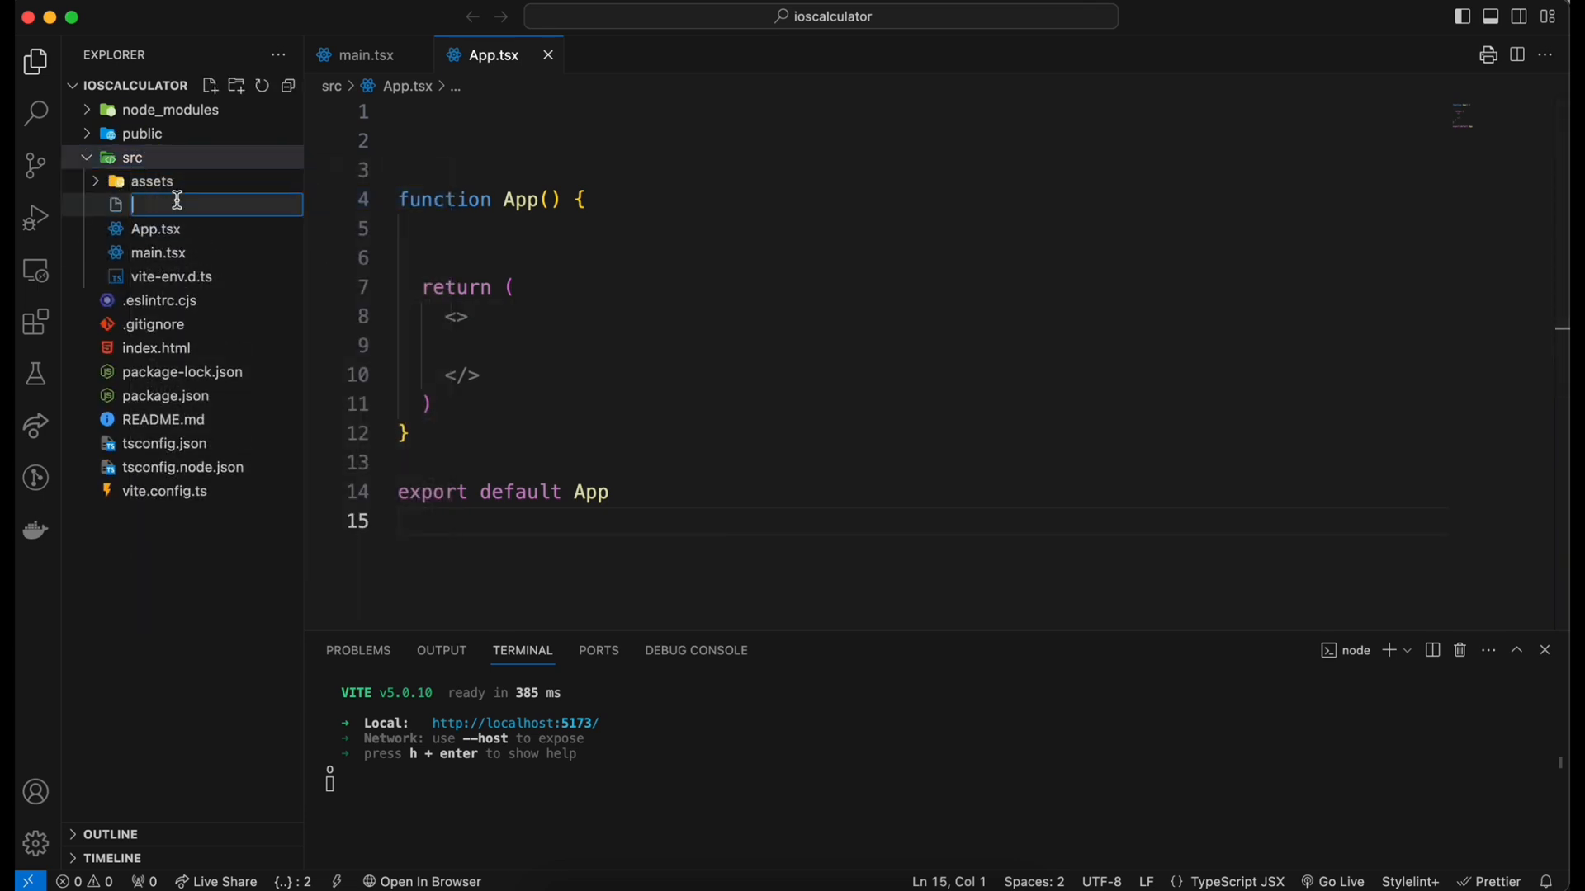
type("Calculator.tsx")
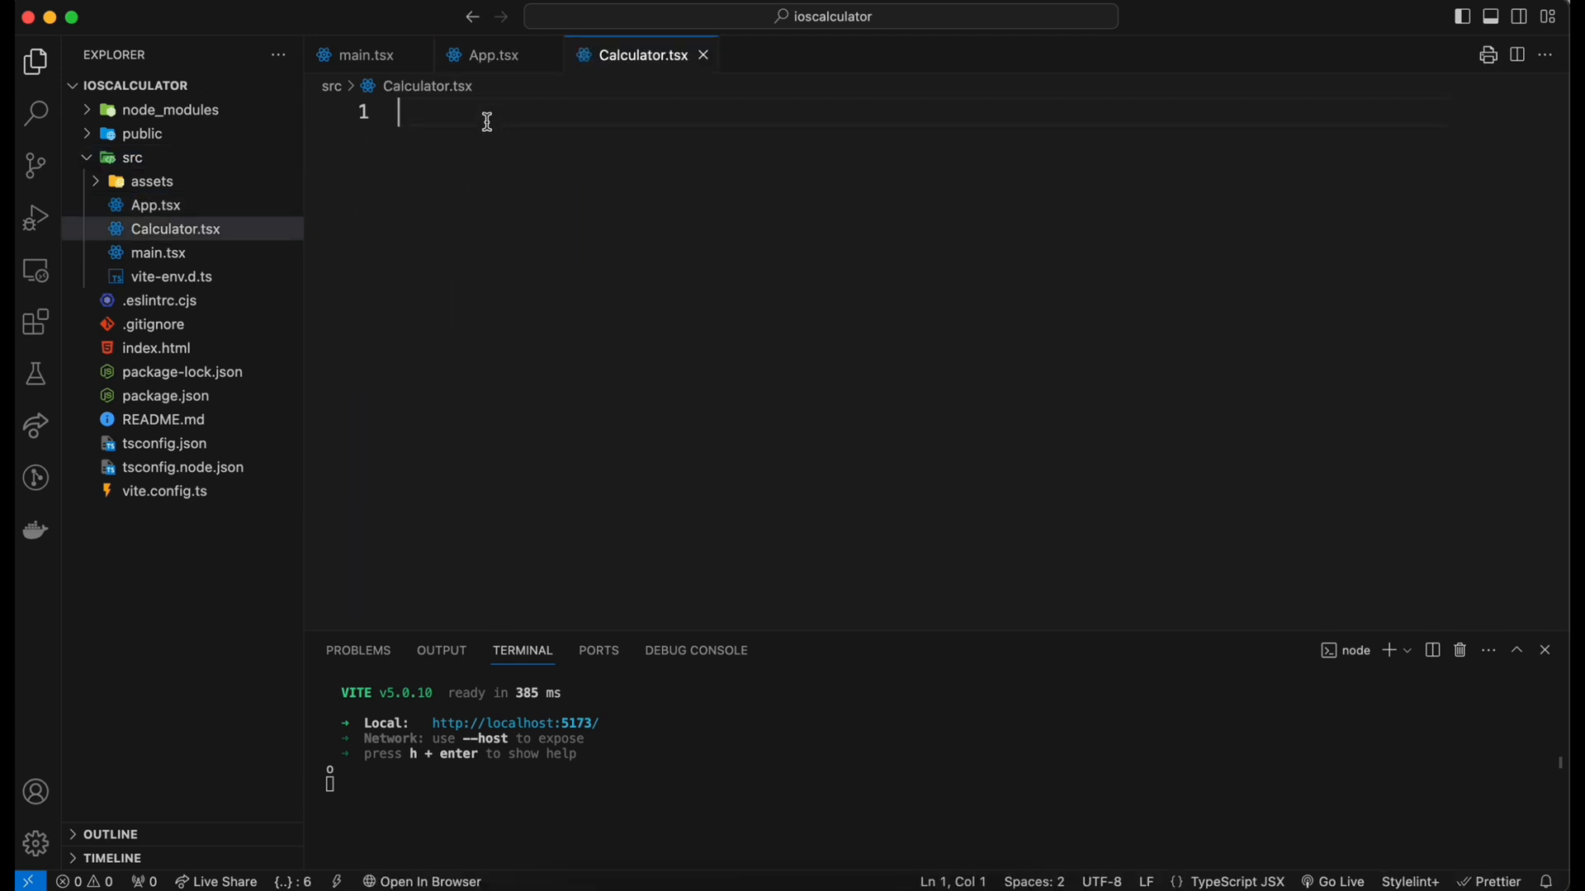
type("r")
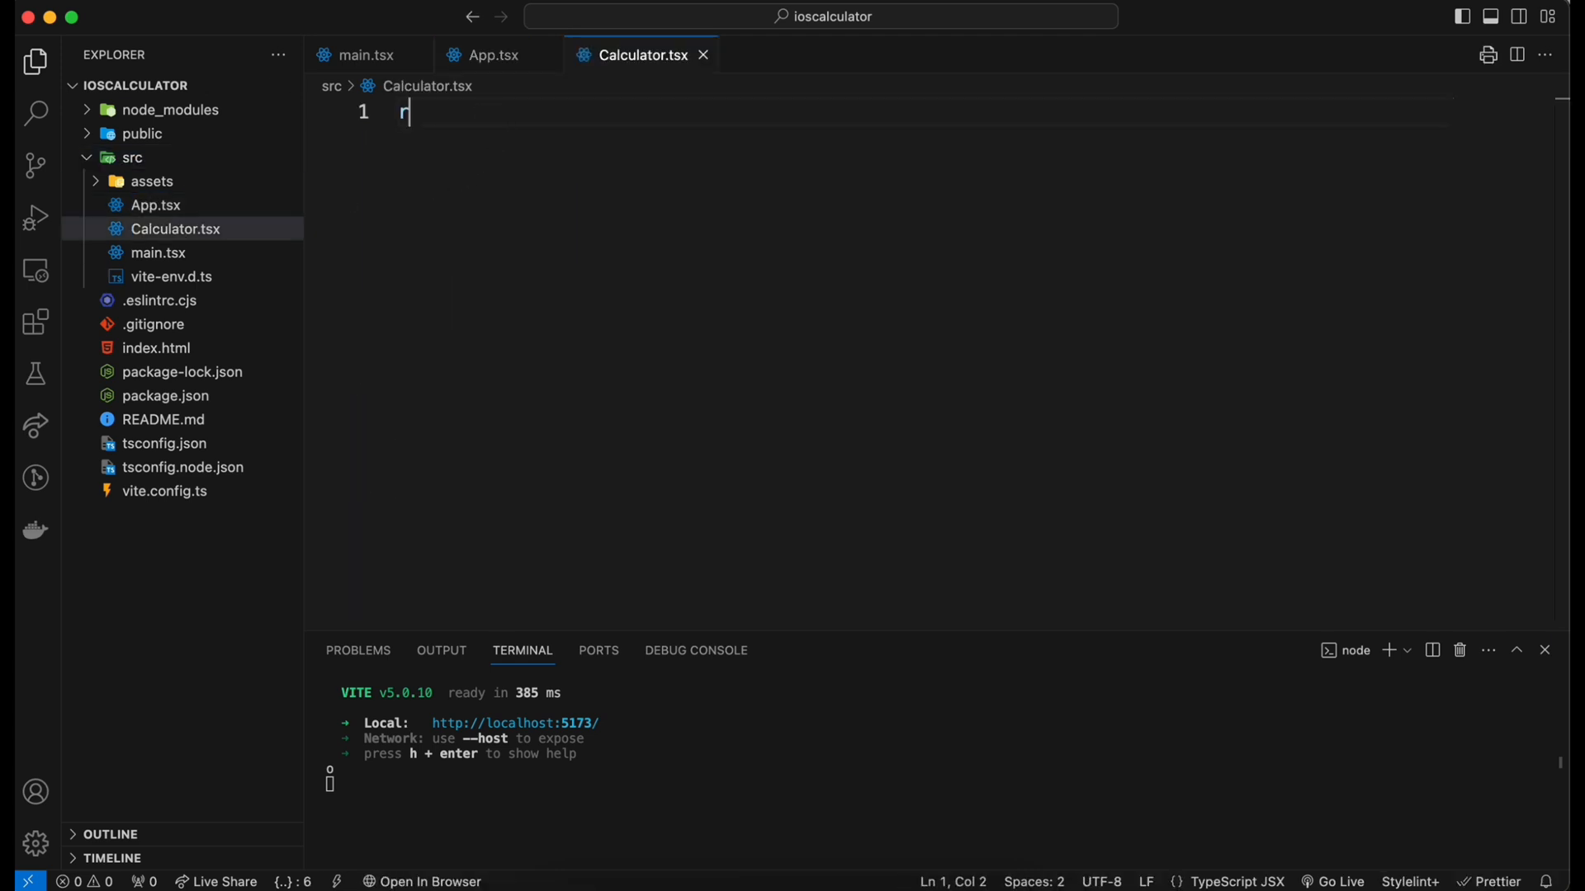
type("afc")
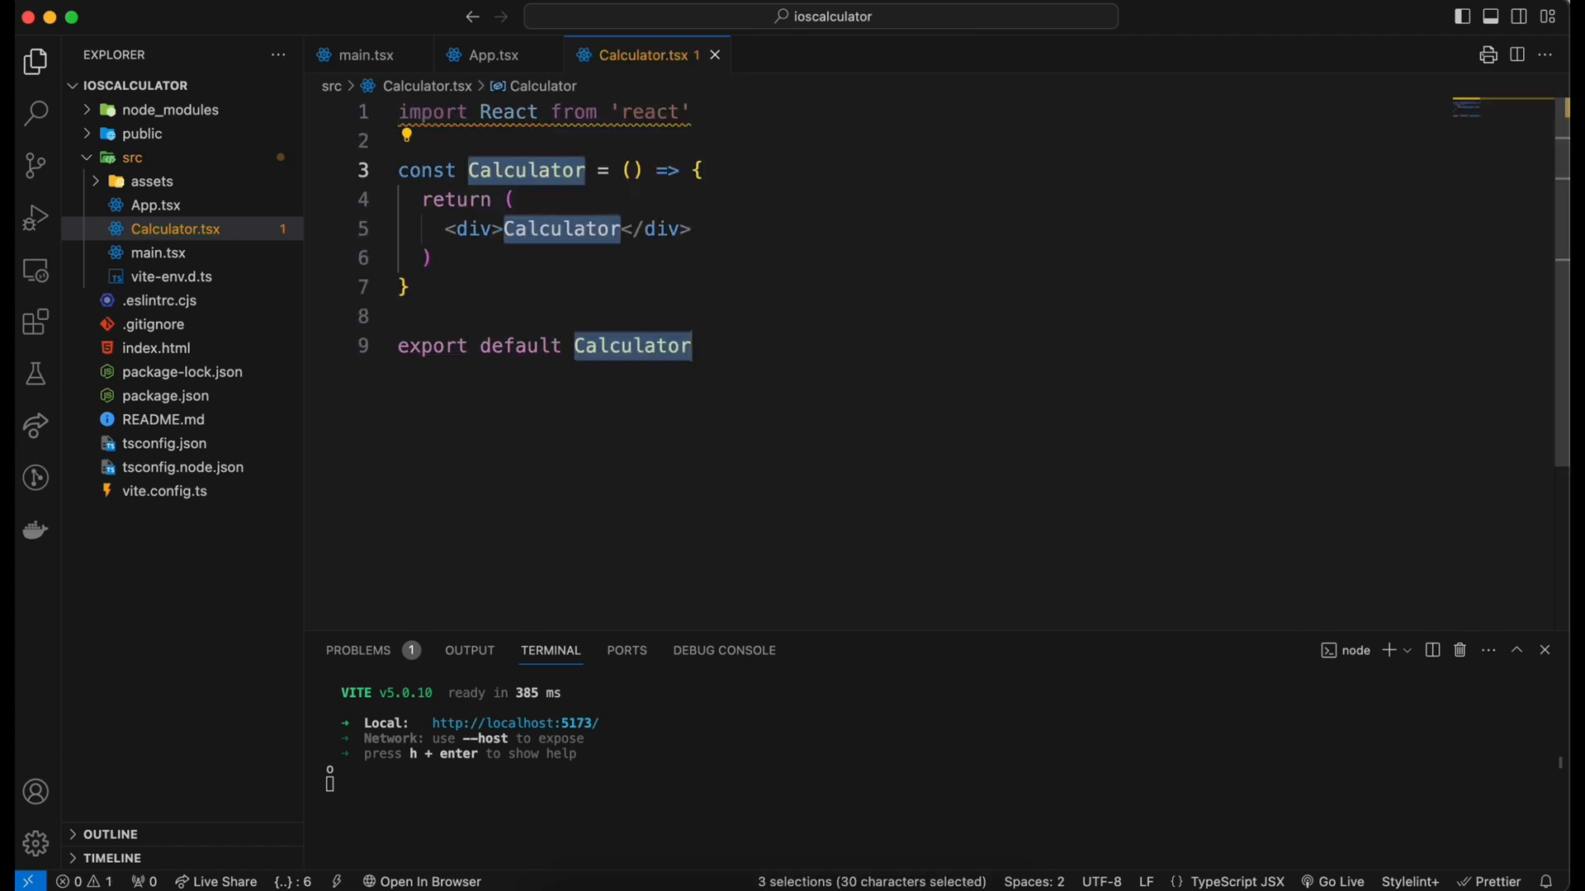
left_click(691, 345)
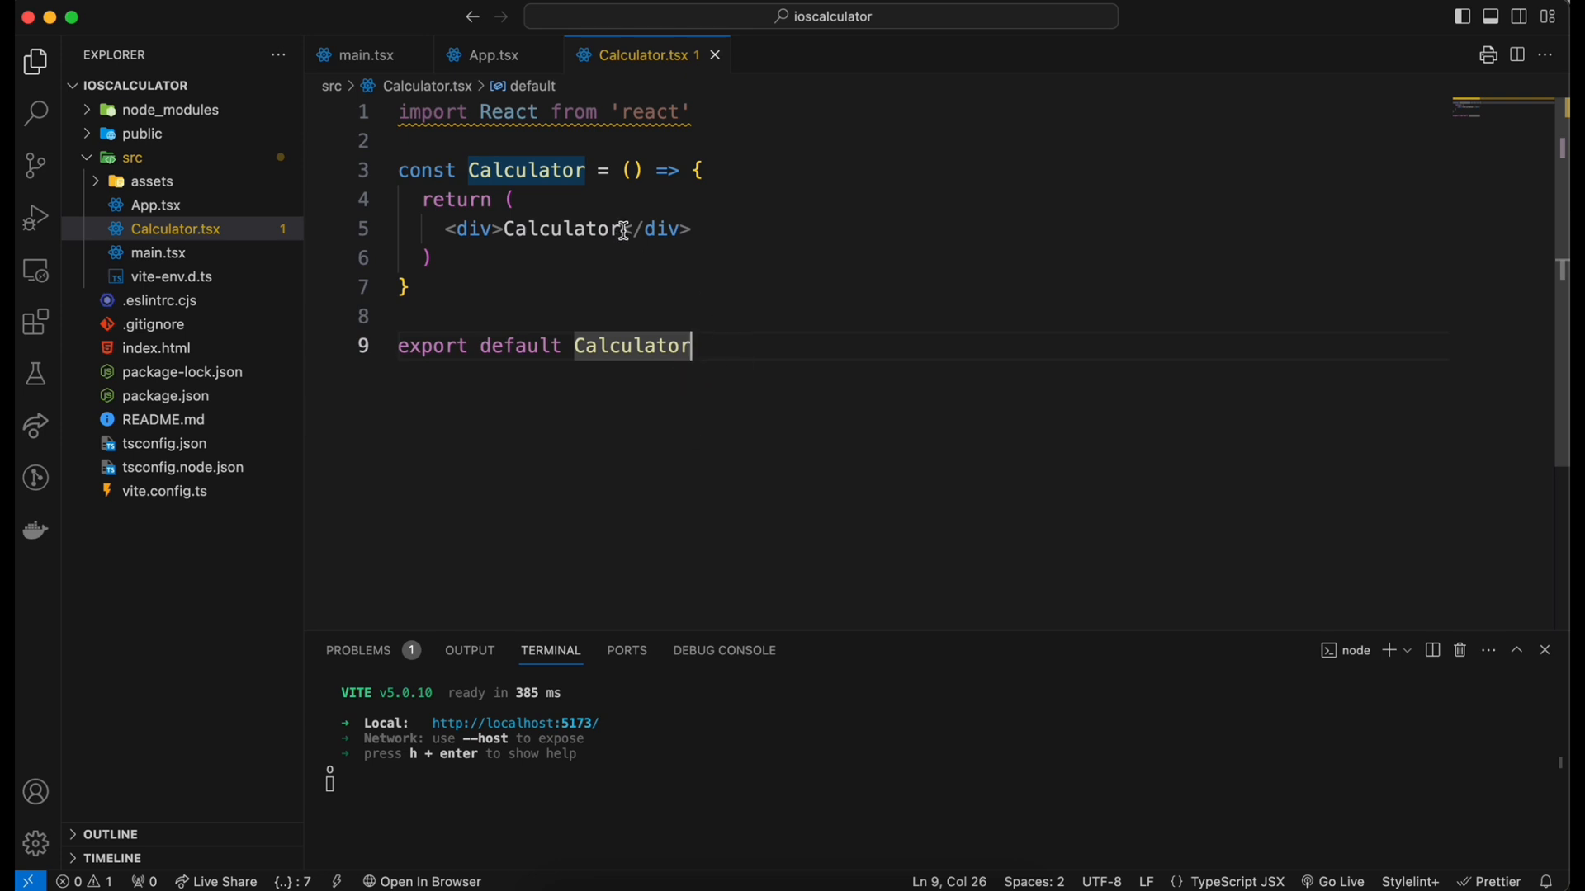
key("Backspace")
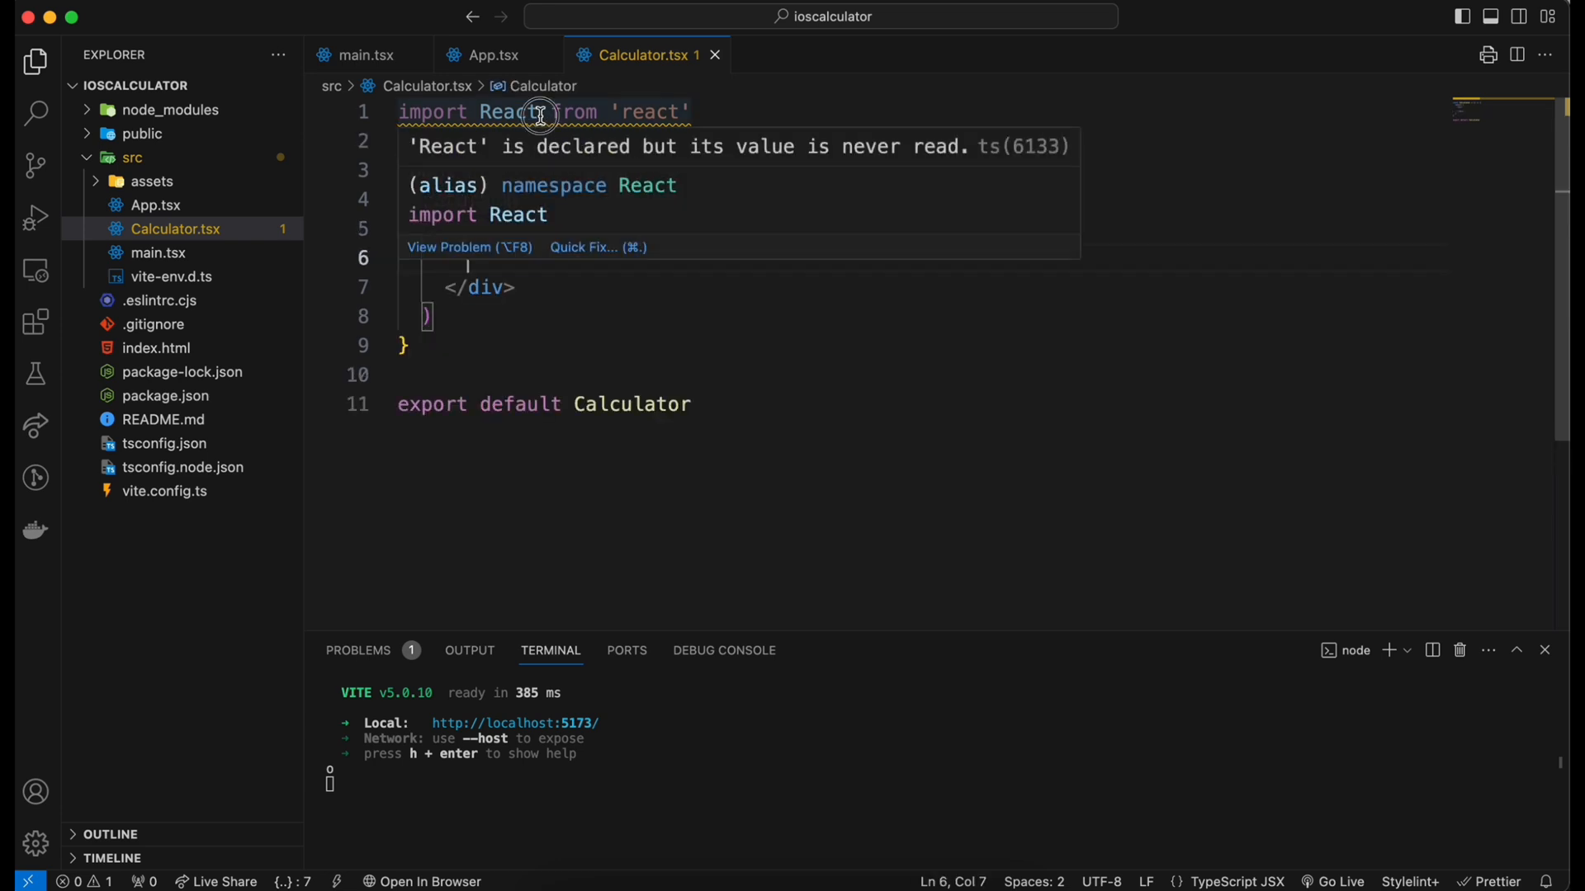
type(",")
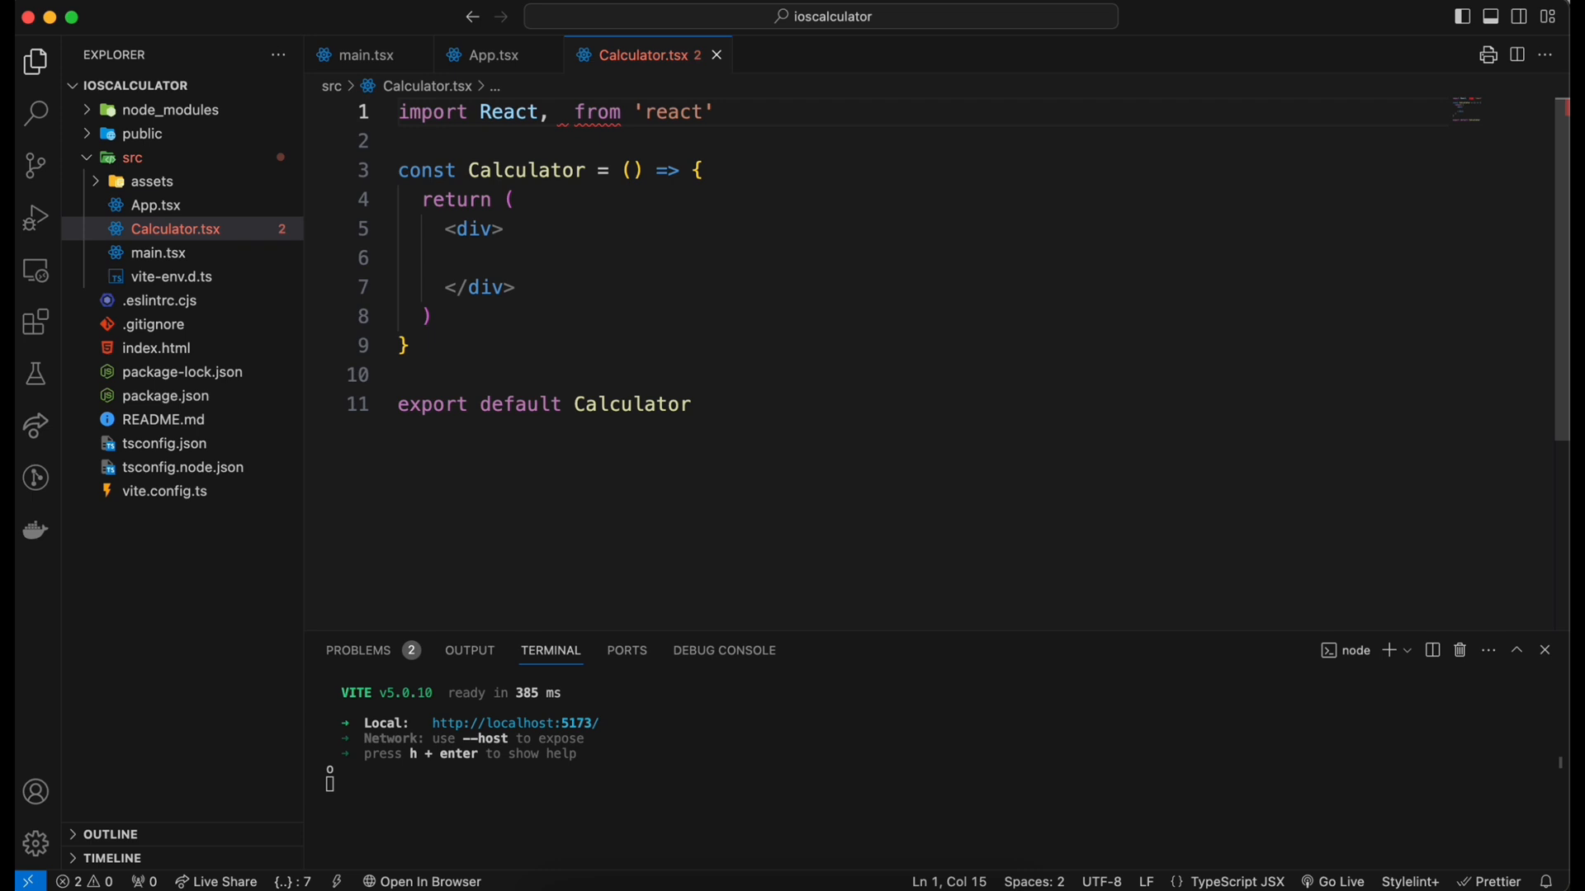
- Import useState and declare const [input, setInput] = useState<string>("") in Calculator
type("{use")
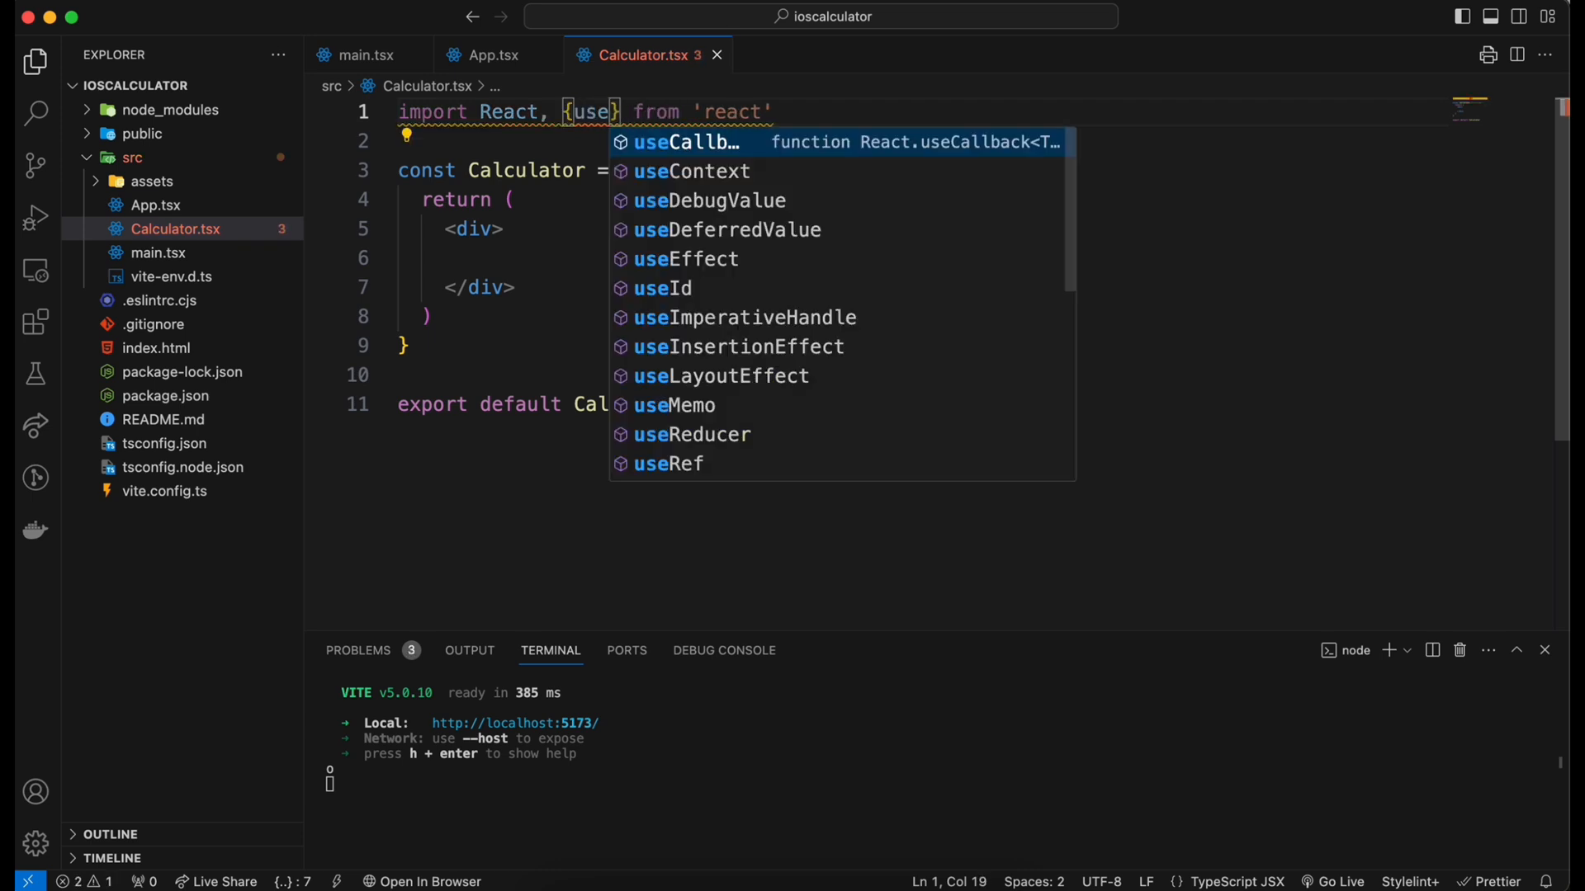
type("State")
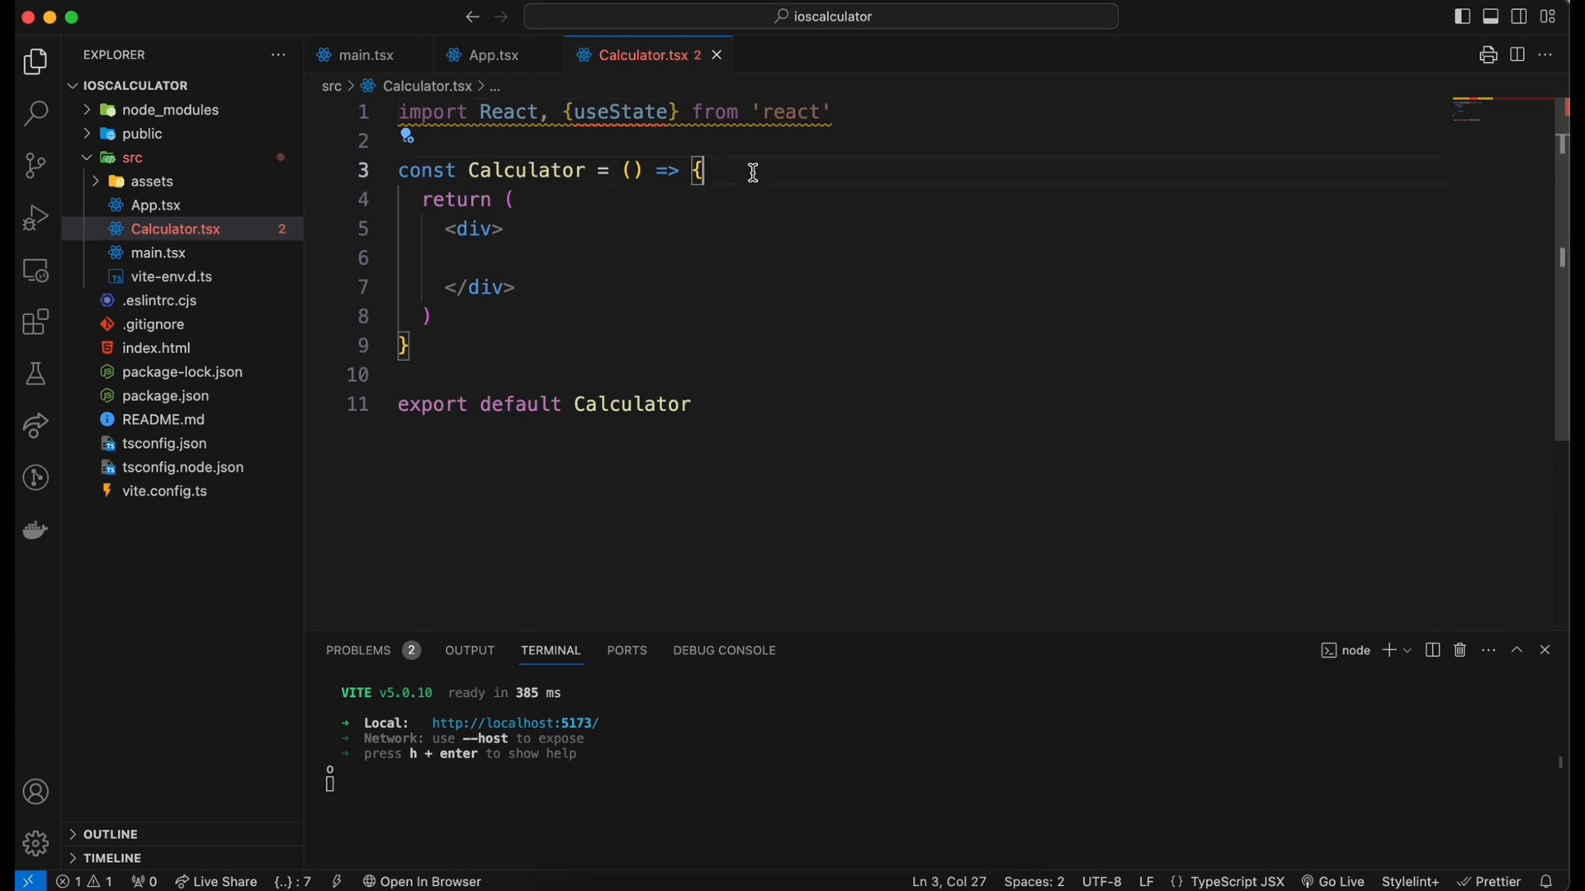
key("Enter")
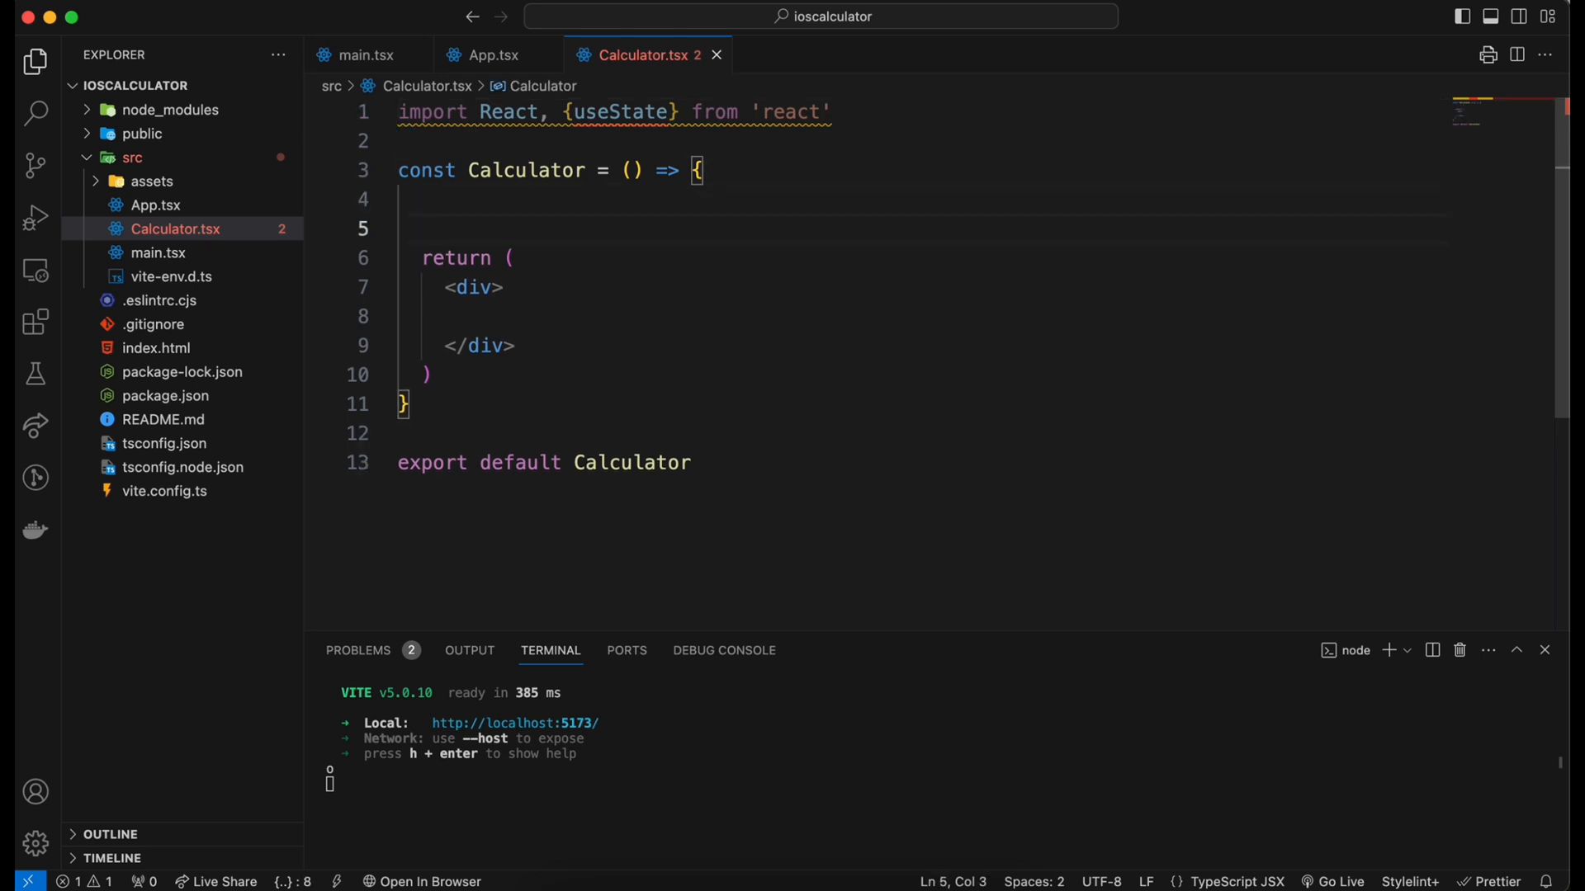
type("const [inp")
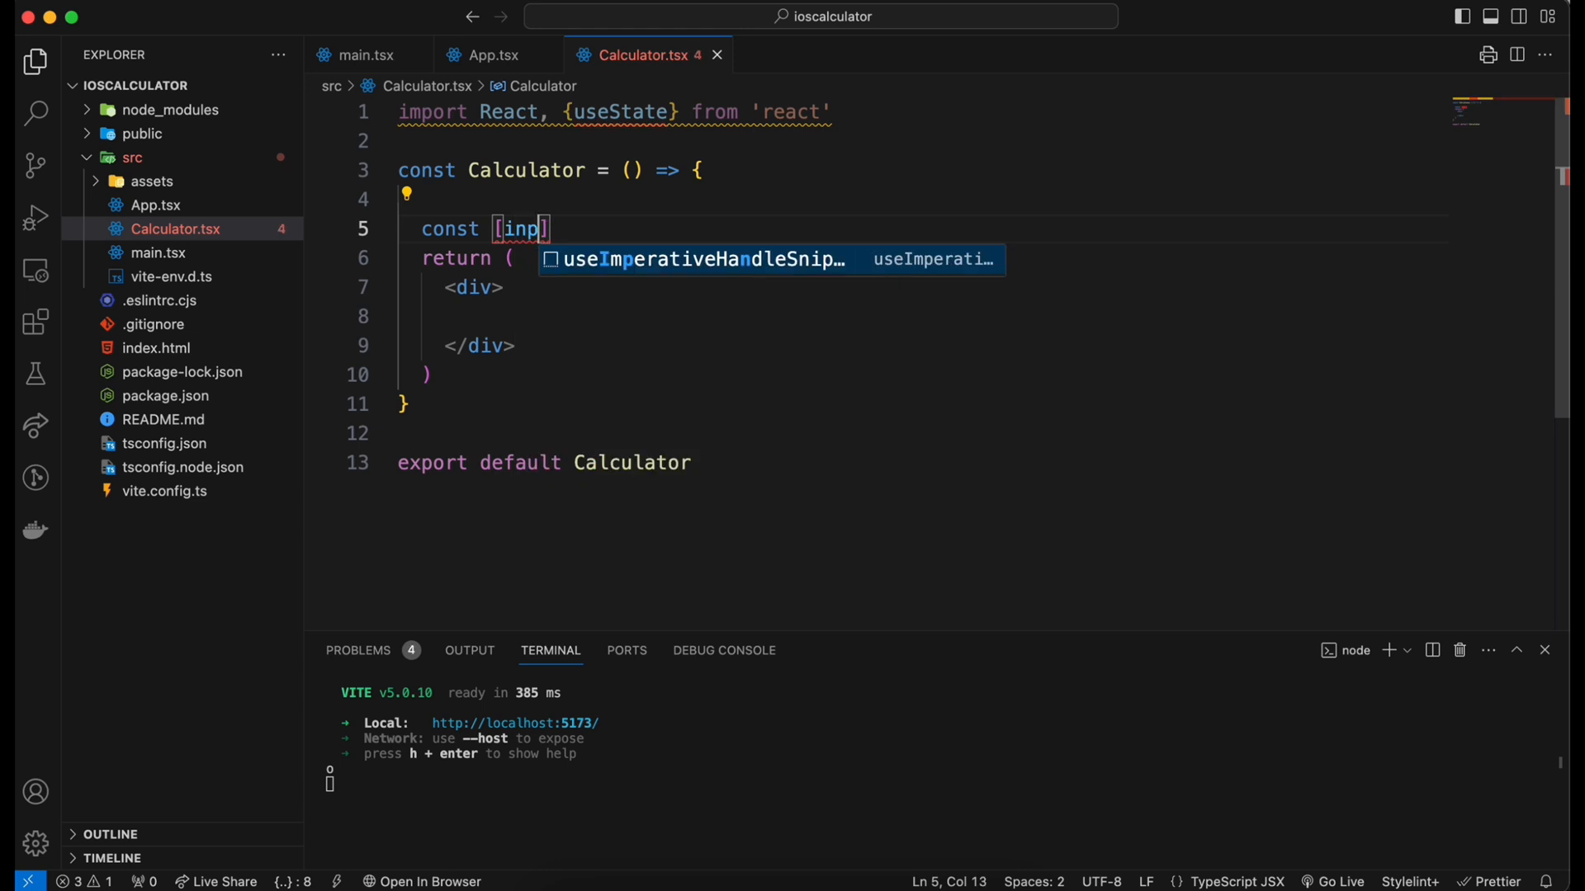
type("ut, setInput")
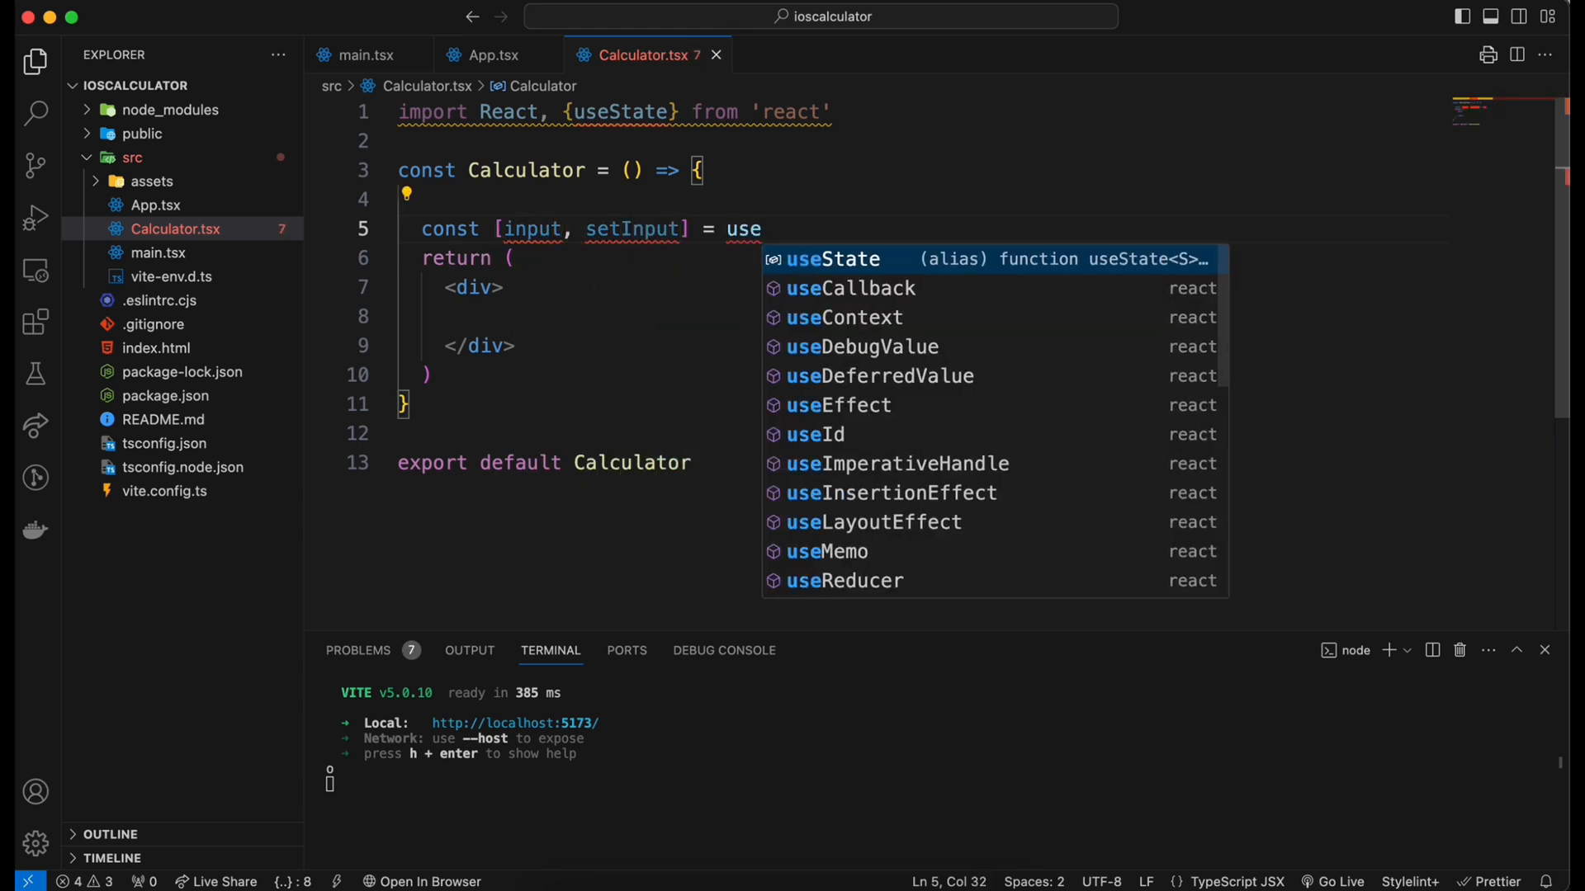
type("State<as")
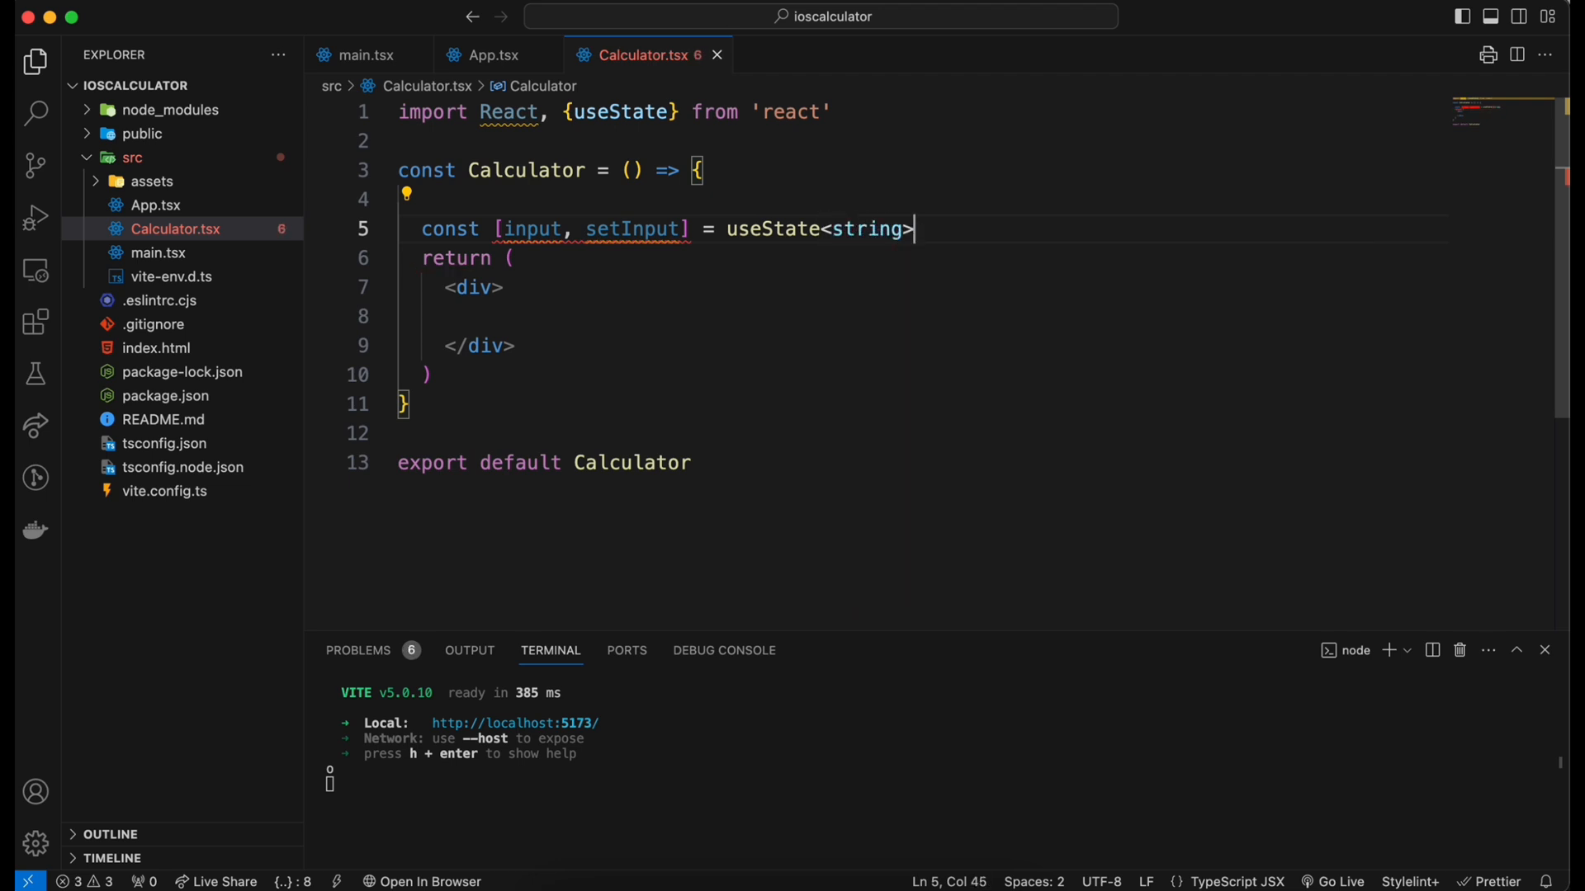
type("(\"\");")
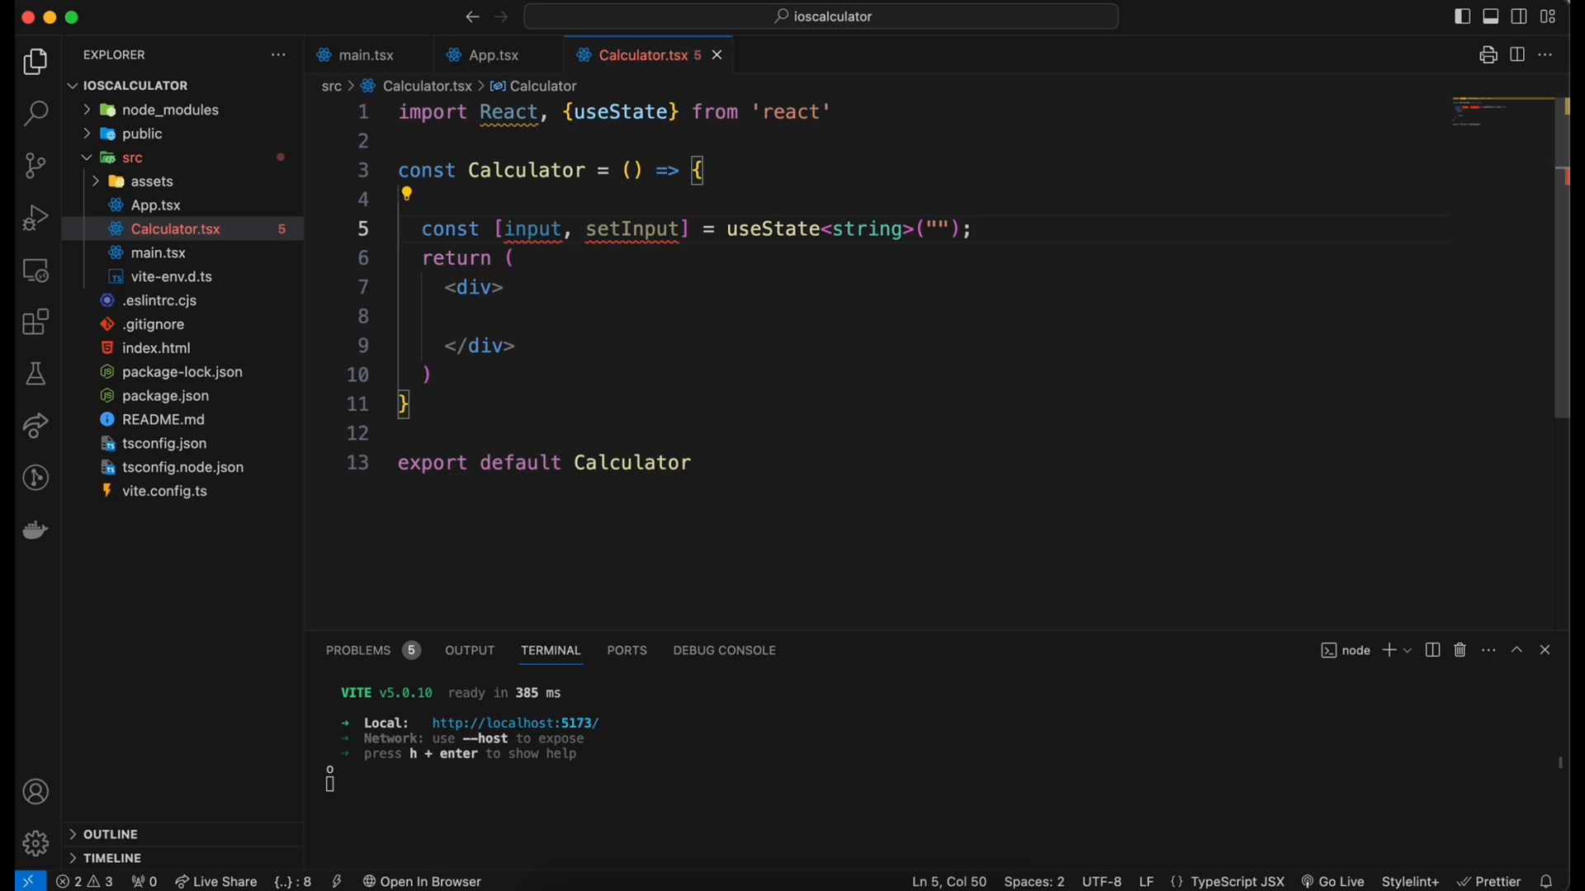
type("const")
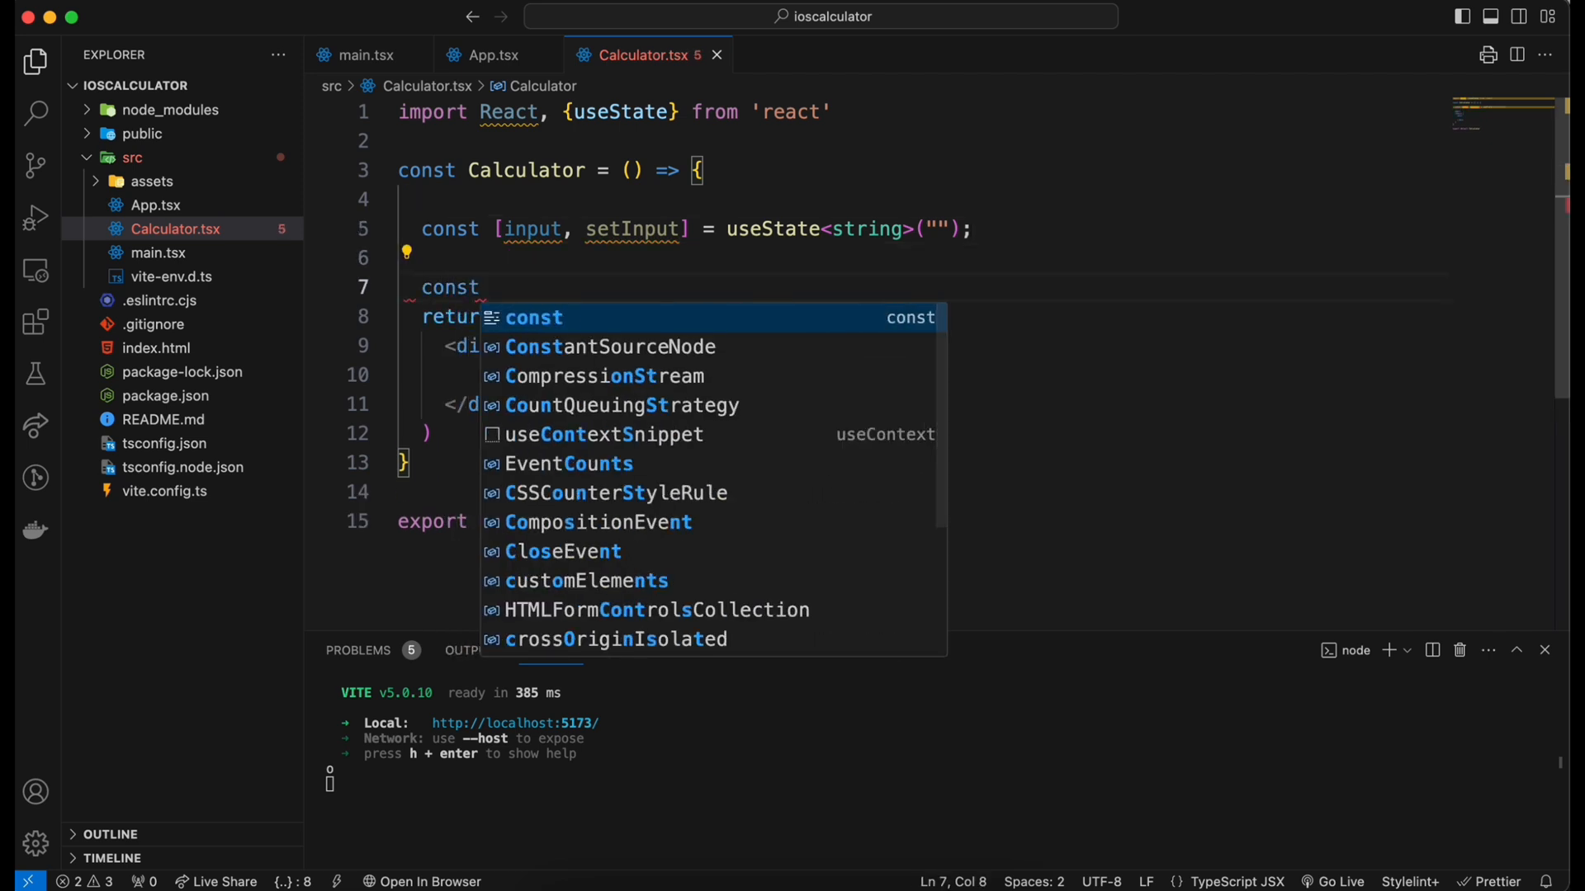
- Write handleButtonClick(value: string) appending to input and handleClear calling setInput("")
type("handleButtonClick =")
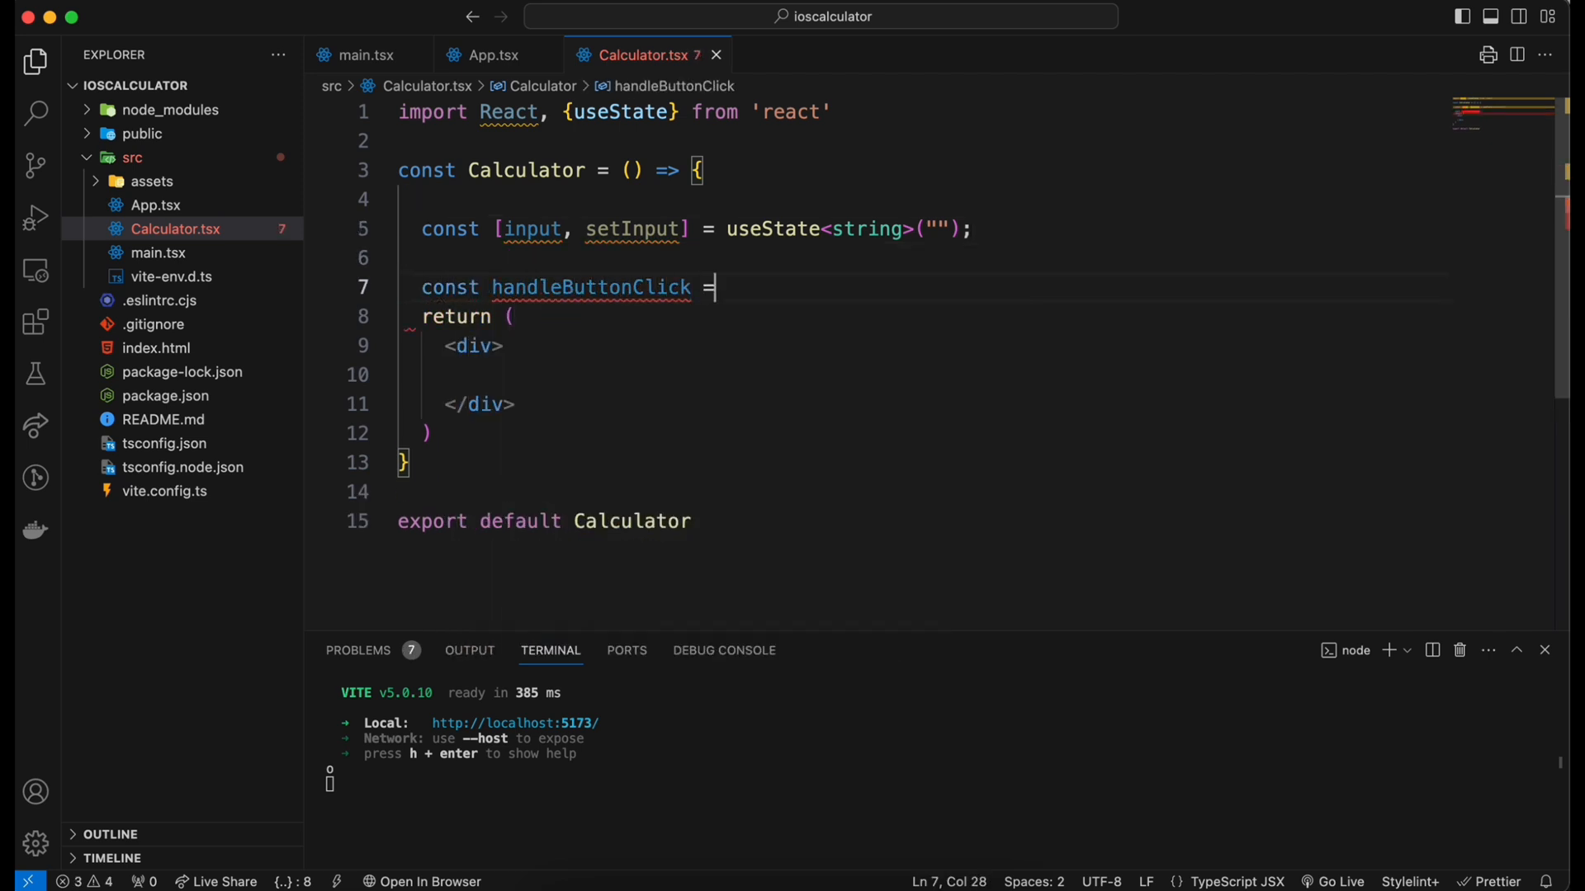
type("(value:string) => {")
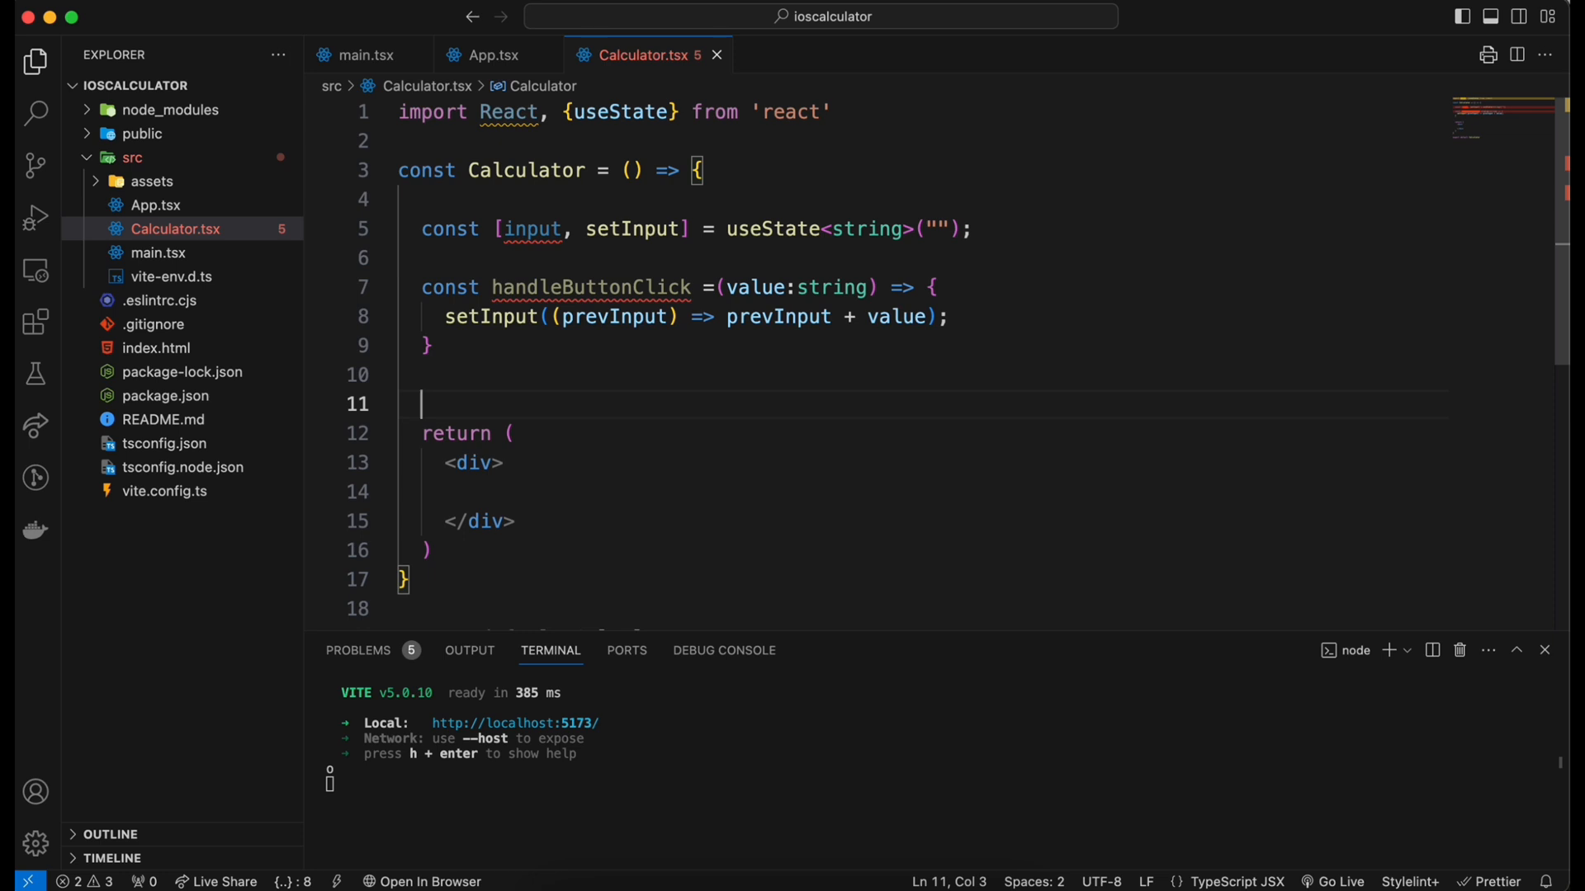
type("const handle")
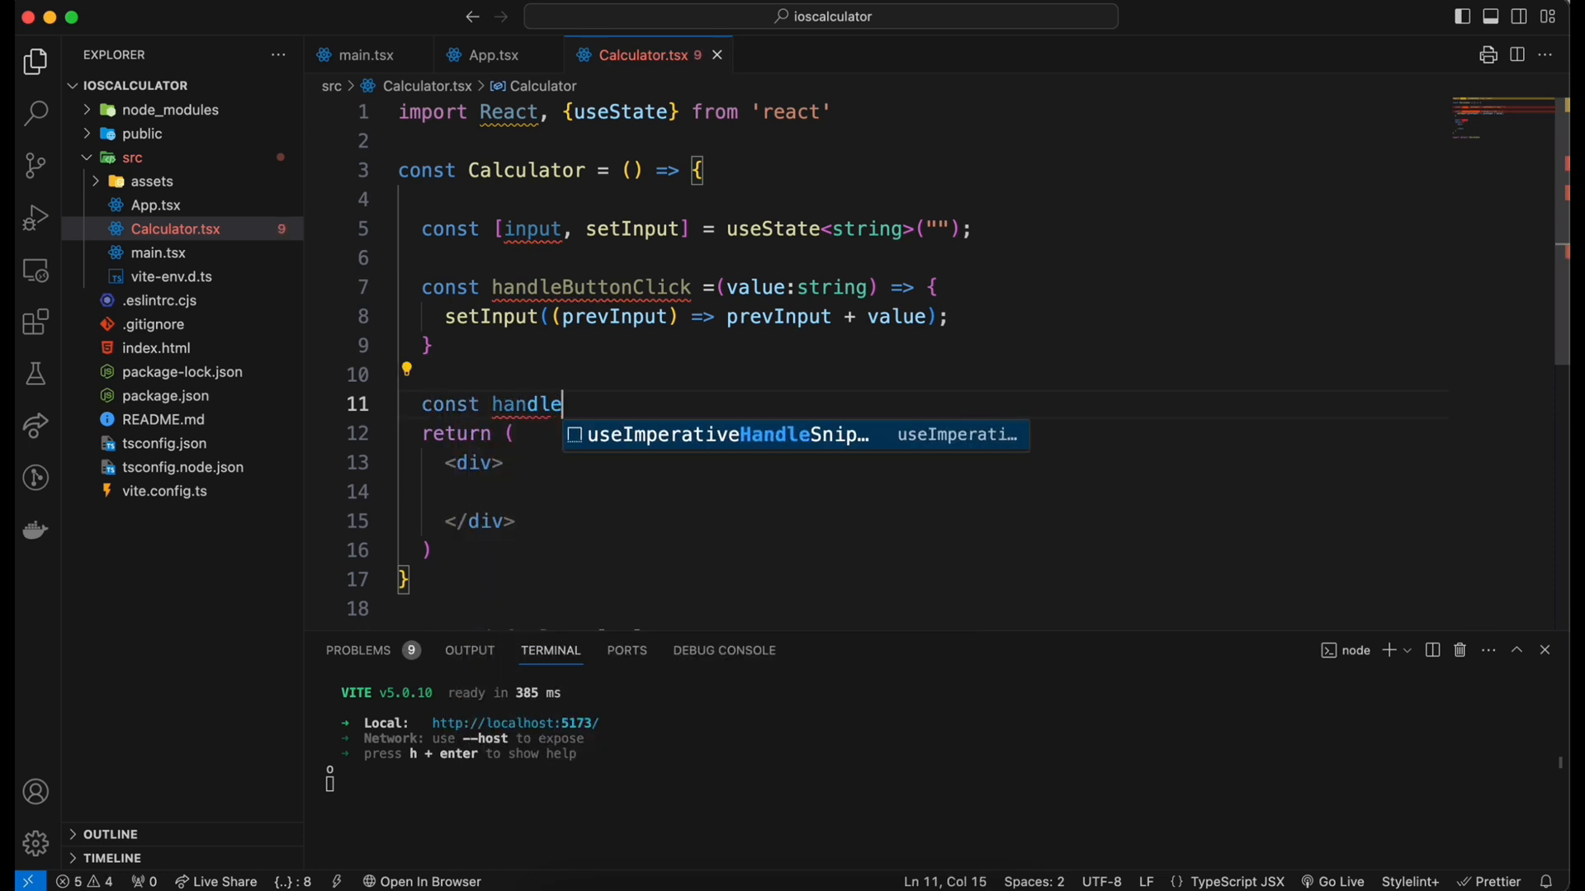
type("Clear = () => {")
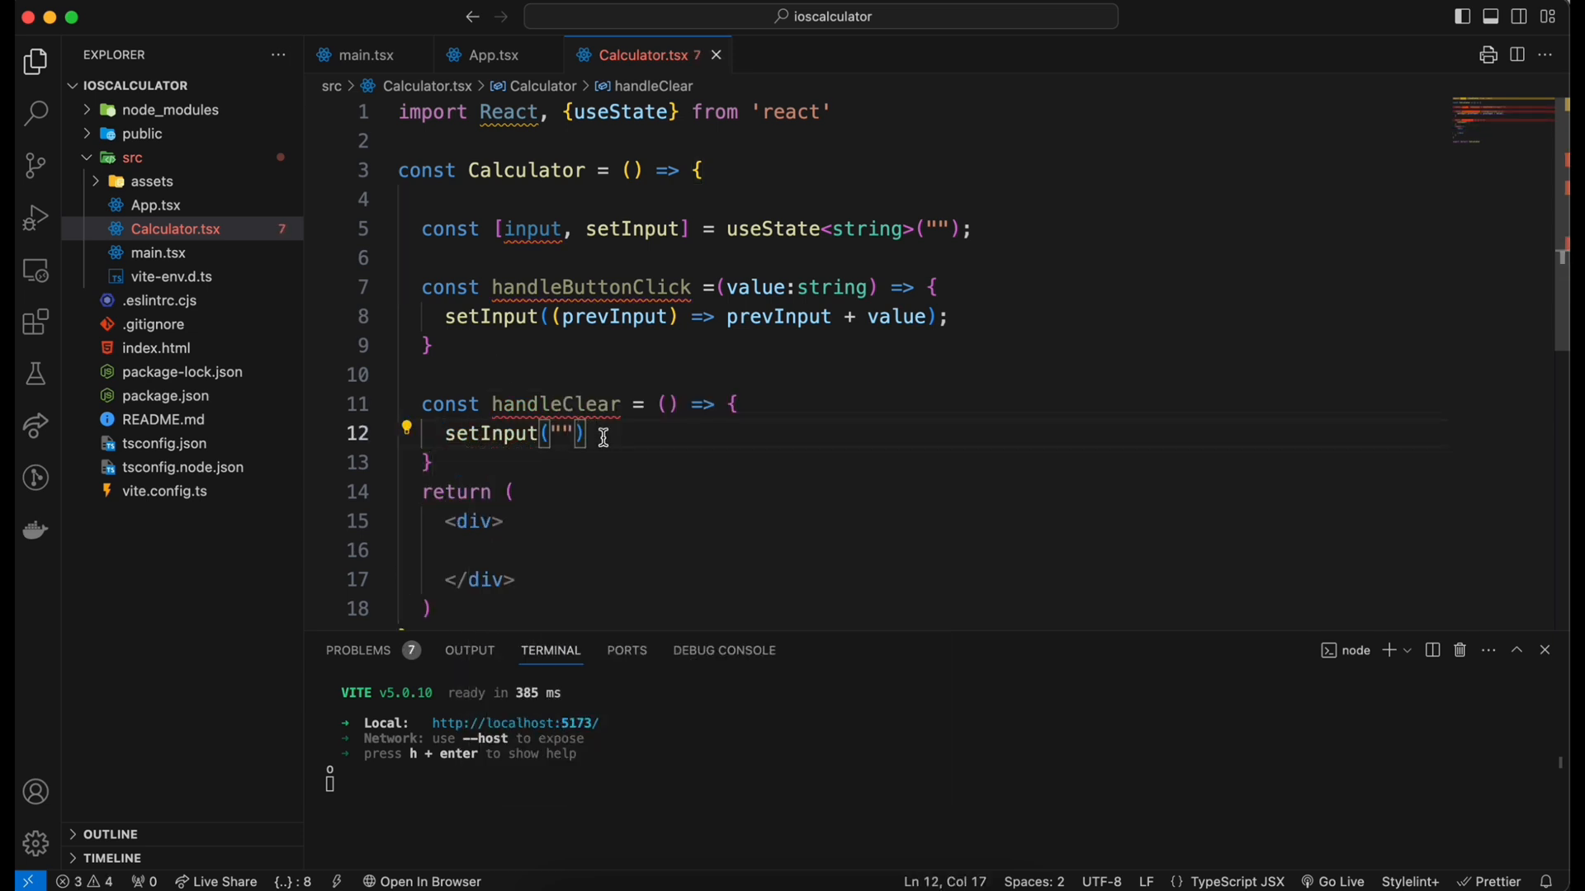
type("const")
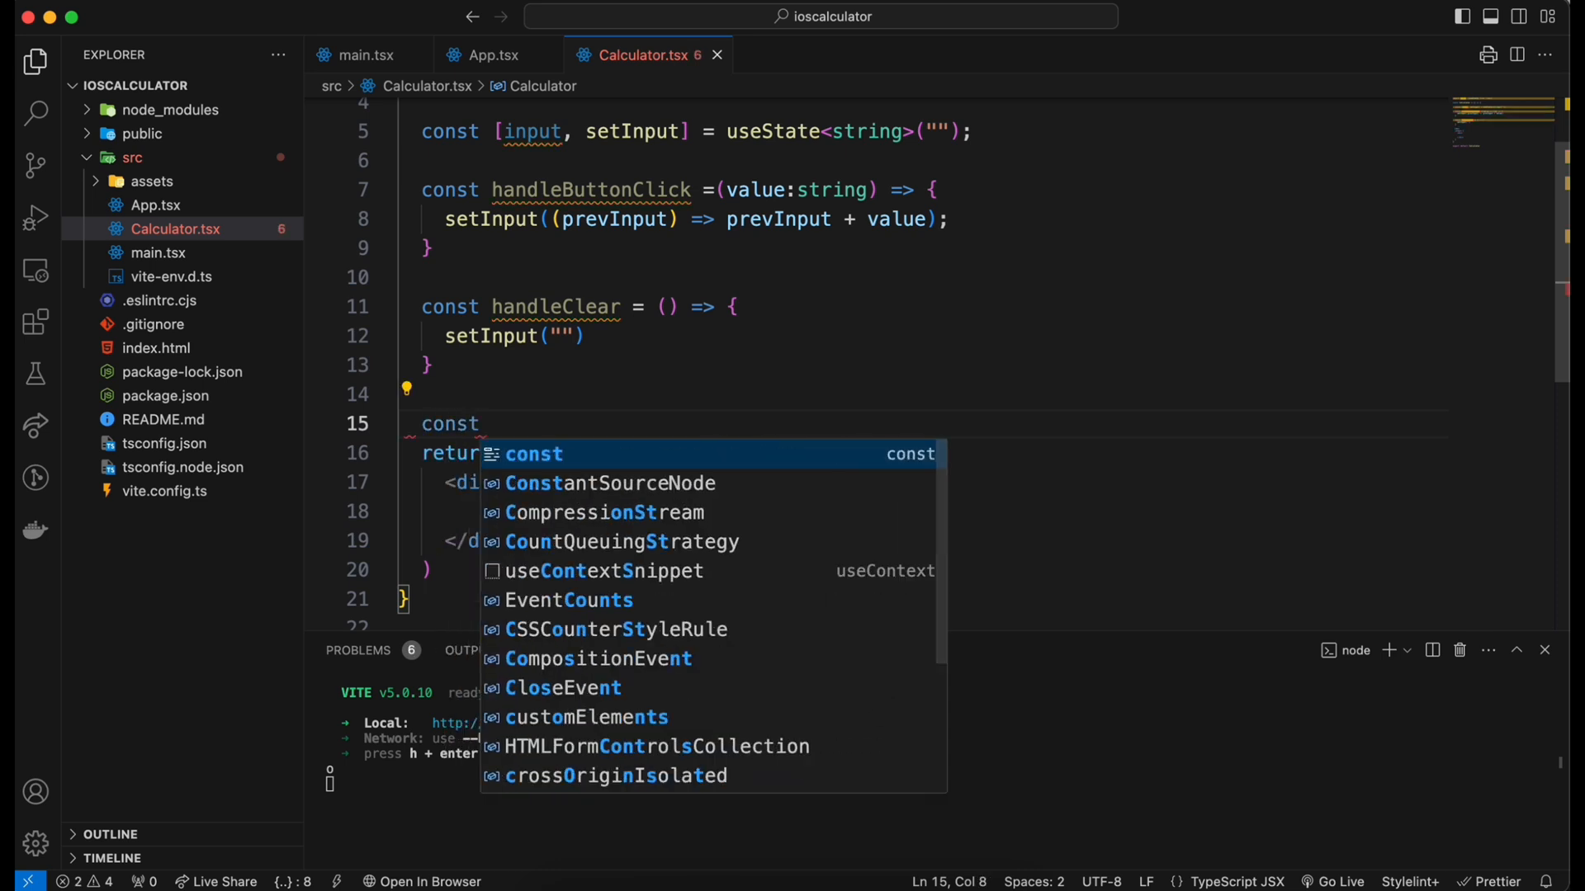
- Write handleCalculate setting eval(input).toString() inside try, with catch (error) for failures
type("handleCalculate")
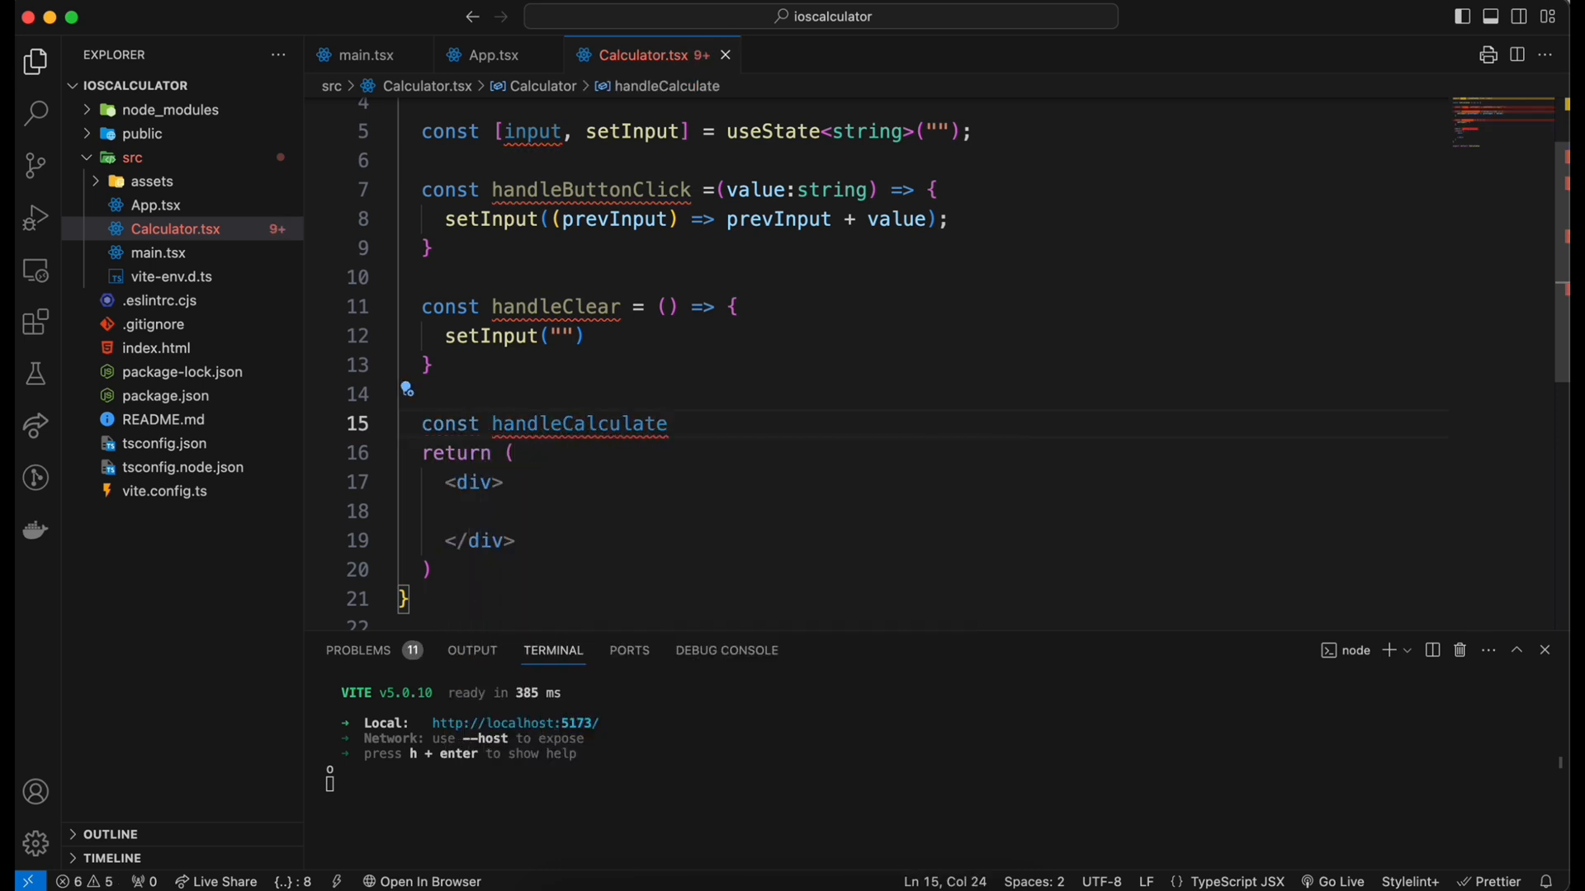
type("= () =>{")
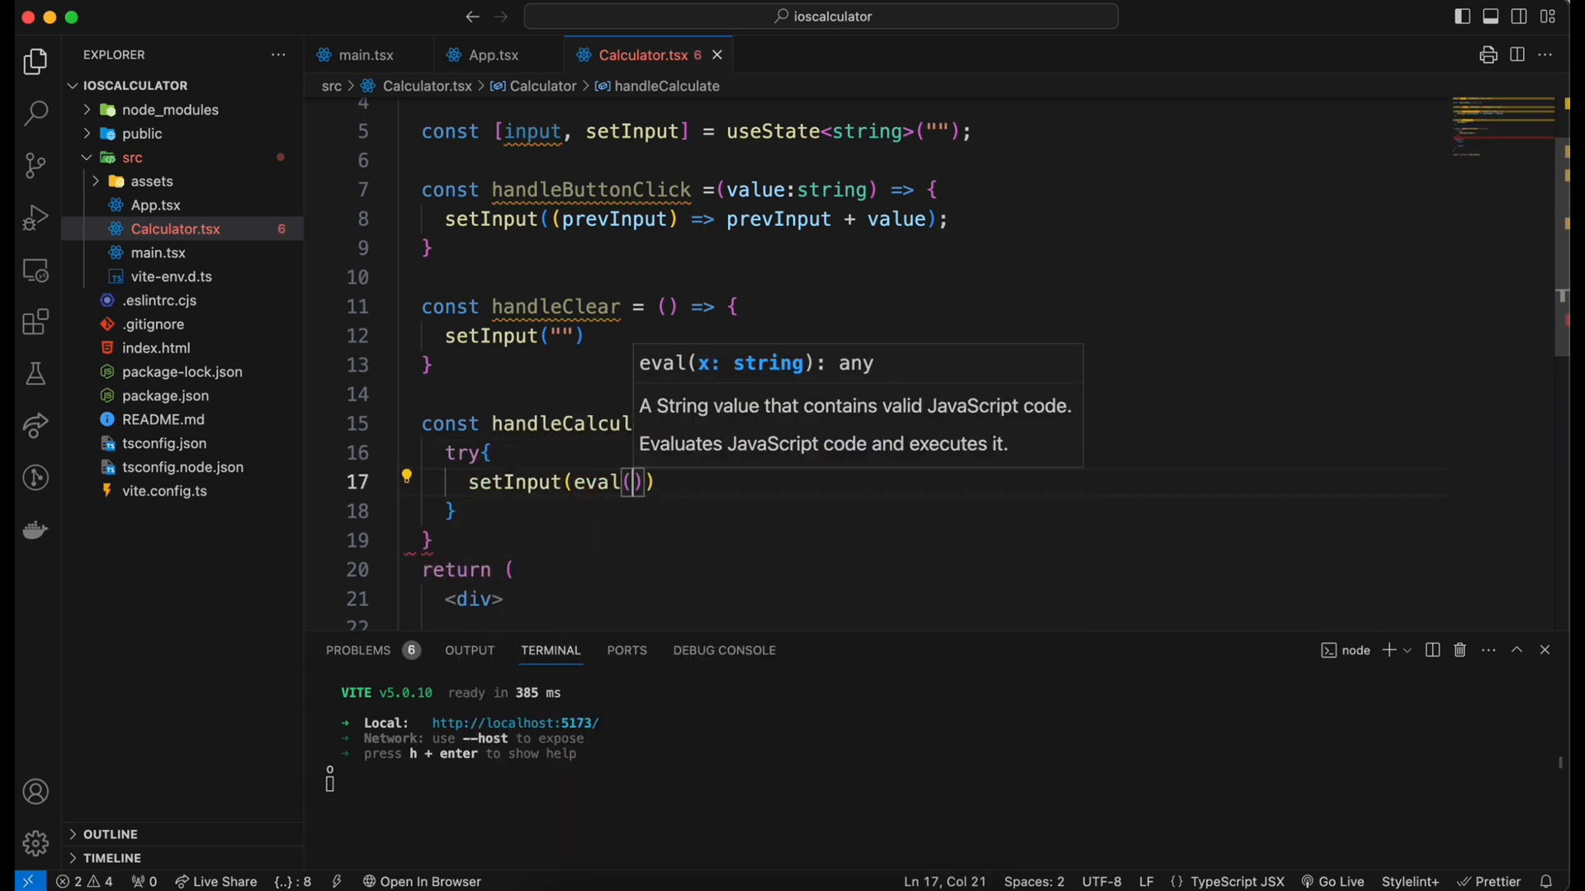
type("input")
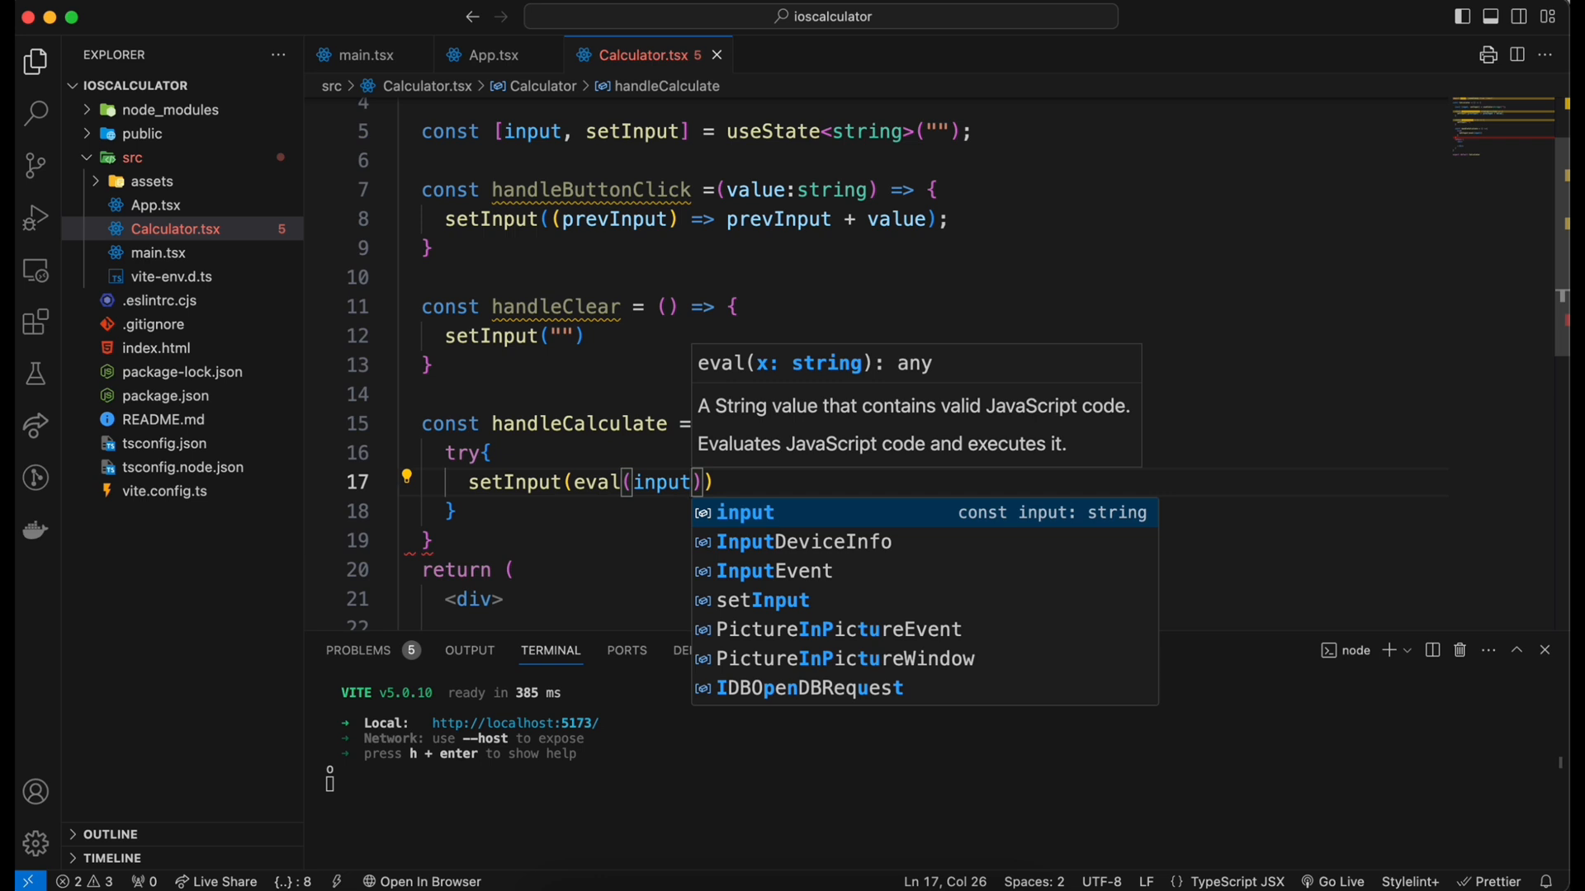
type(".toStri")
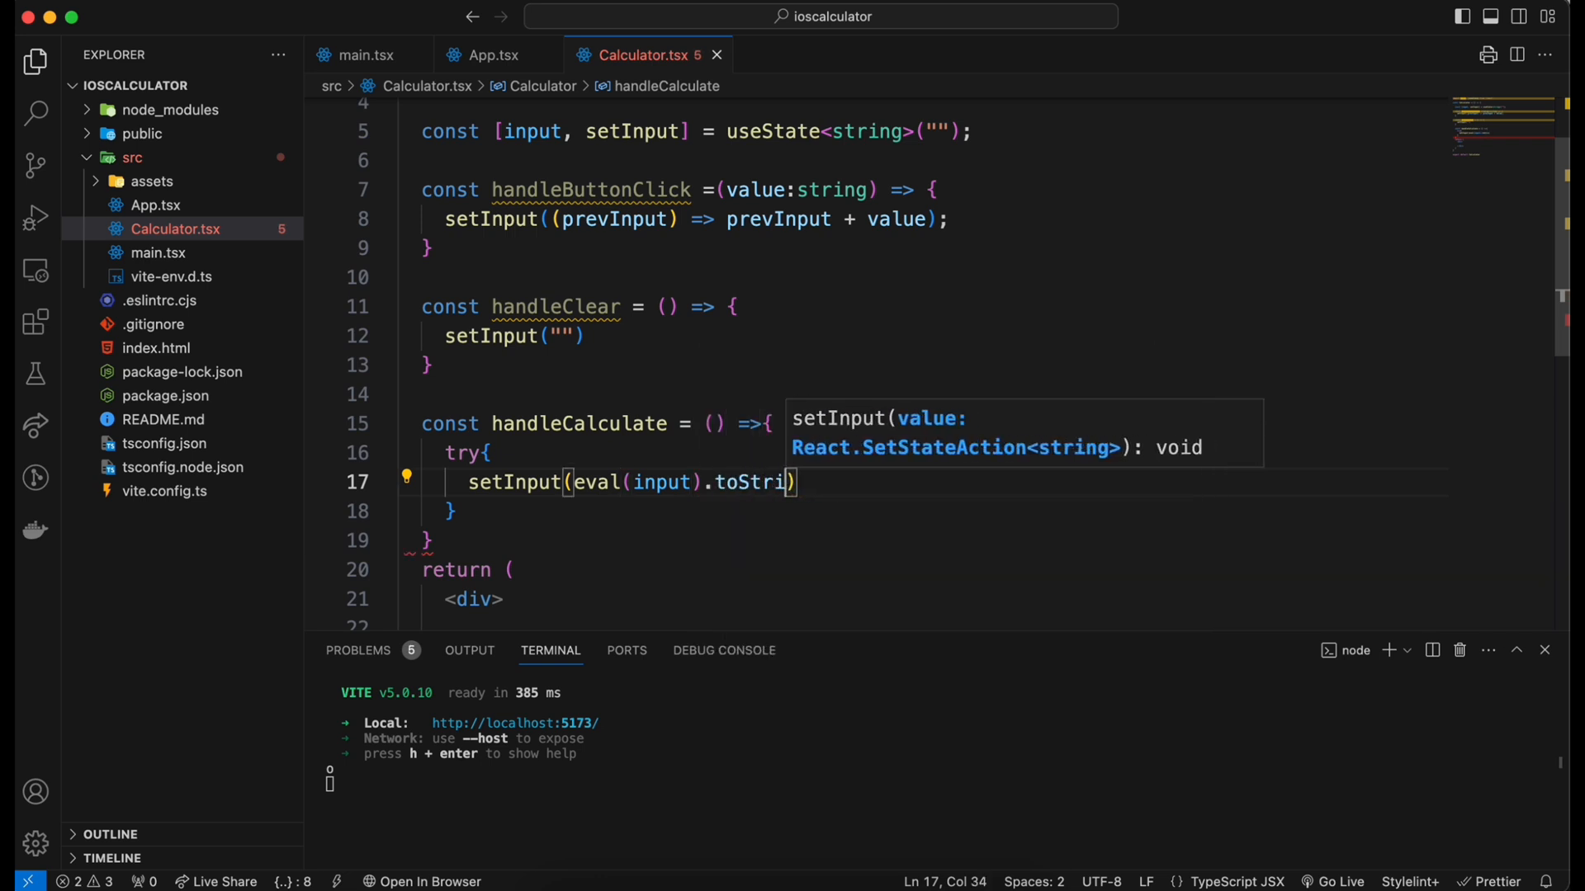
type("ng()")
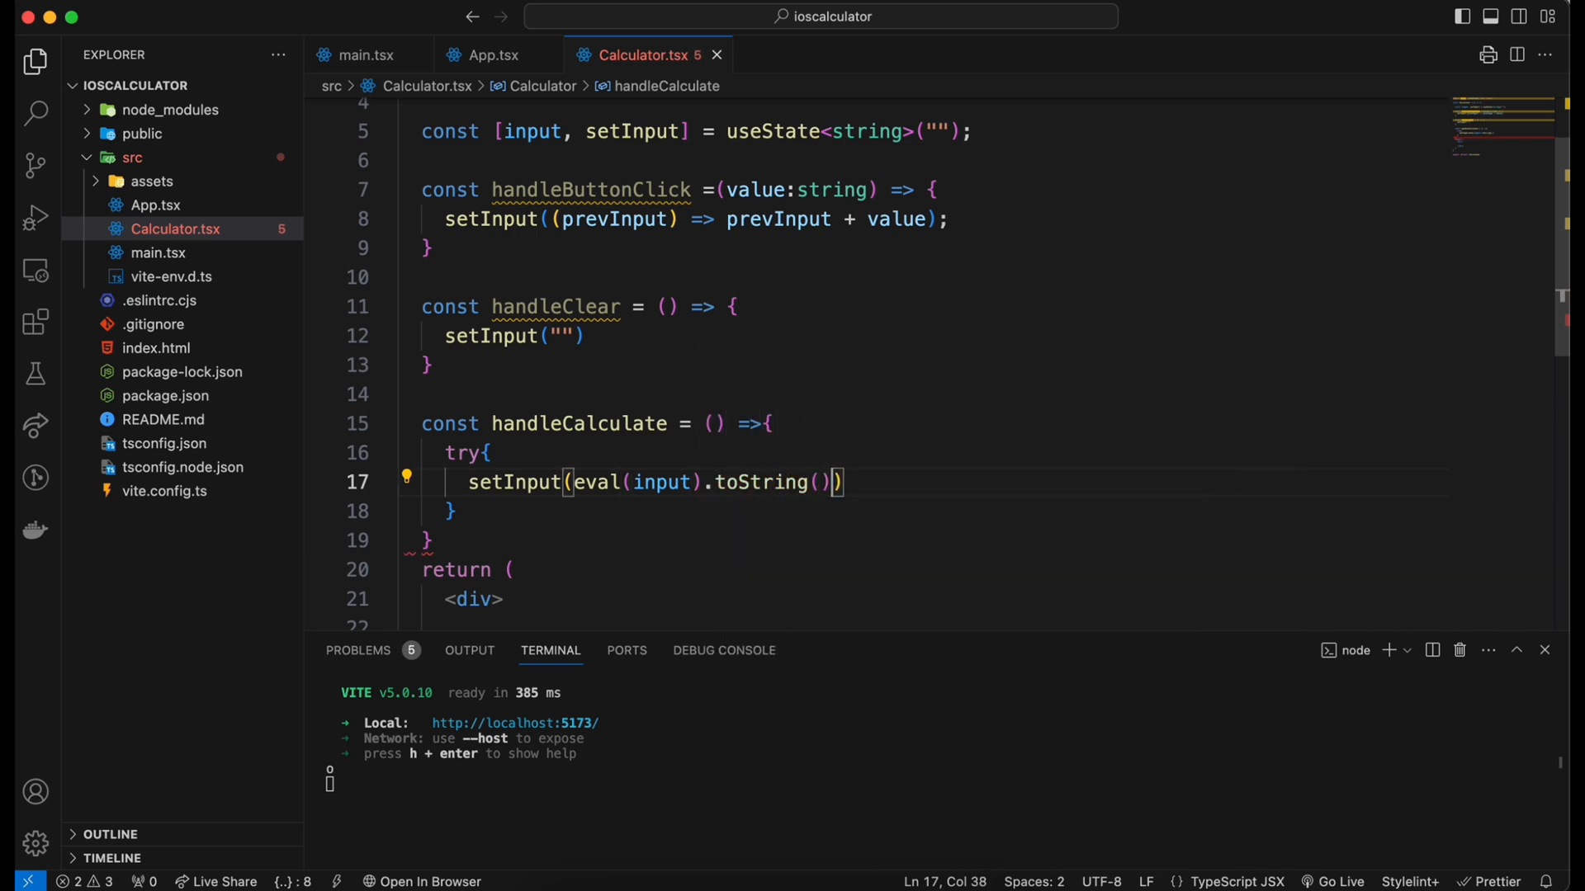
type("} catch")
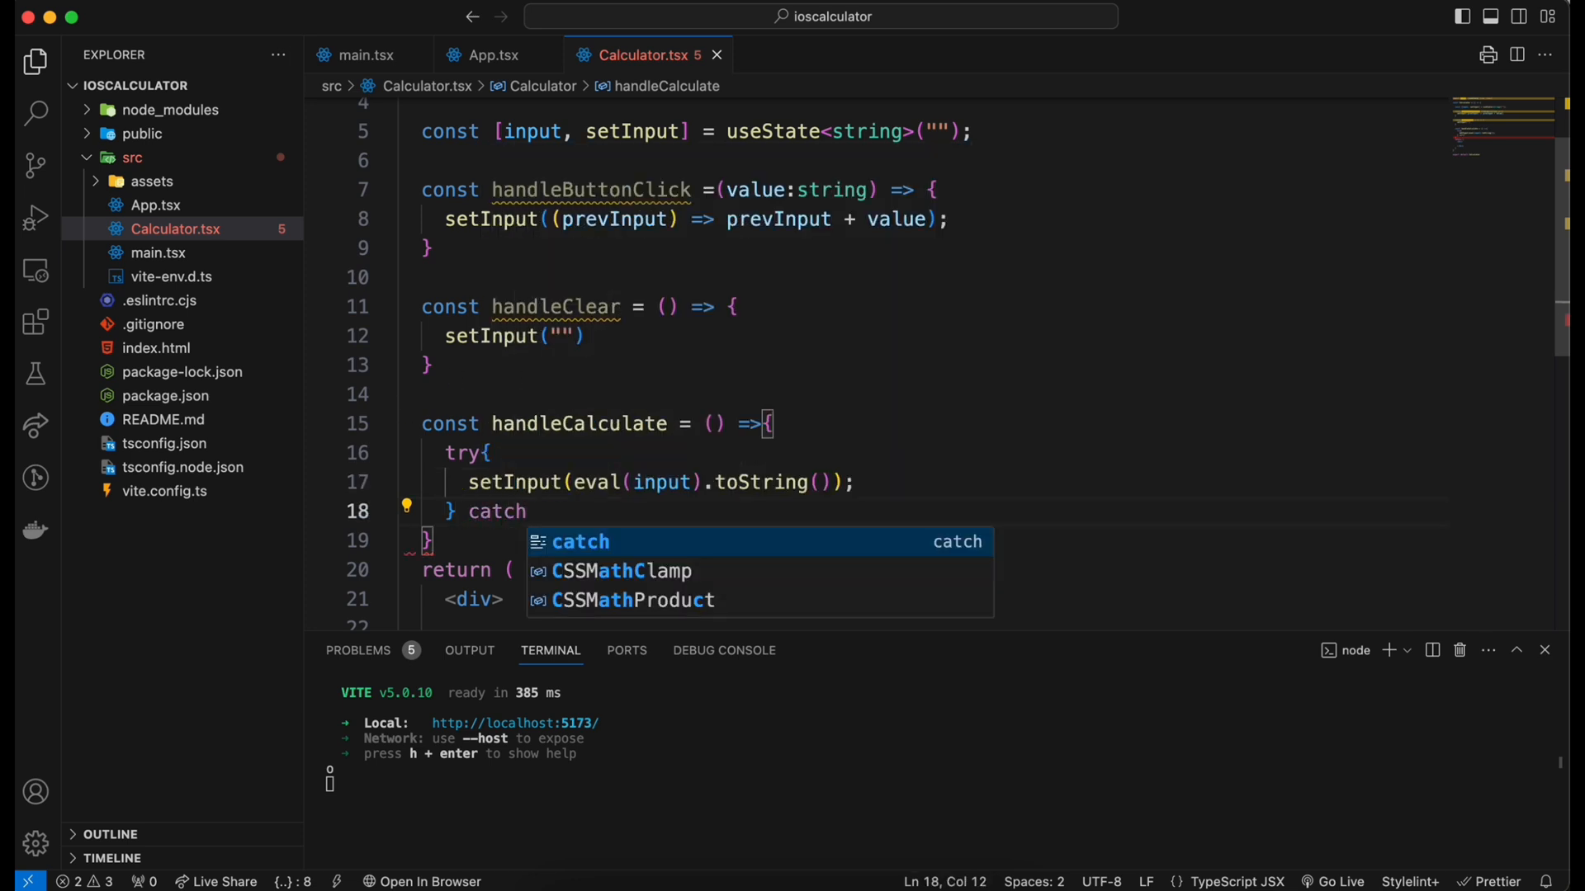
type("(error) {")
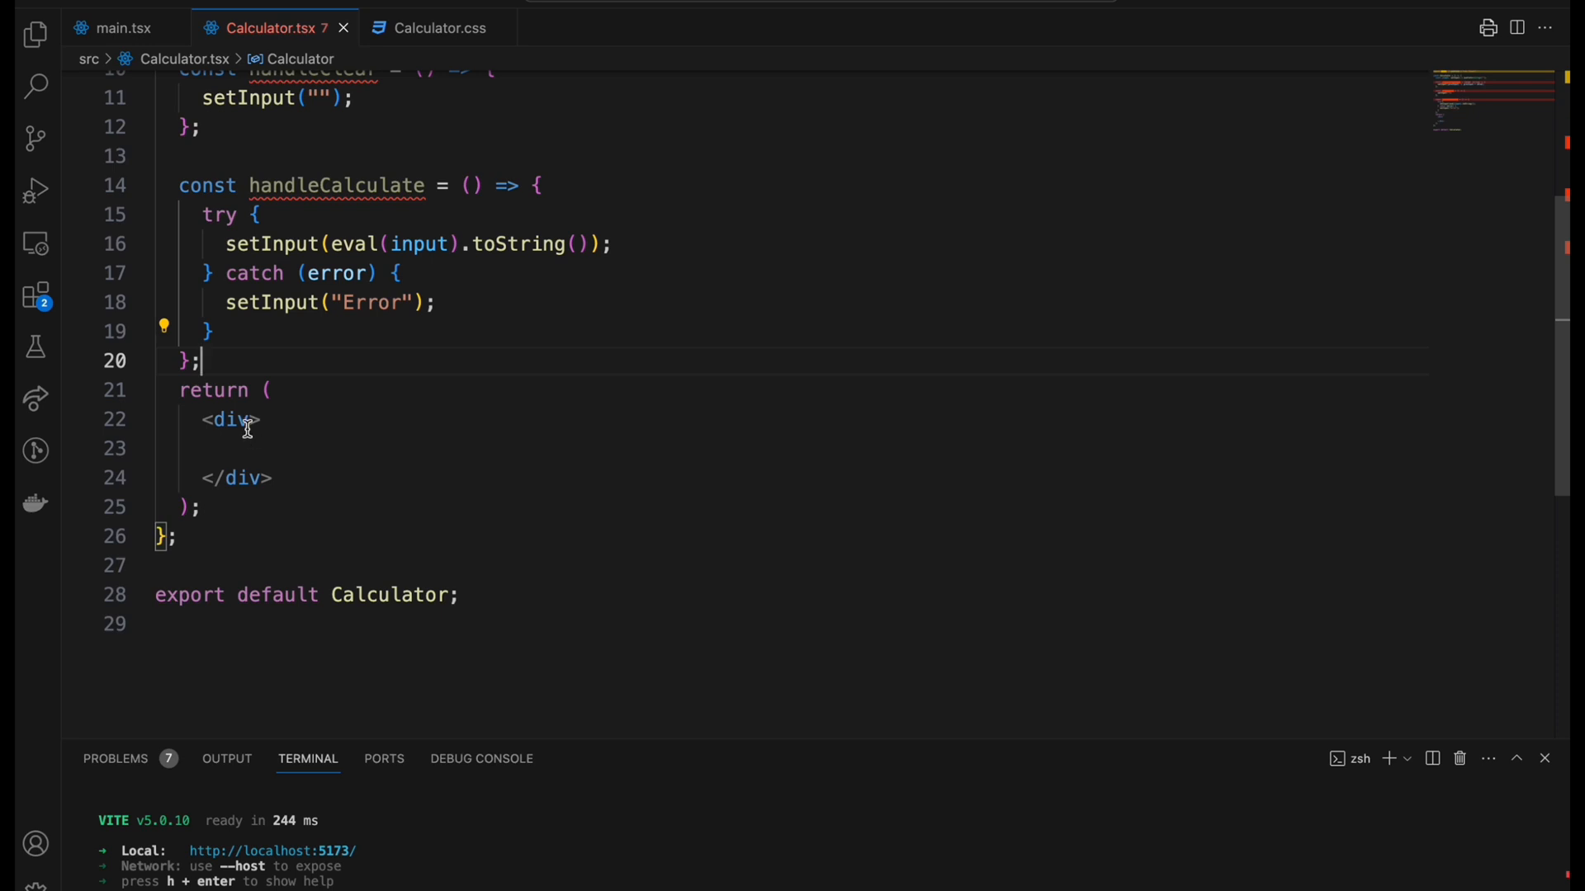
- Give the outer div className="container" and nest a div with className="calculator" inside it
type("className=\"\"")
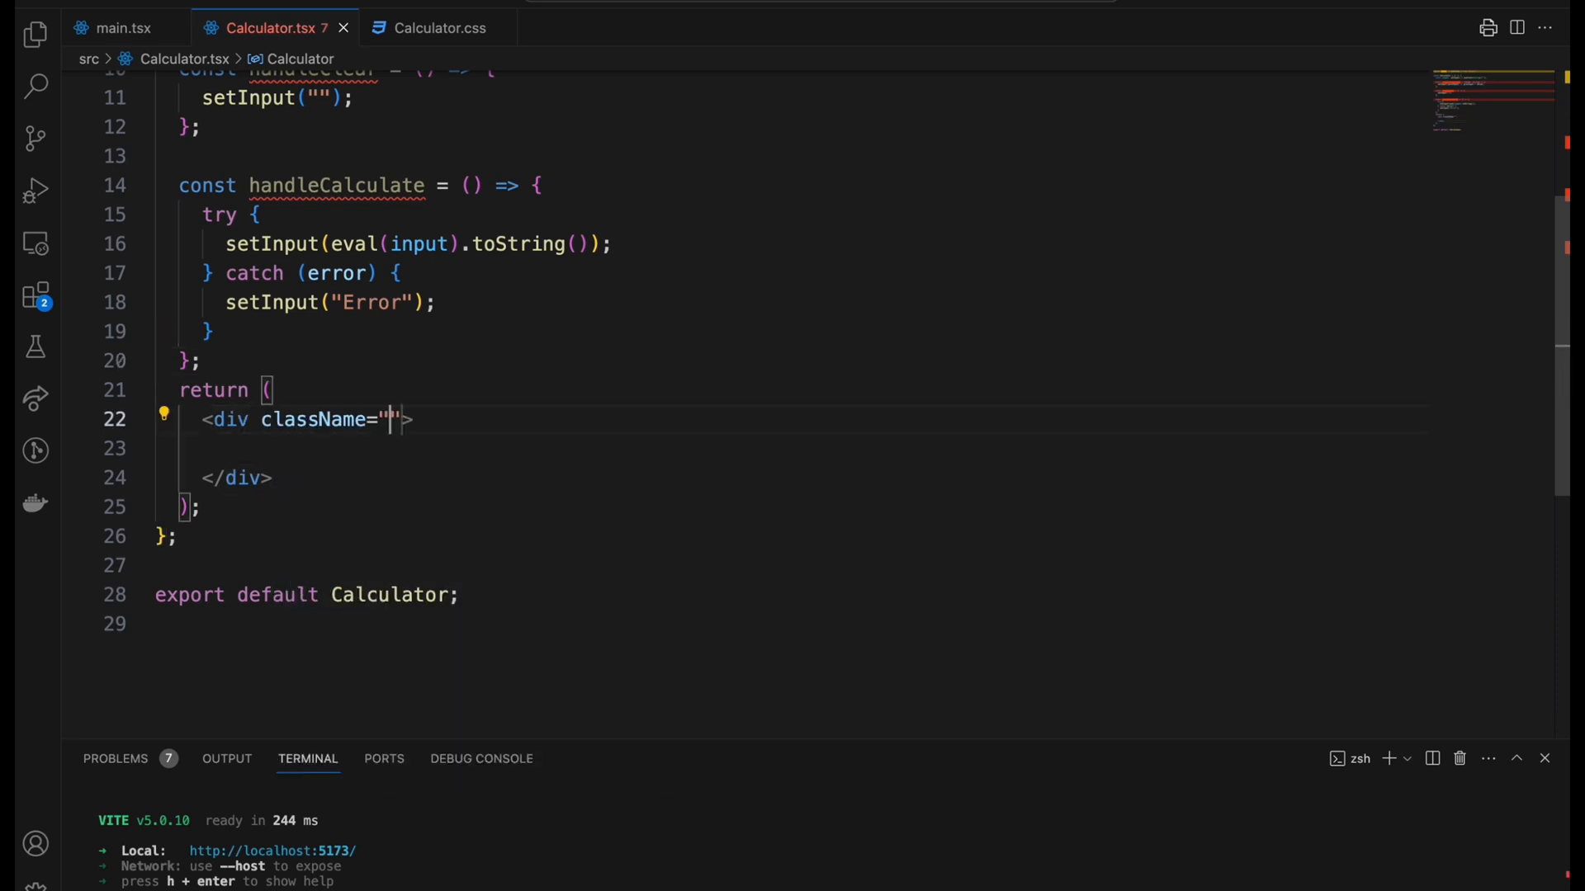
type("containe")
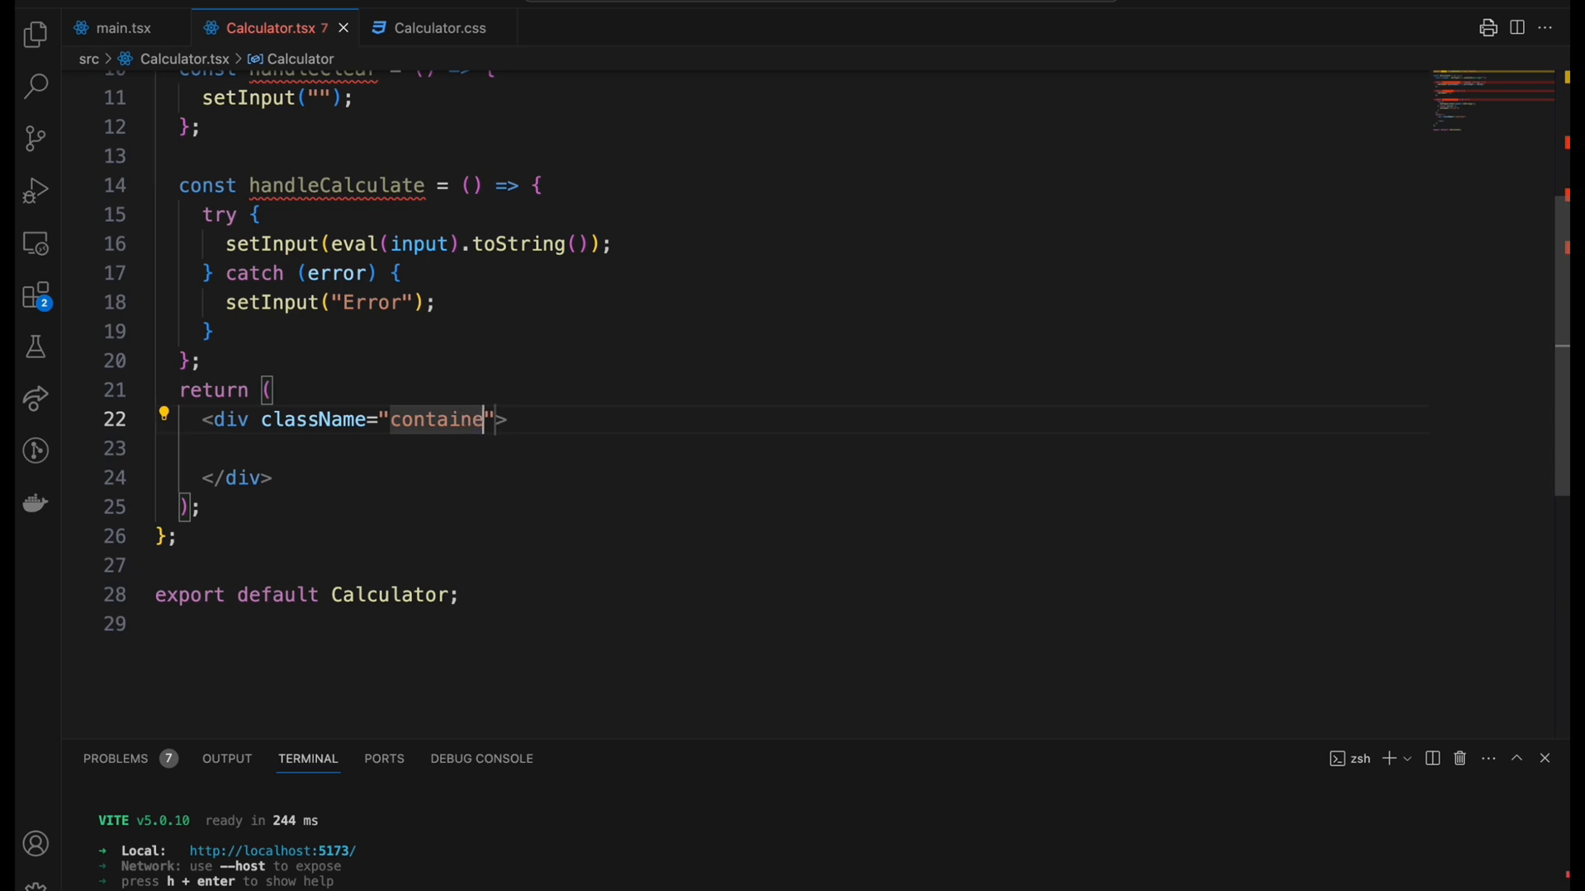
type("div>")
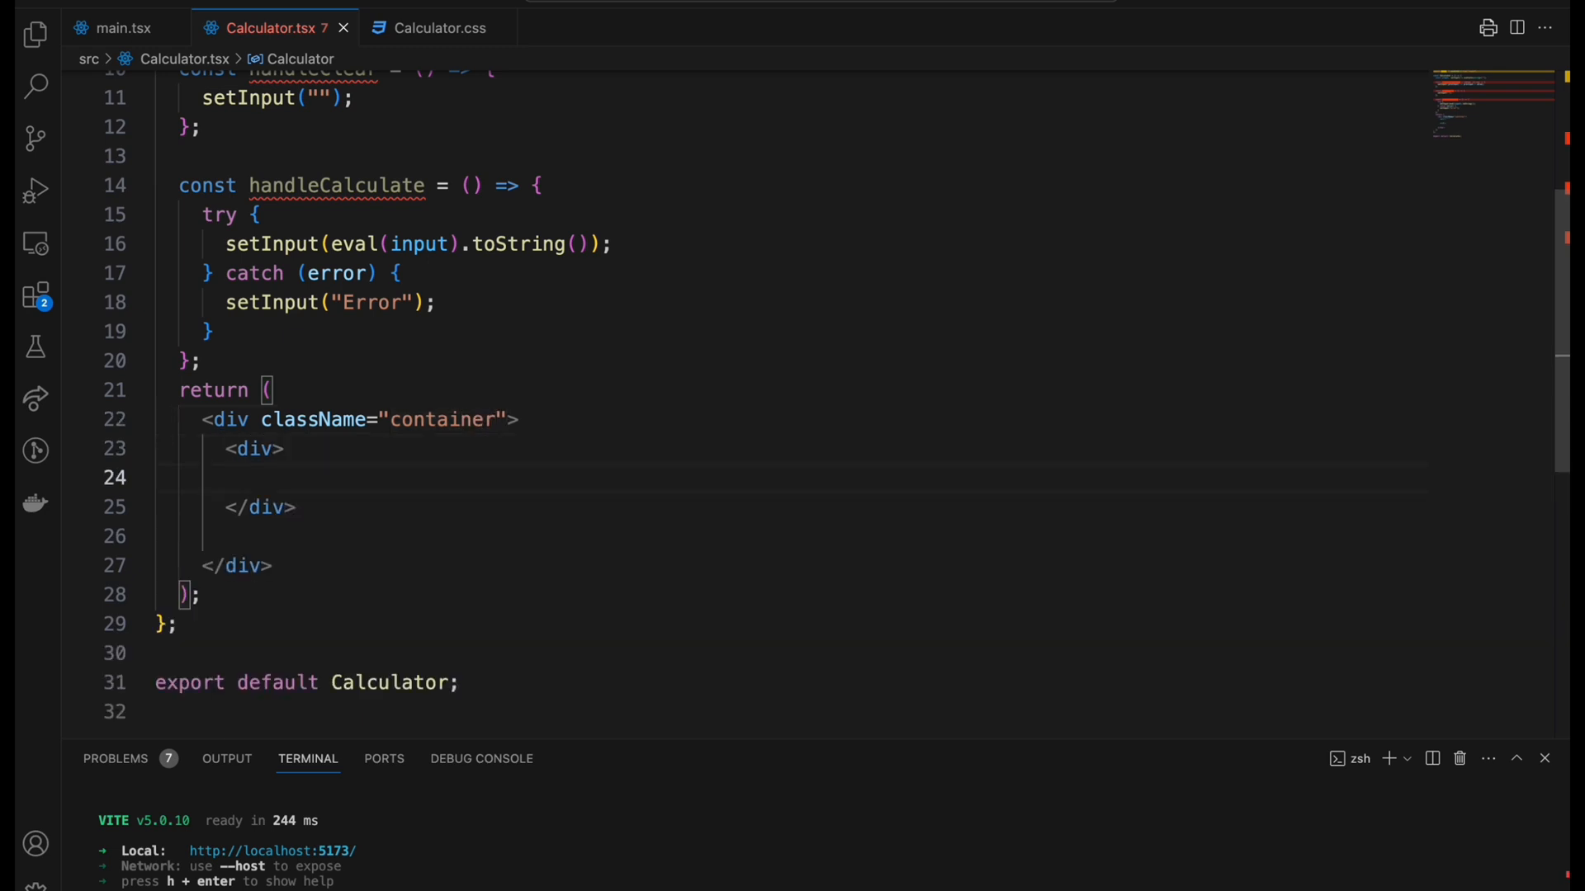
type("cla")
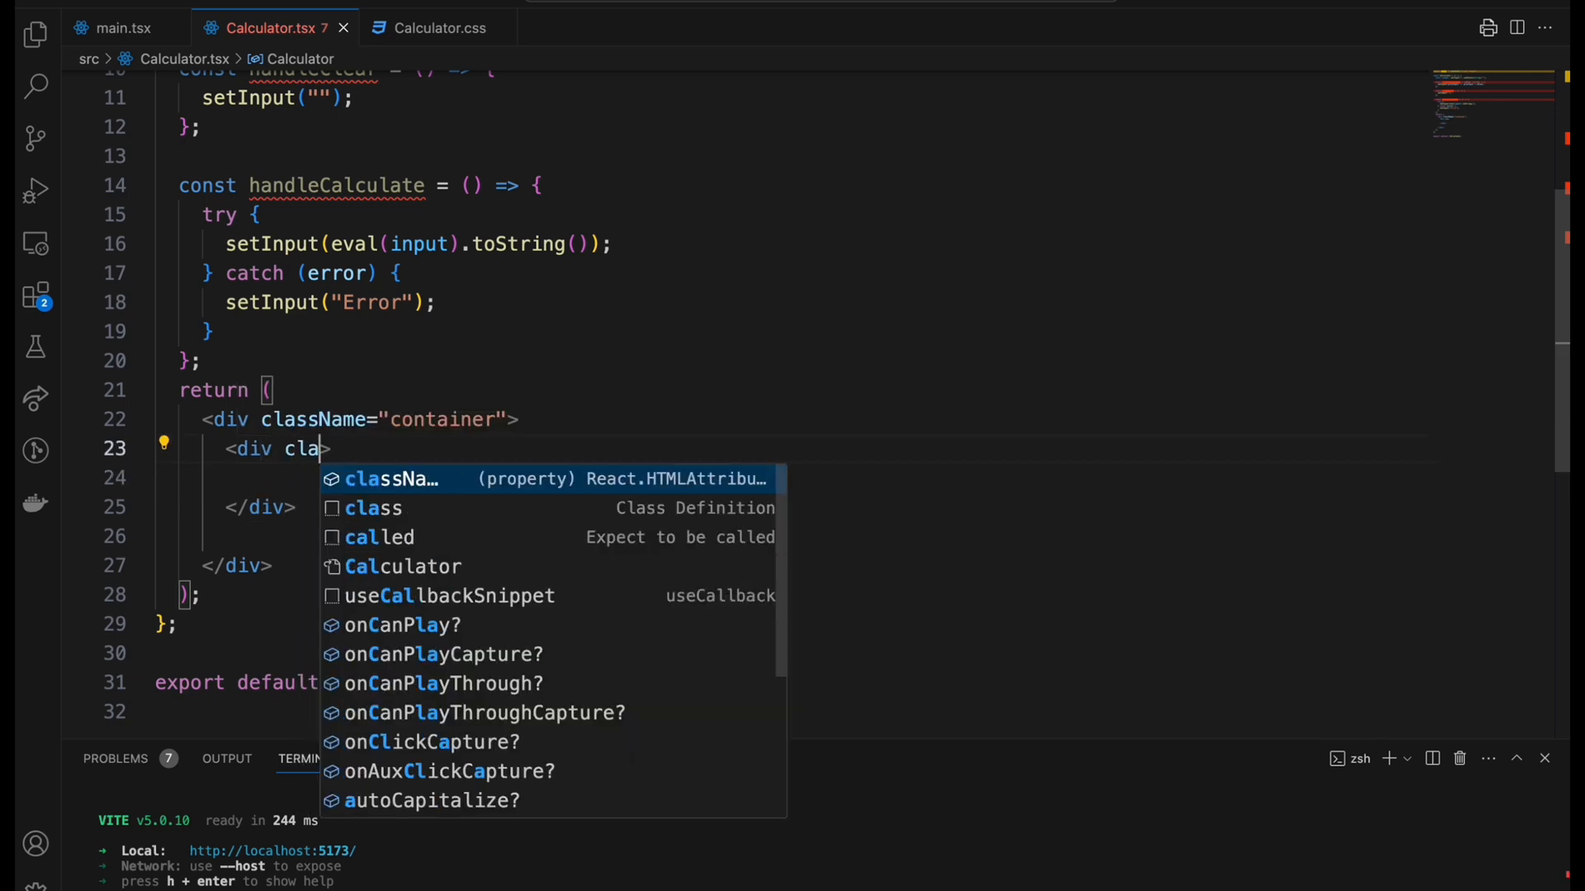
type("className=\"calcula")
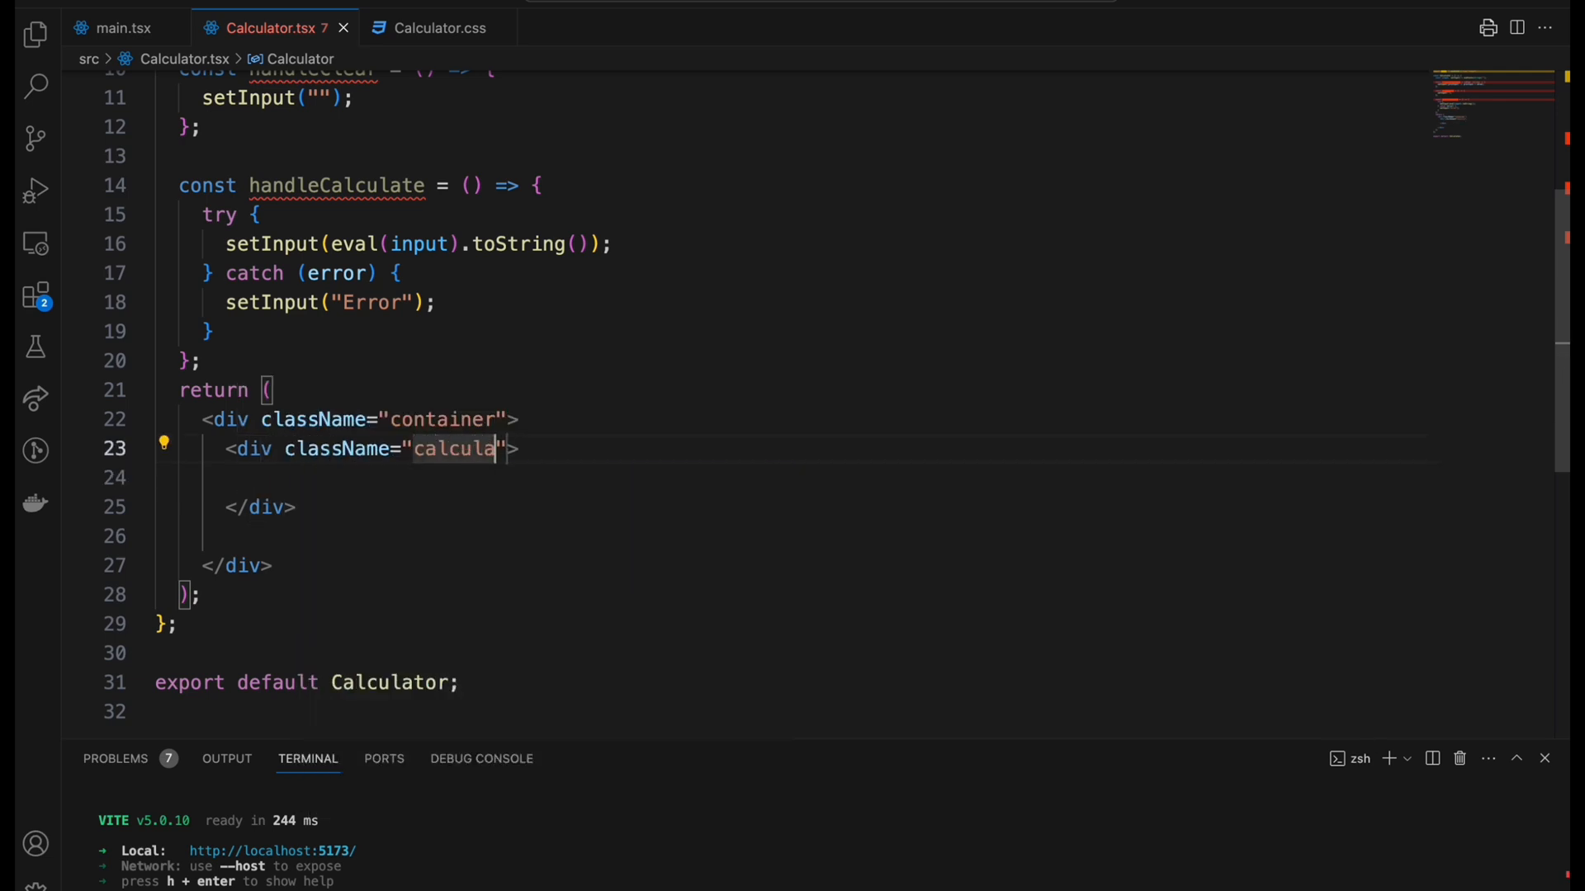
type("tor")
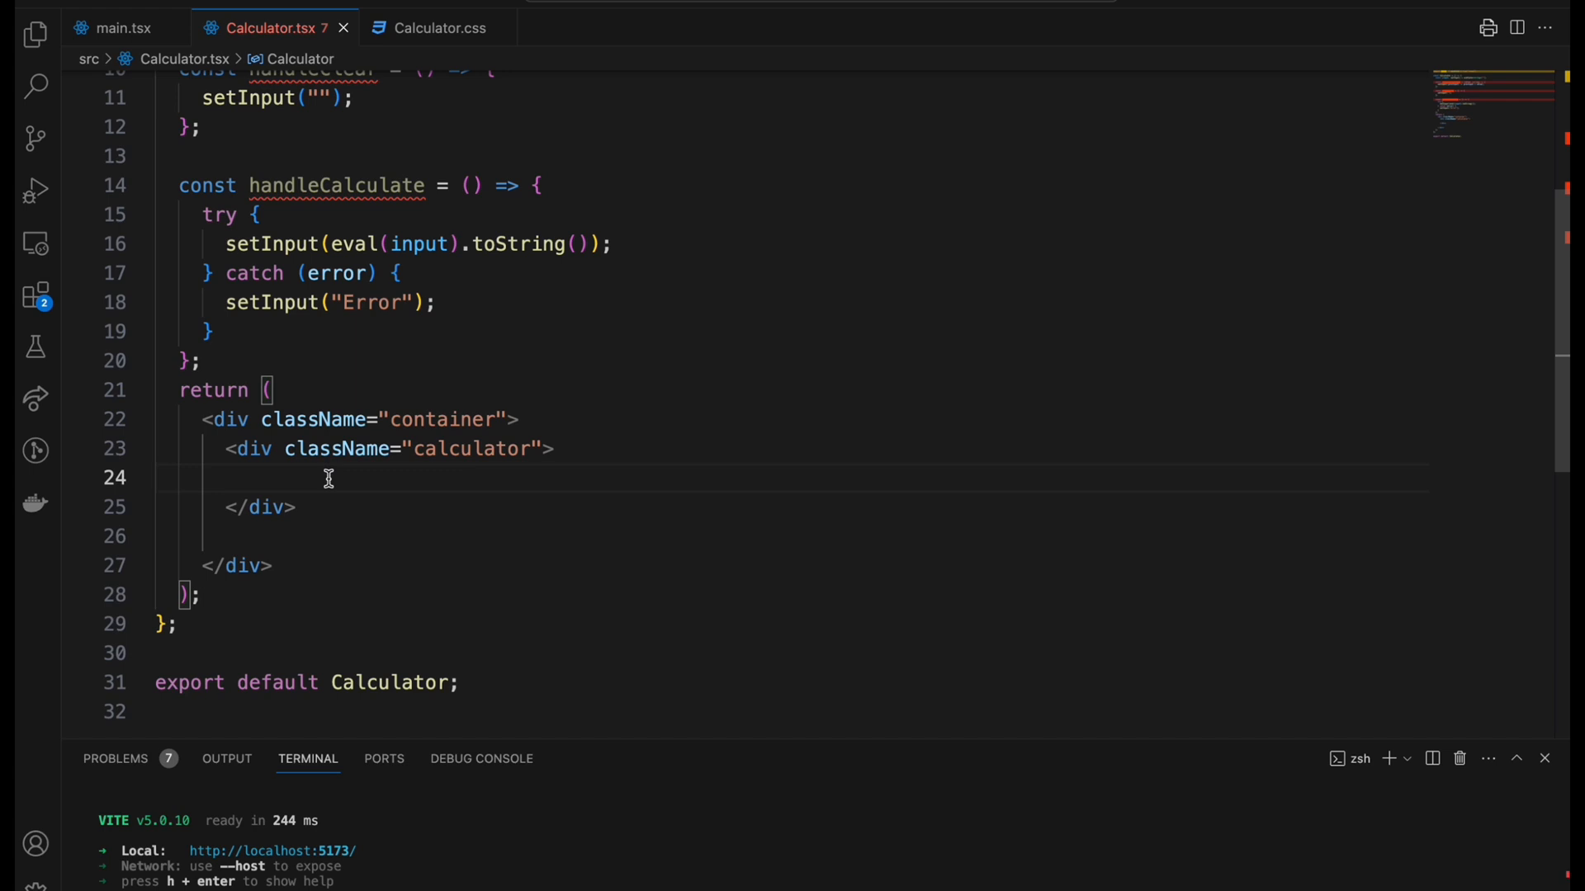
- Add a div.display rendering {input}, then begin another div beneath it
type("<div></div>")
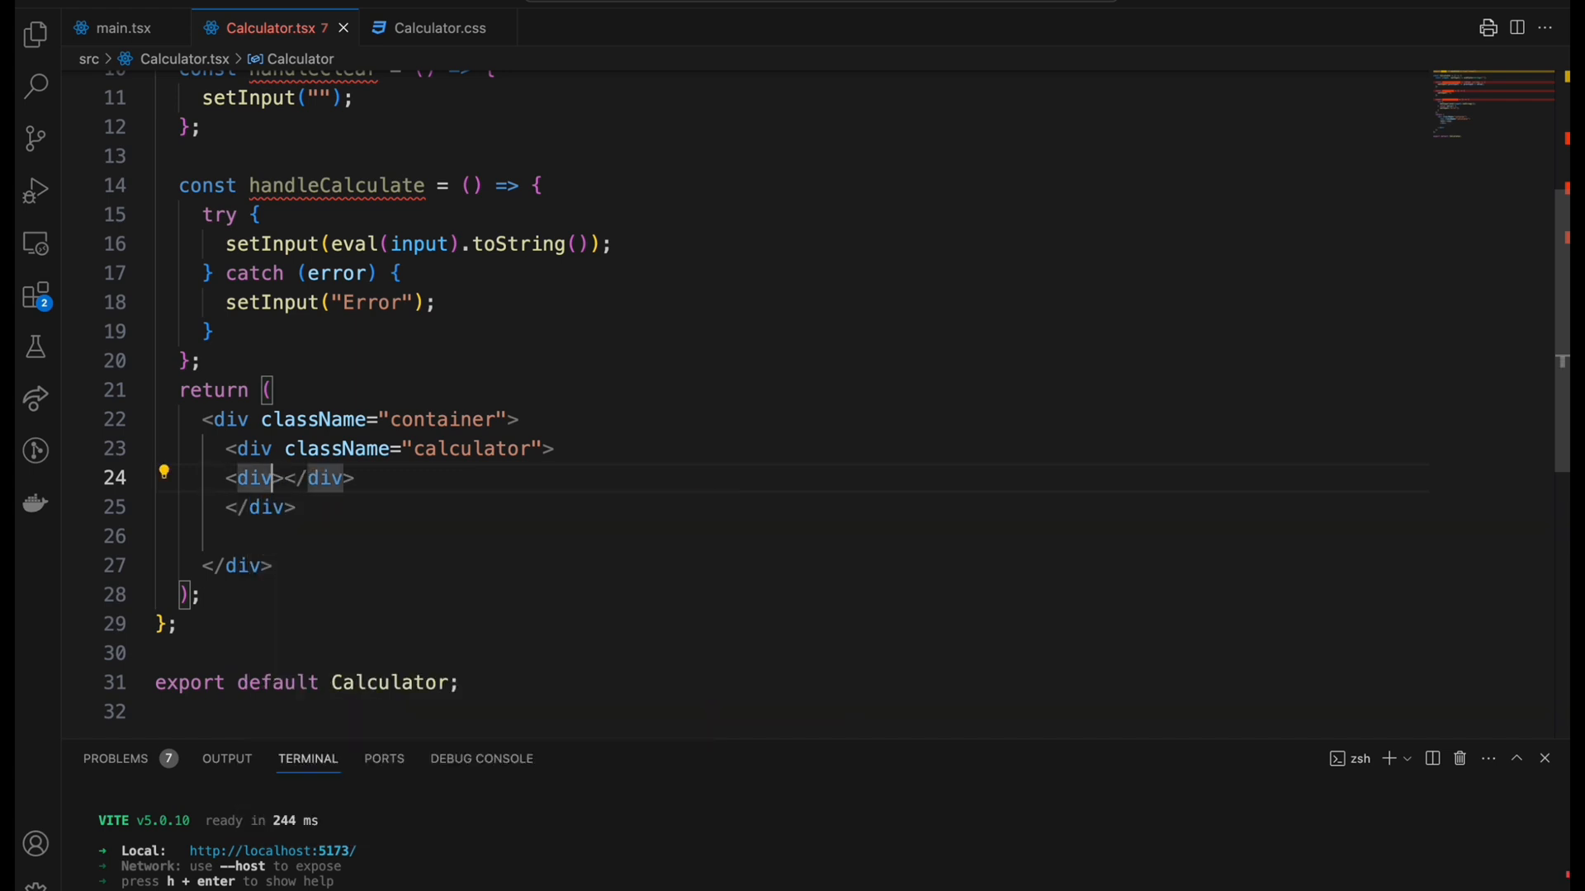
type("className=\"di\"")
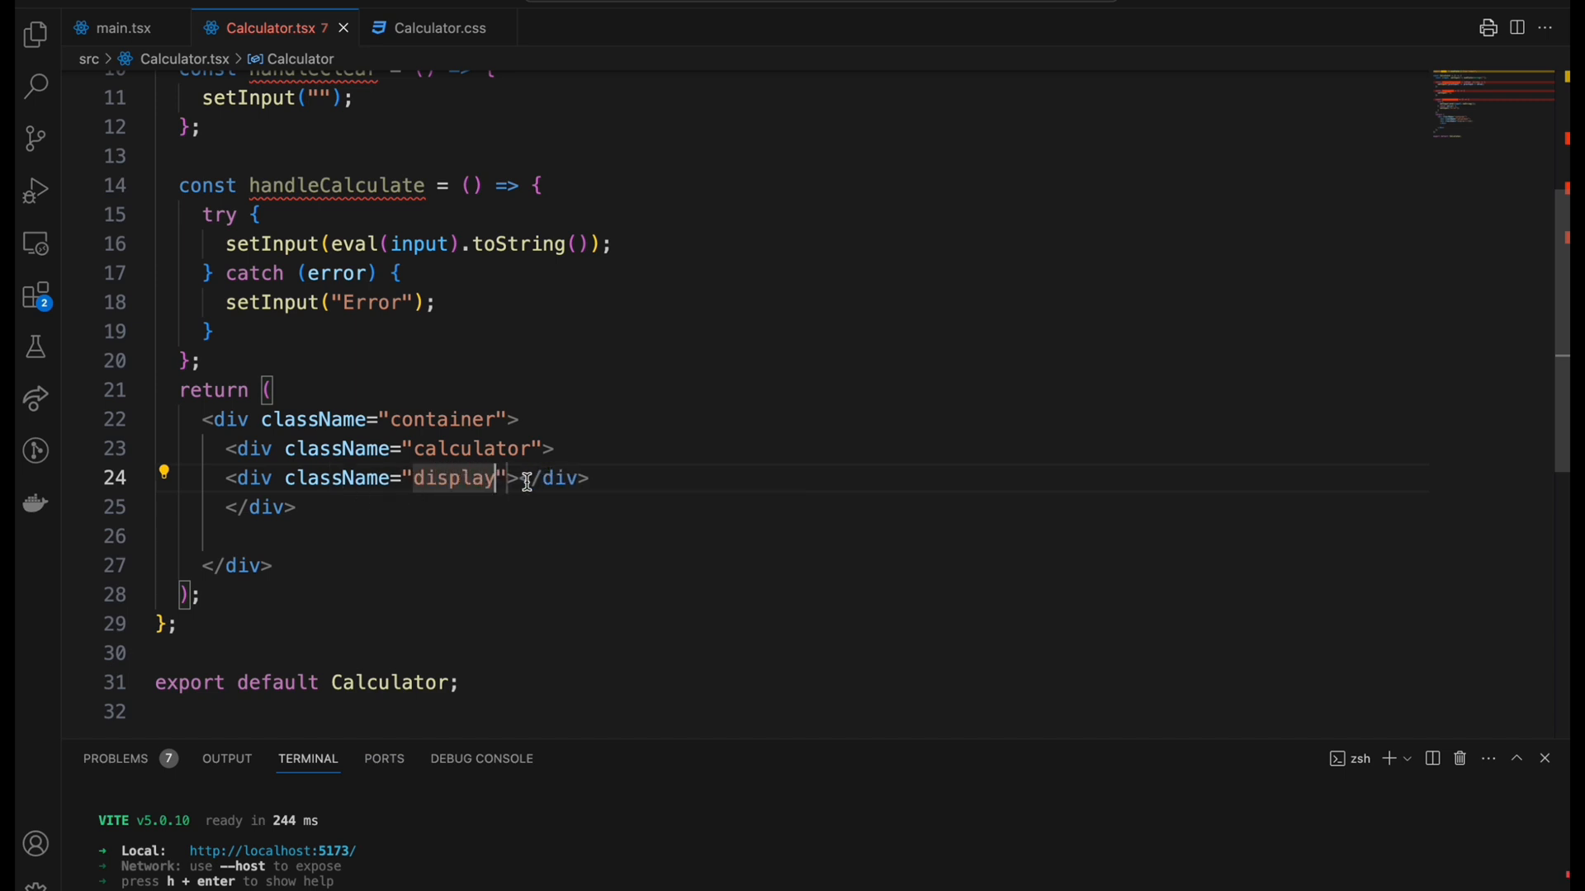
type("{}")
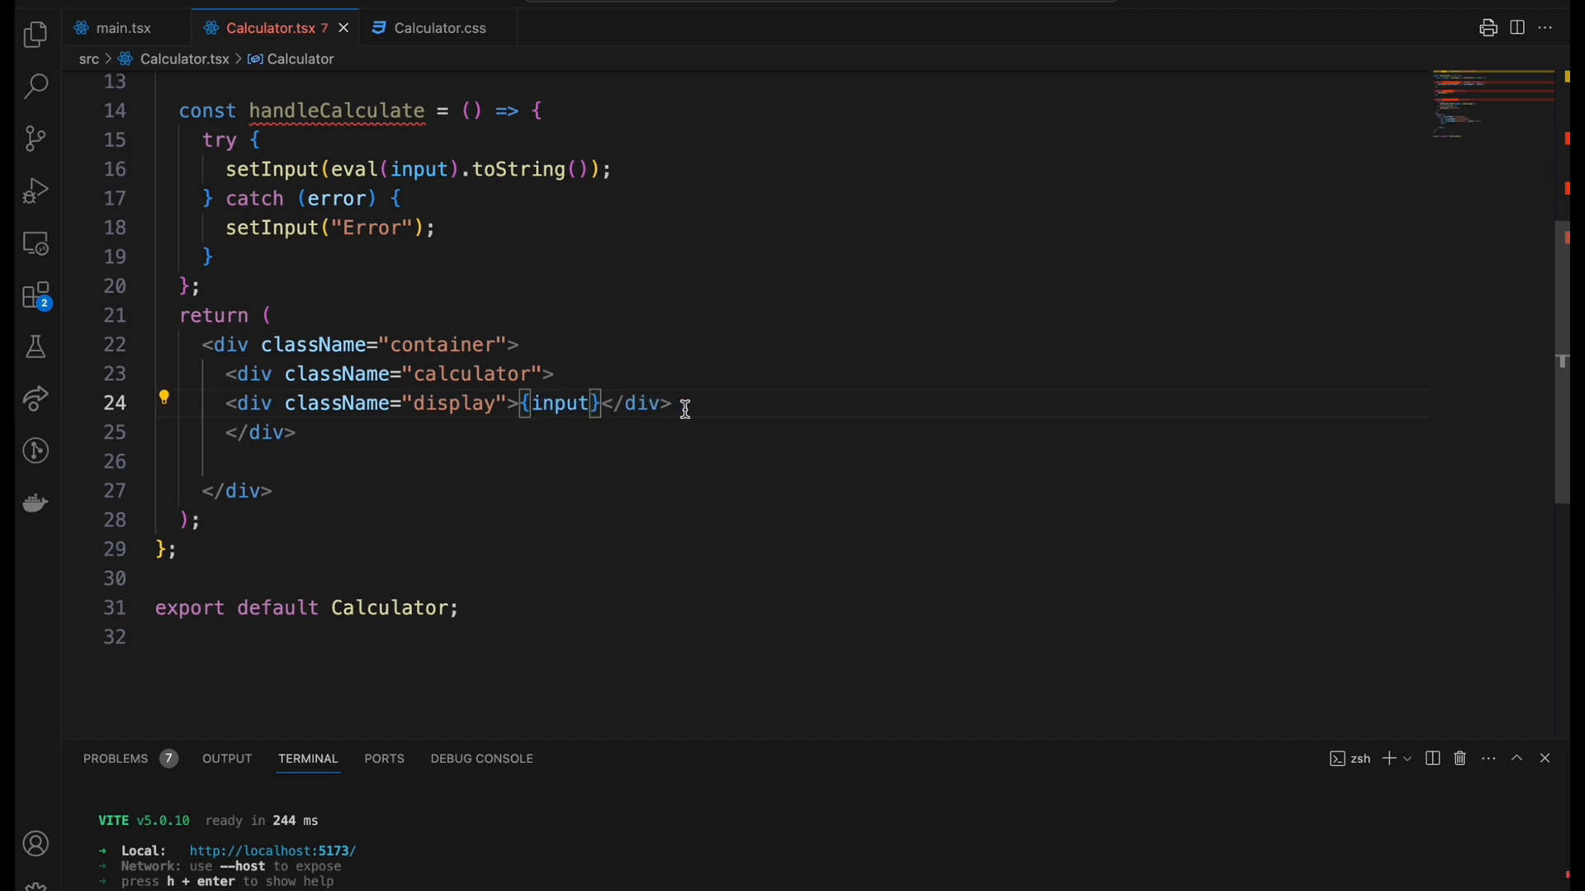
type("div clas></div>")
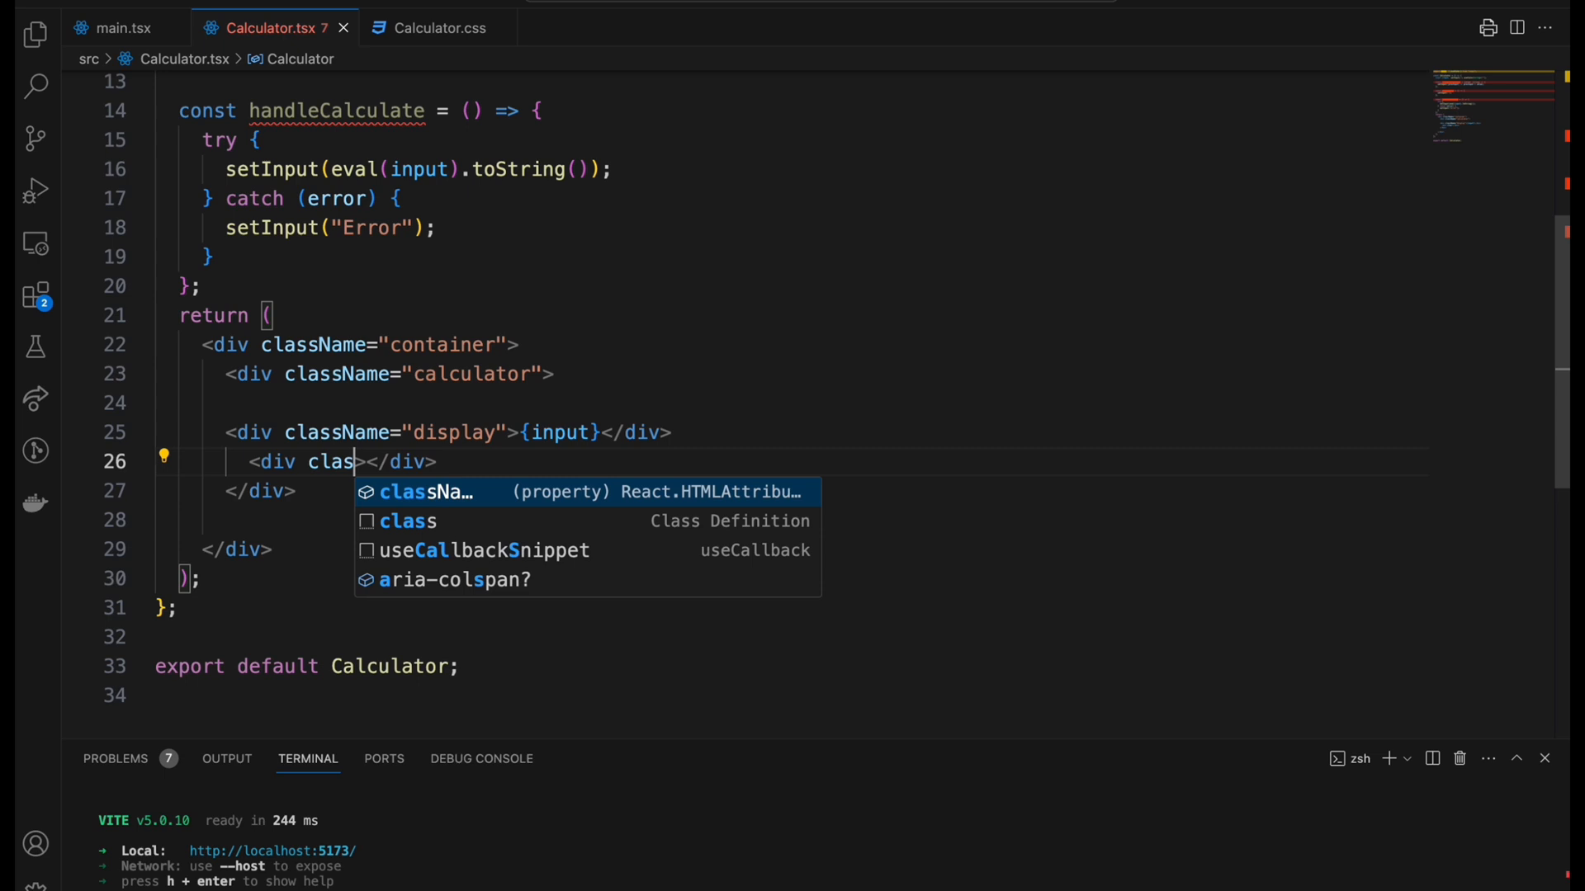
- Add div.buttons with AC calling handleClear and %, / buttons calling handleButtonClick
type("className=\"buttons\"")
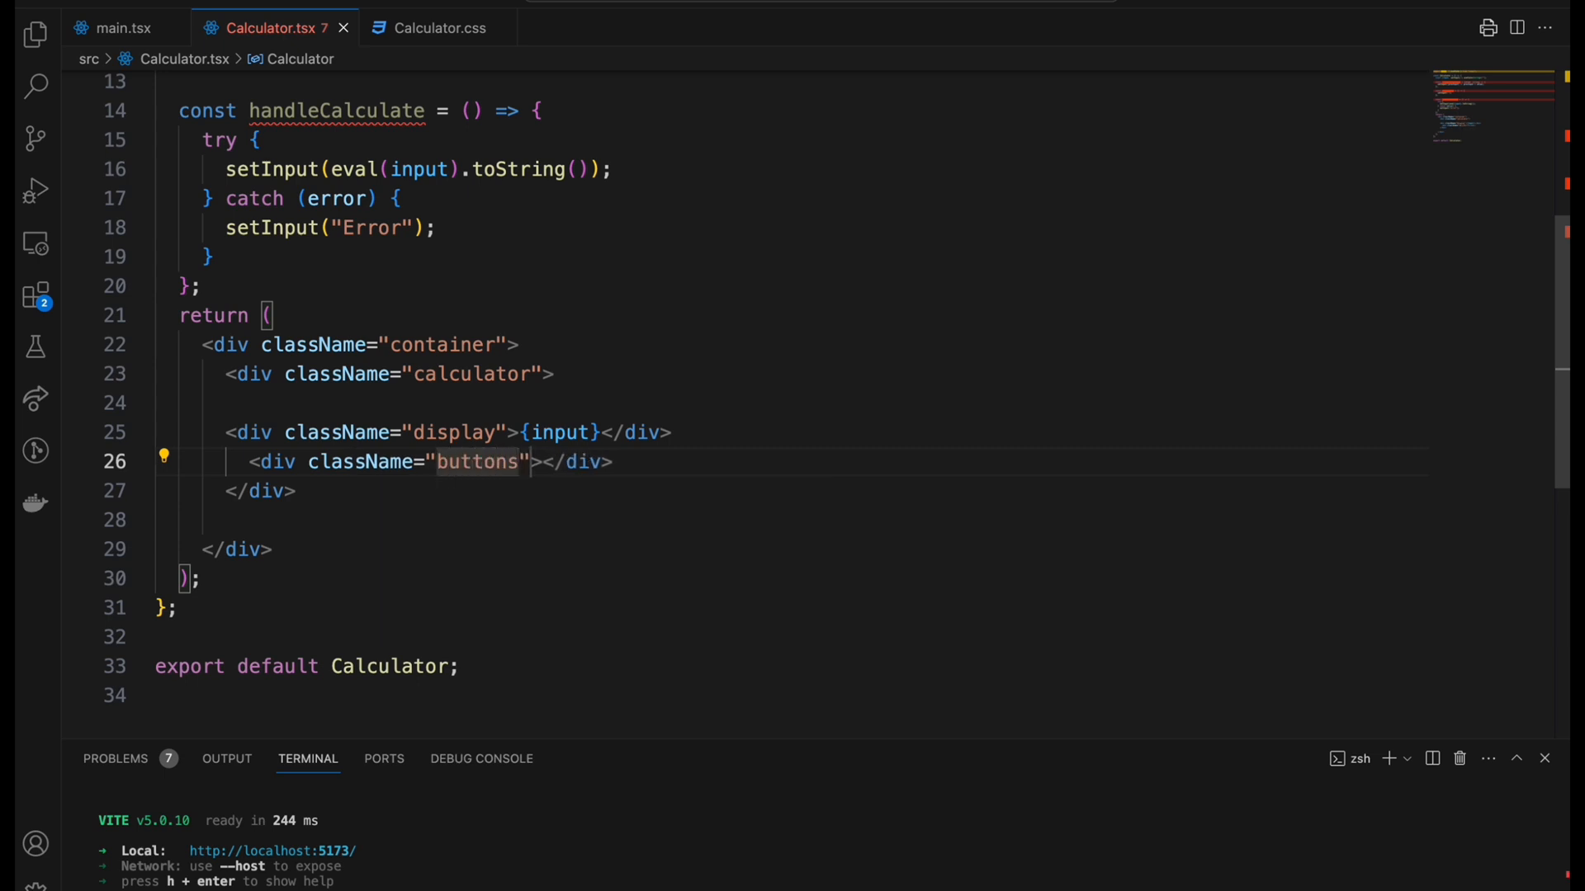
key("Enter")
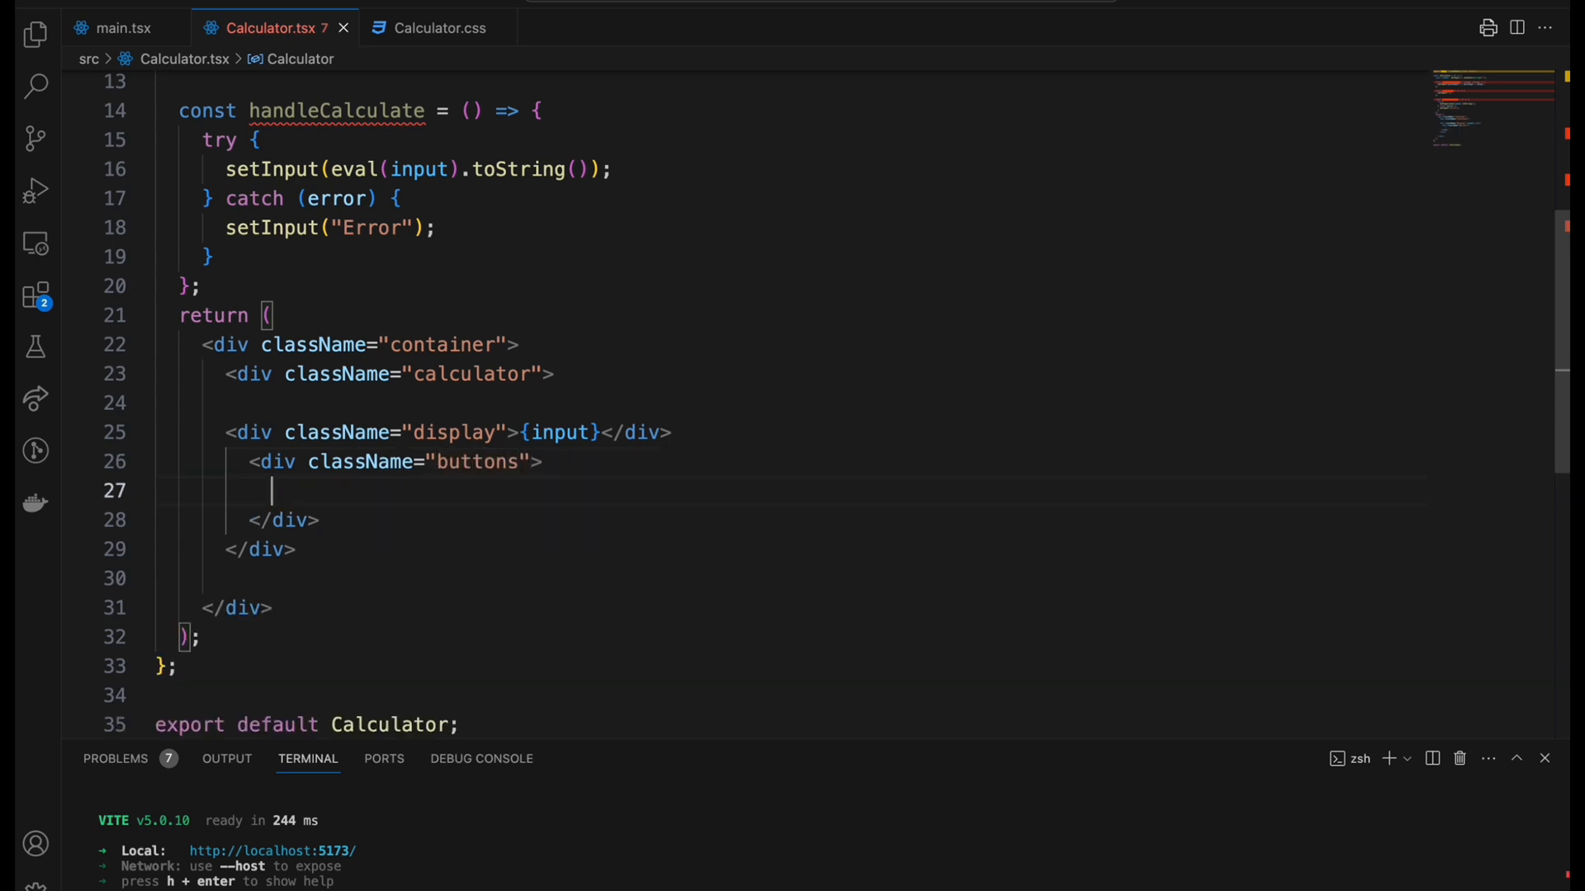
type("<button></button>")
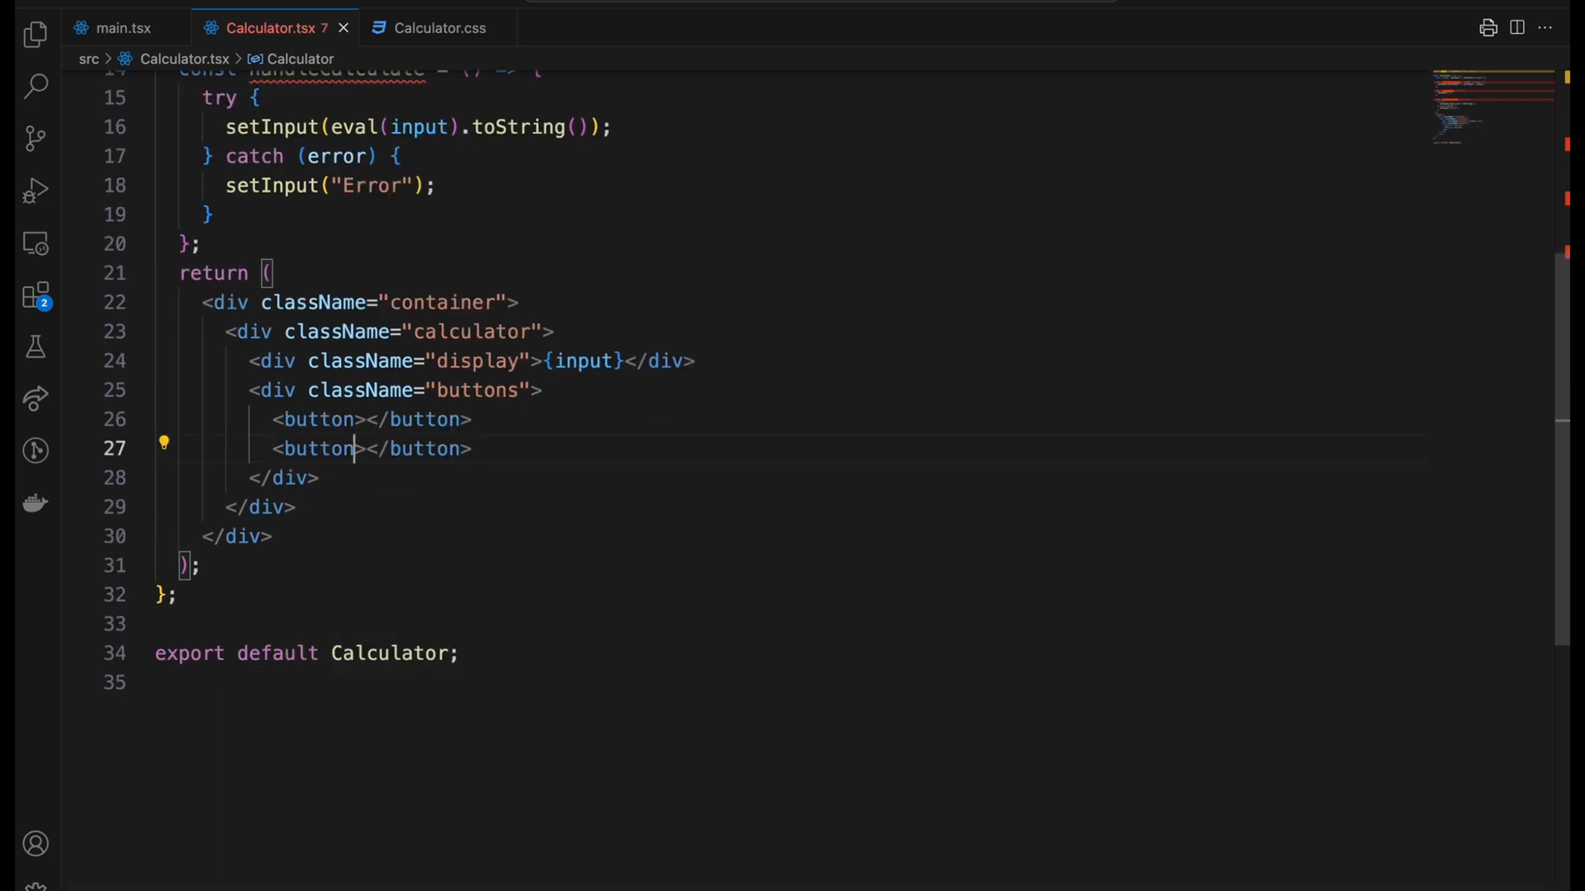
type("onC")
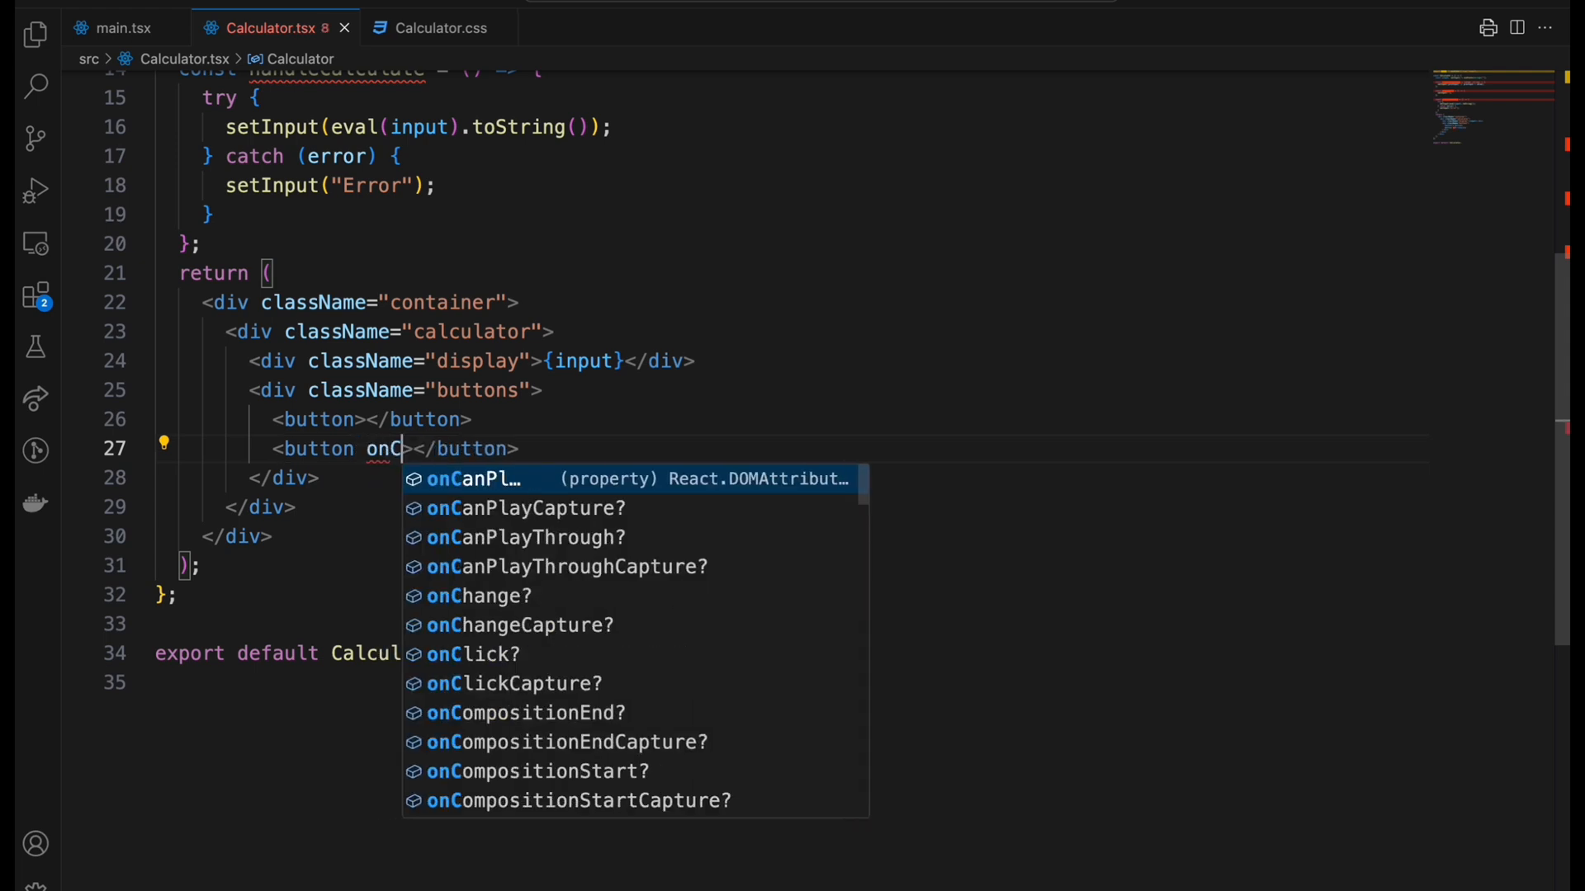
type("Click={handleClear")
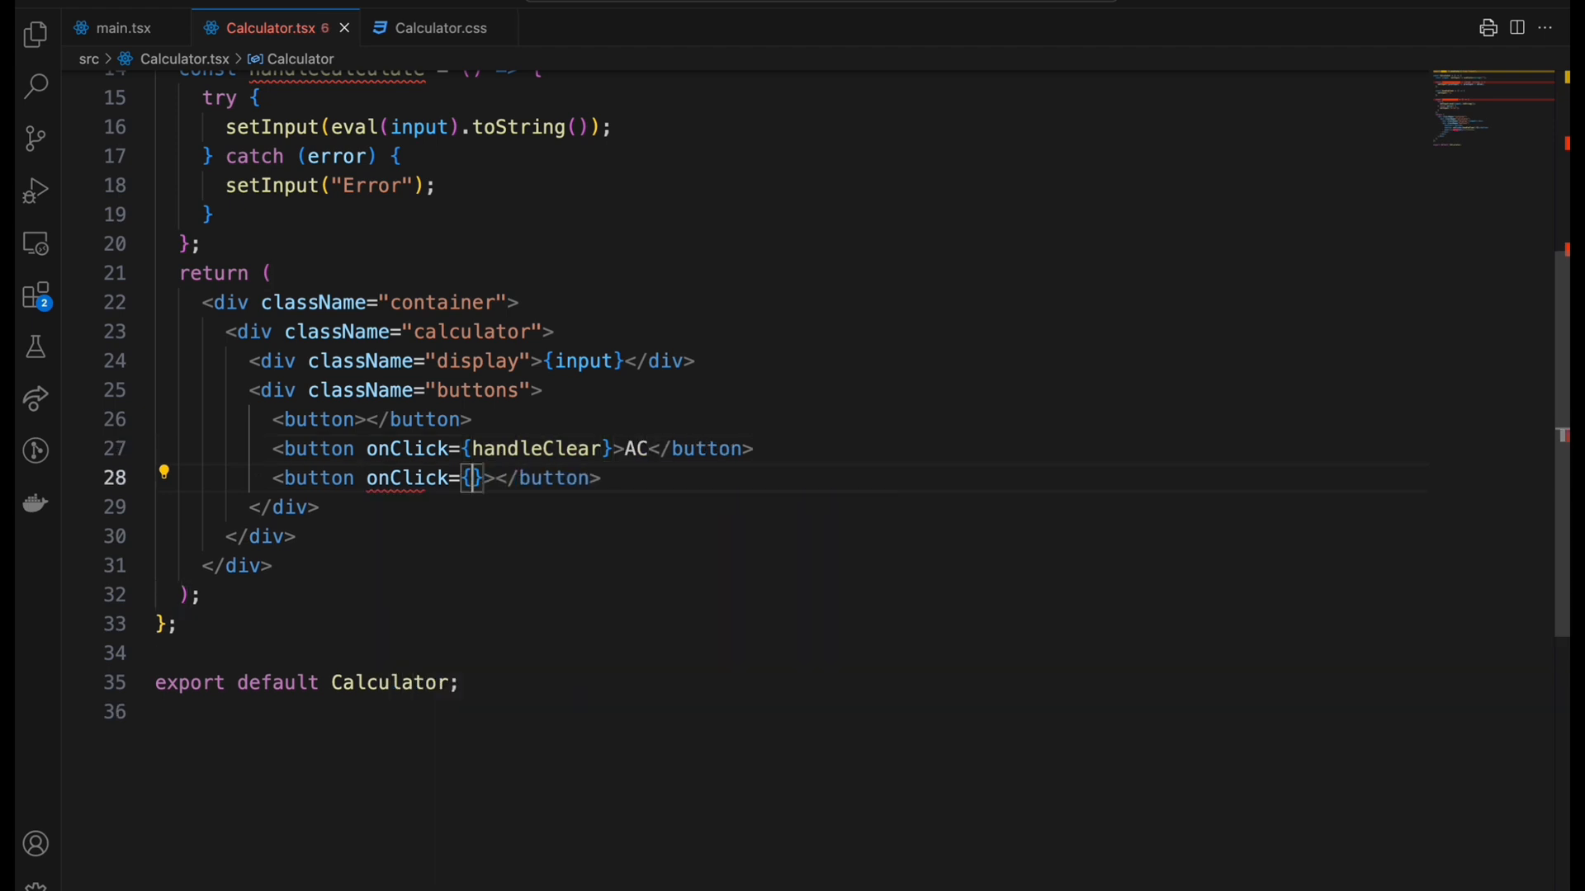
type("() => hand")
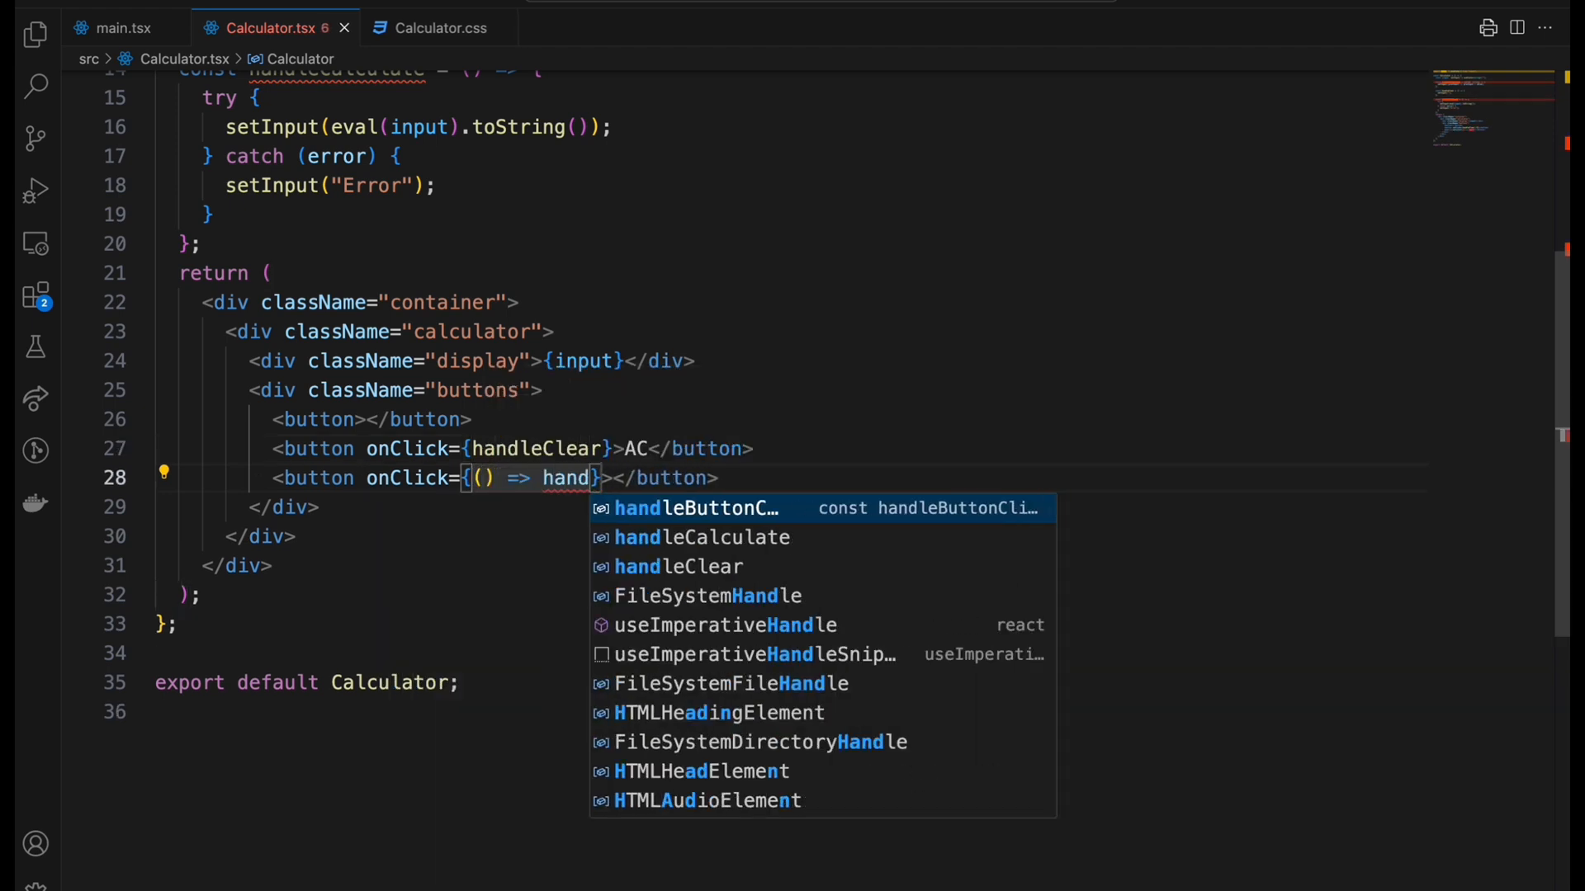
type("handleButtonClick(\"5\")")
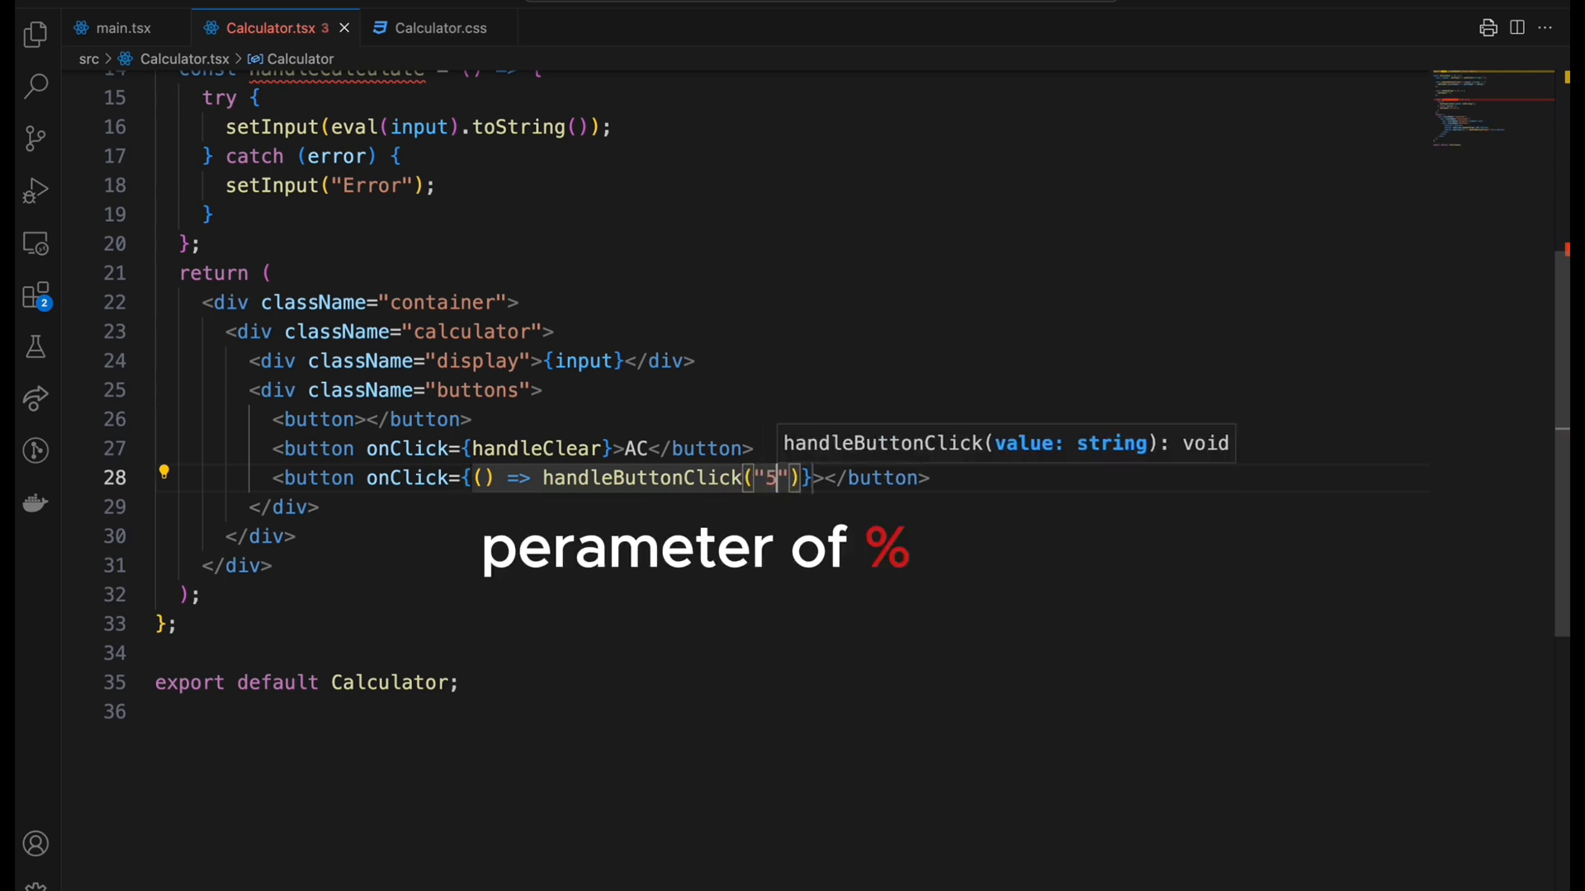
type("%")
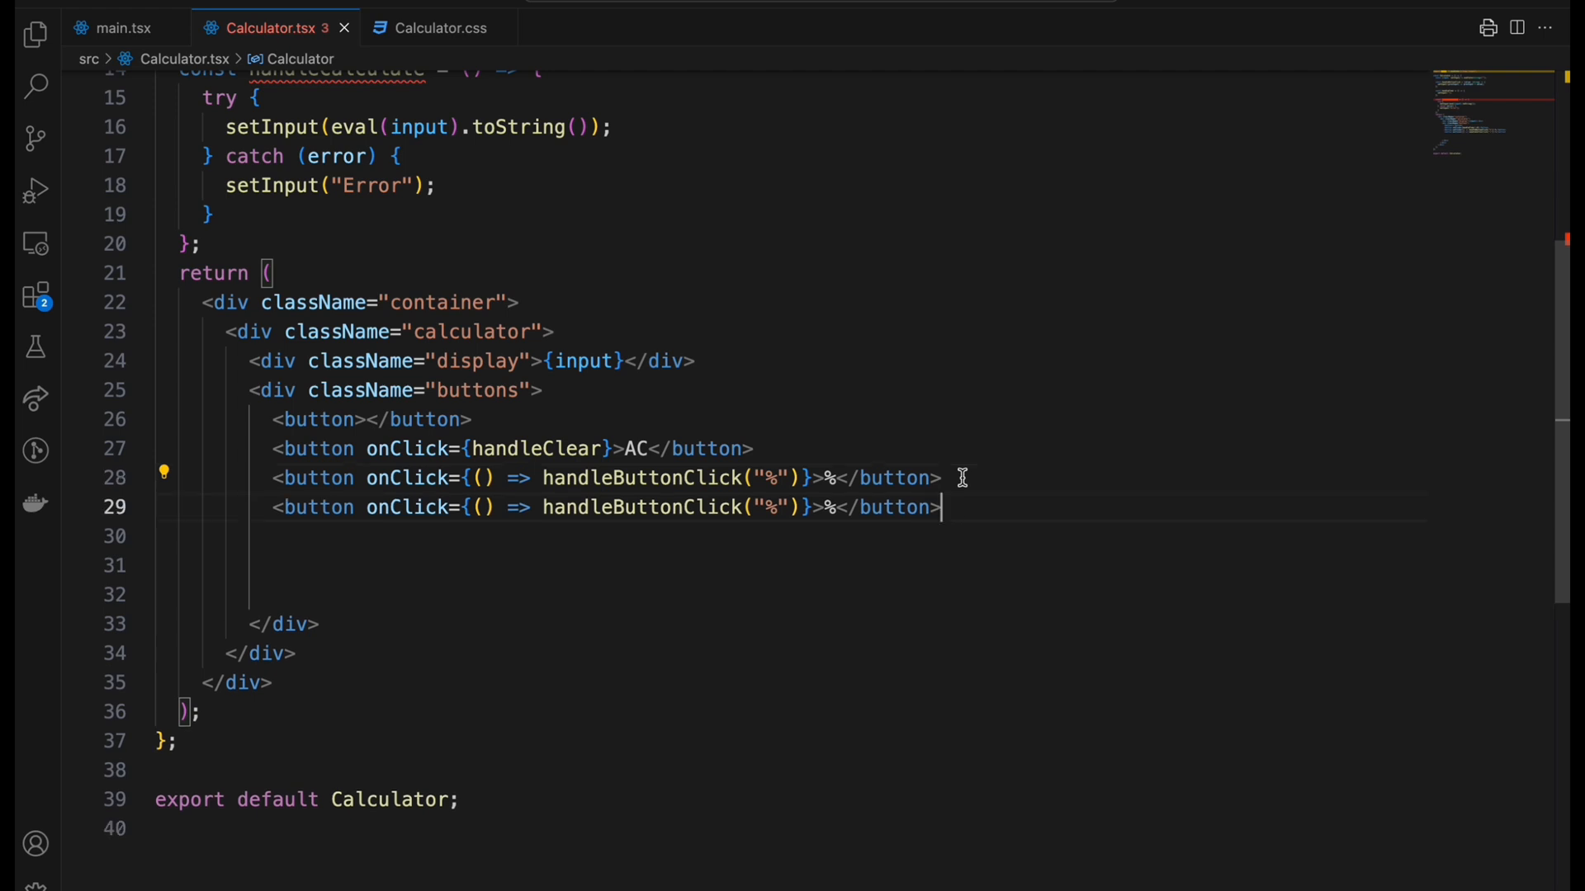
type("/")
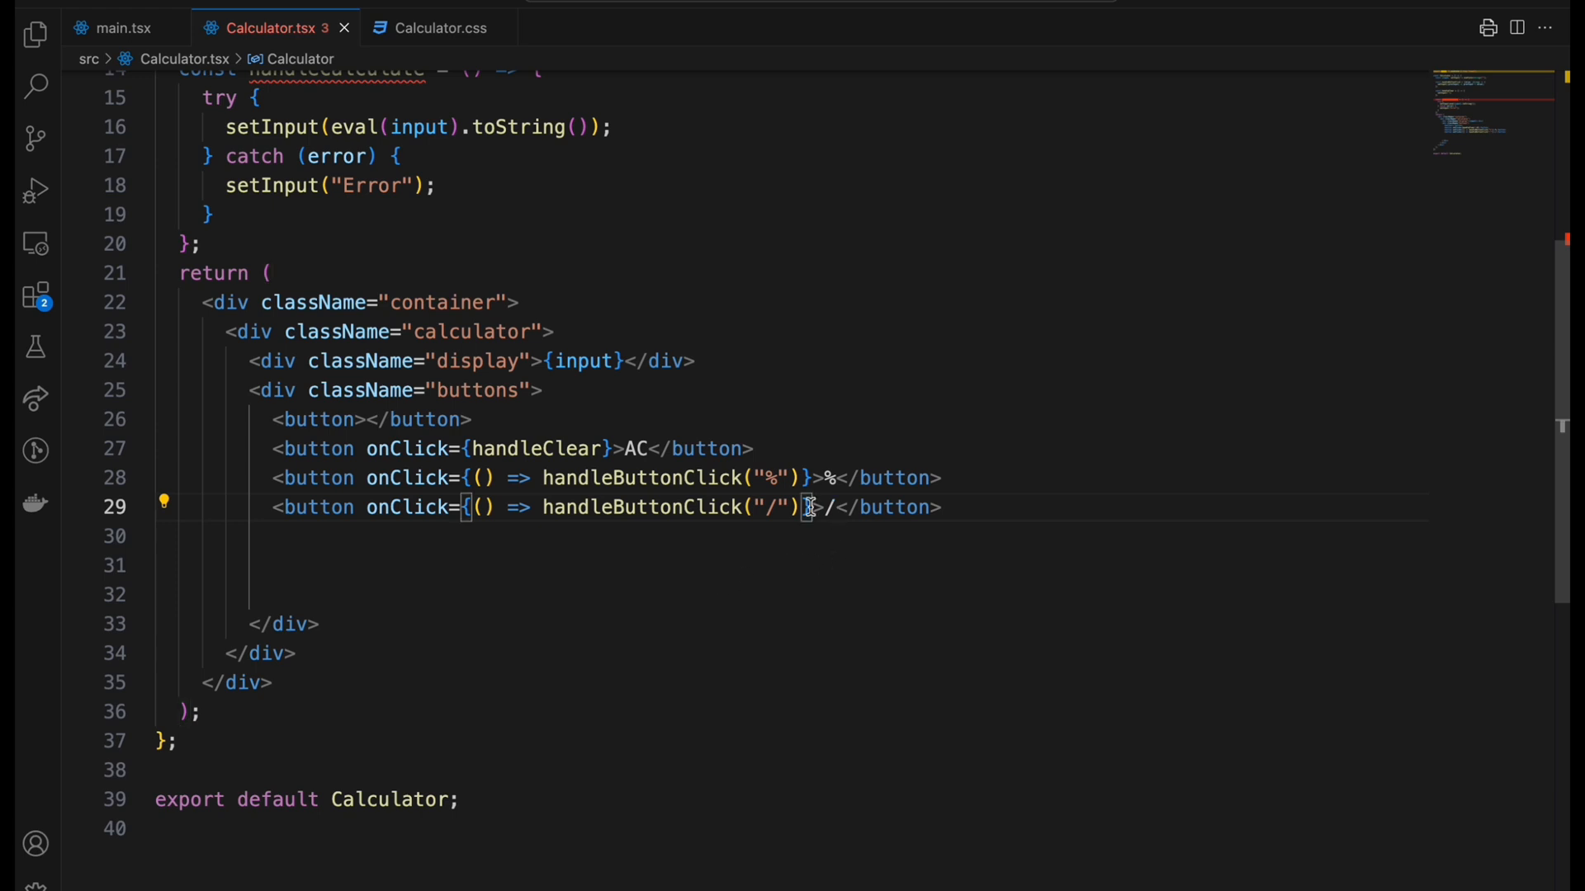
- Mark operators with className="operator" and add digit rows 9–1 with *, - and + buttons
type("className=\"\"")
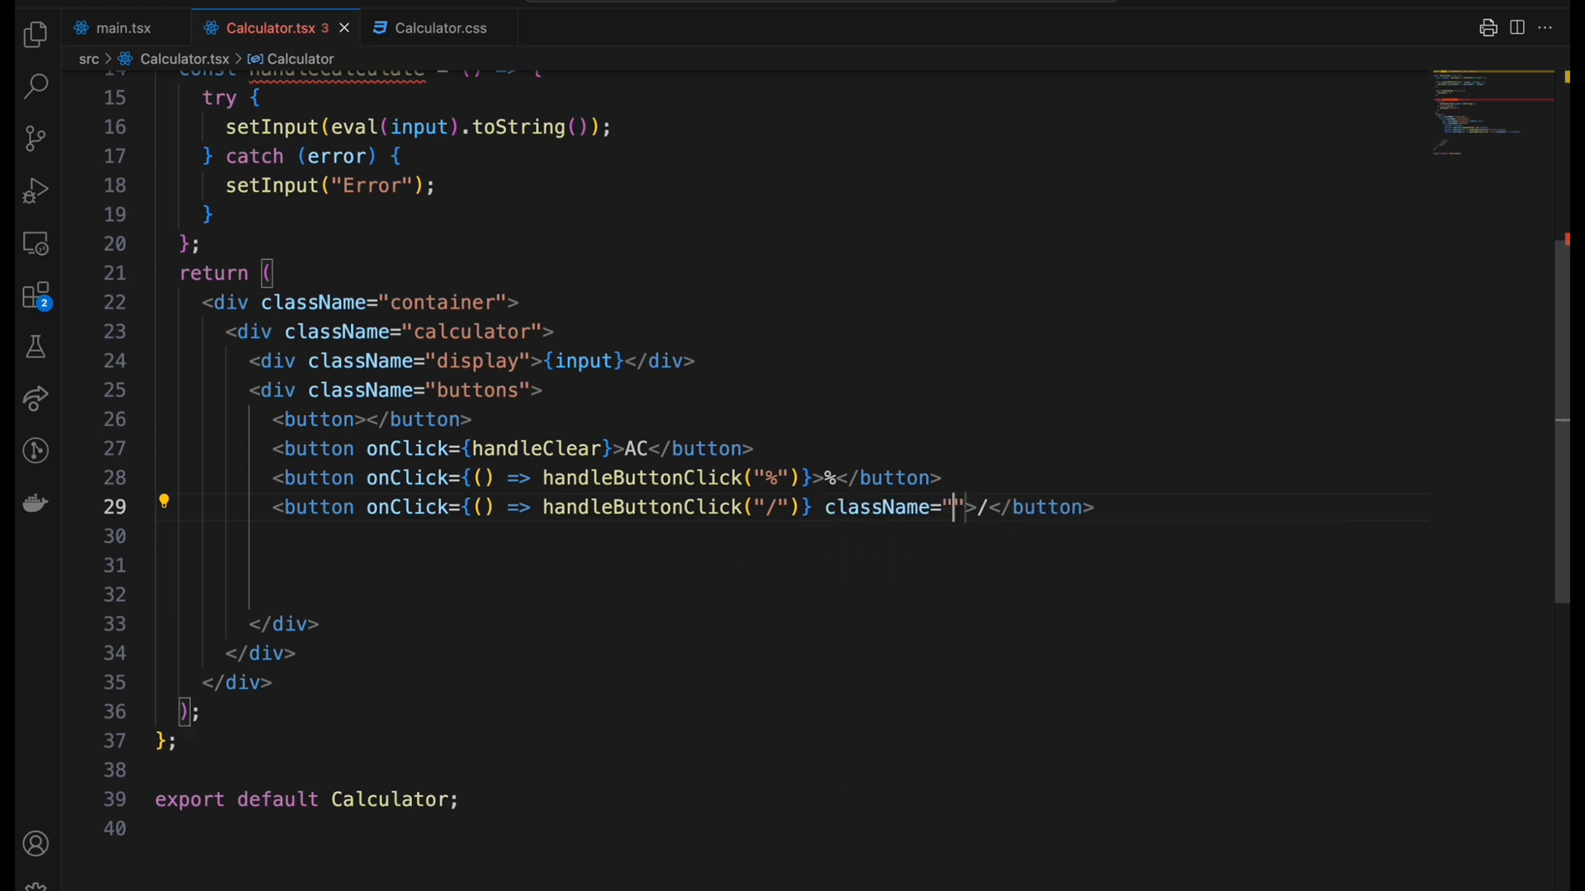
type("operator")
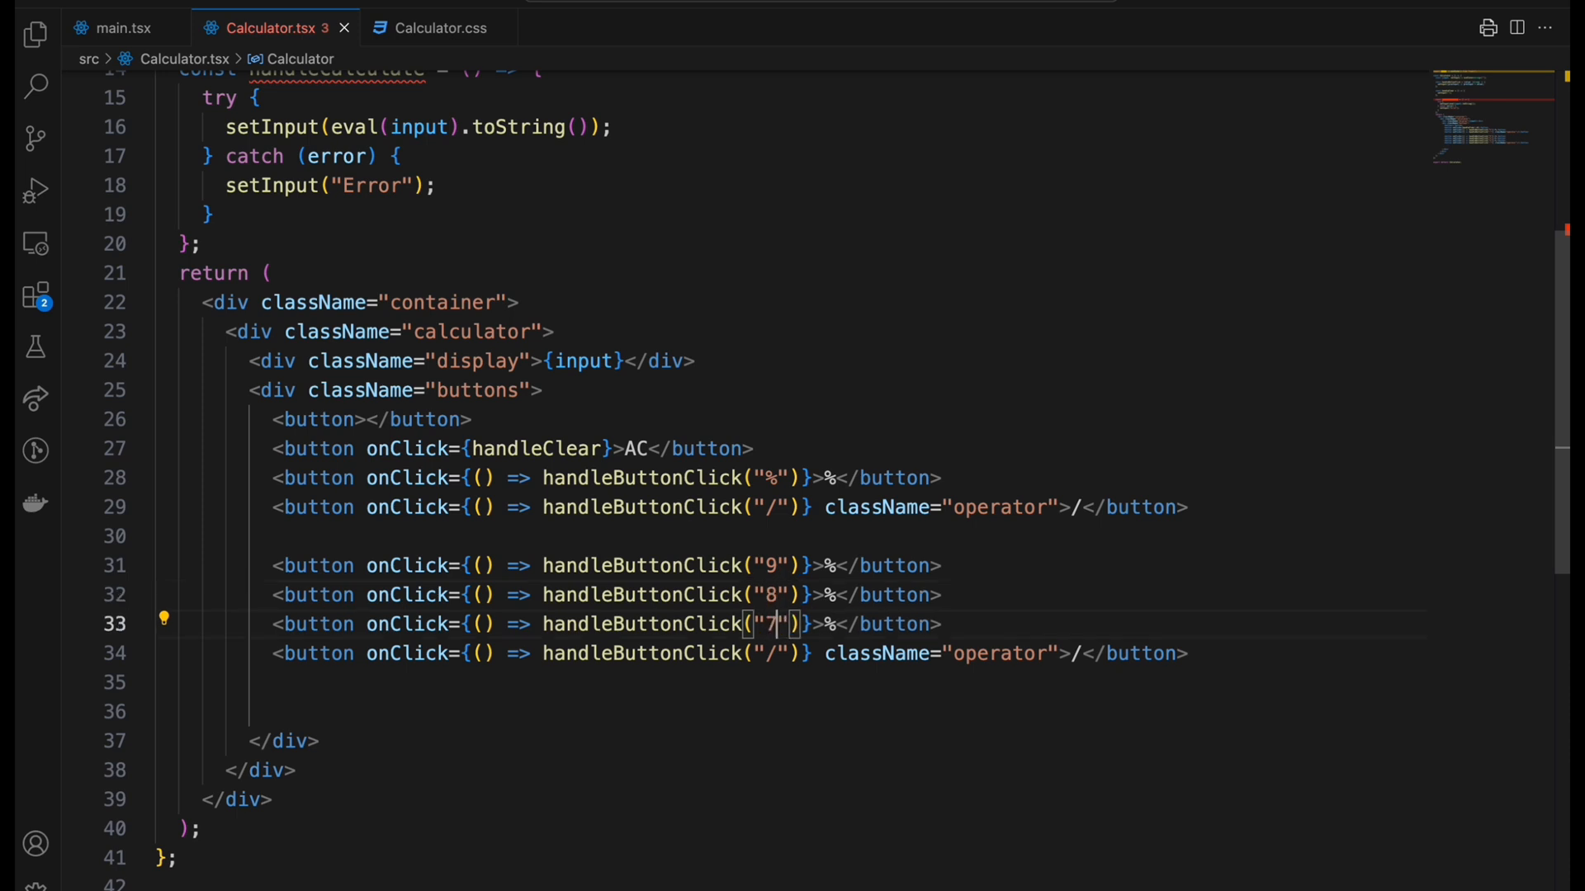
type("7")
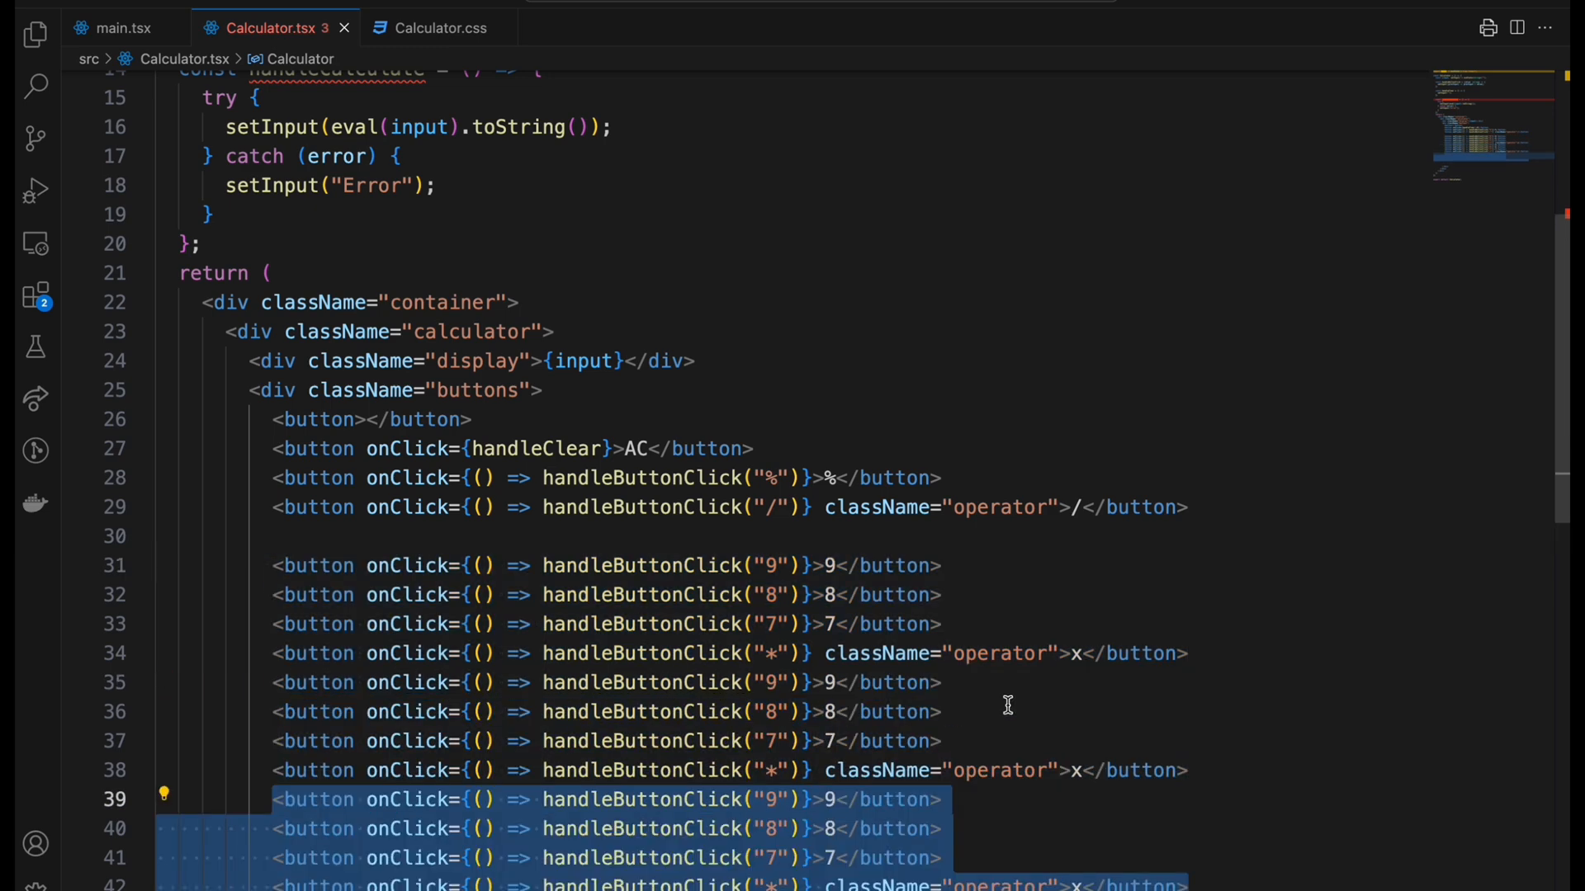
left_click(1190, 654)
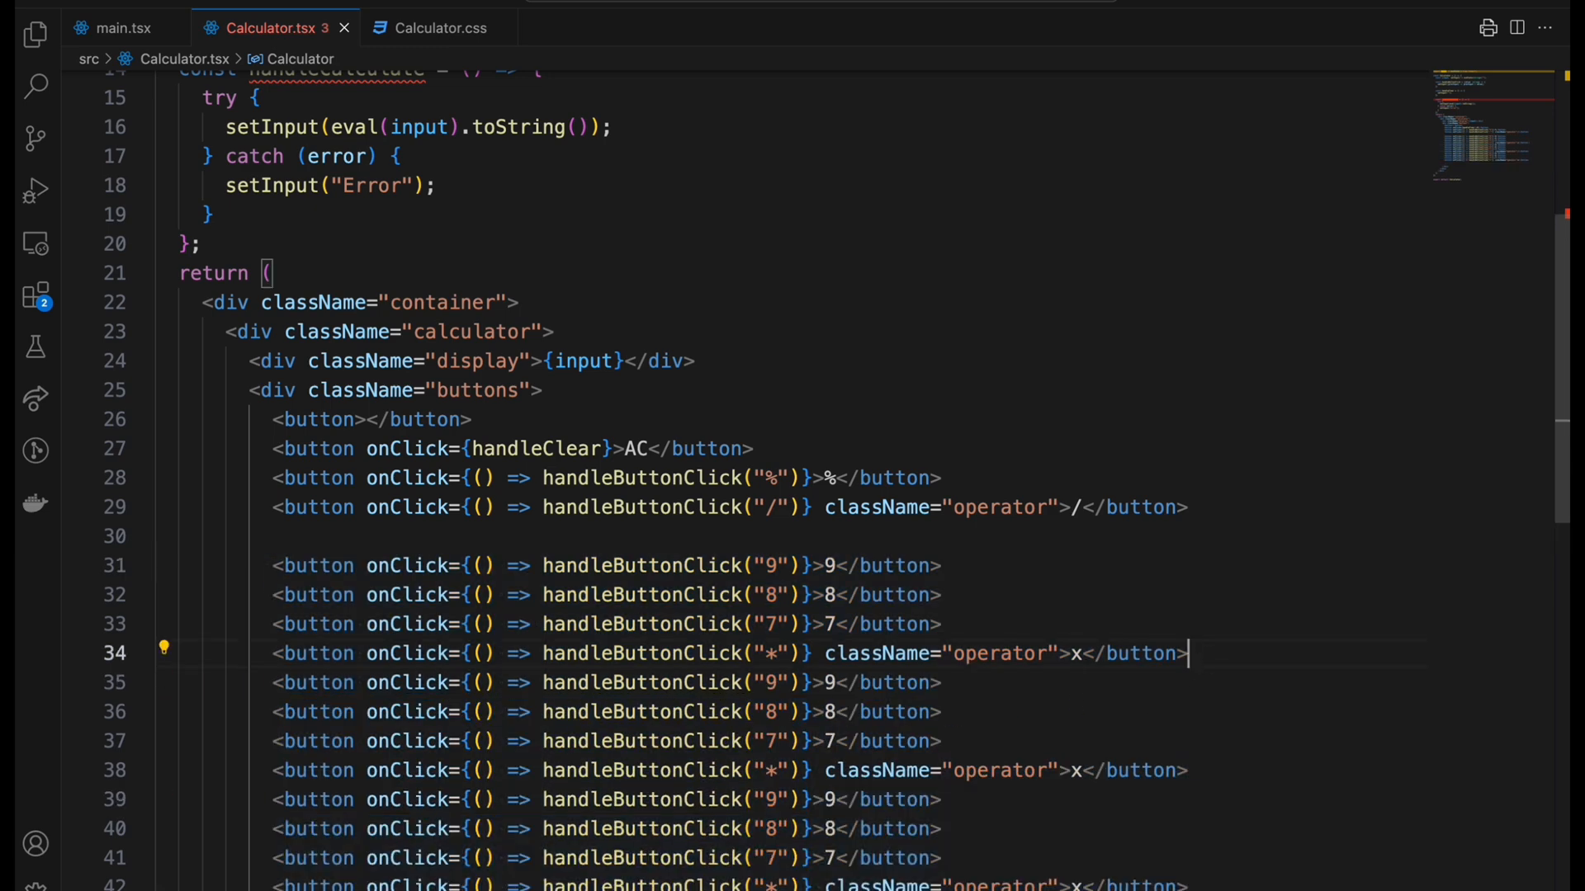
scroll("down", 3)
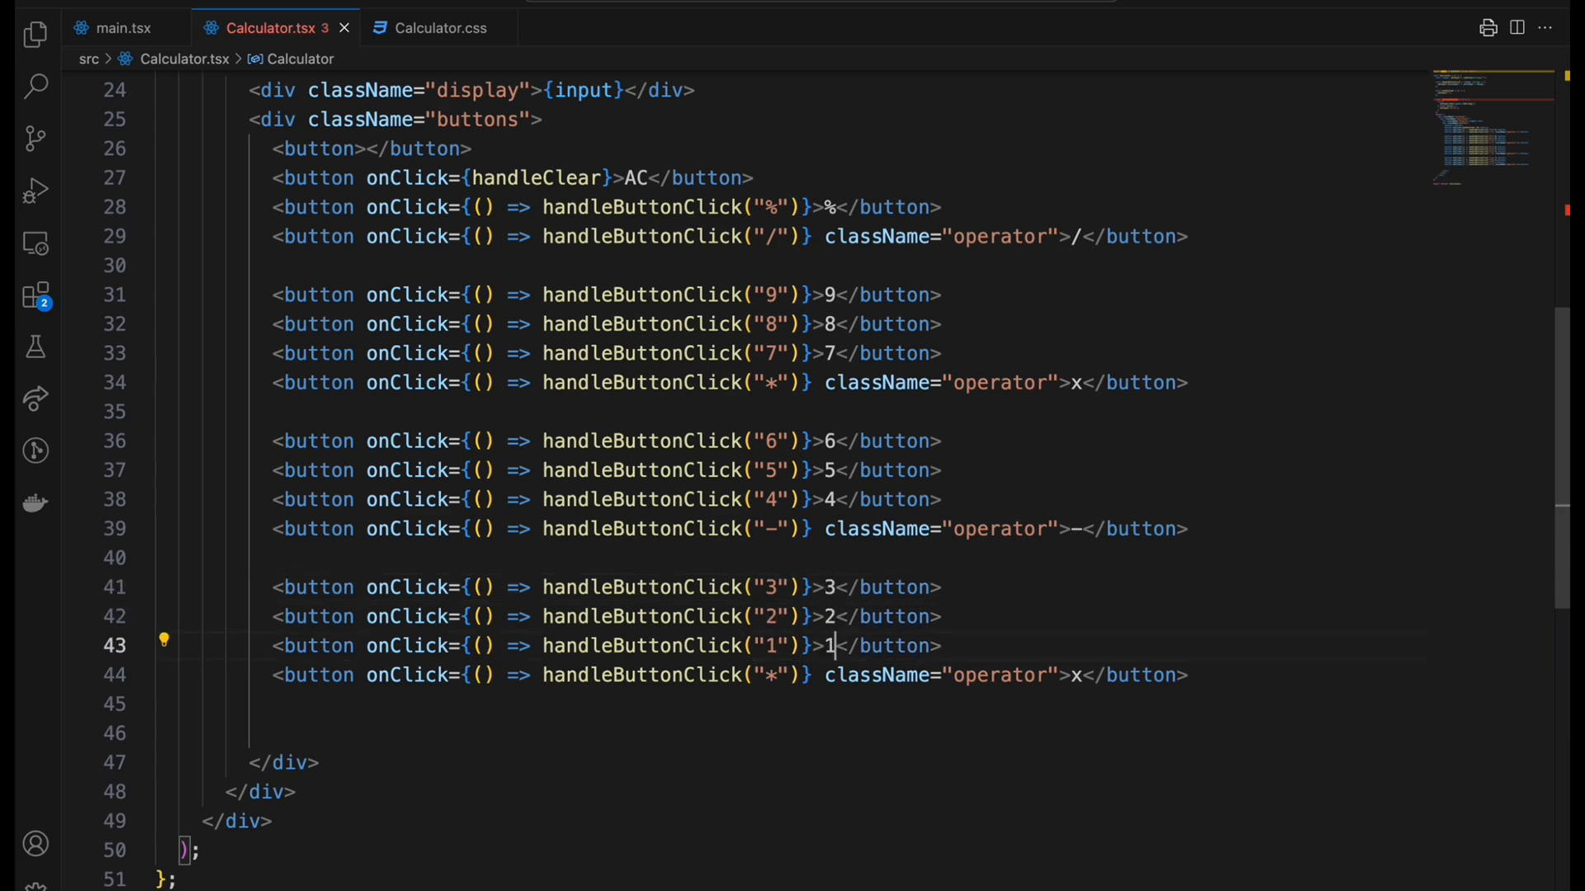
type("+\")}")
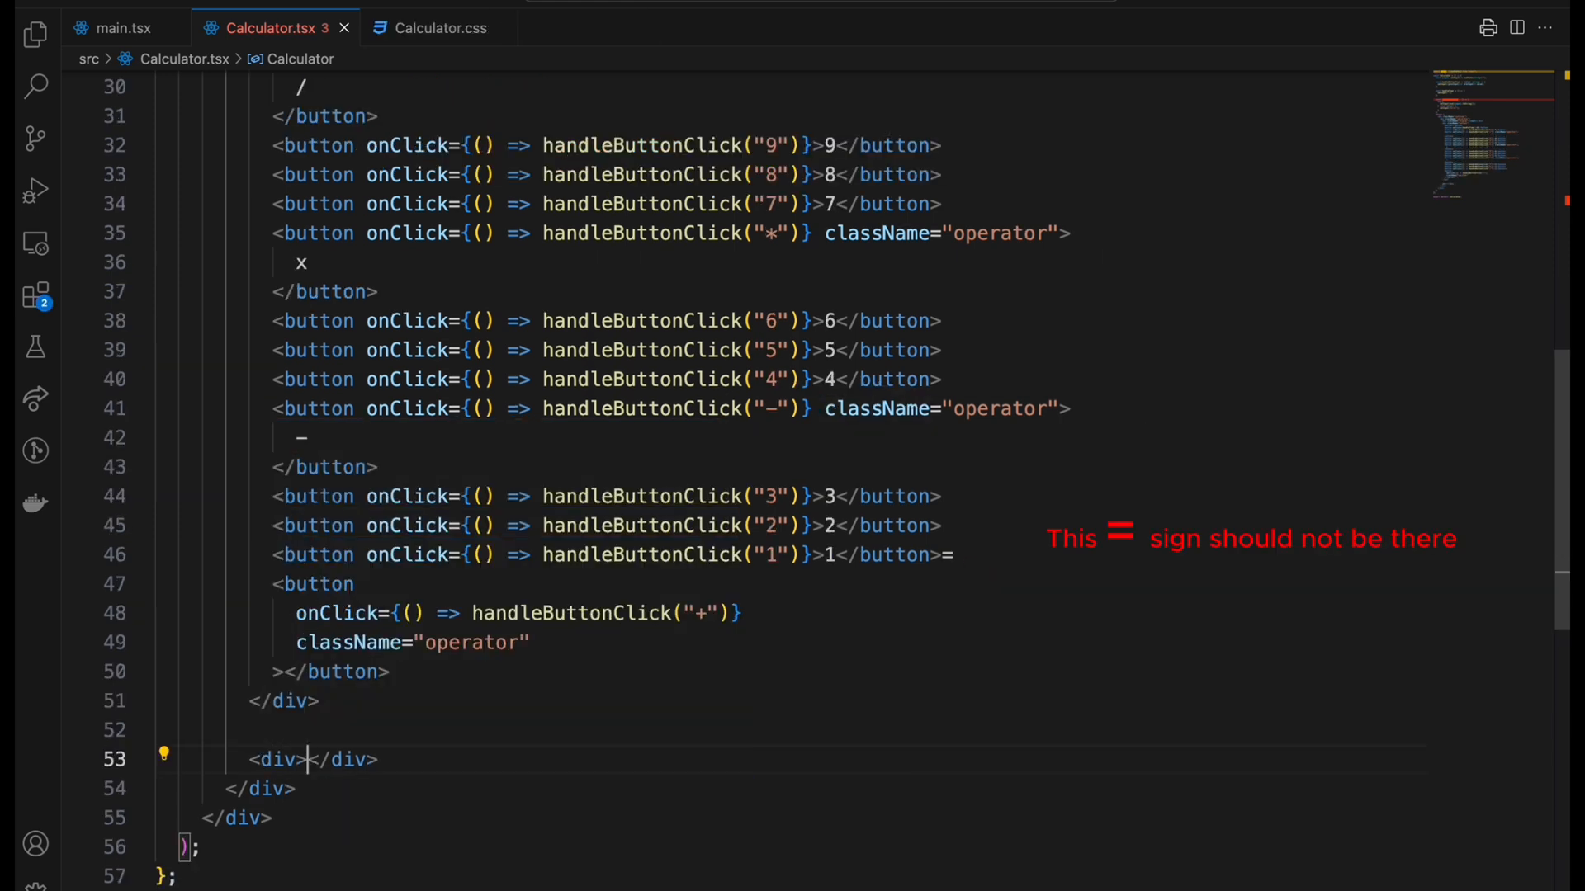
- Add div.bottom with a 0 button using className="zero" calling handleButtonClick("0")
type("className=\"\"")
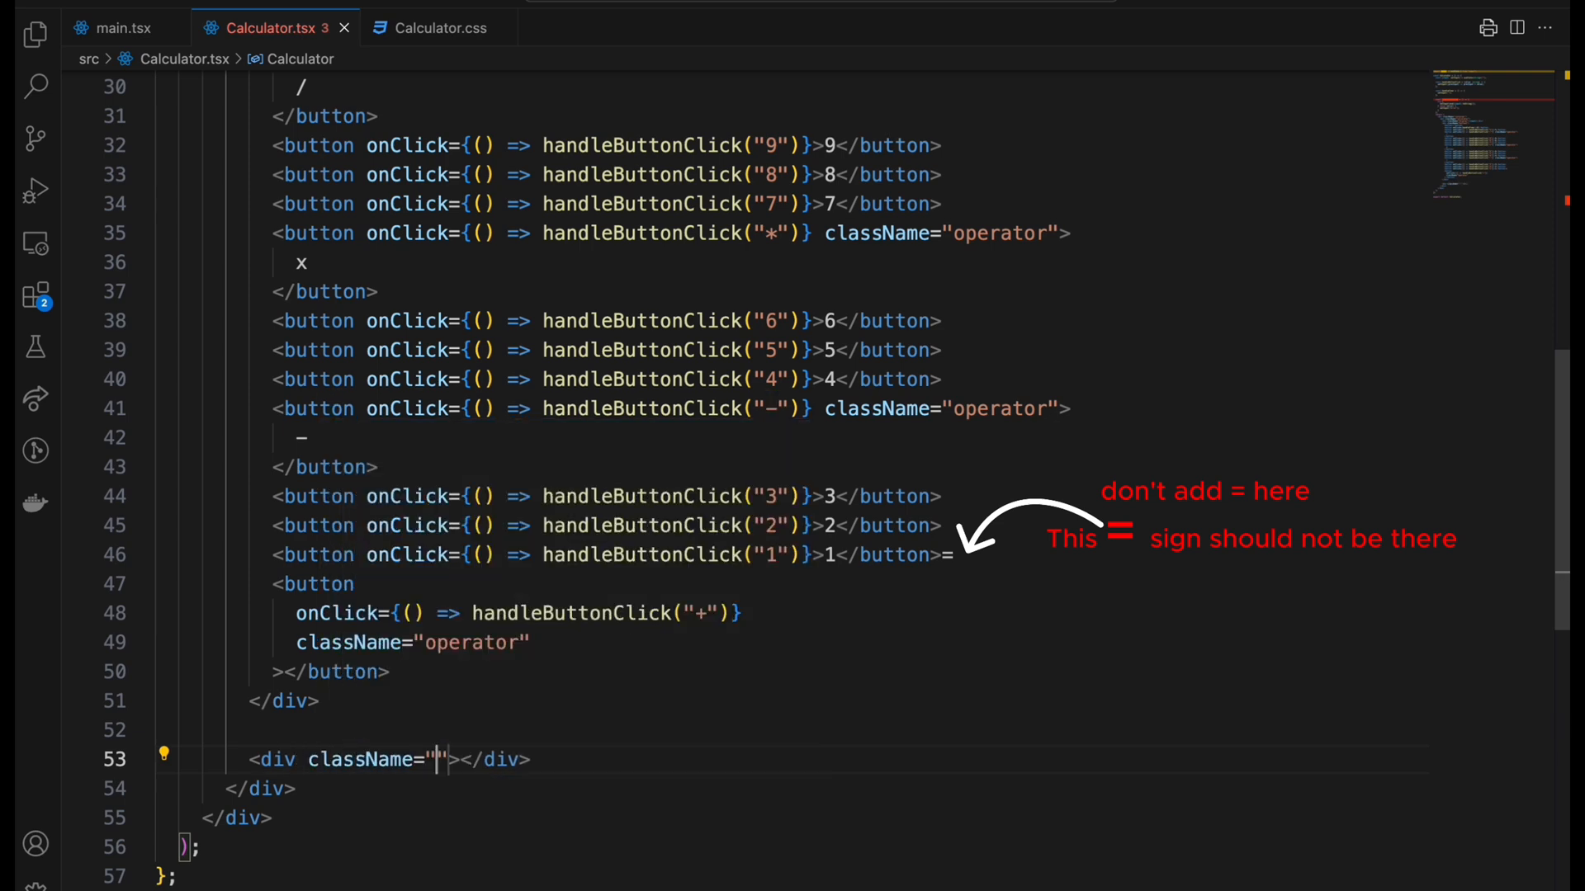
type("bottom")
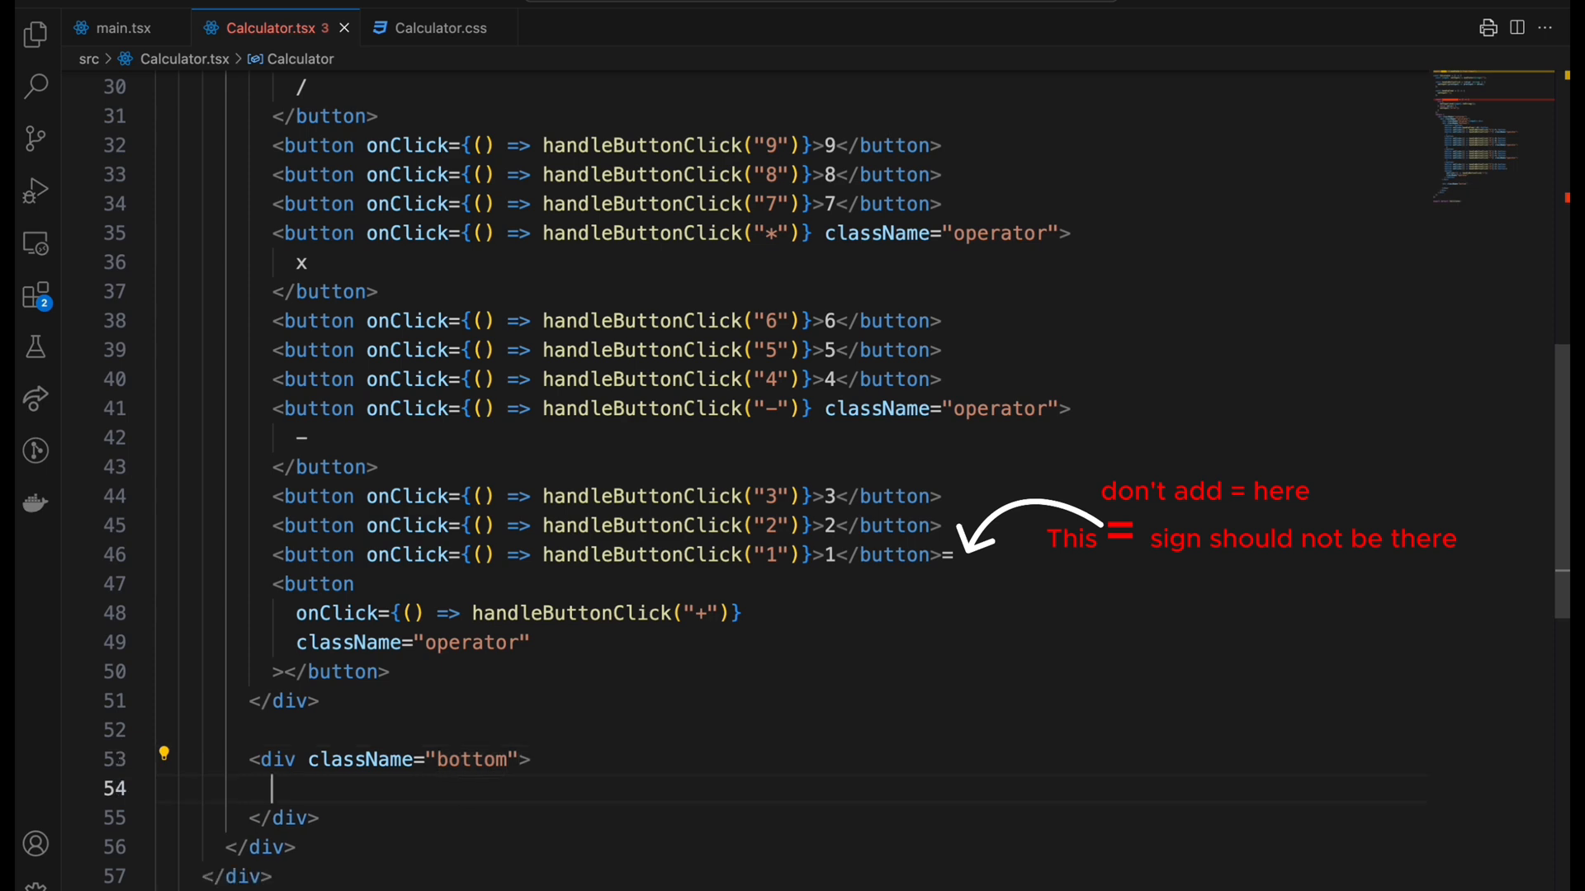
type("<button></button>")
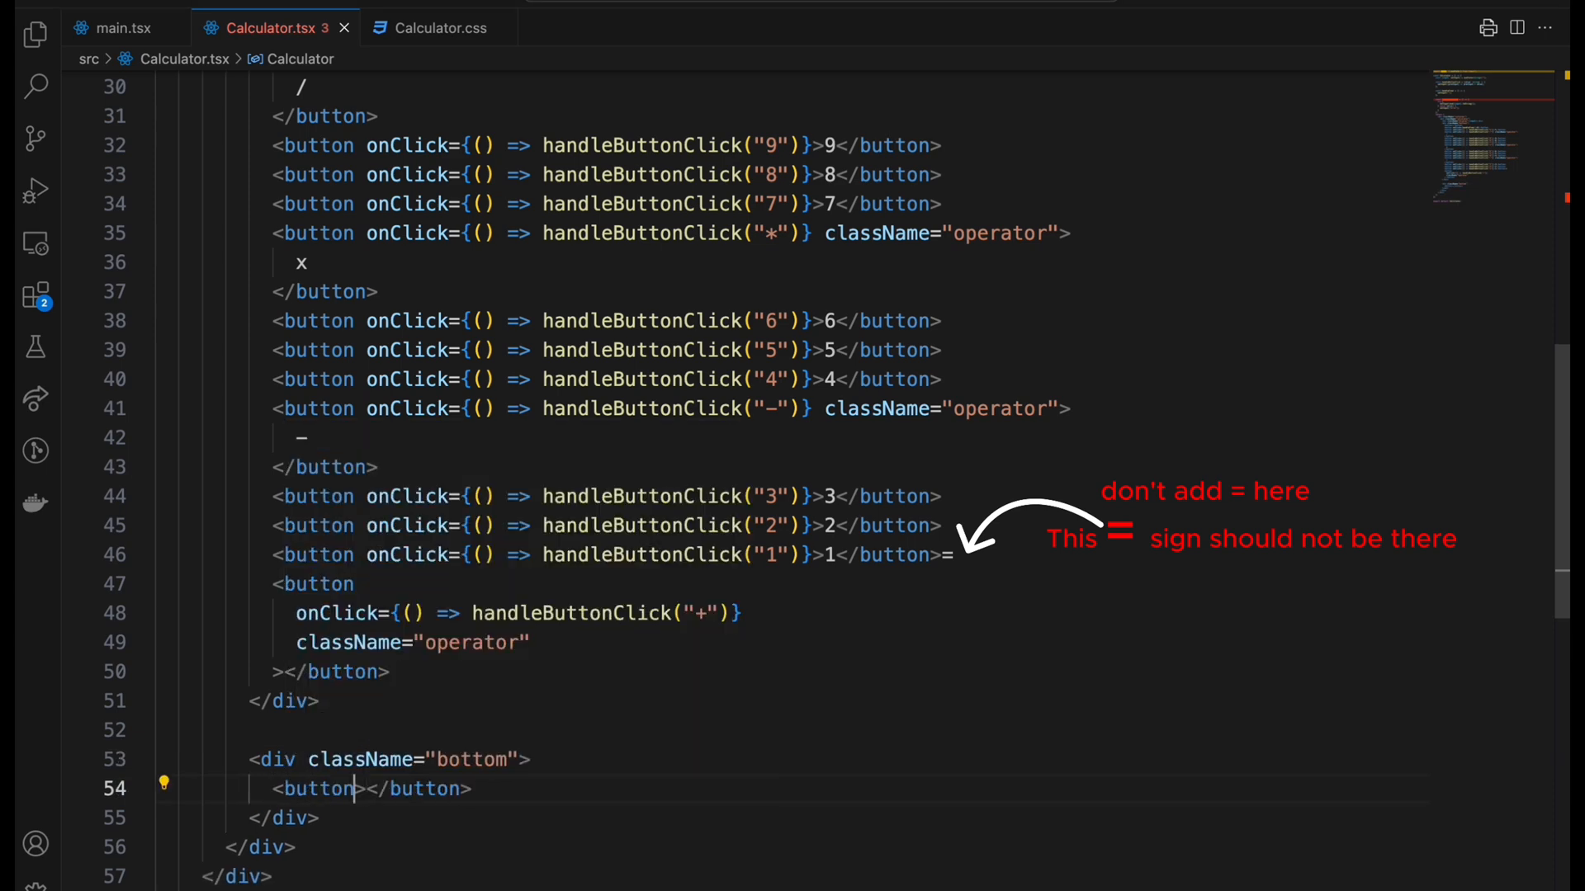
type("className=\"zero\"")
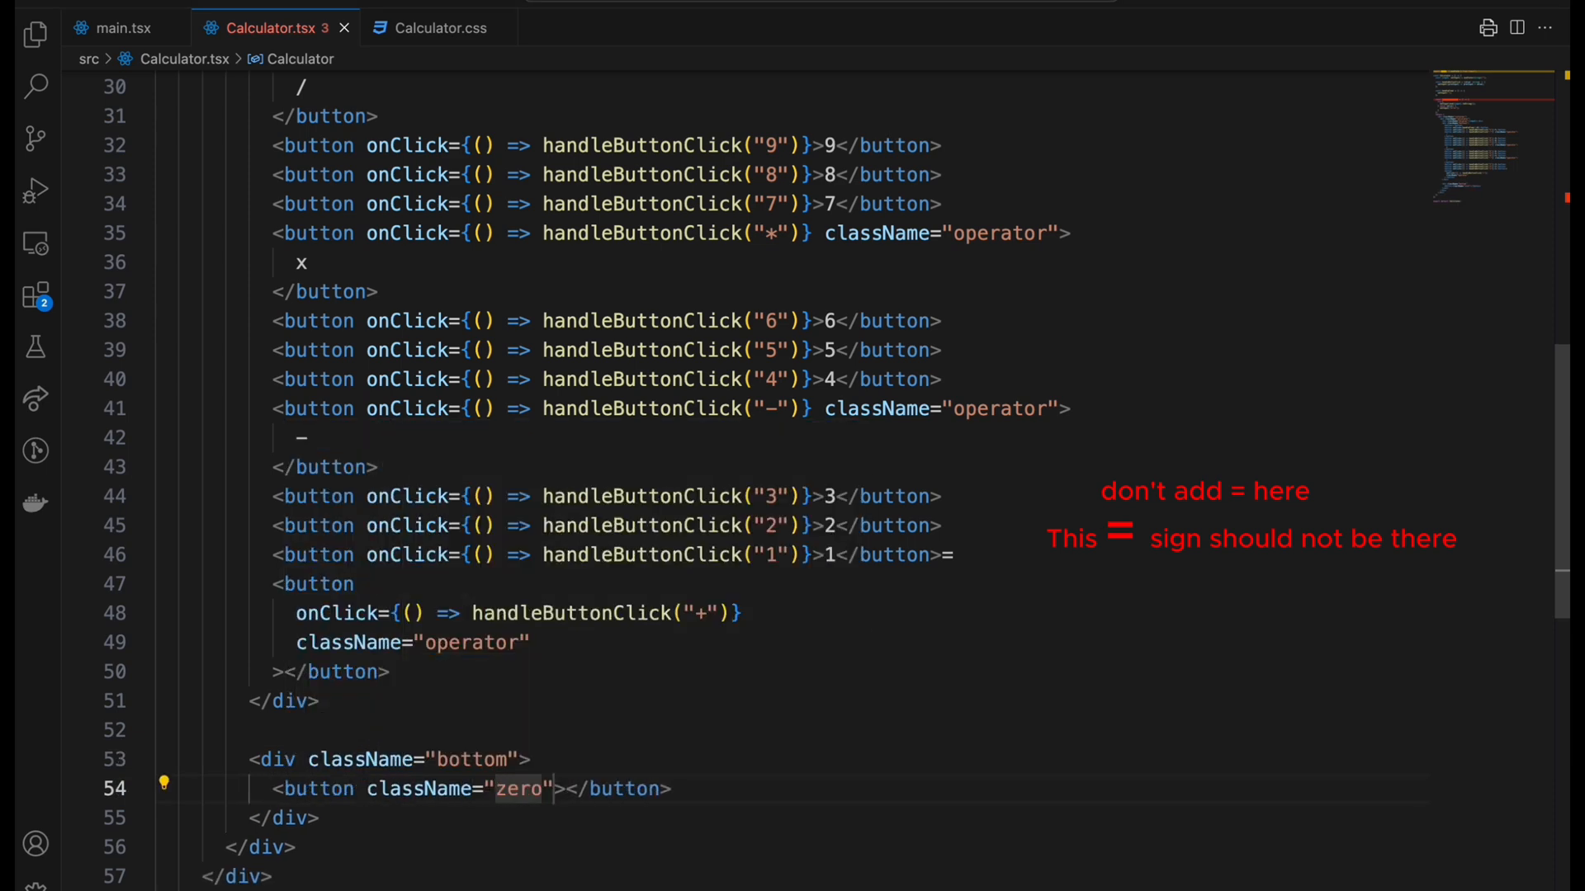
type("onClick={")
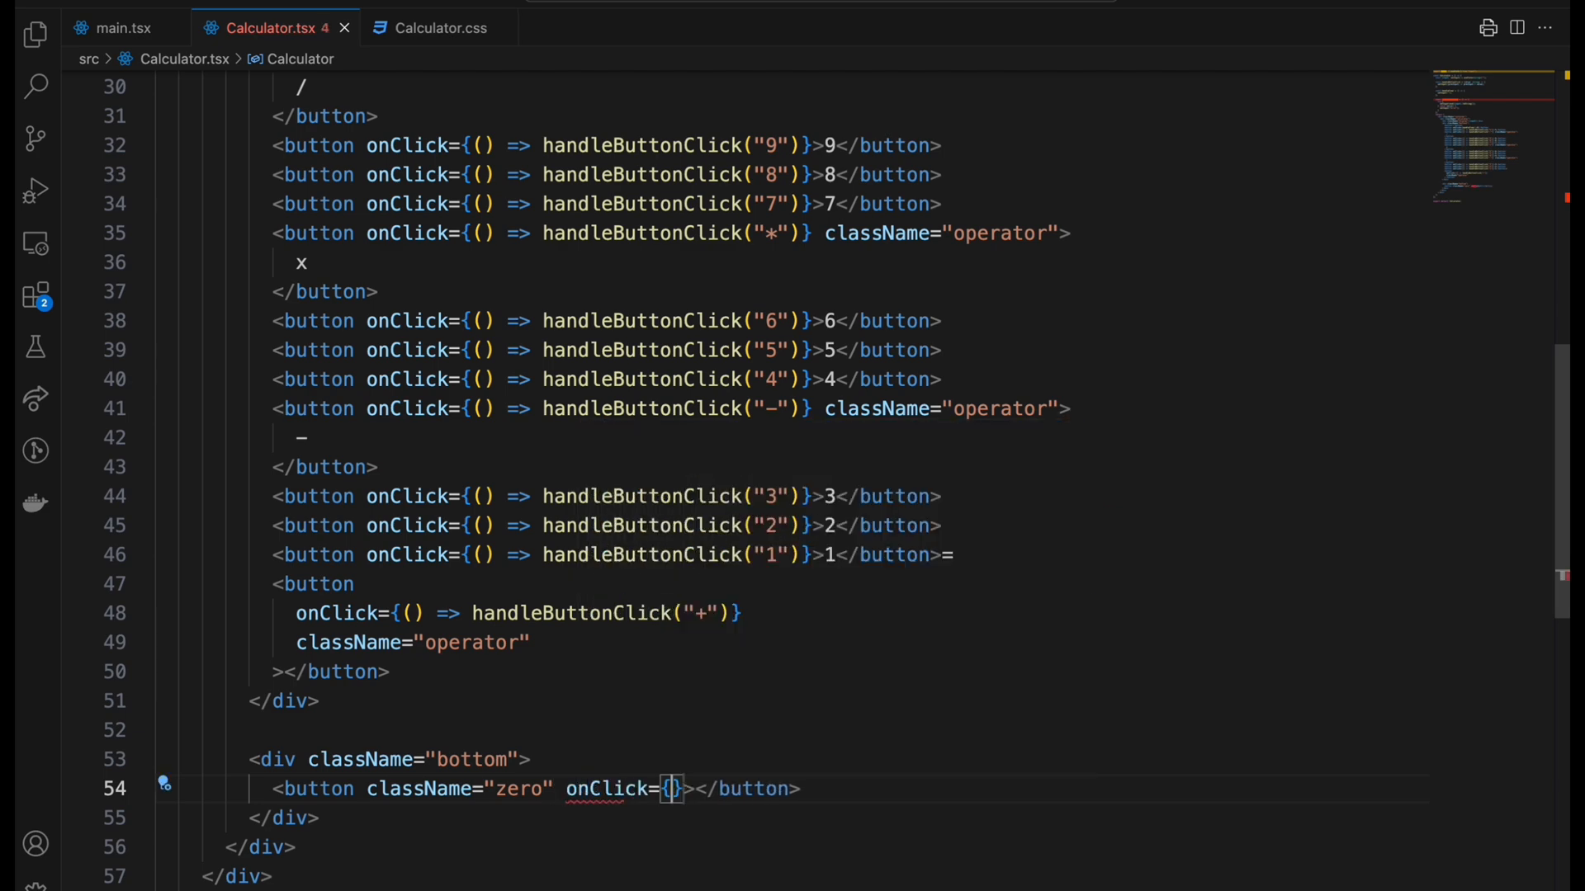
type("()=>")
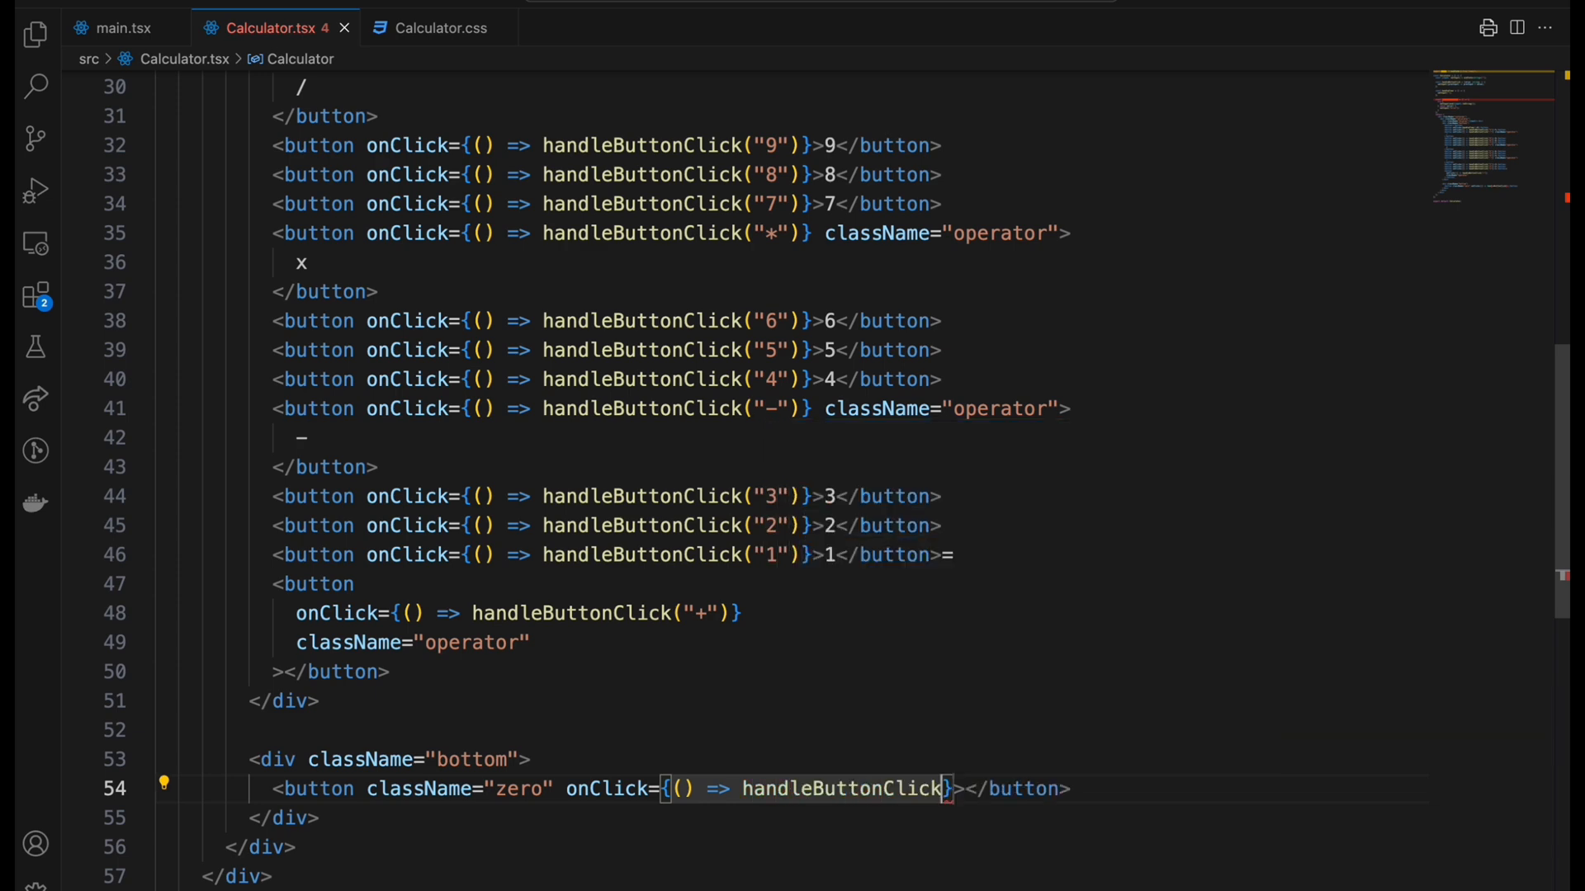
type("\"0\")")
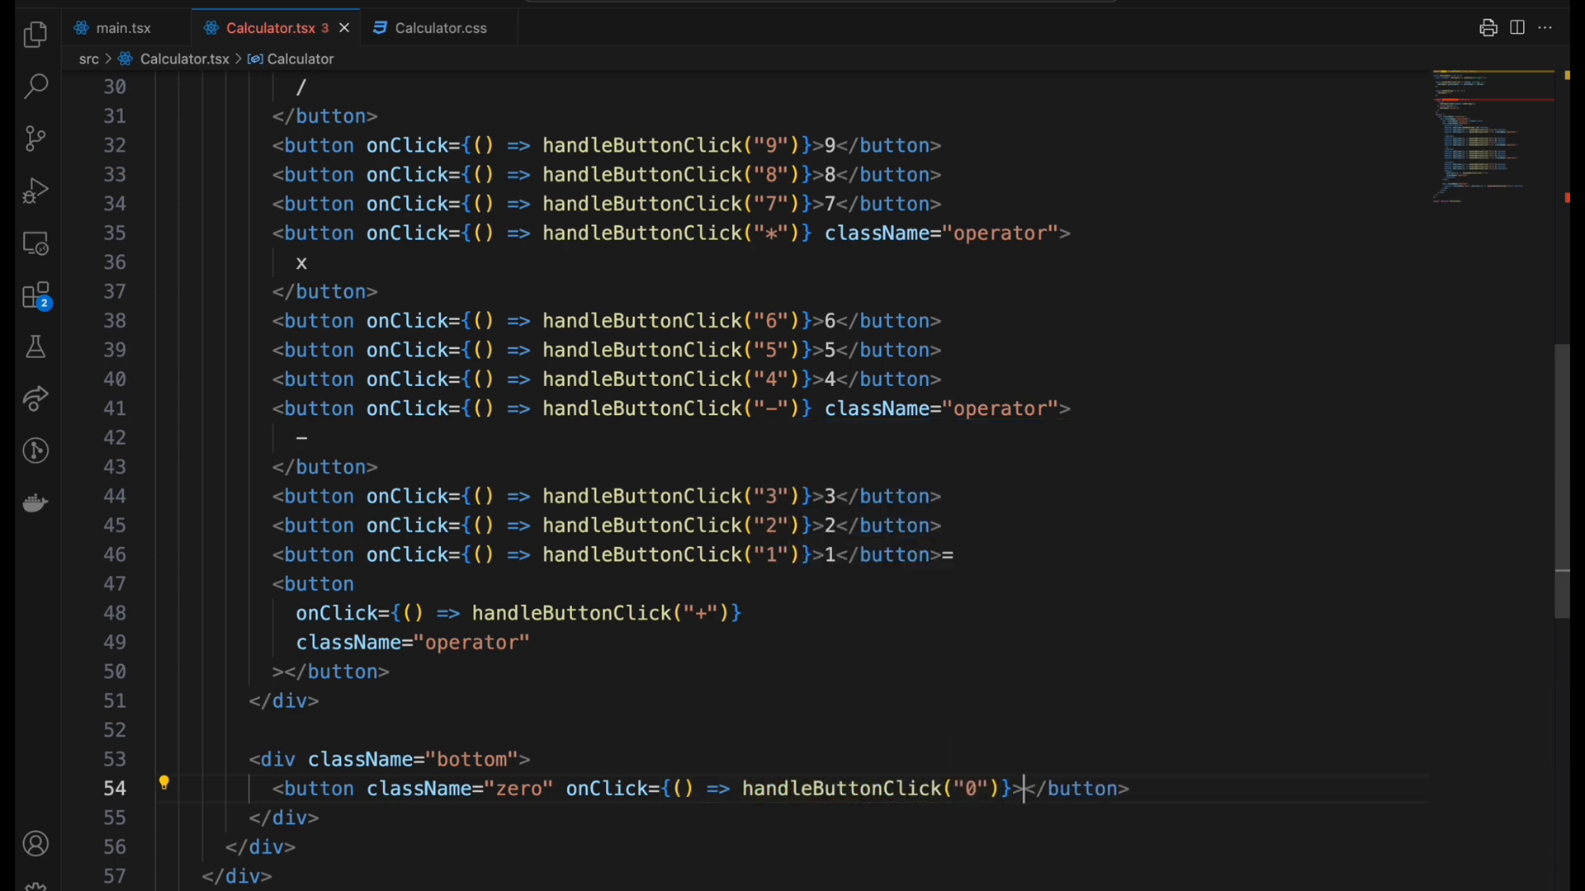
- Add an = button calling handleCalculate and a '.' operator button calling handleButtonClick
type("b")
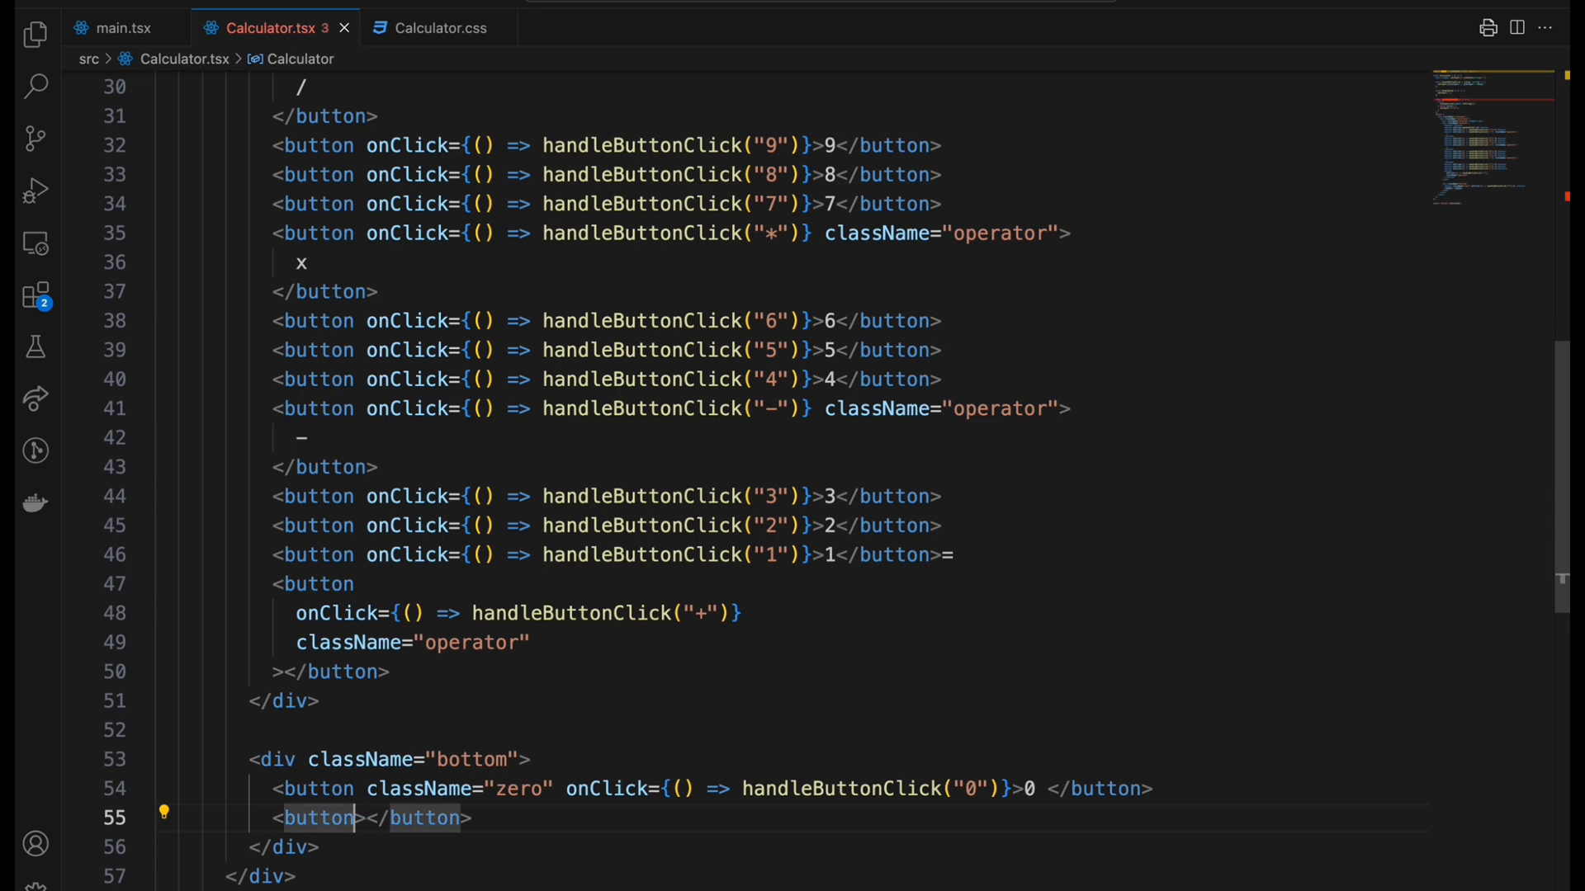
type("onClick={handleCalculate")
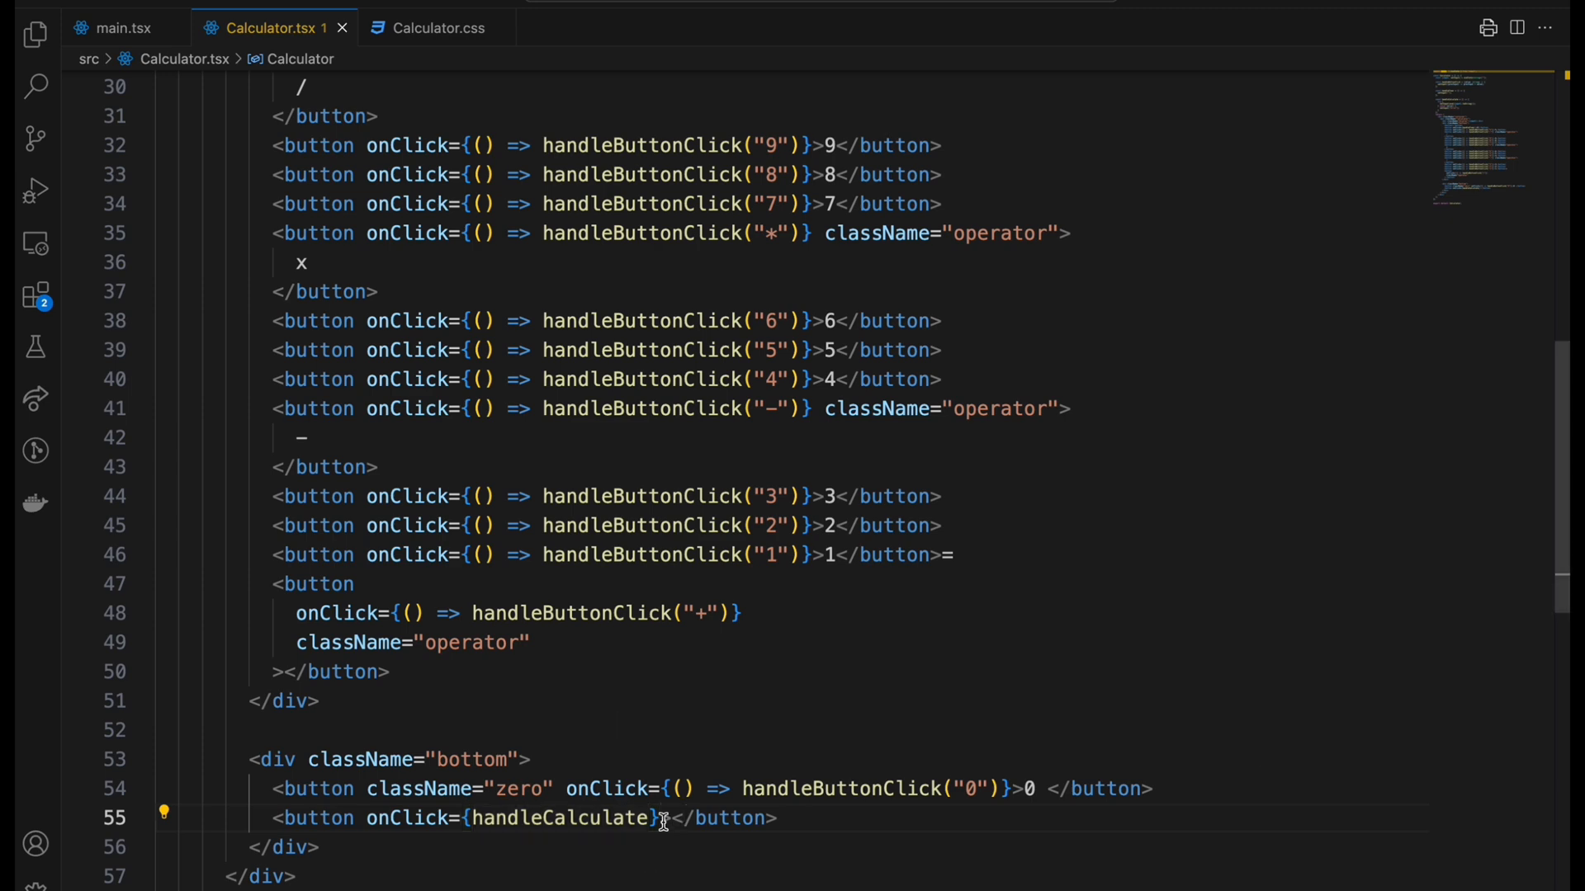
type("className=\"\"")
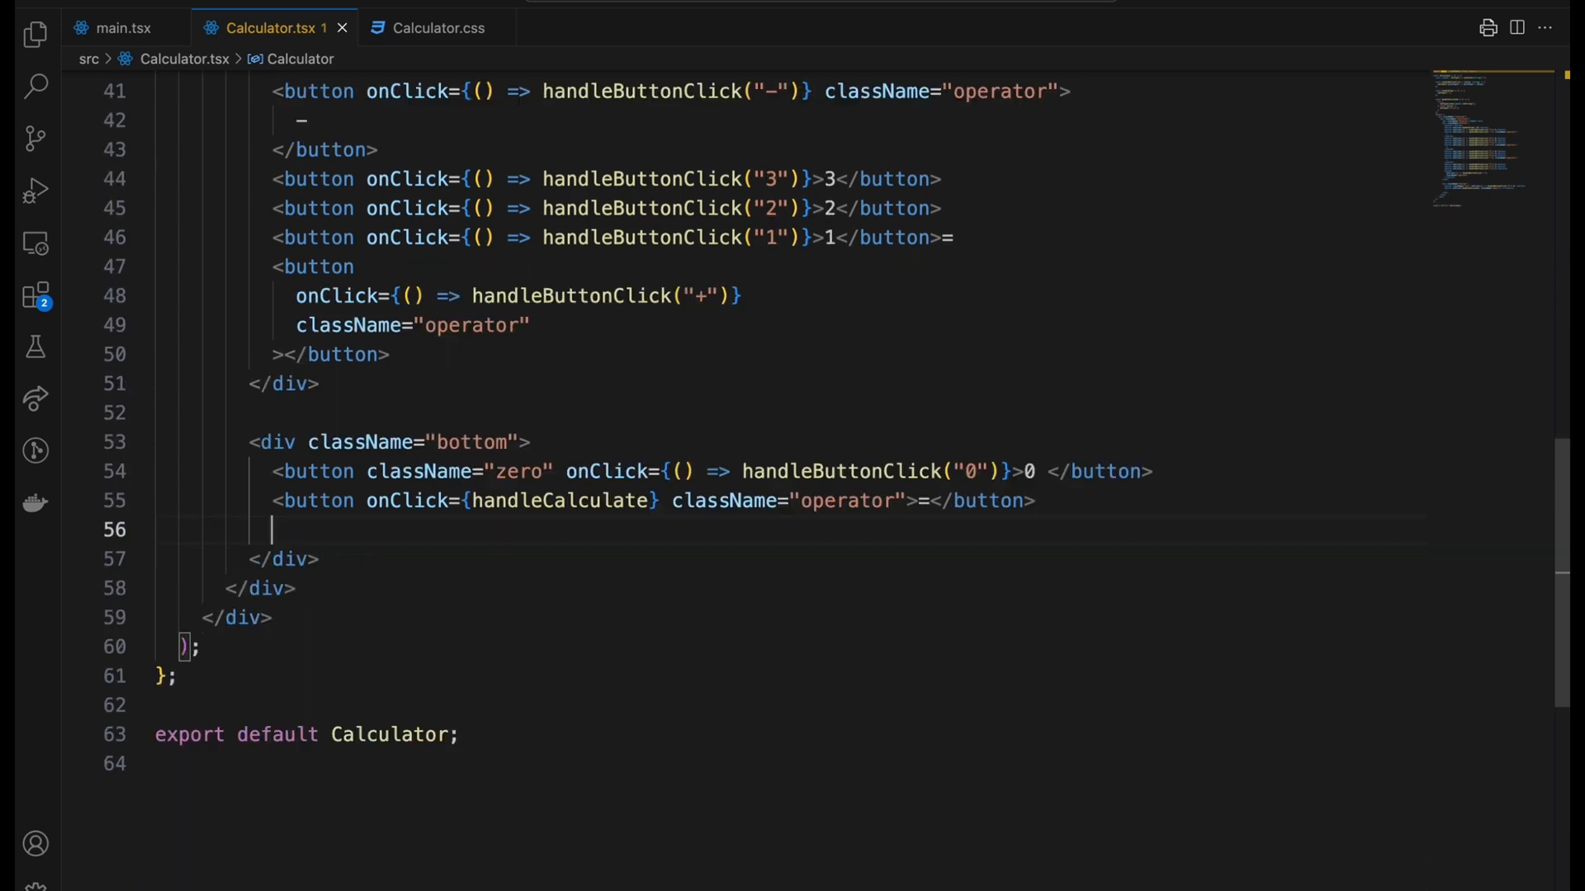
type("<button></button>")
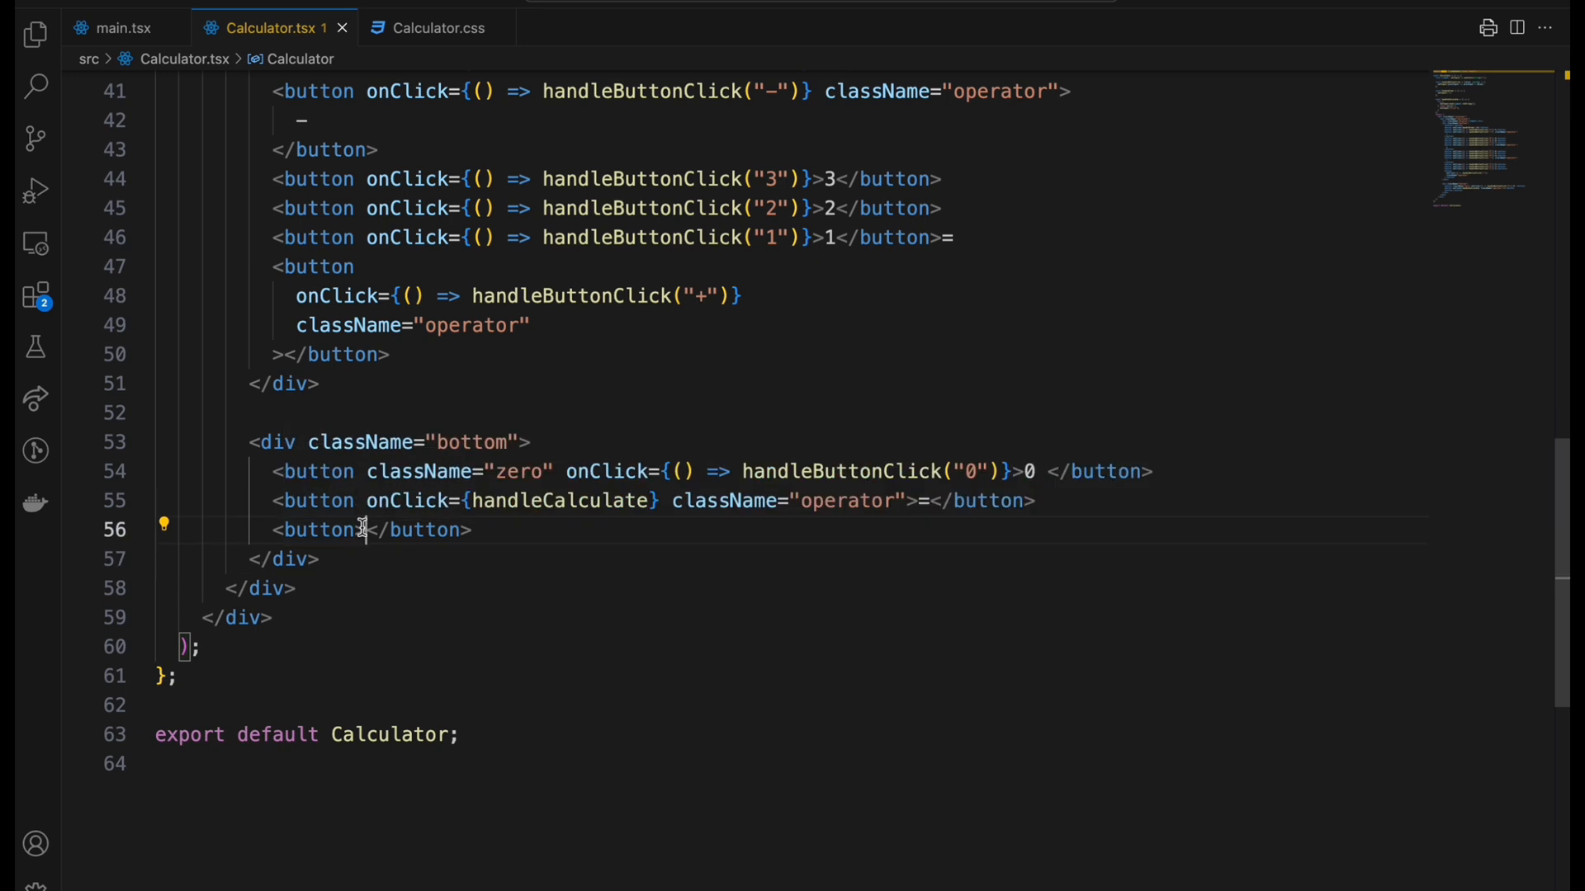
type("className=\"operator\" onClick={")
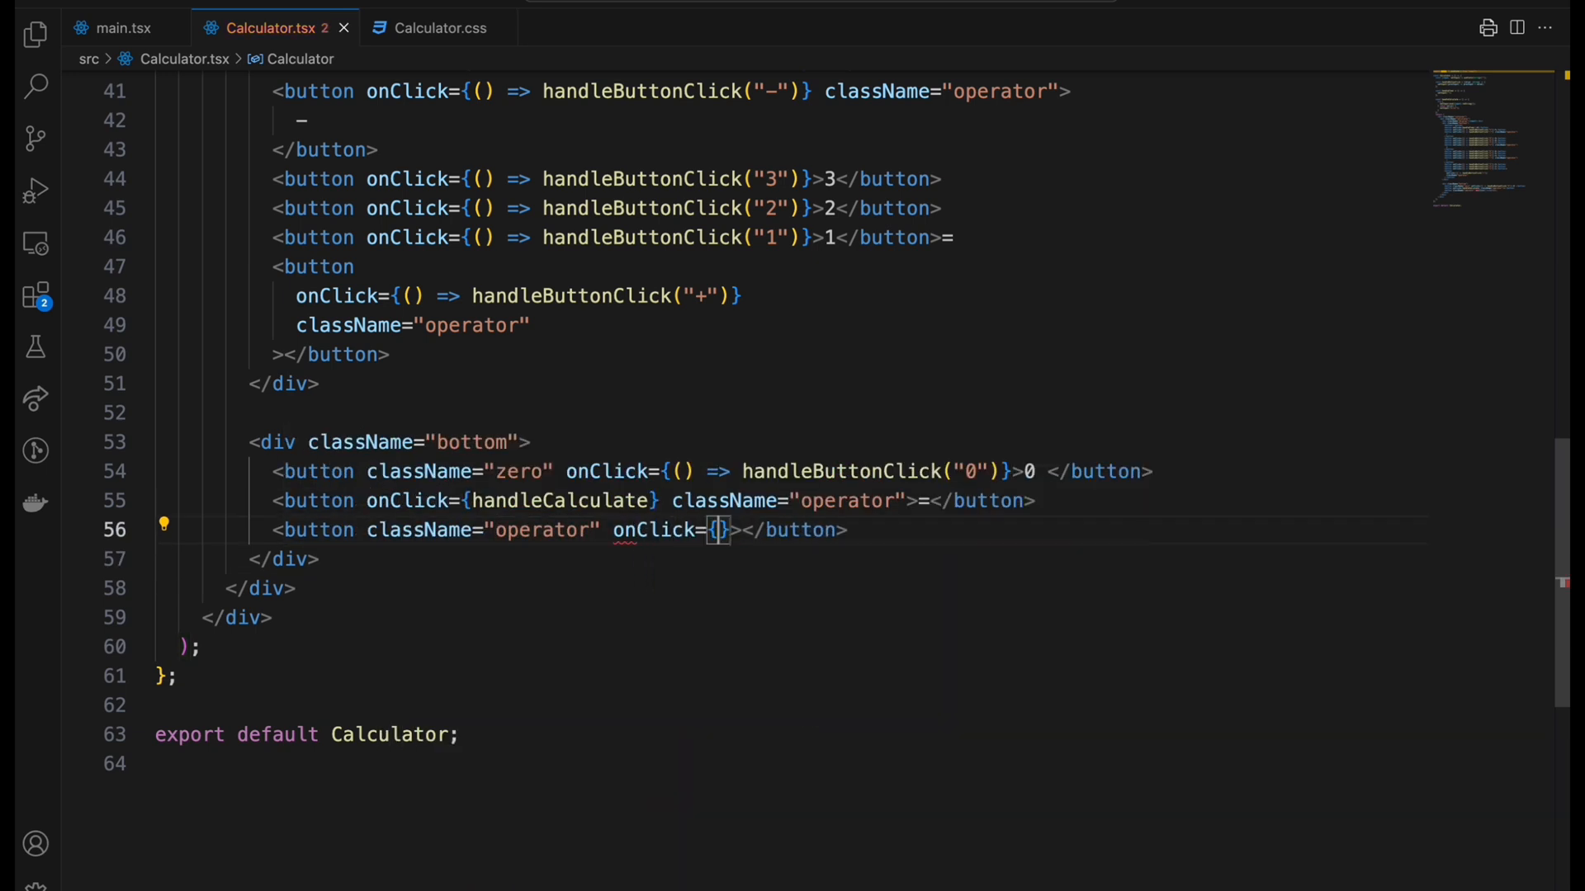
type("() => handleButtonClick")
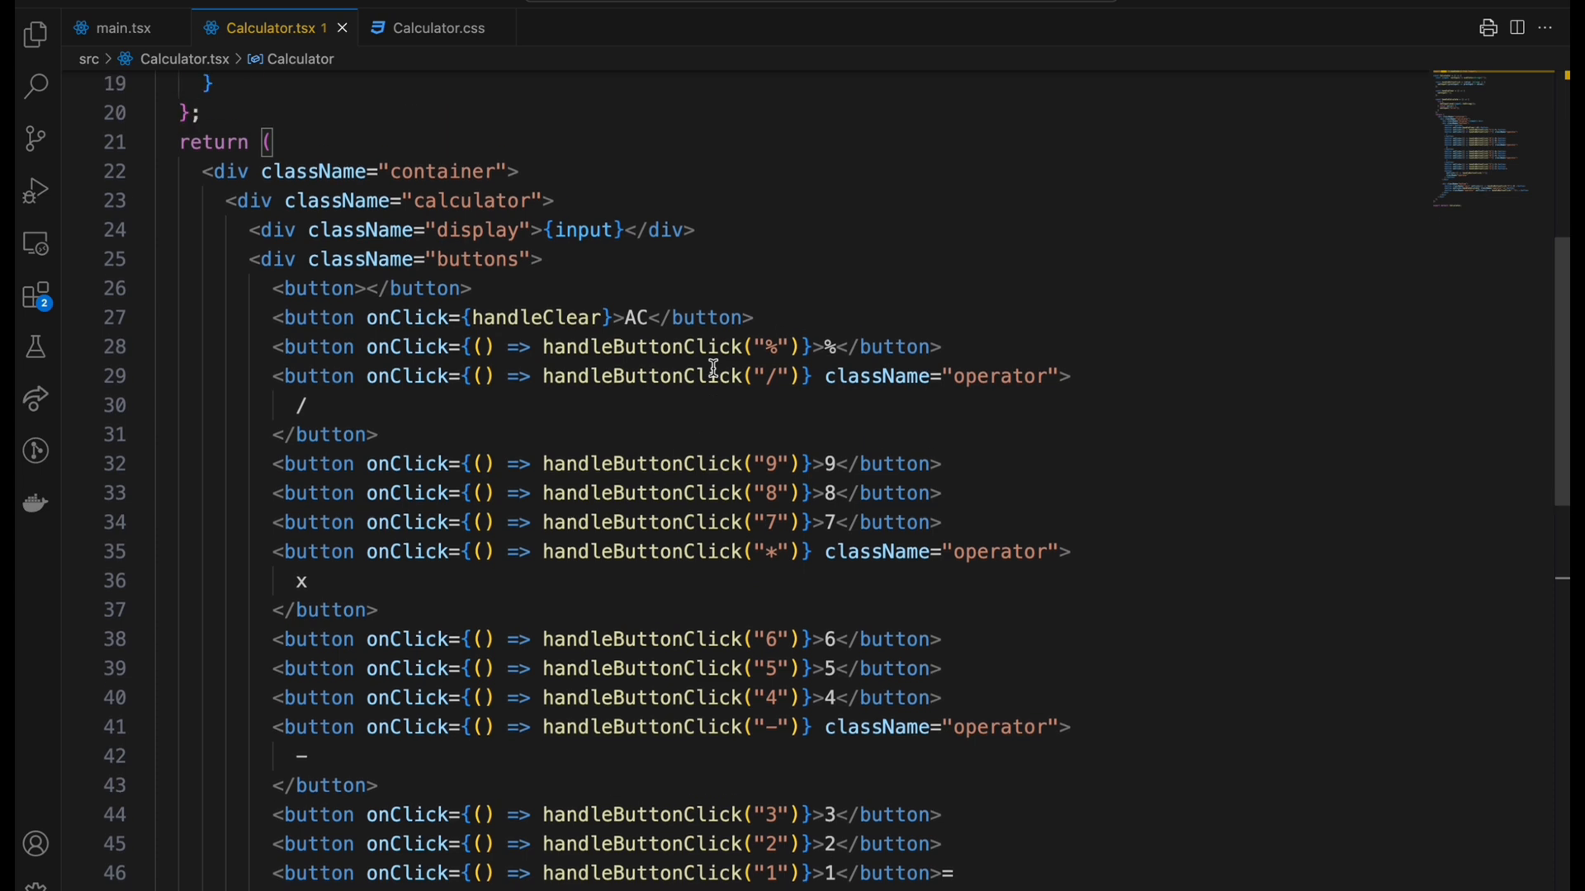
scroll("down", 3)
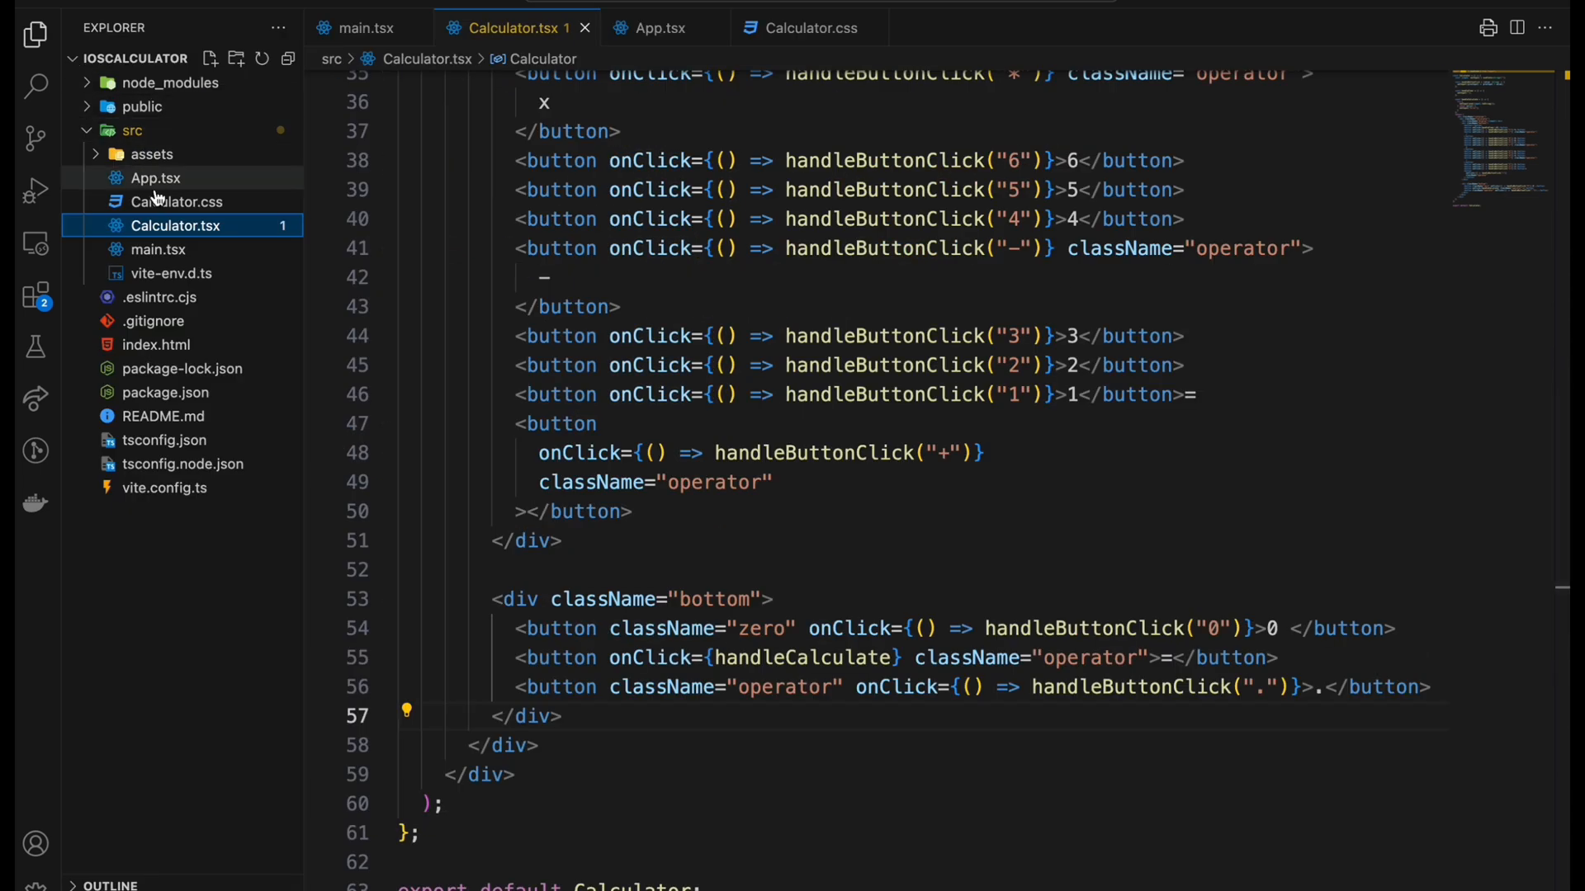
- In App.tsx, import Calculator from "./Calculator" and render <Calculator /> in the fragment
left_click(156, 178)
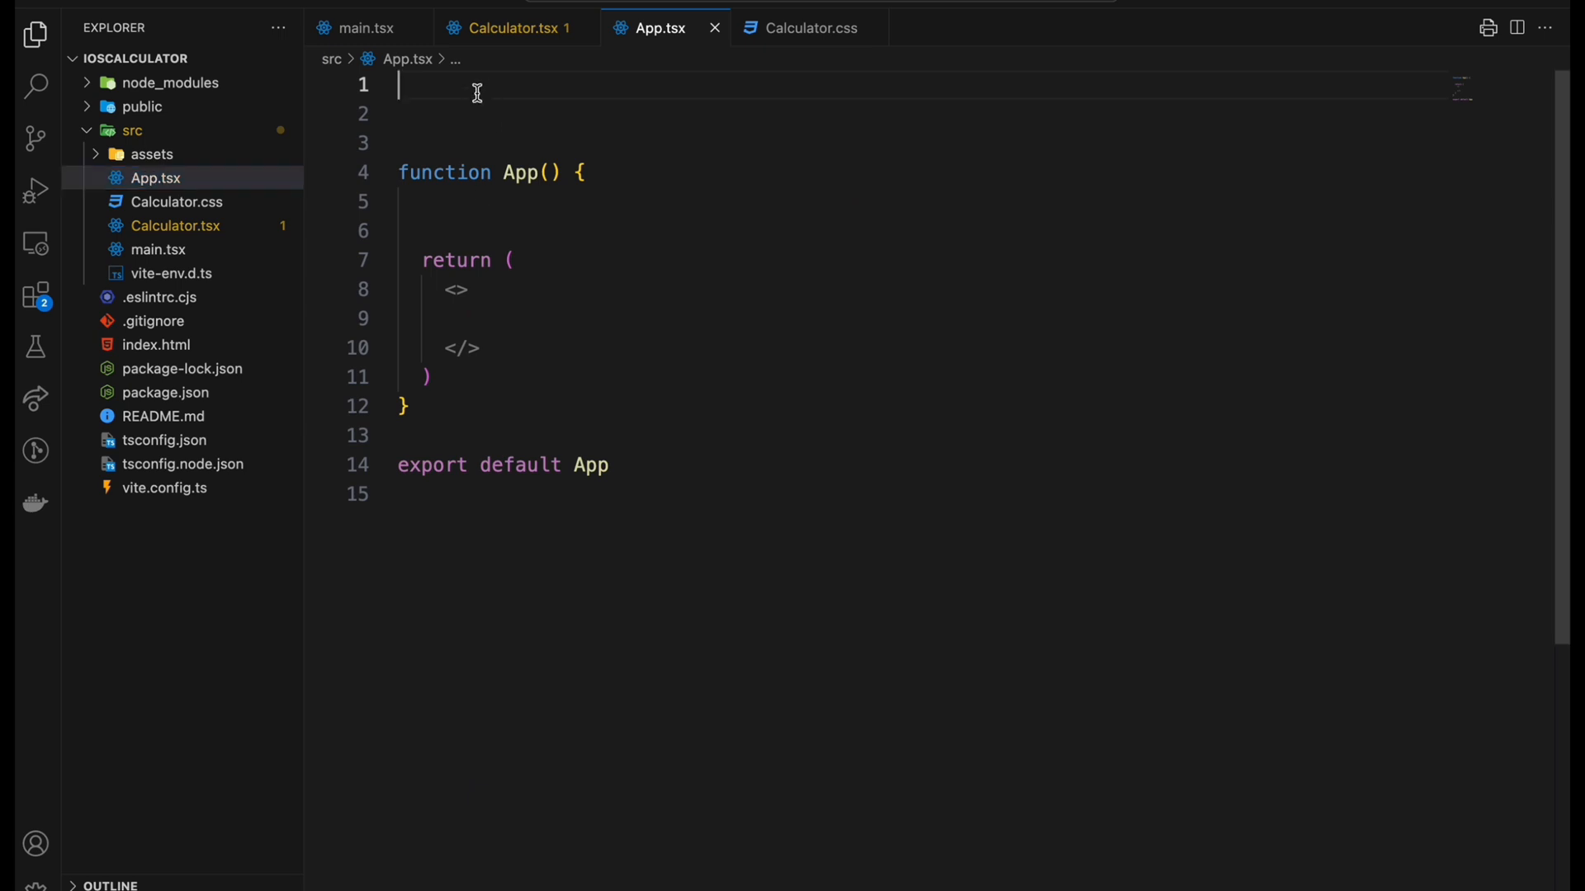
type("import Calculator from \"./Calculator\"")
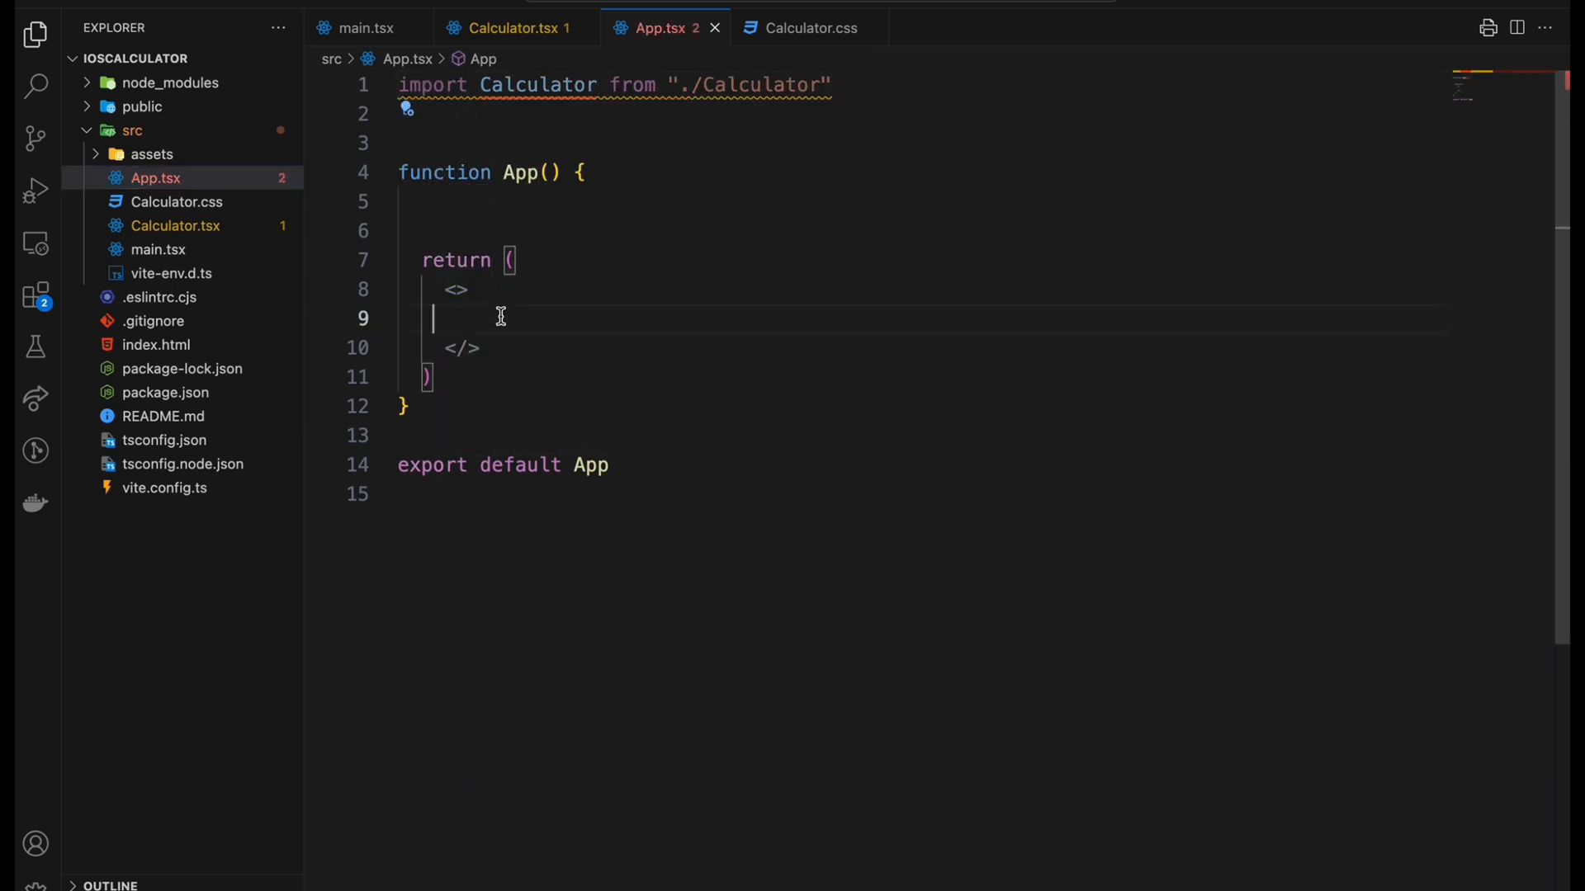
type("<Calculator />")
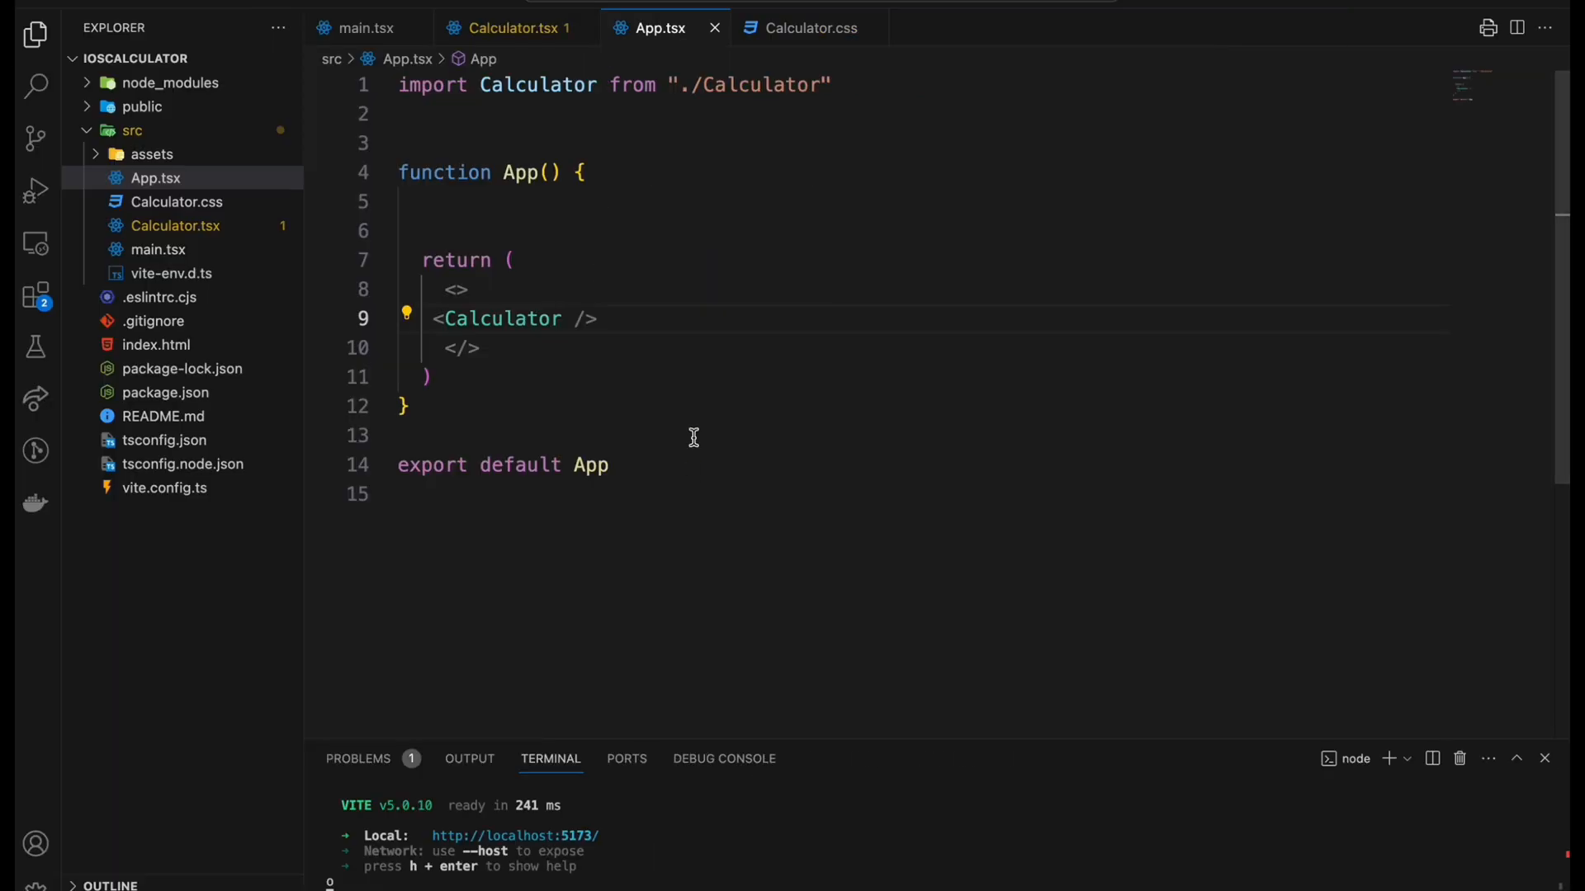
left_click(597, 318)
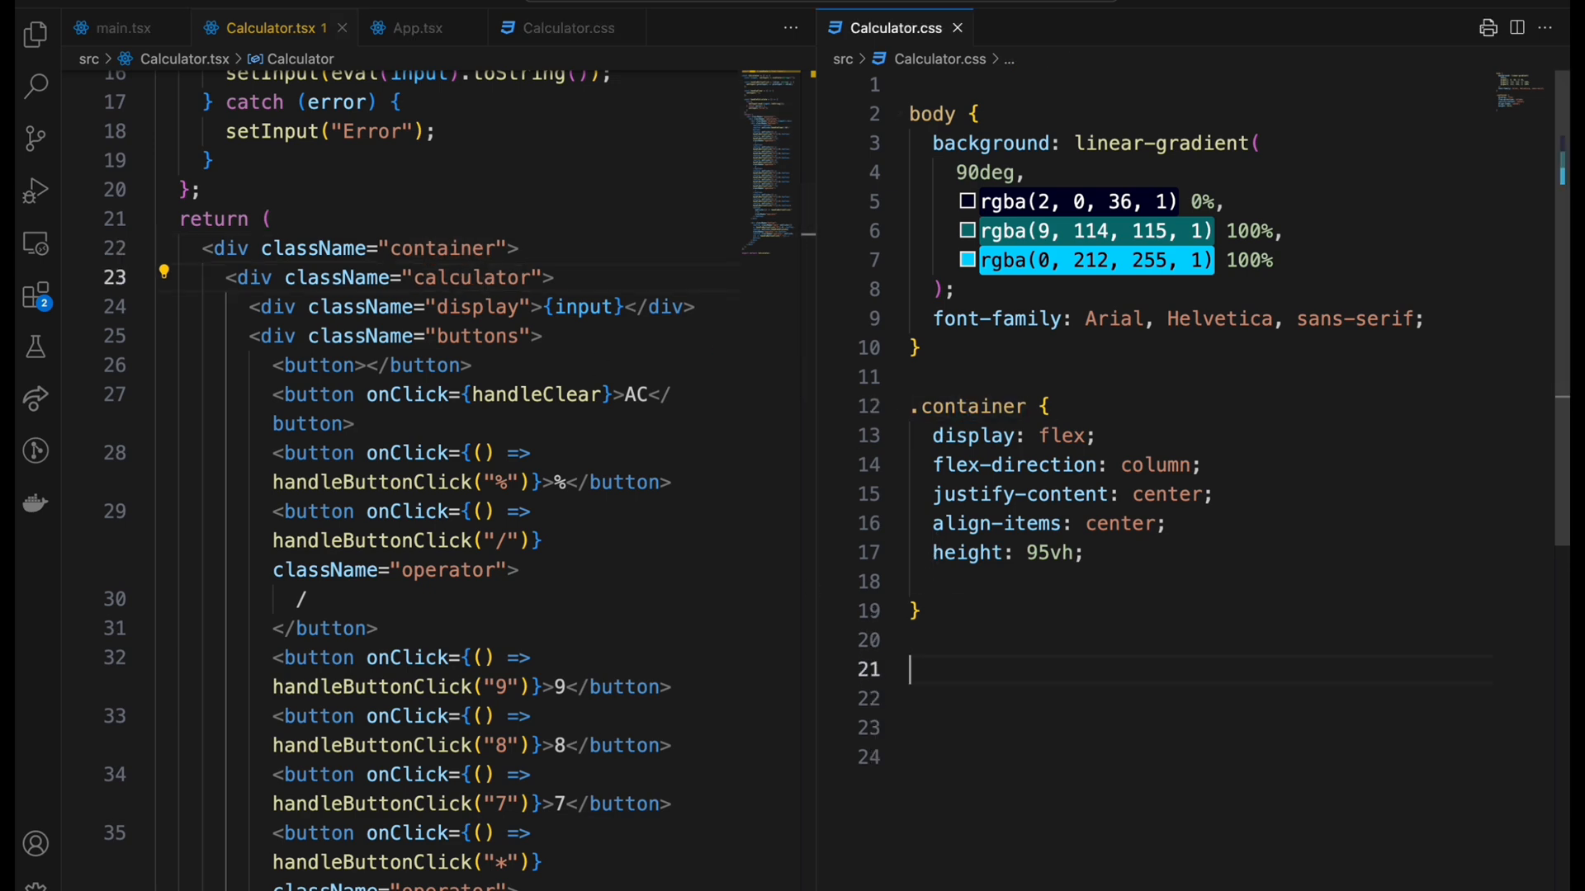
- Scroll Calculator.css beside Calculator.tsx and review the .display and .buttons rules
scroll("down", 3)
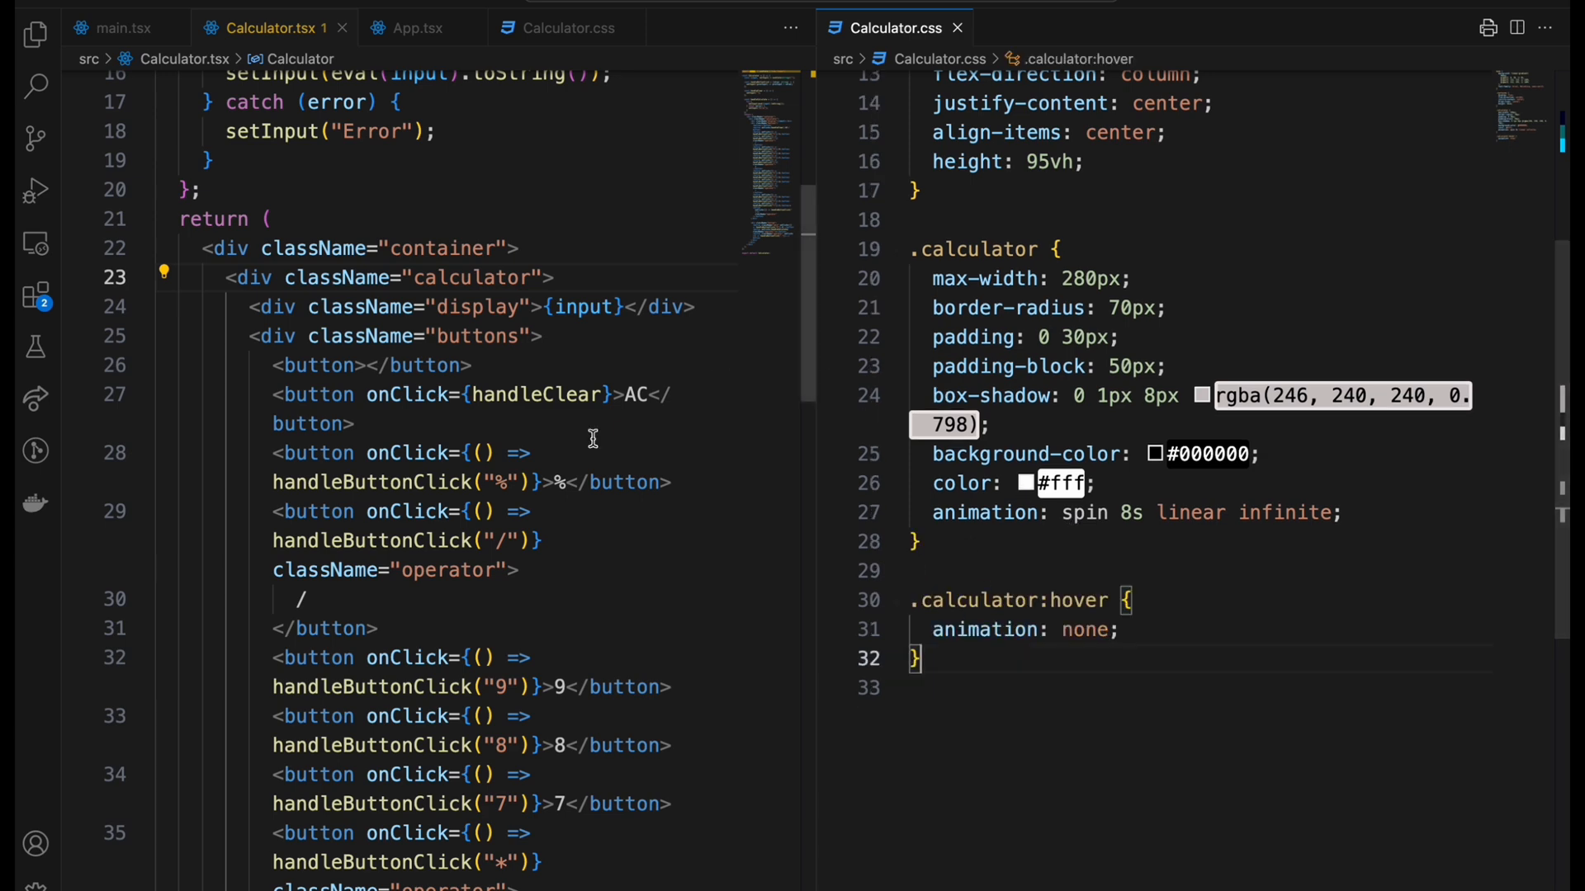
scroll("down", 3)
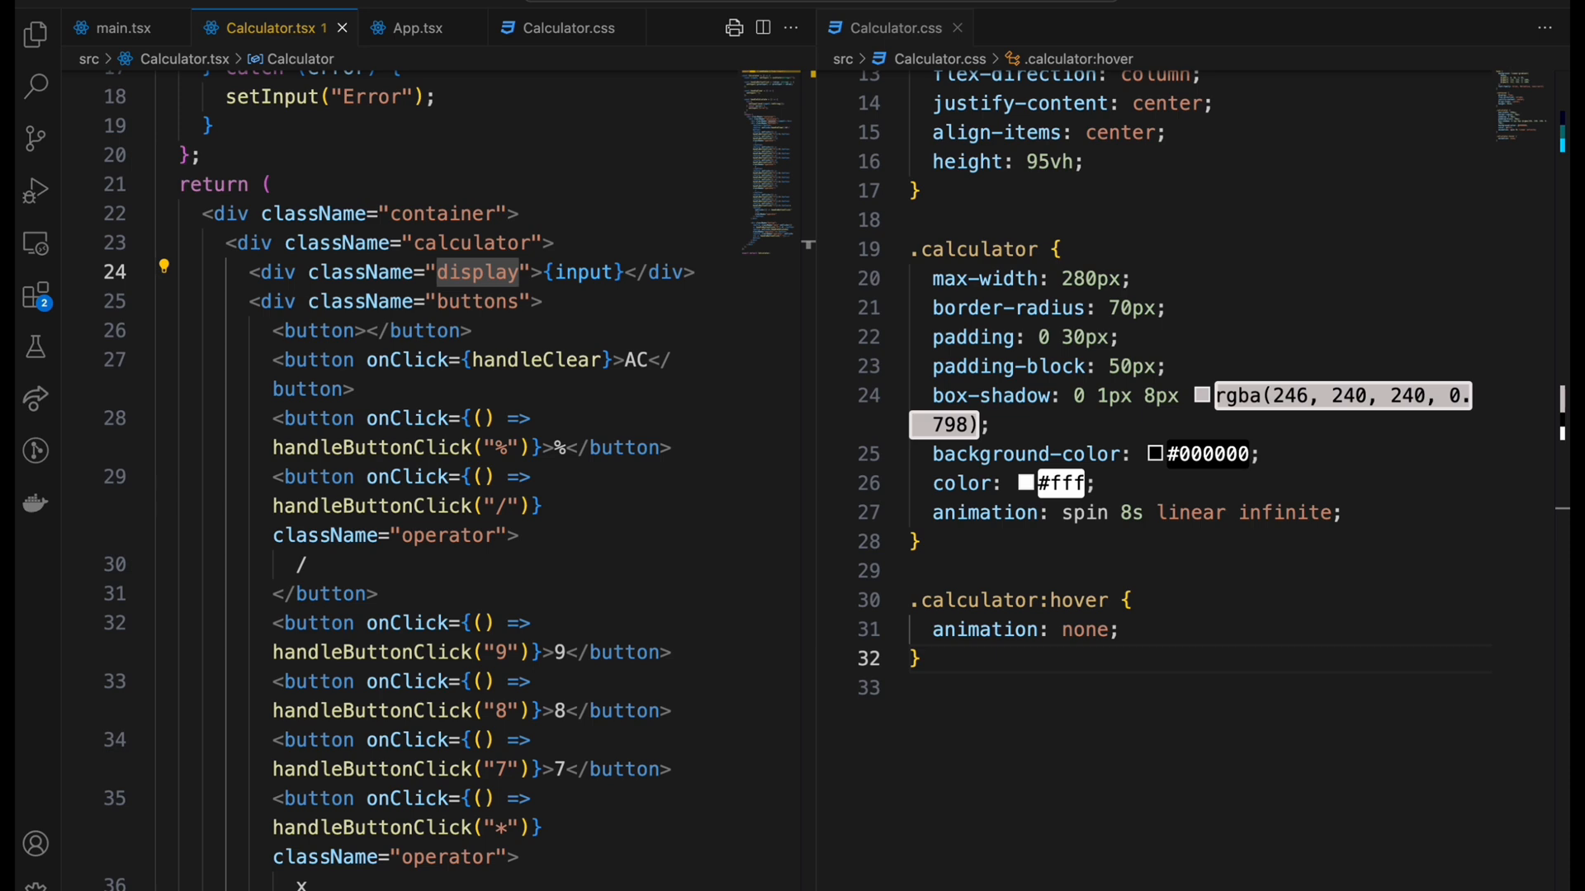
scroll("down", 3)
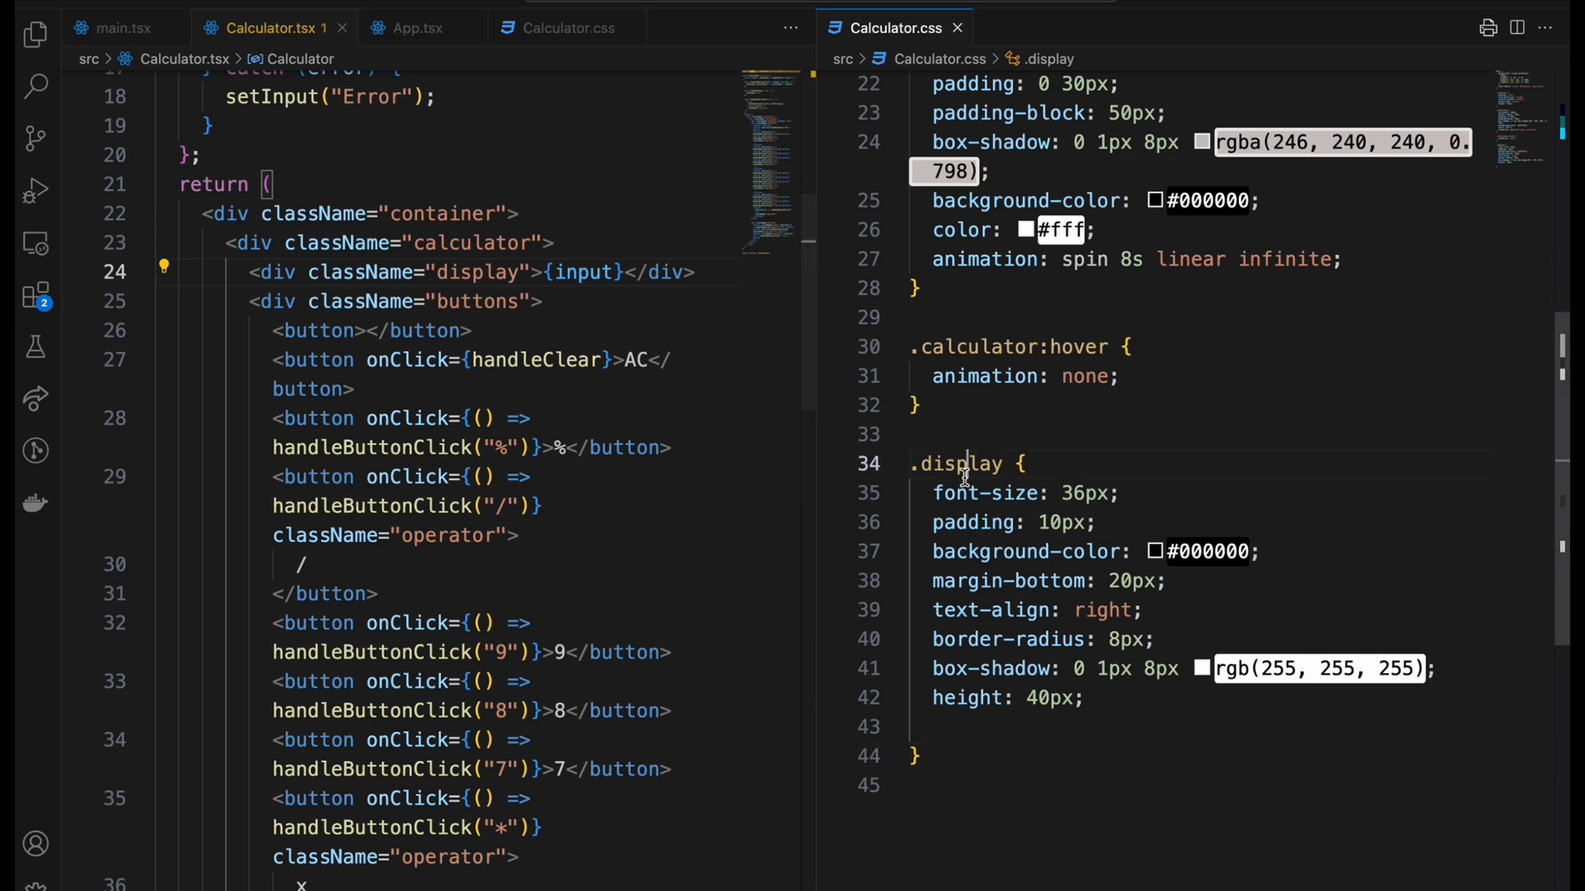
double_click(958, 463)
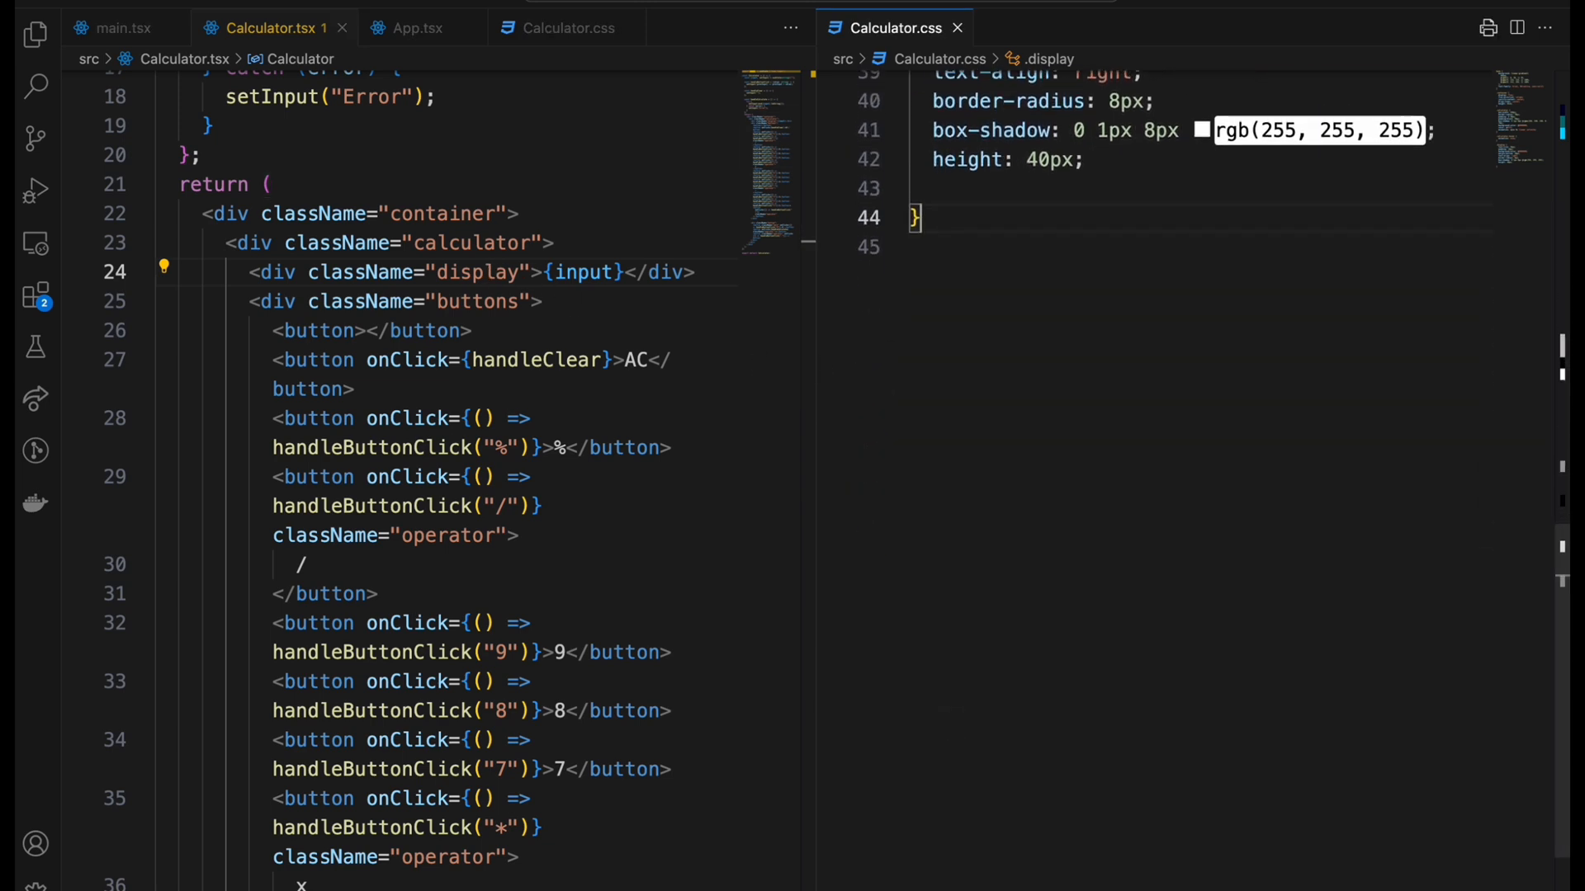
double_click(478, 300)
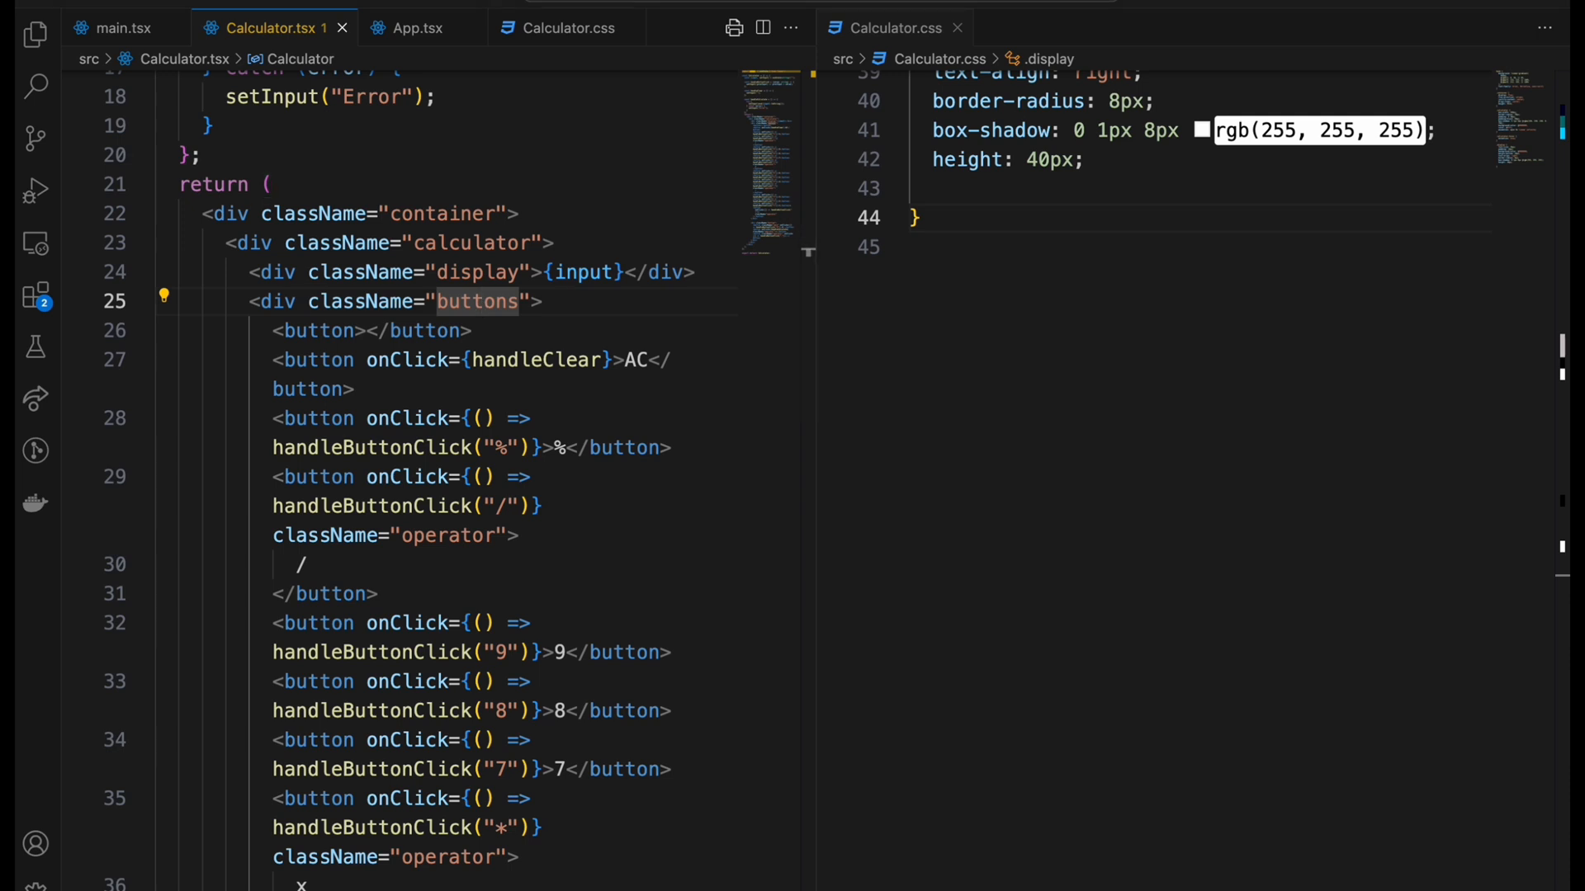
mouse_move(1066, 201)
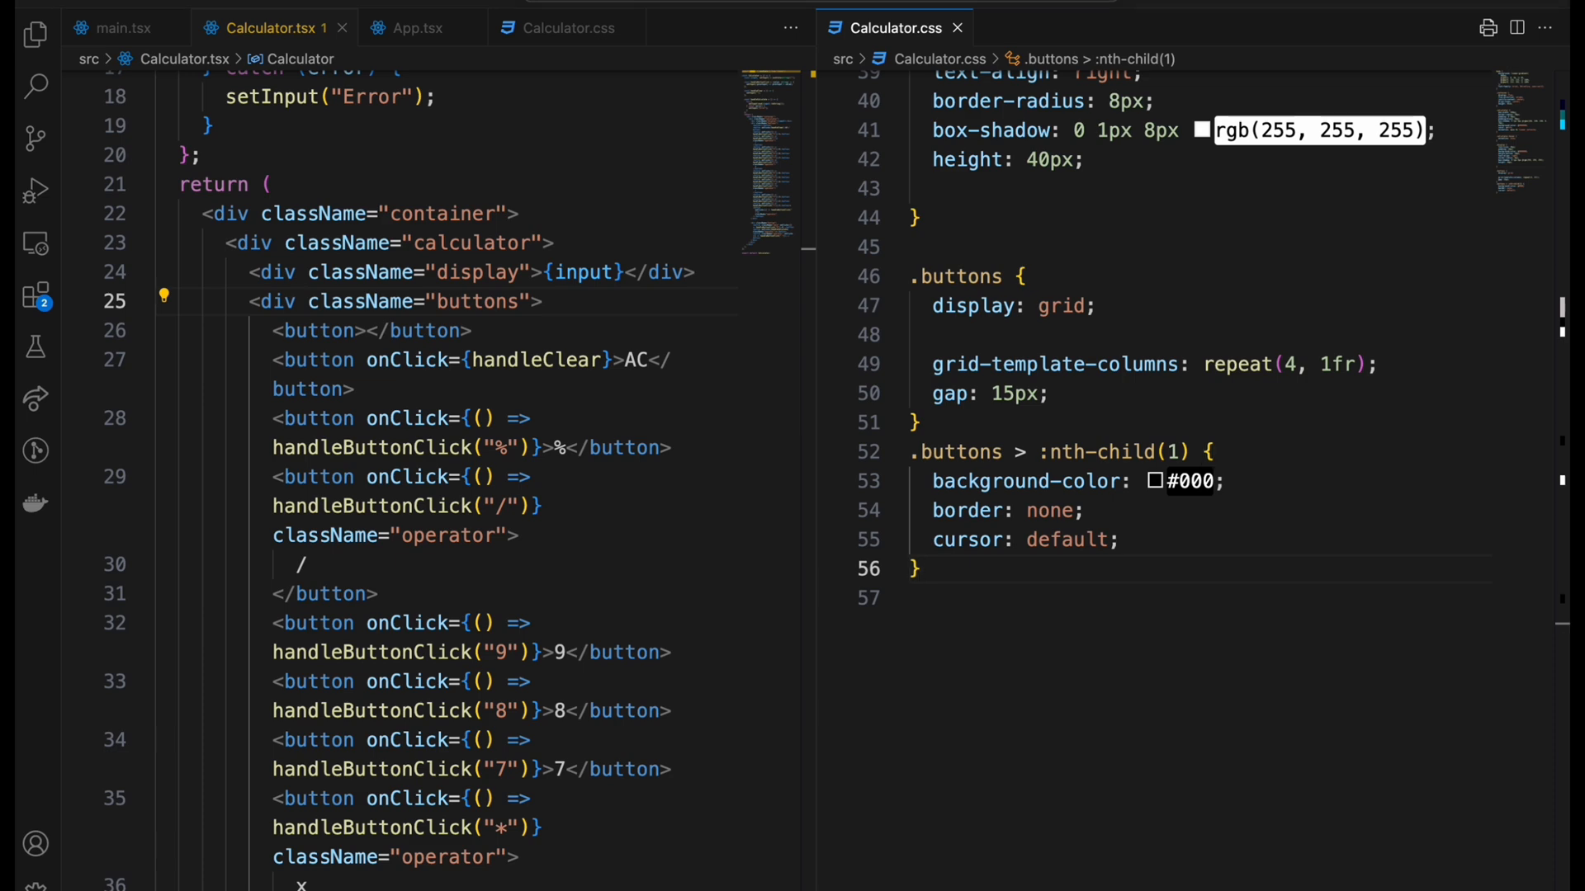
- Review the operator button and .bottom row rules, and start the CSS import in Calculator.tsx
scroll("down", 3)
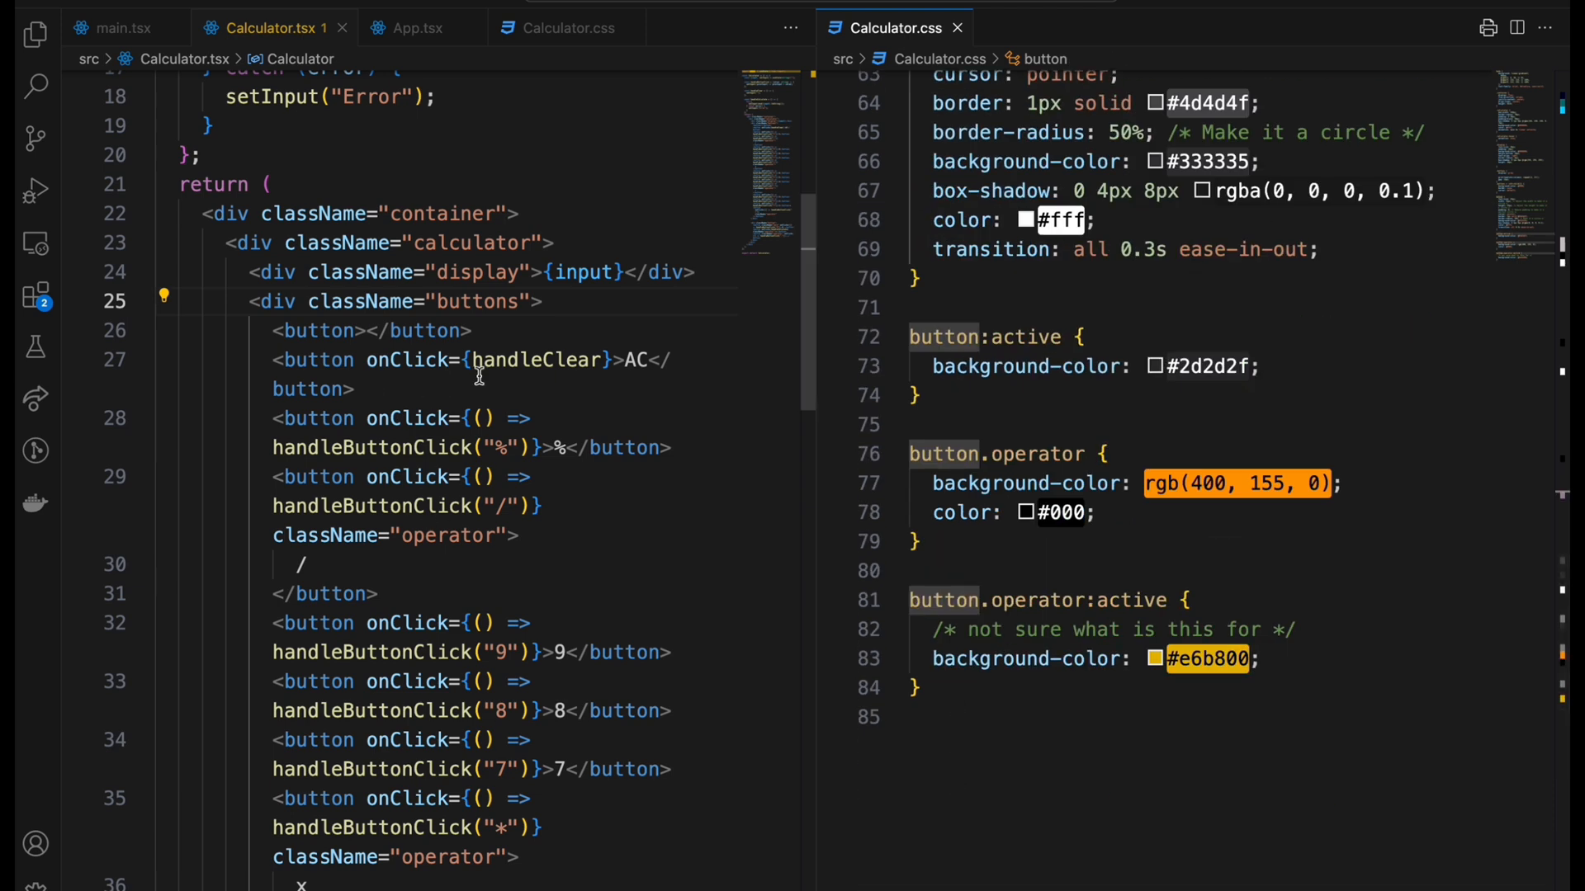
scroll("down", 3)
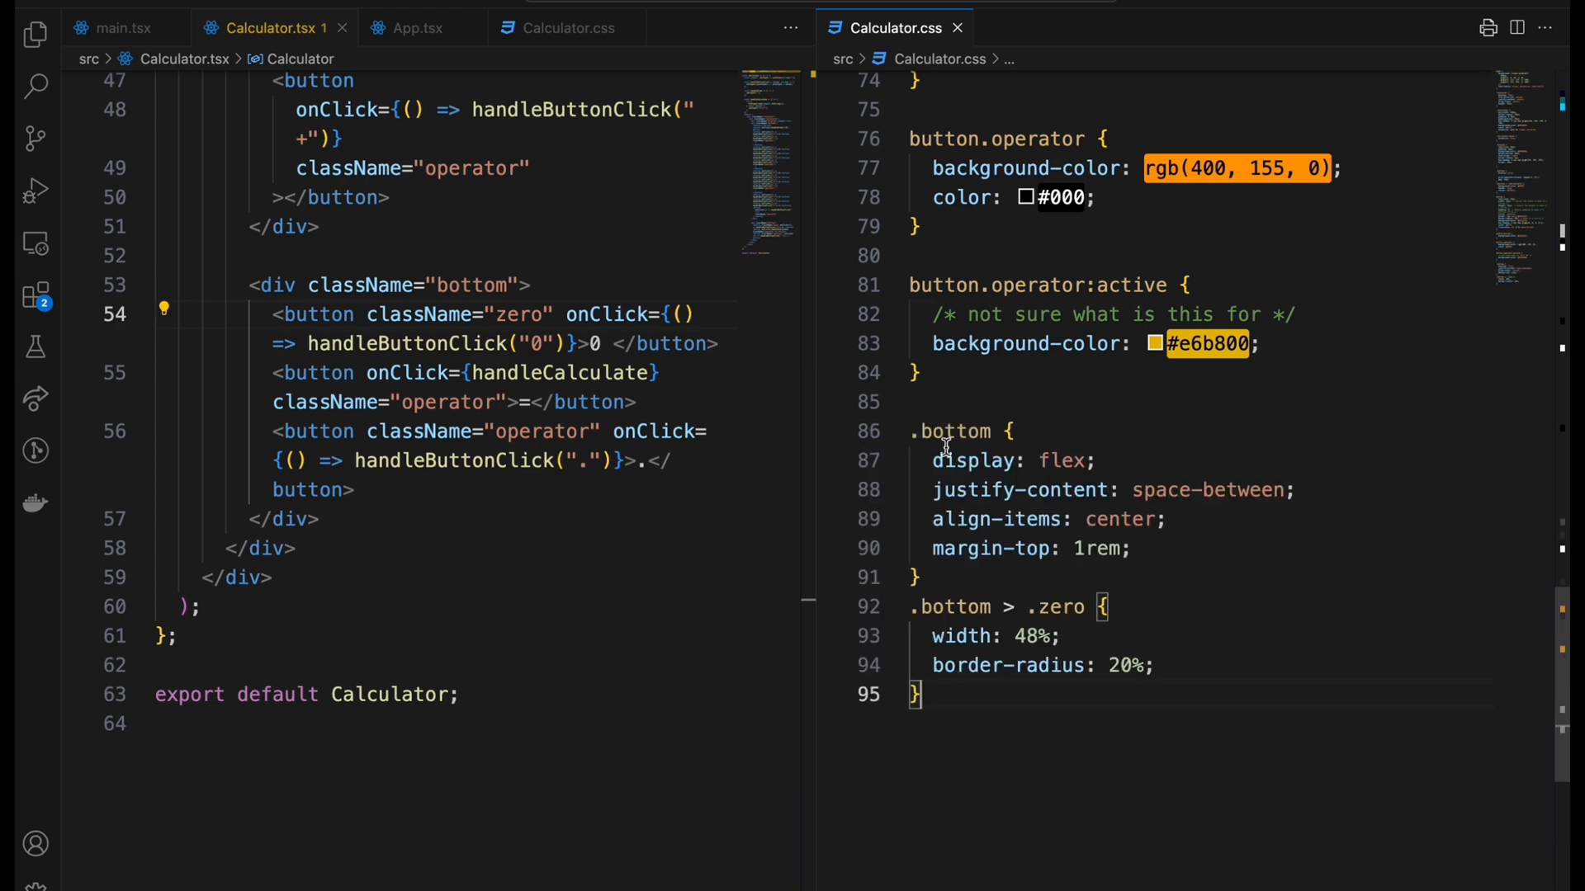
double_click(517, 314)
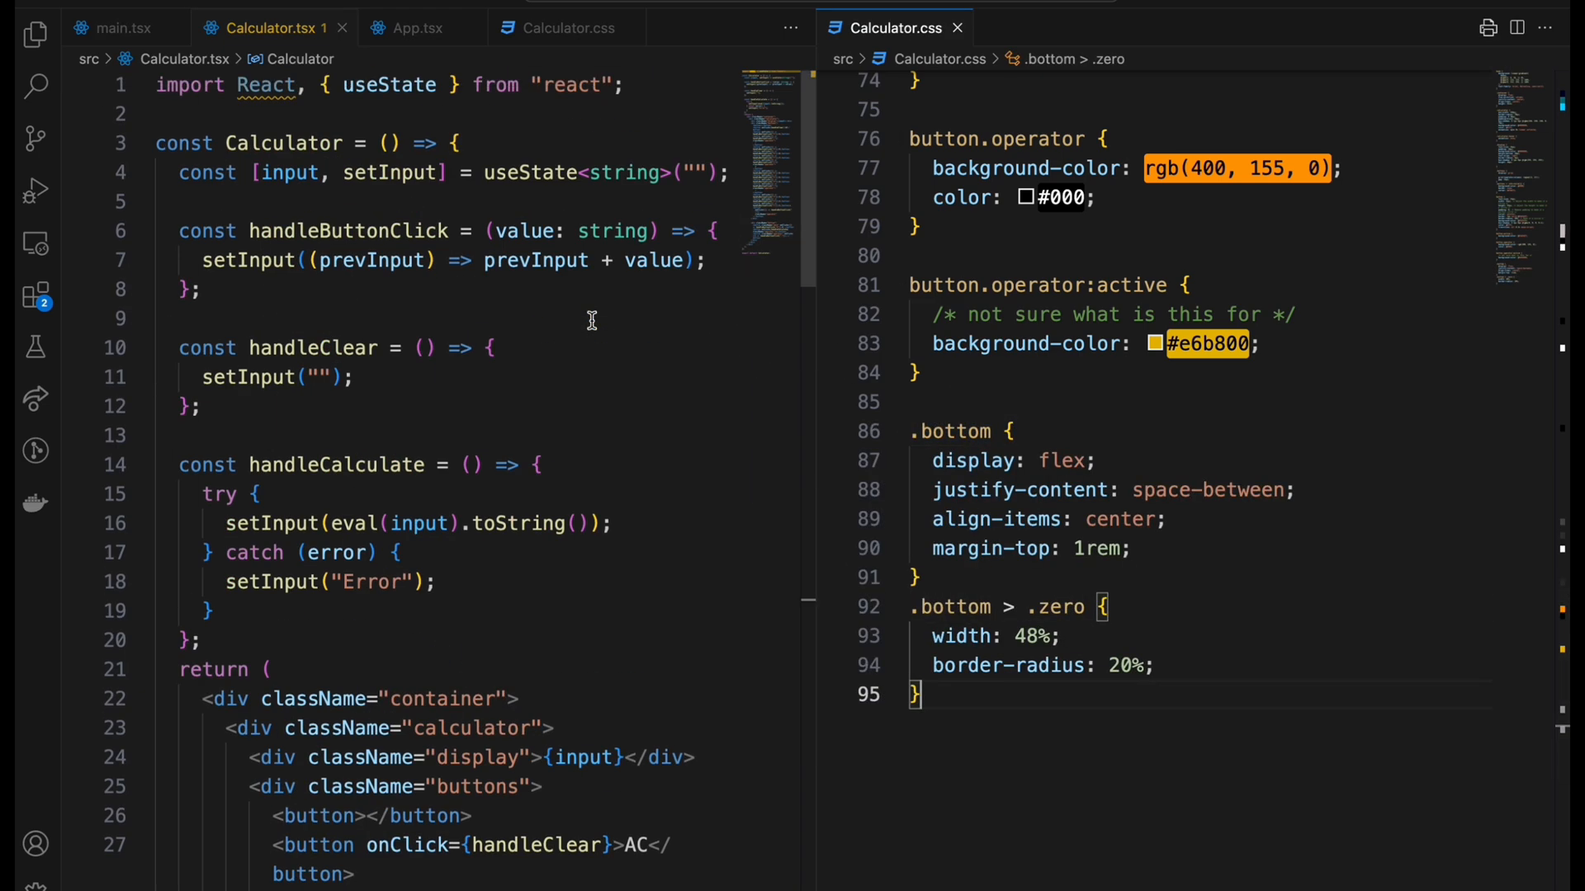
type("impo")
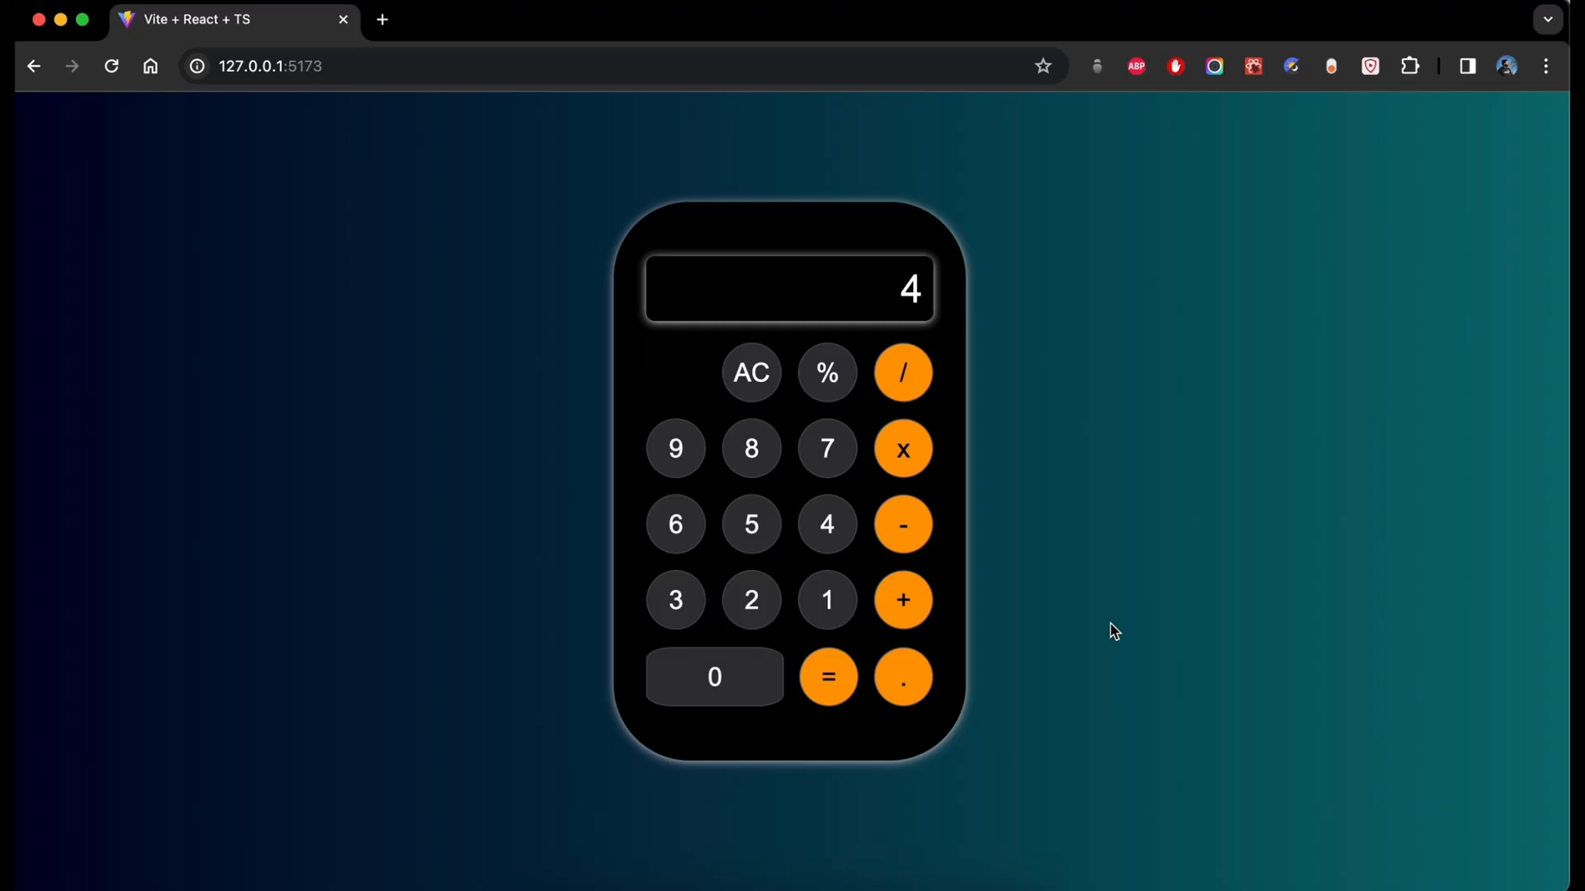
mouse_move(1102, 630)
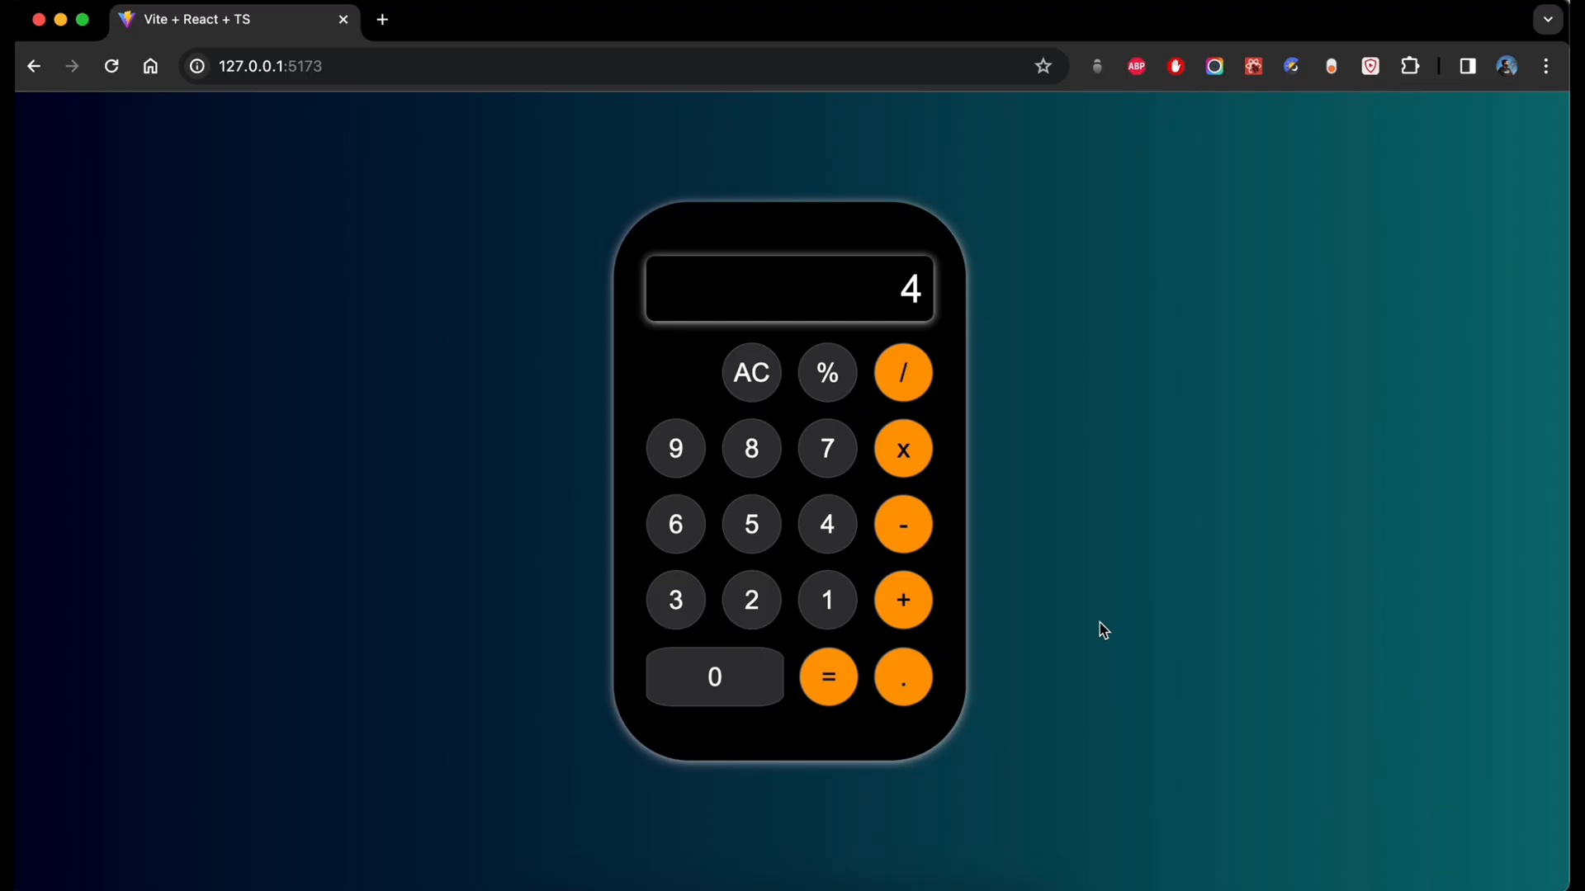
- Enter 10-4 on the local calculator at 127.0.0.1:5173 and evaluate it with =
left_click(903, 601)
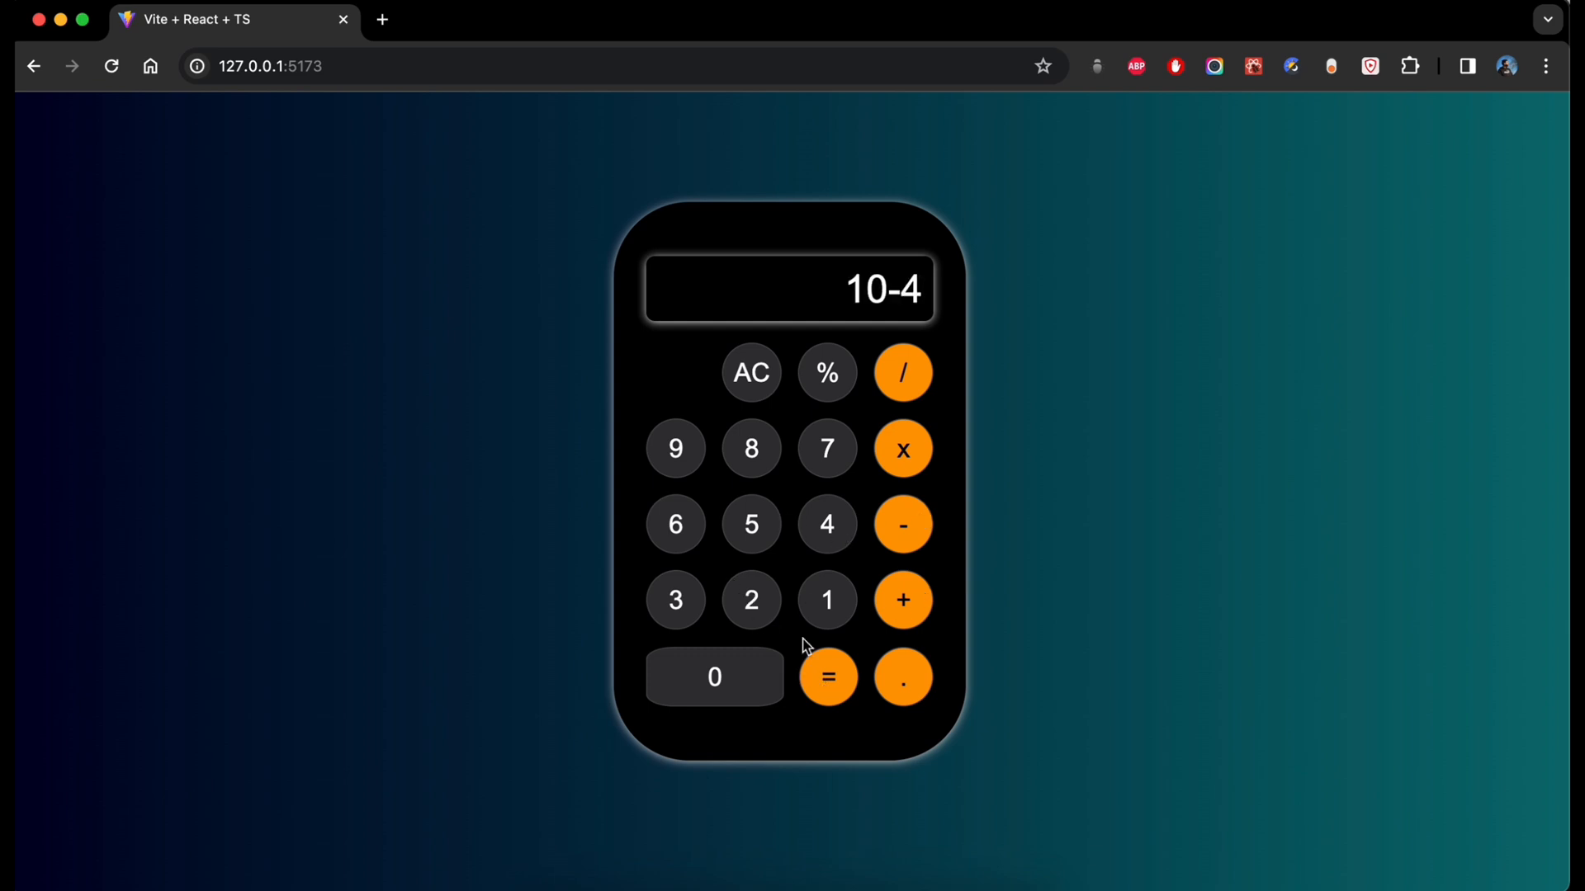
left_click(827, 676)
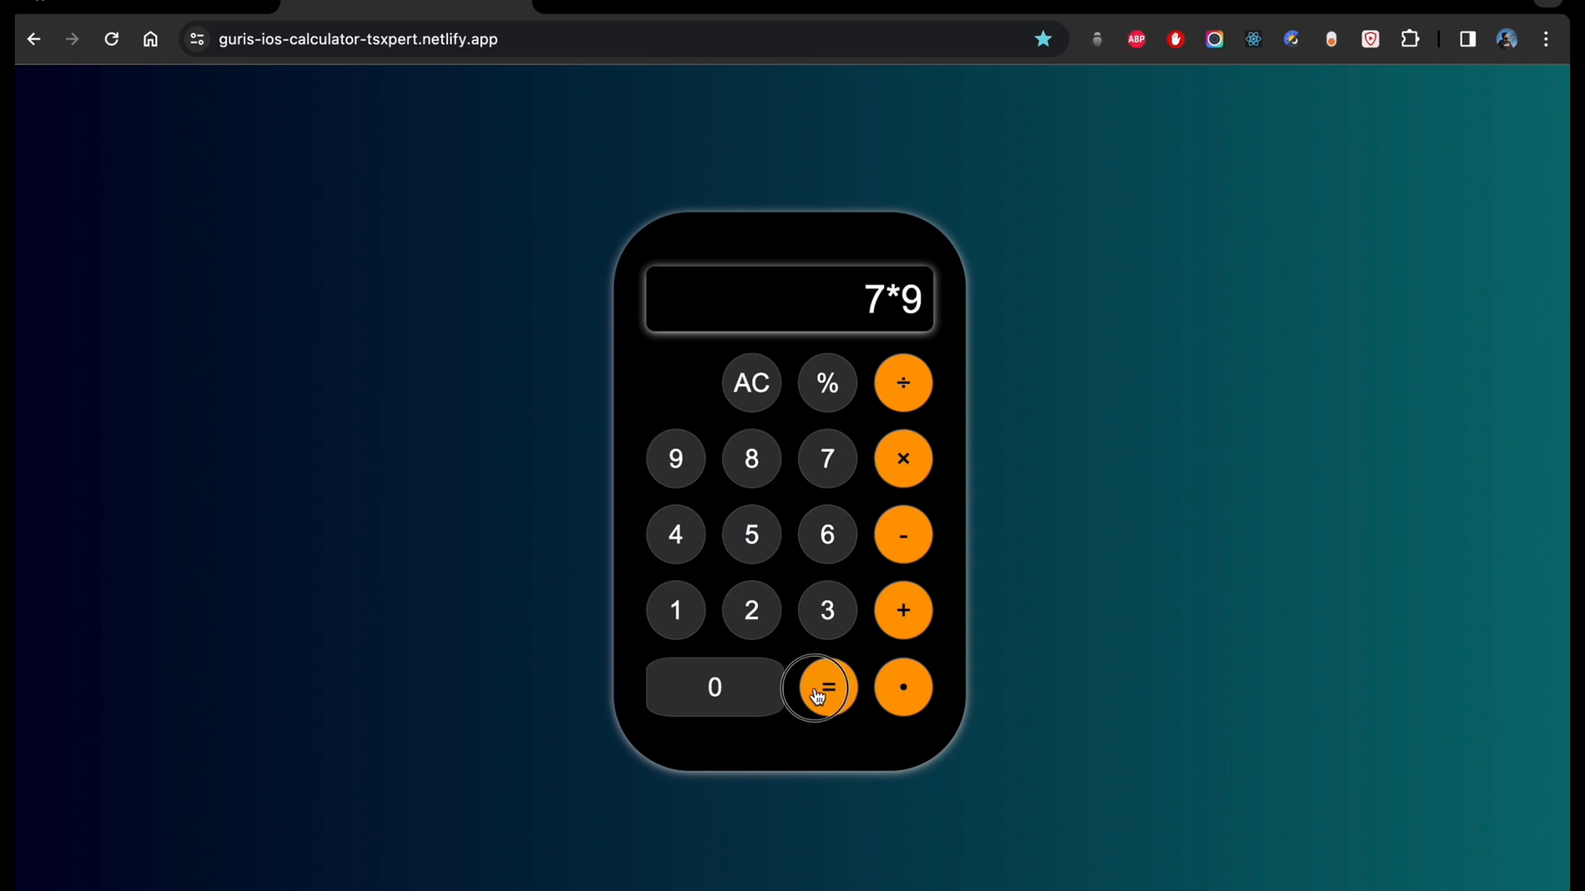
- Evaluate 7*9 and a further expression on the Netlify-deployed calculator
left_click(826, 687)
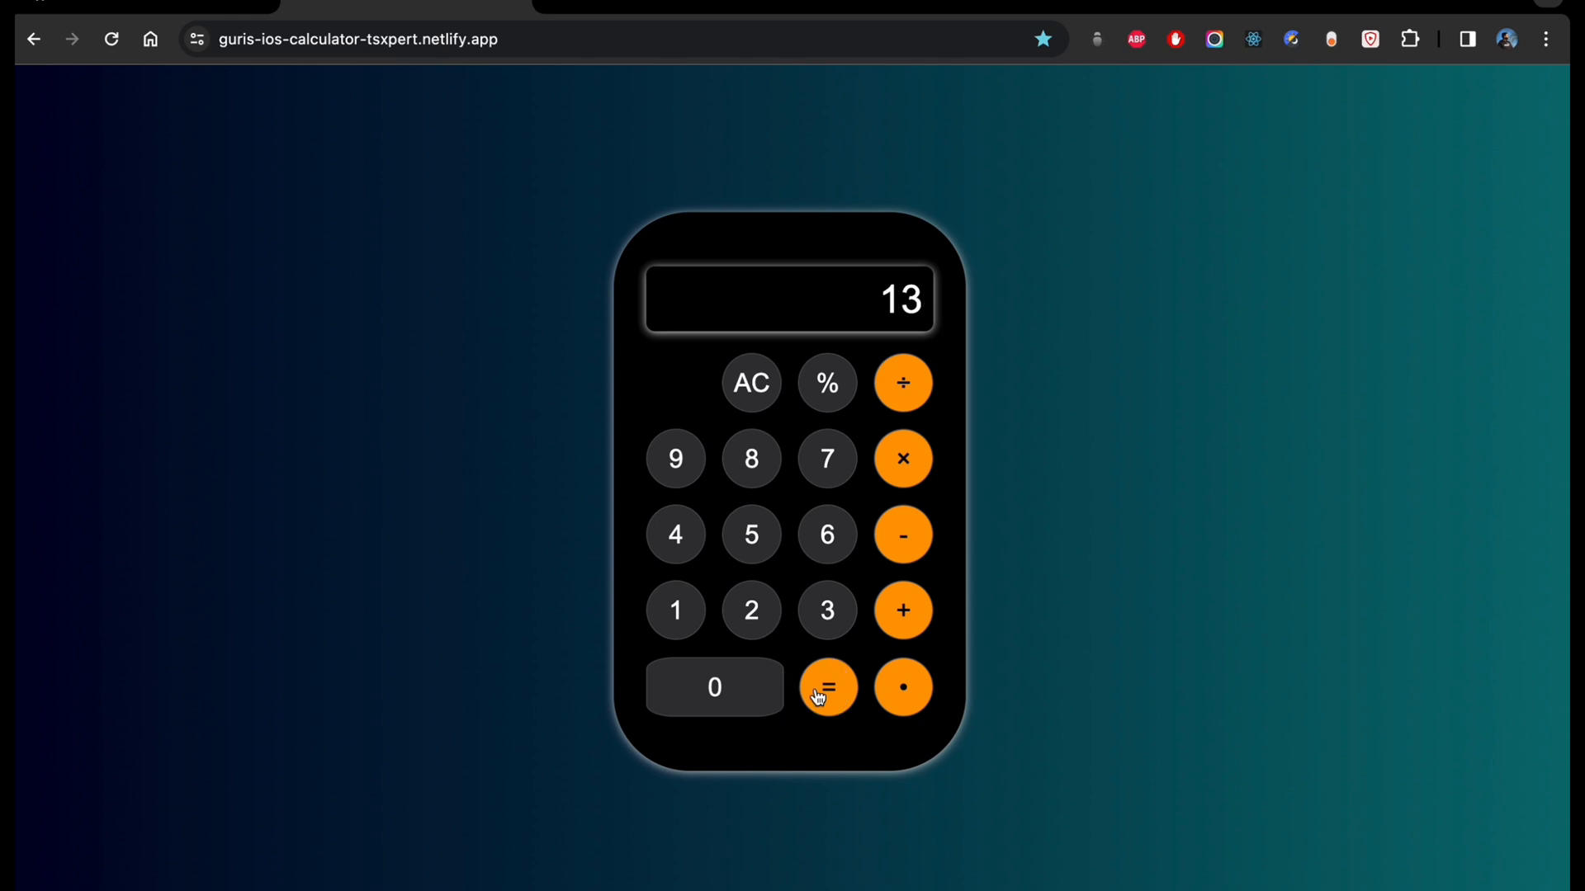
left_click(827, 687)
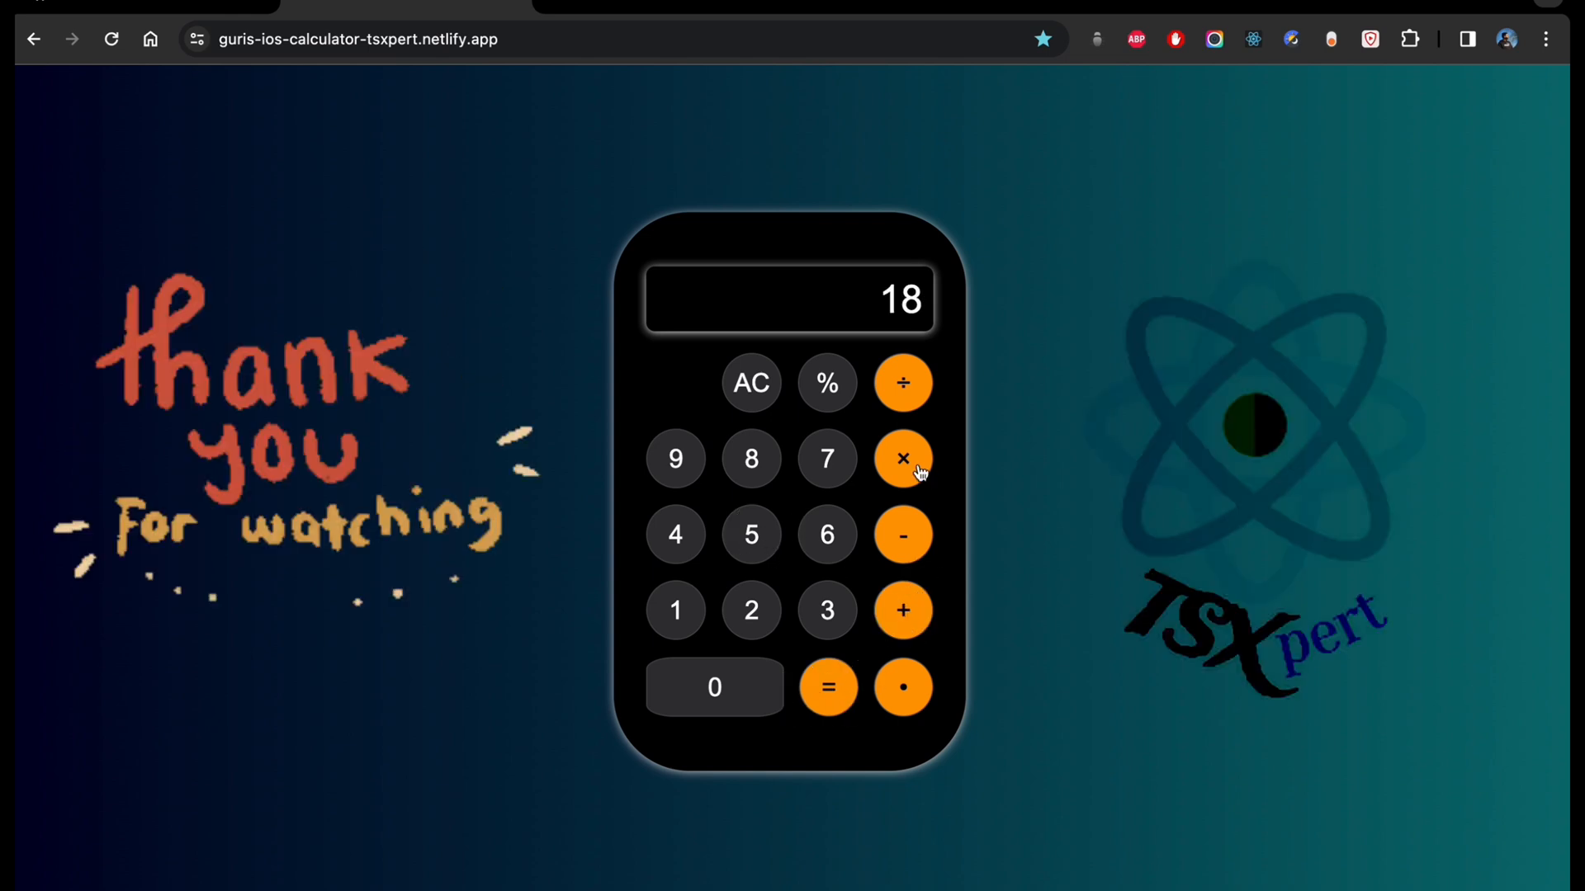